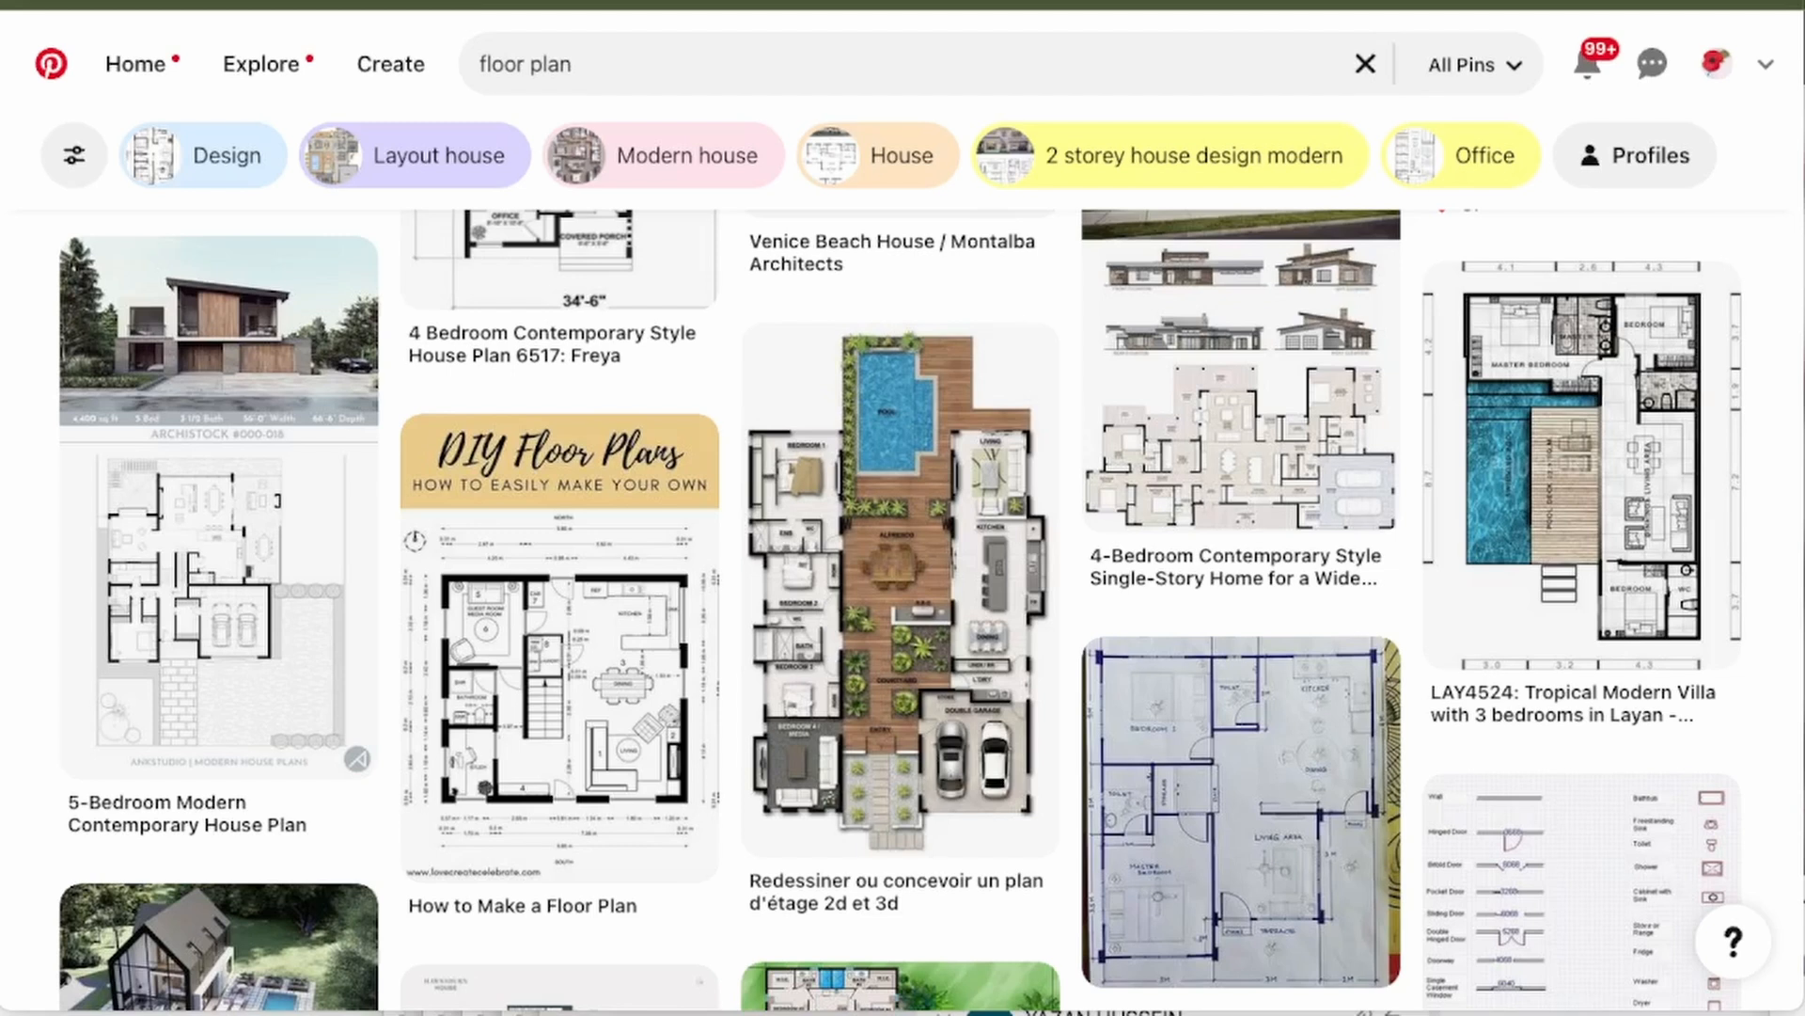
mouse_move(1246, 666)
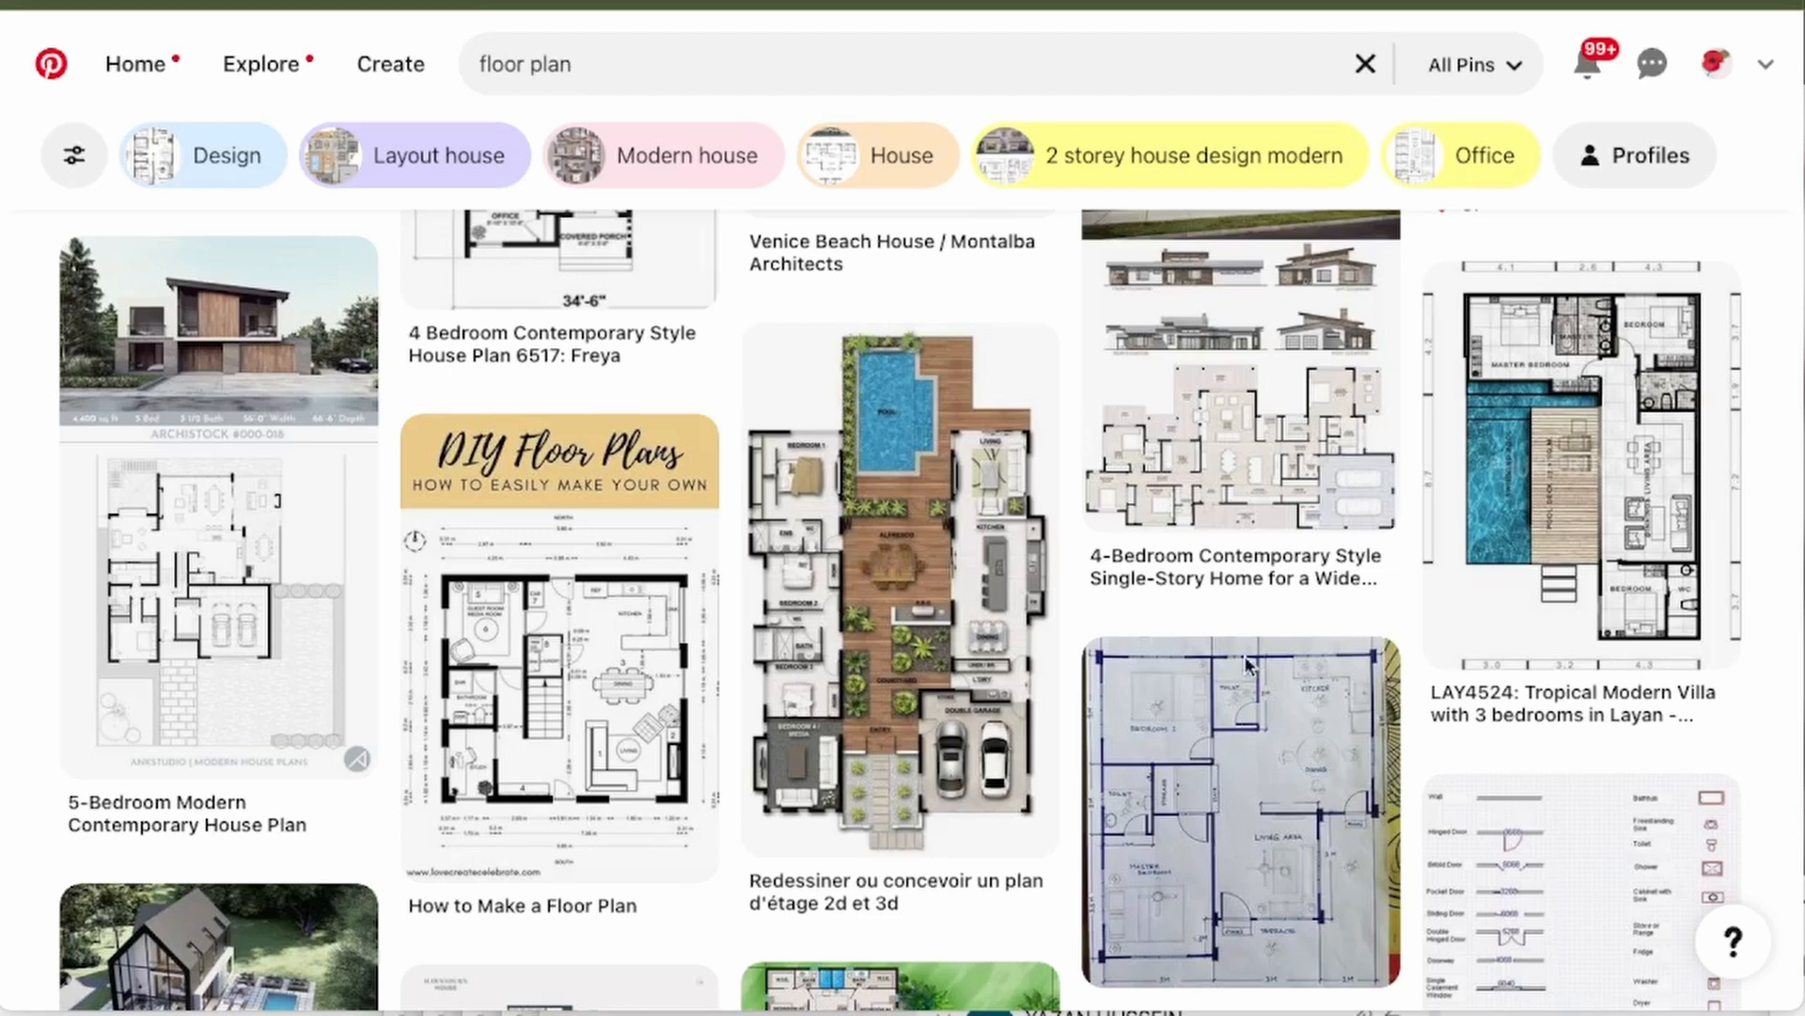
mouse_move(642, 698)
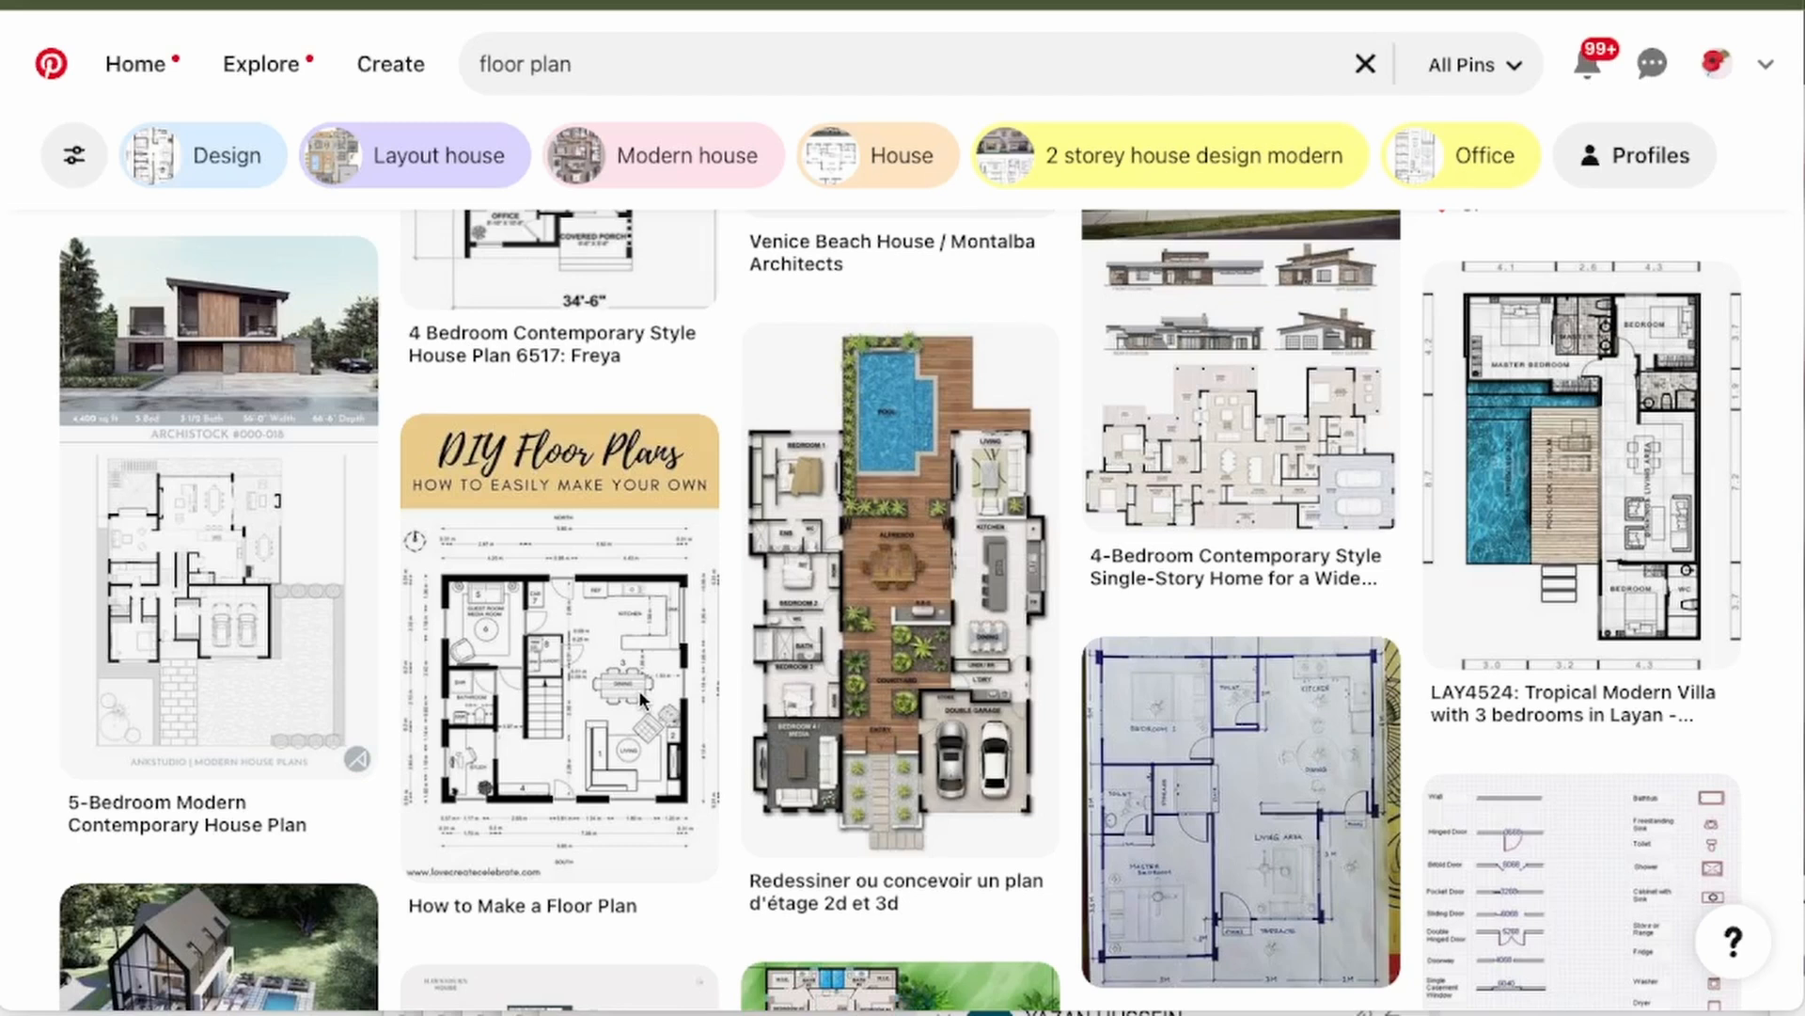
mouse_move(722, 403)
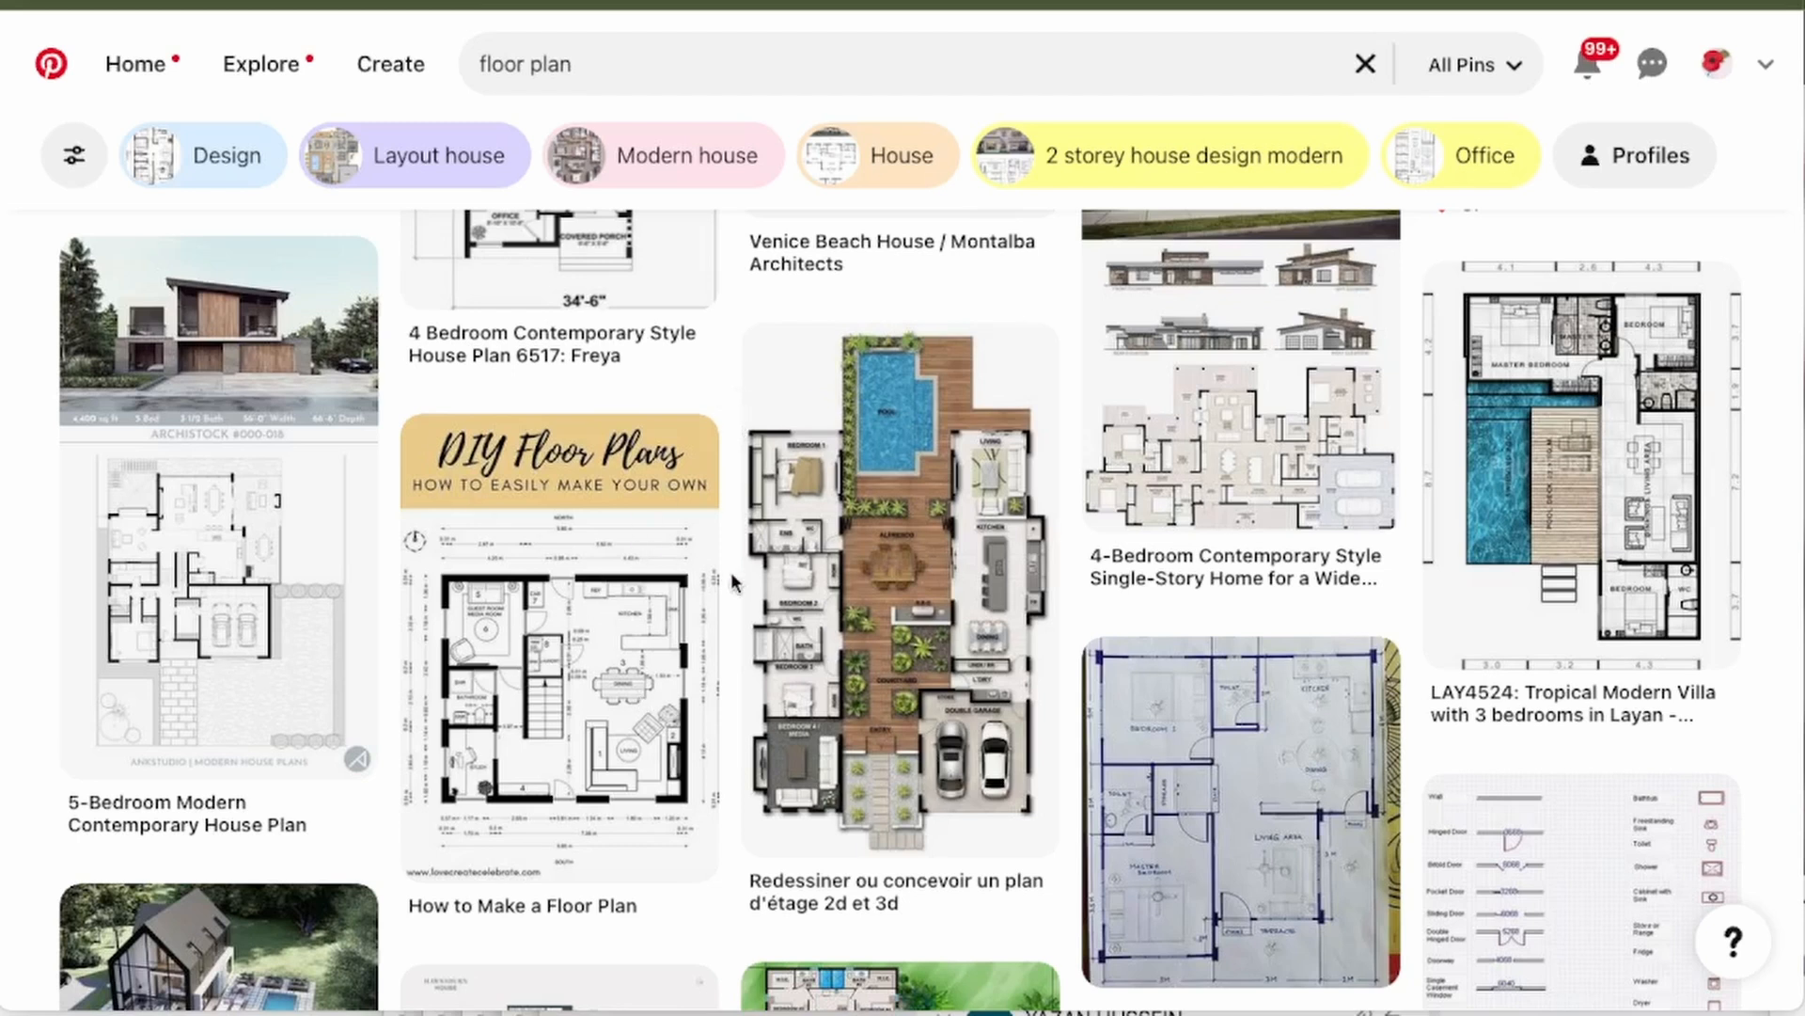
Scroll down the Pinterest feed to find the Tropical Modern Villa floor plan pin.
scroll(down, 3)
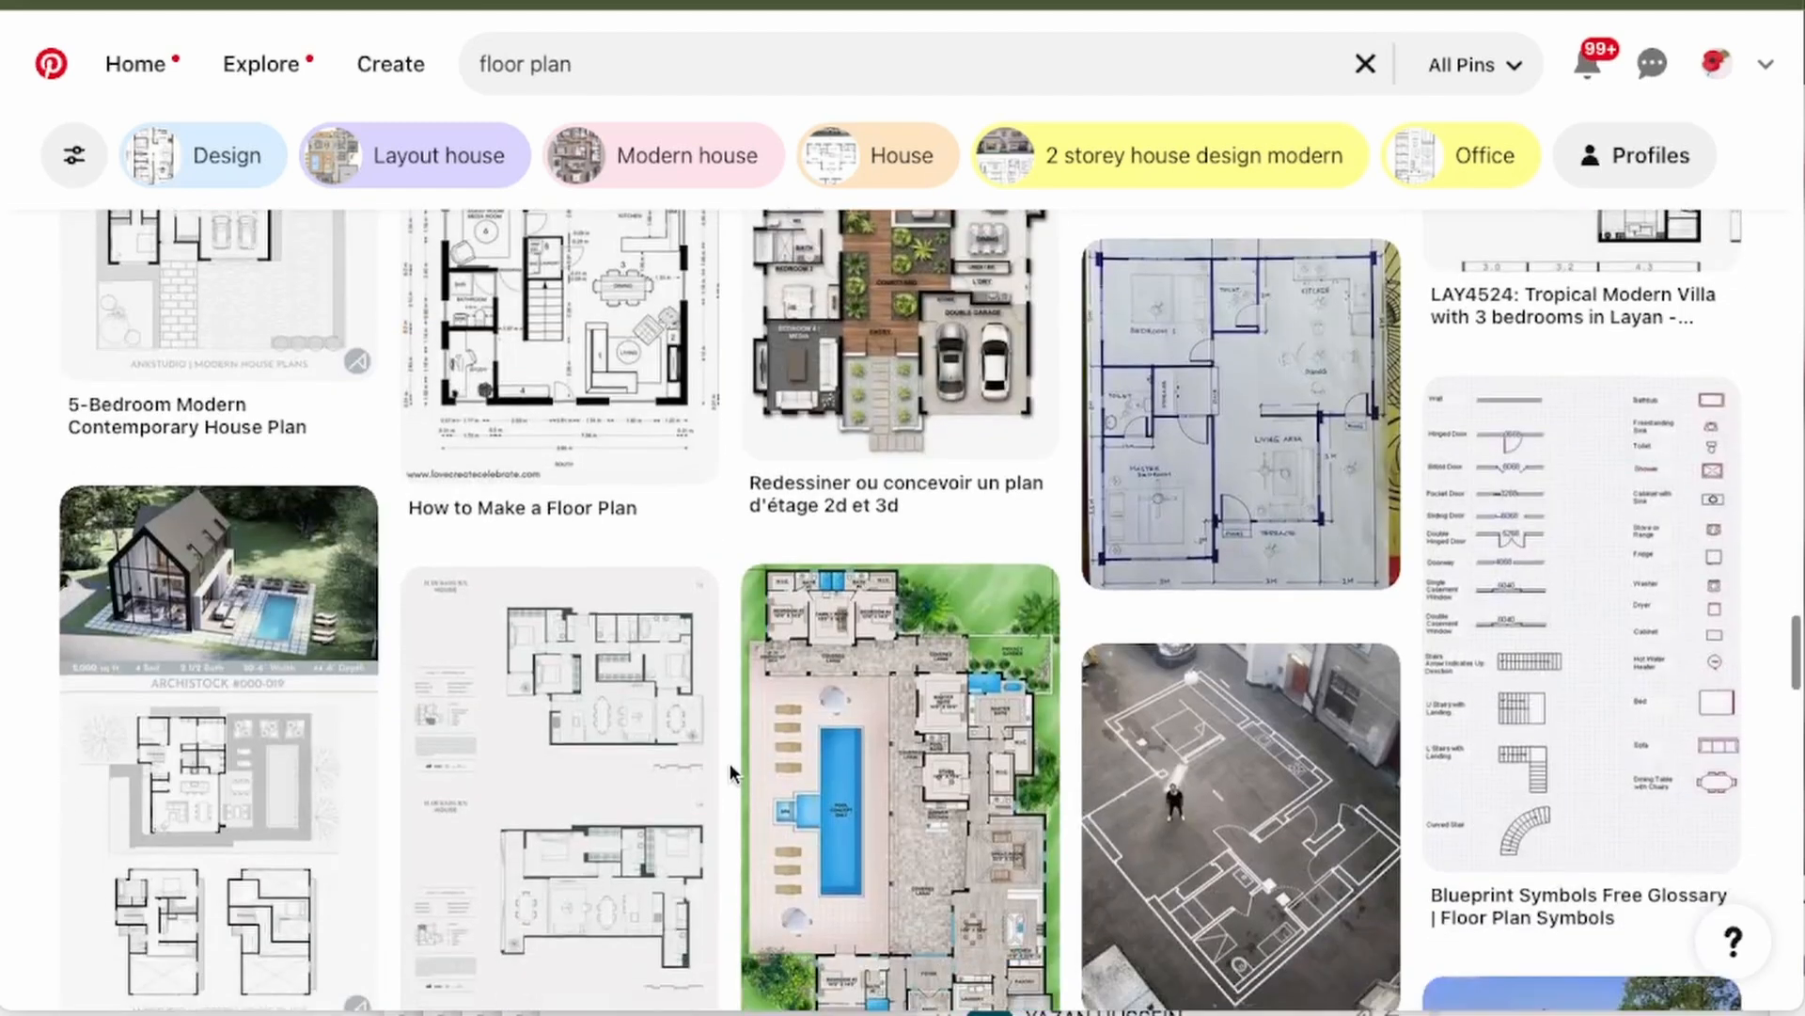
scroll(down, 3)
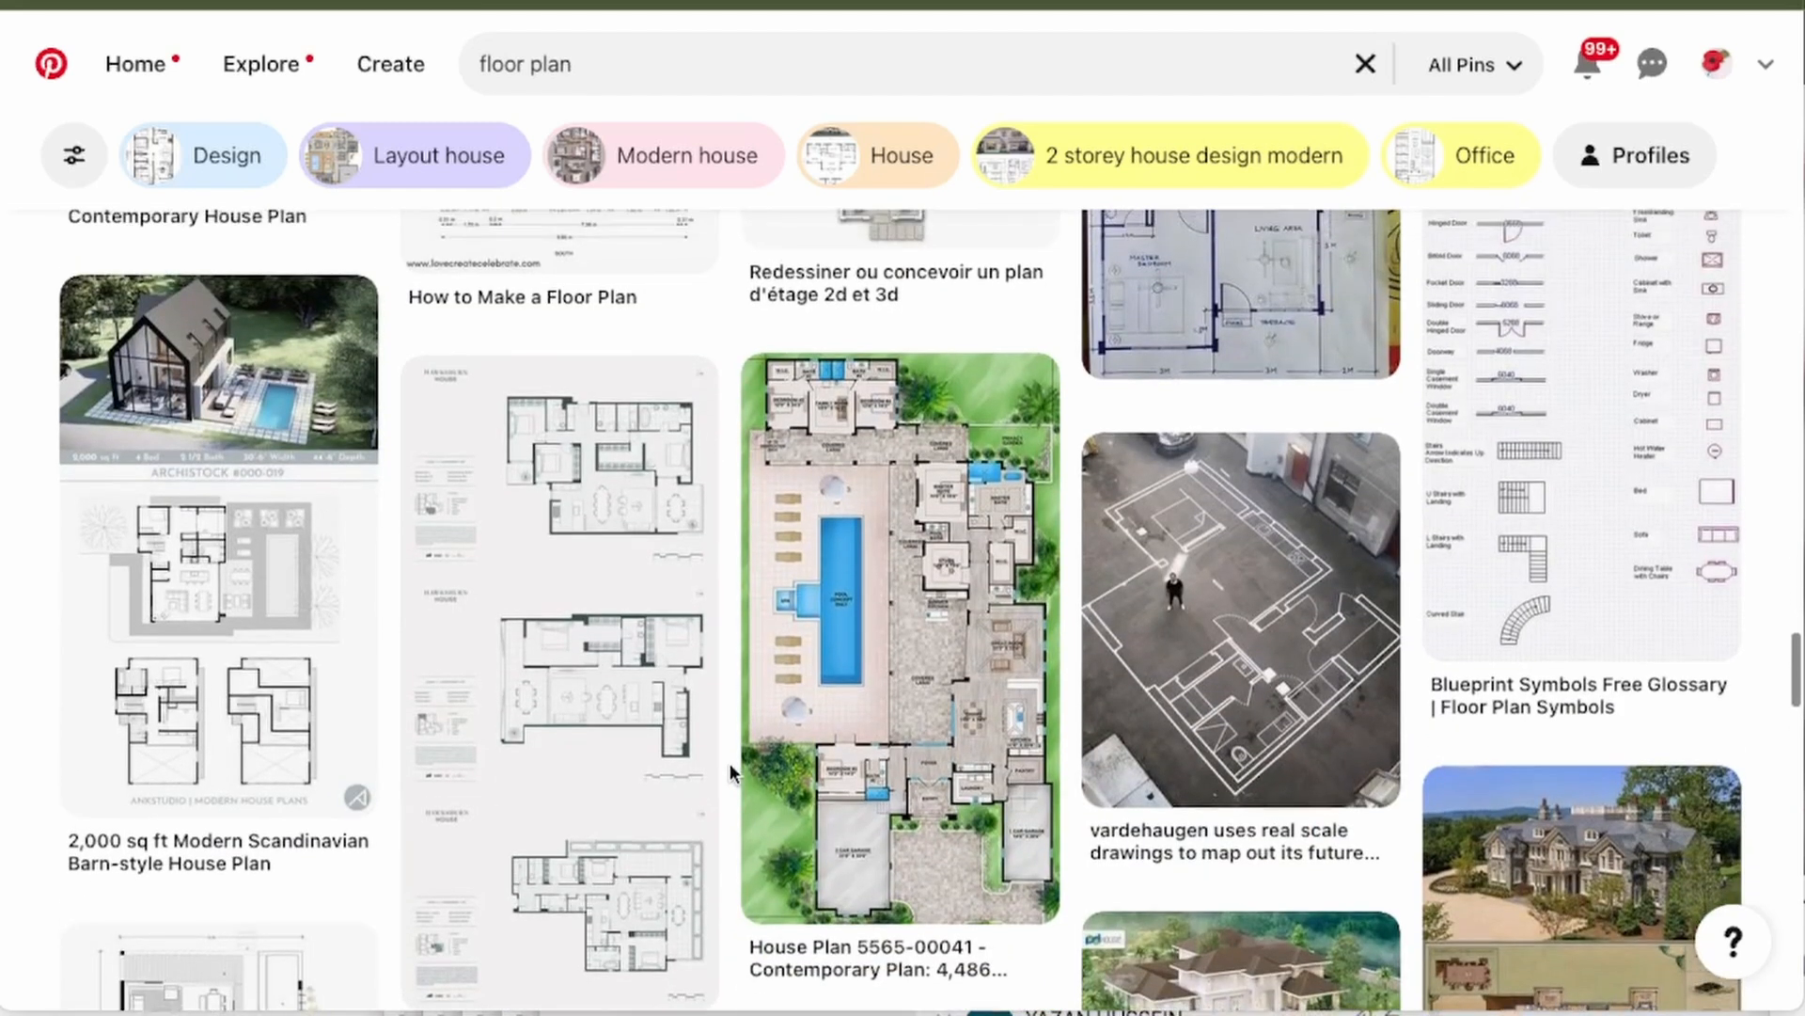
scroll(down, 3)
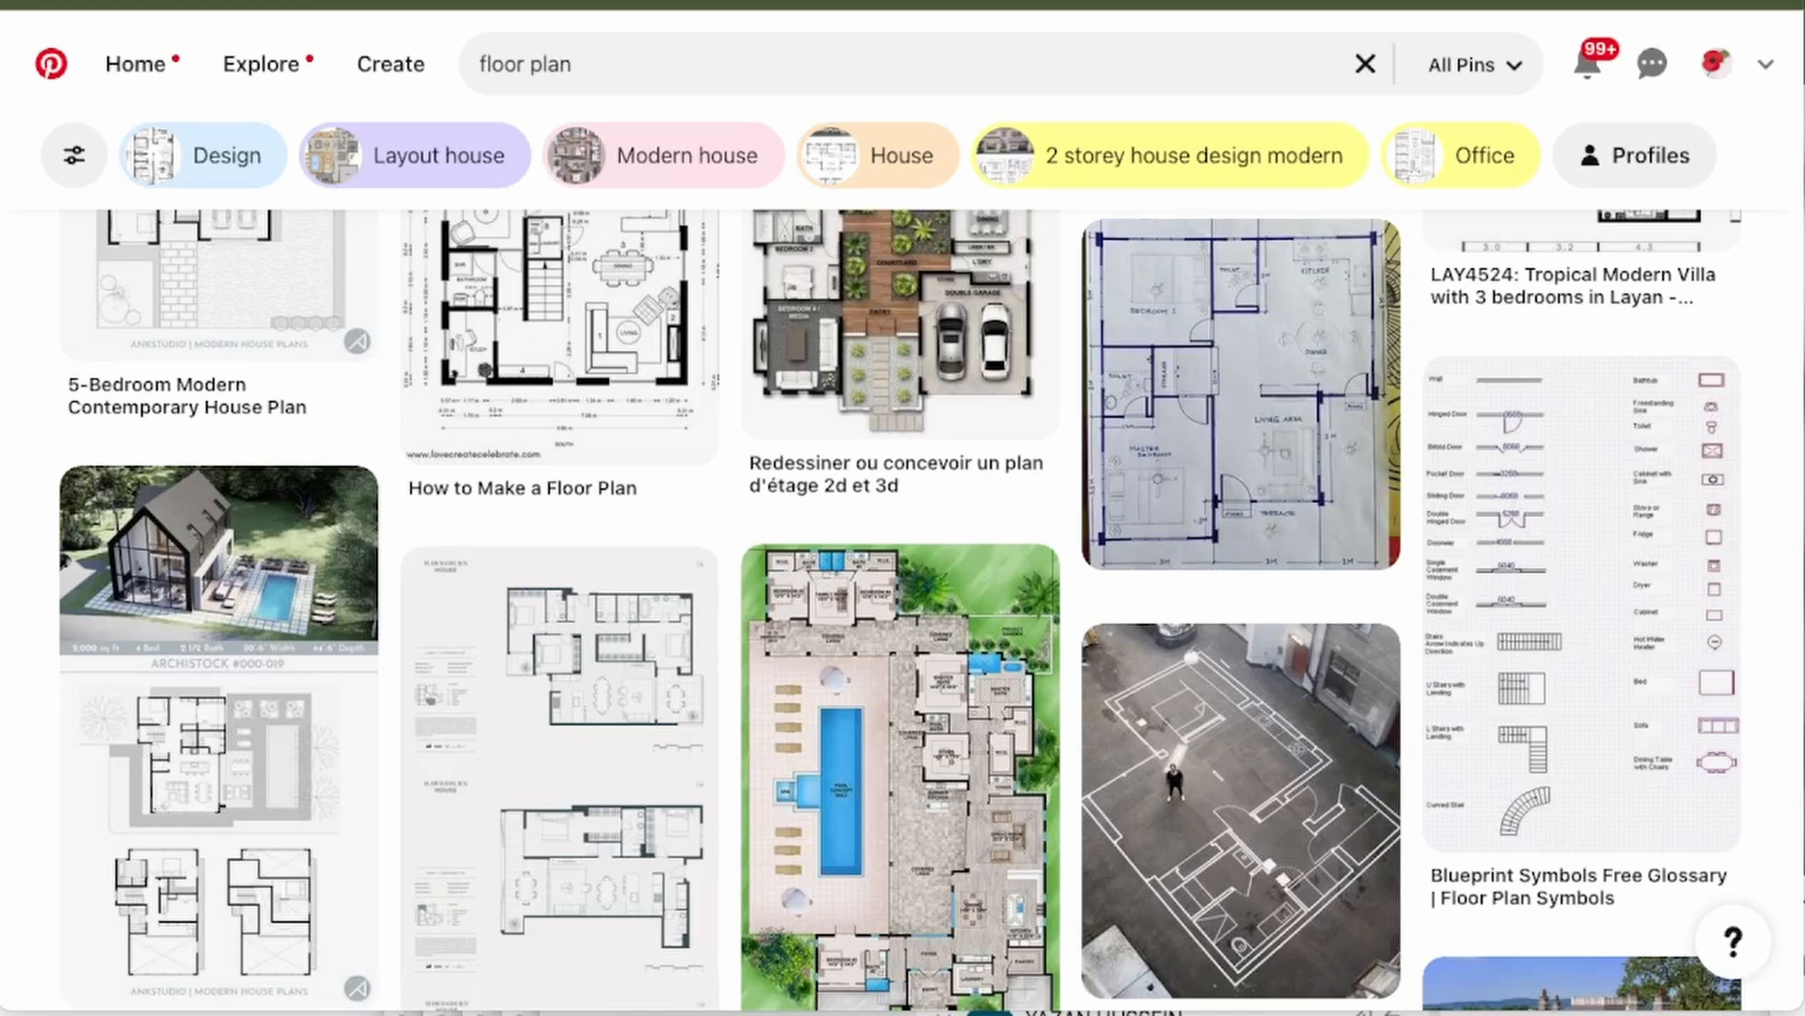
mouse_move(530, 235)
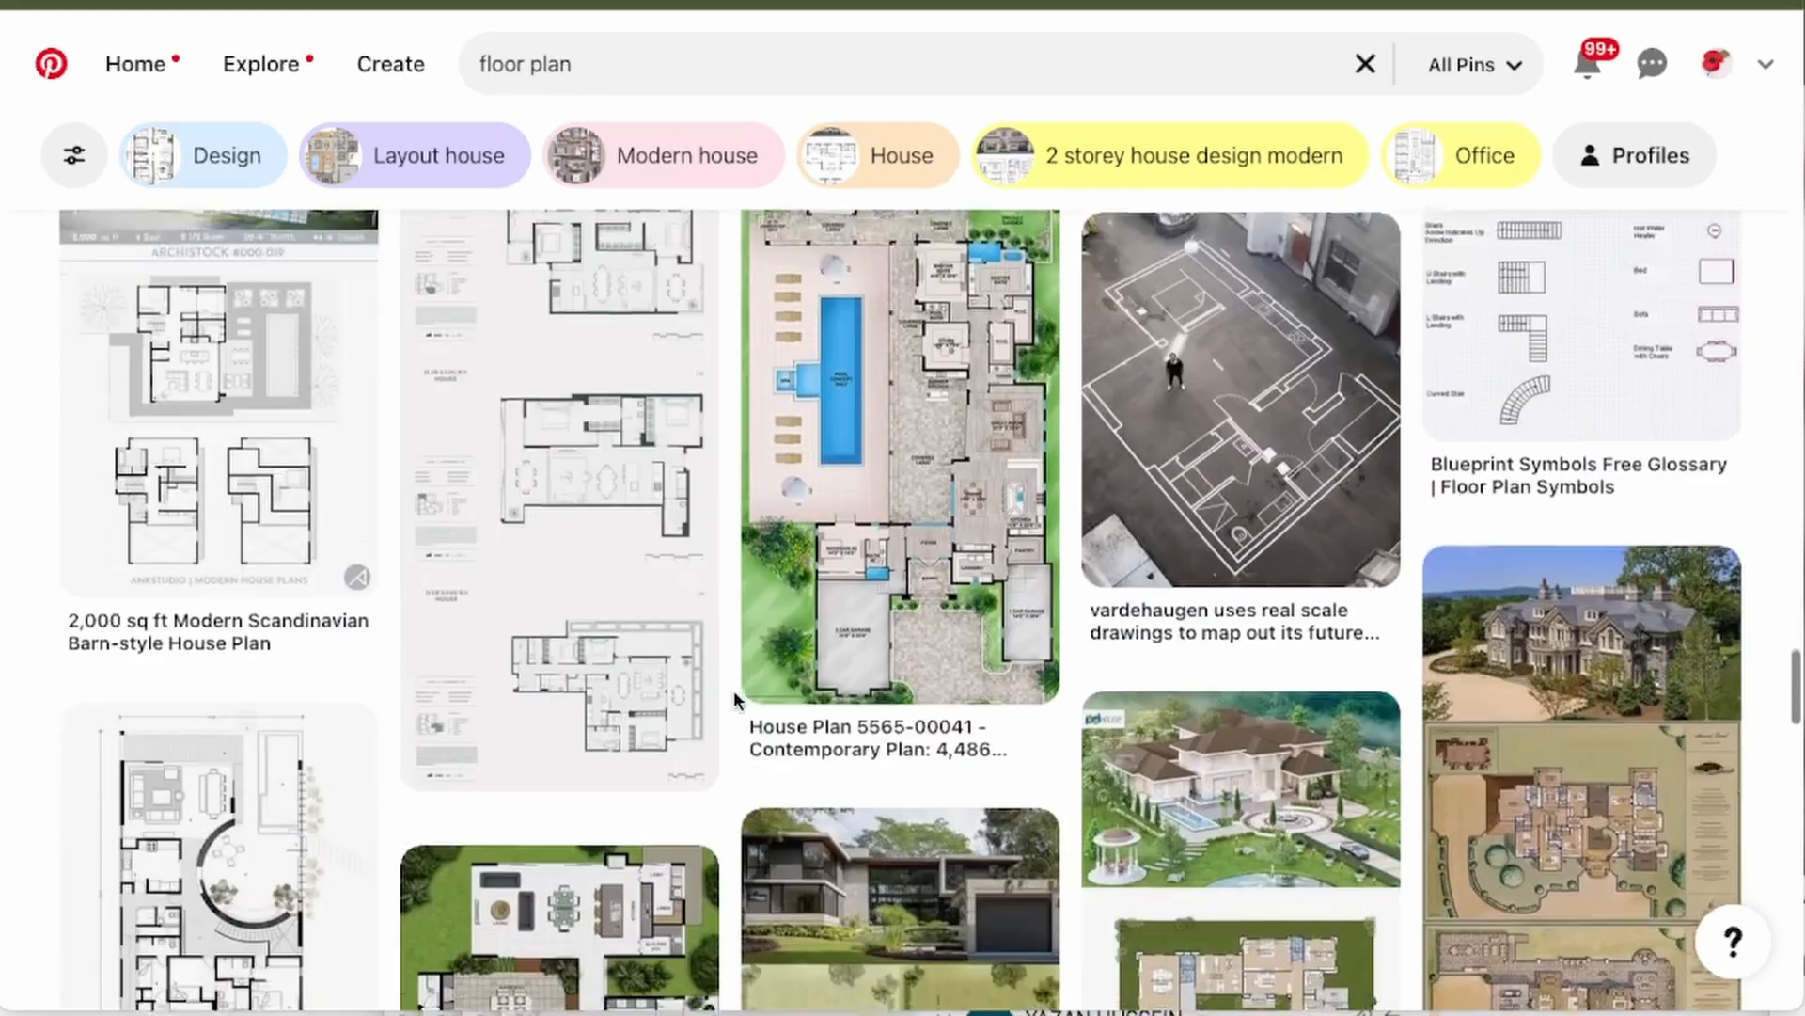
scroll(down, 3)
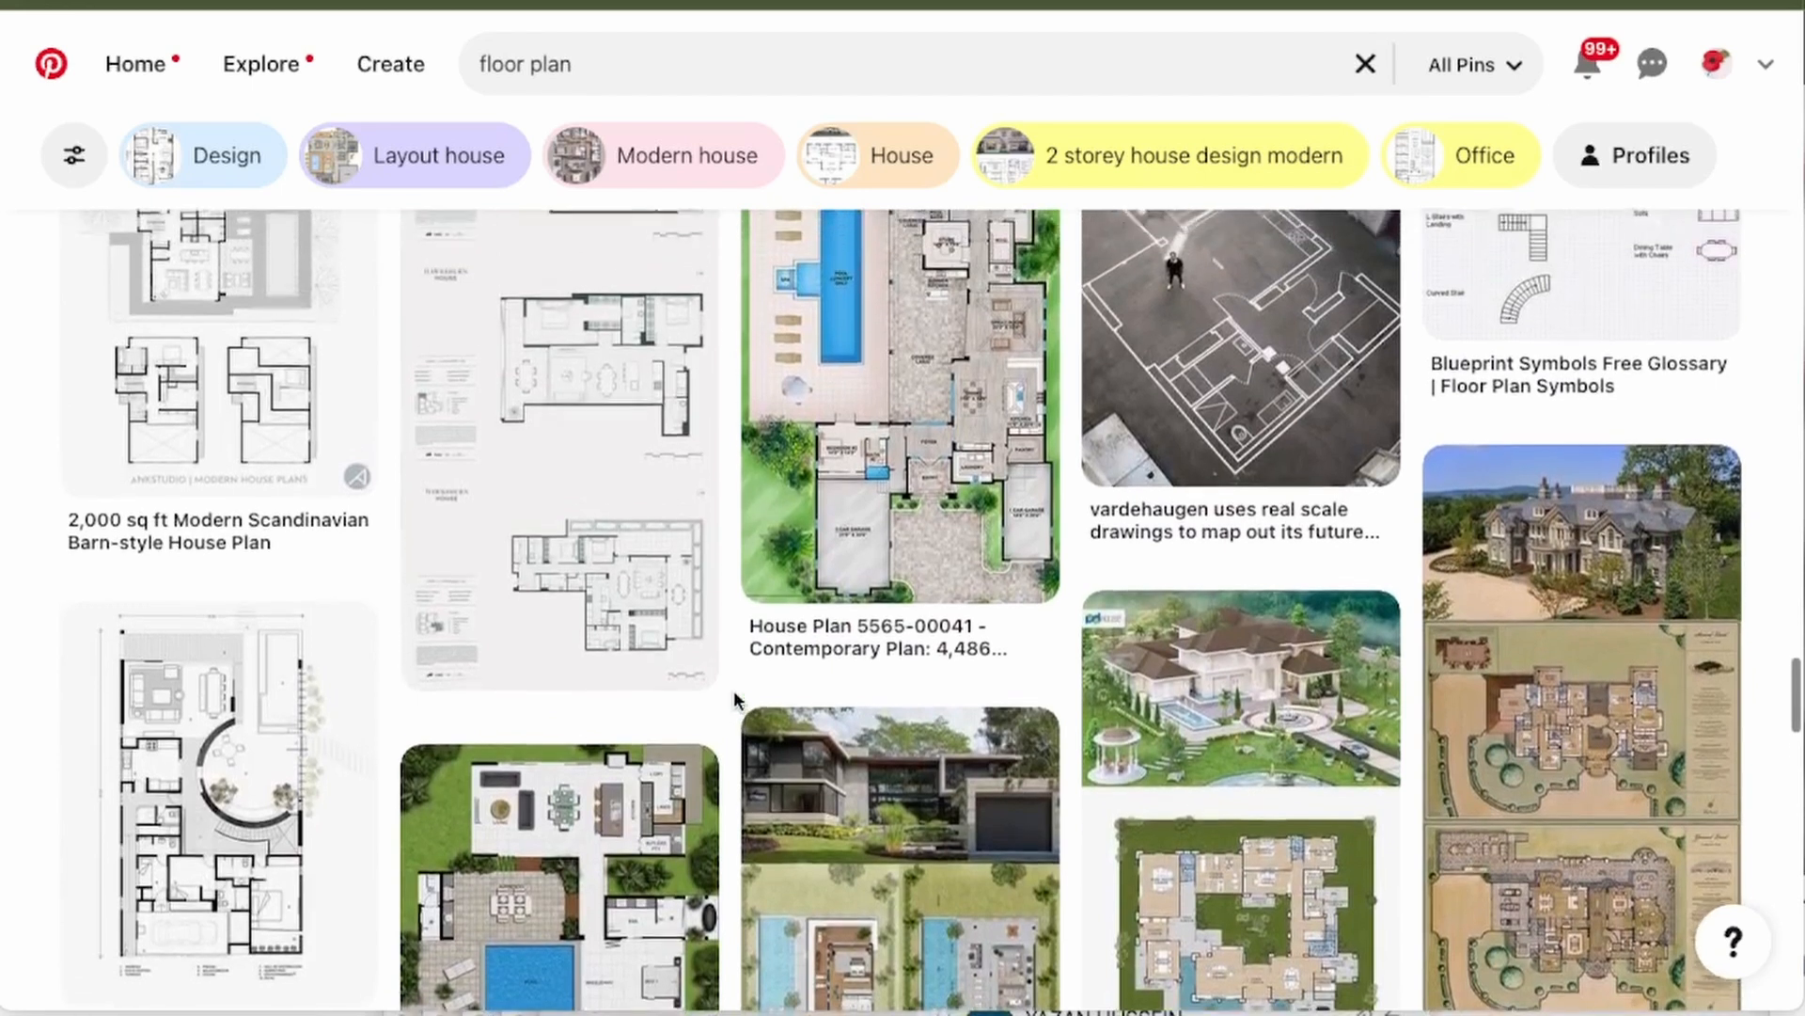
scroll(down, 3)
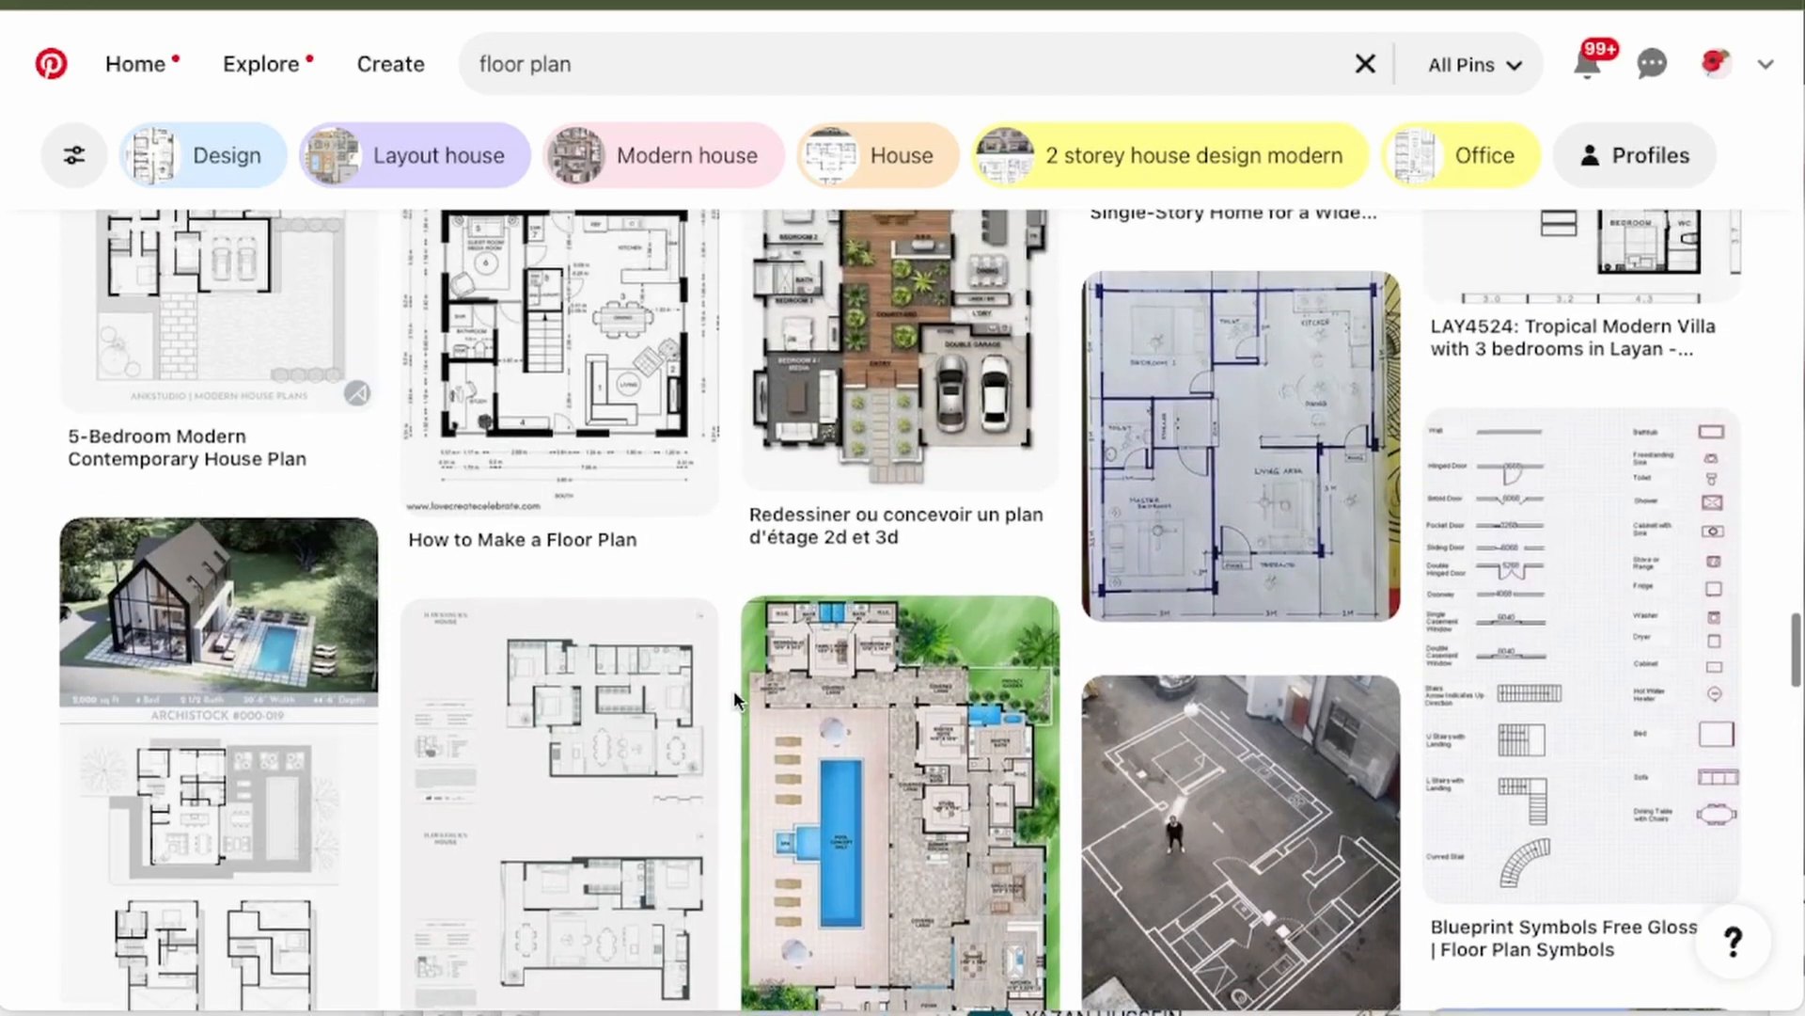
scroll(down, 3)
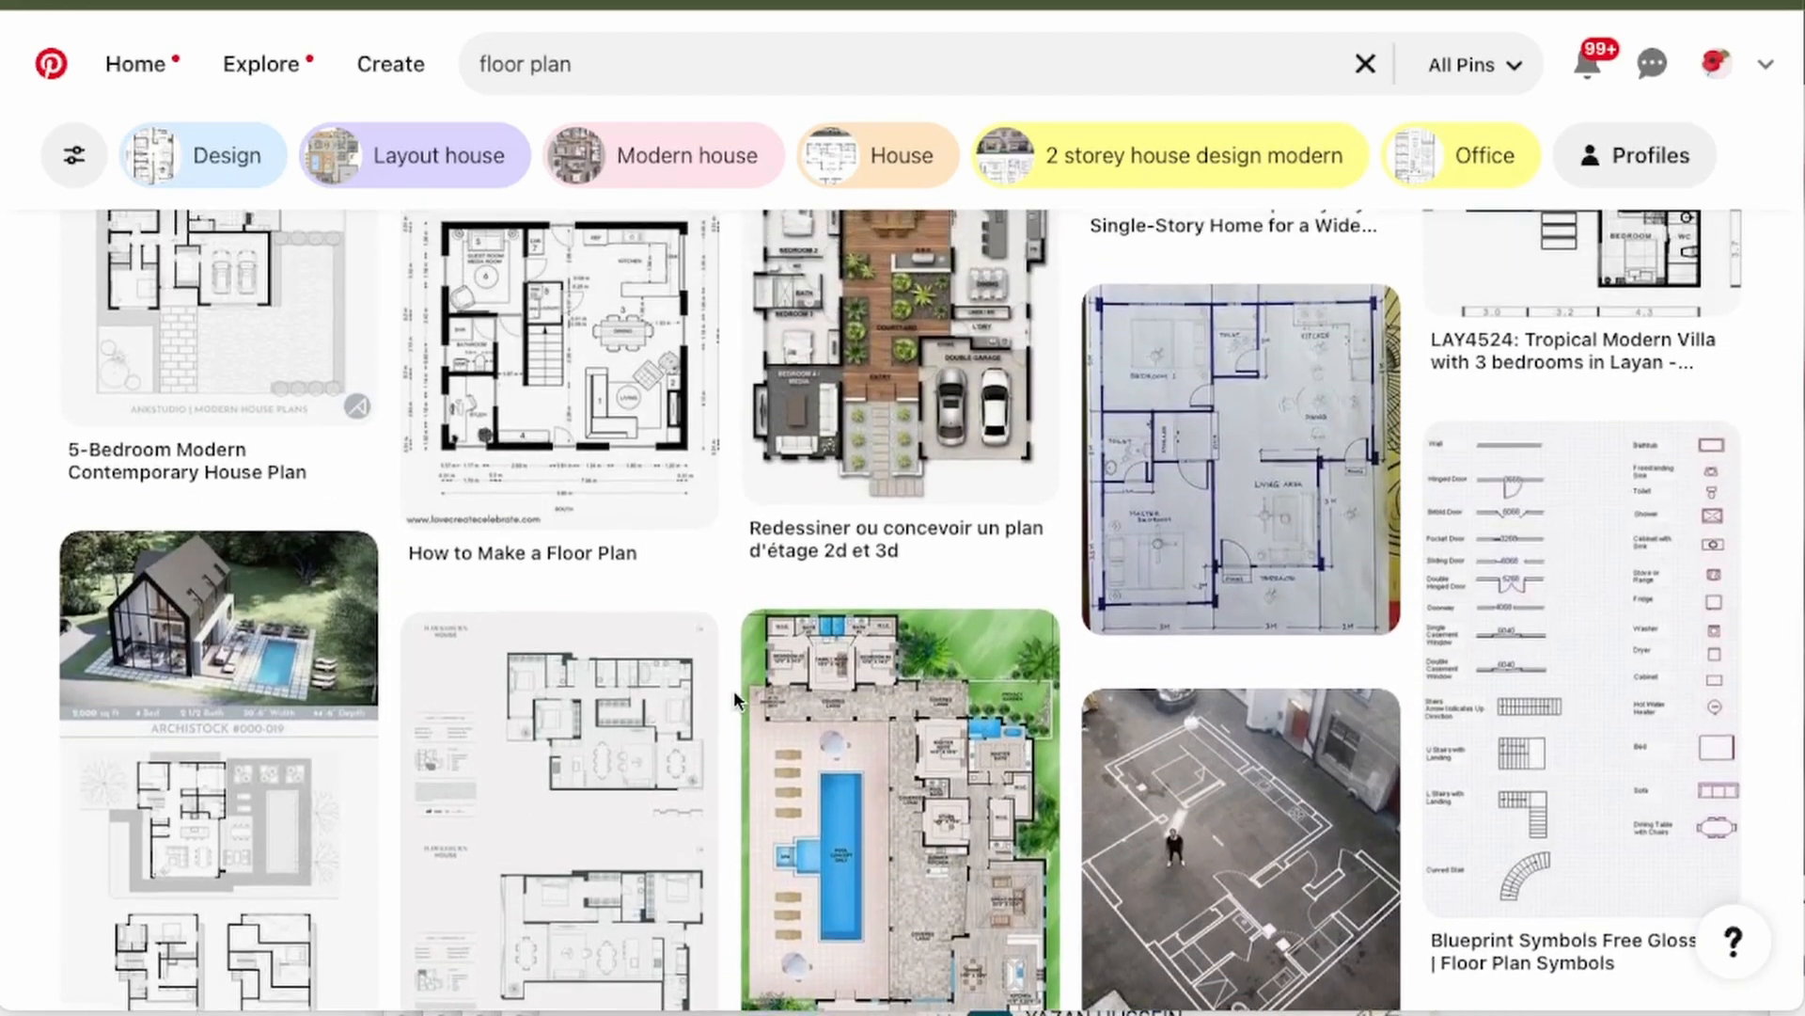
scroll(down, 3)
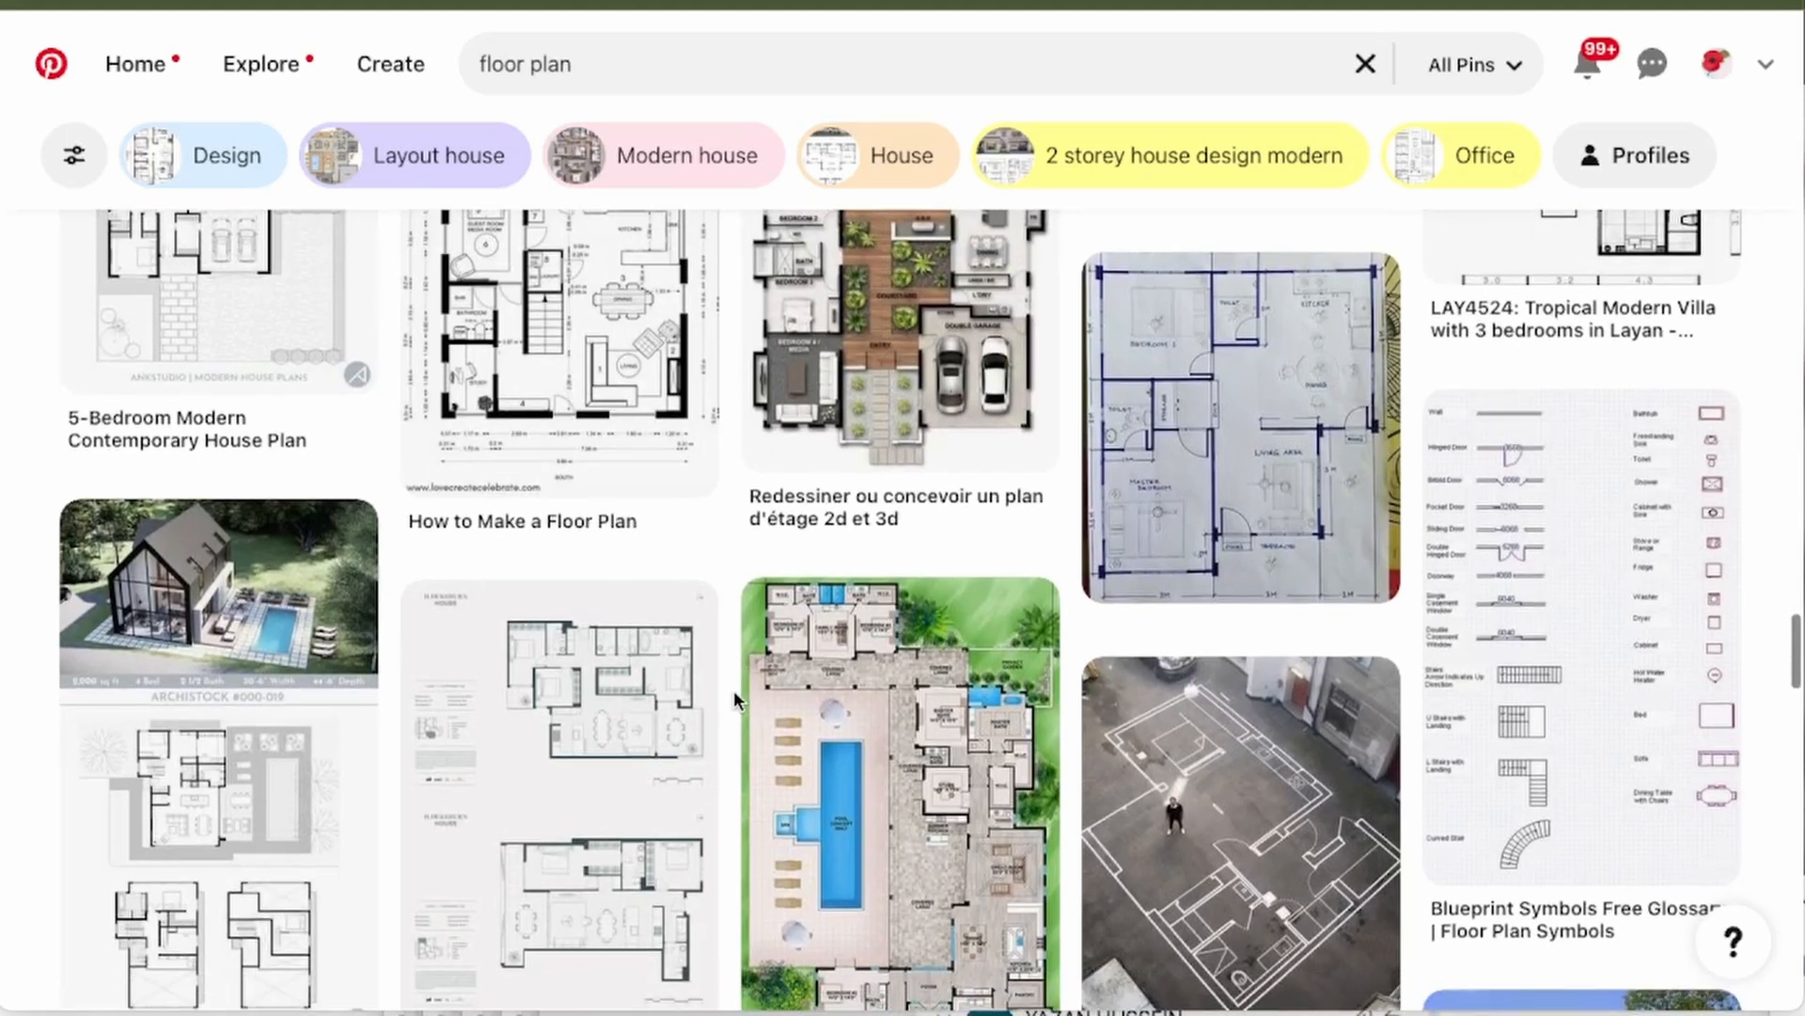
scroll(down, 3)
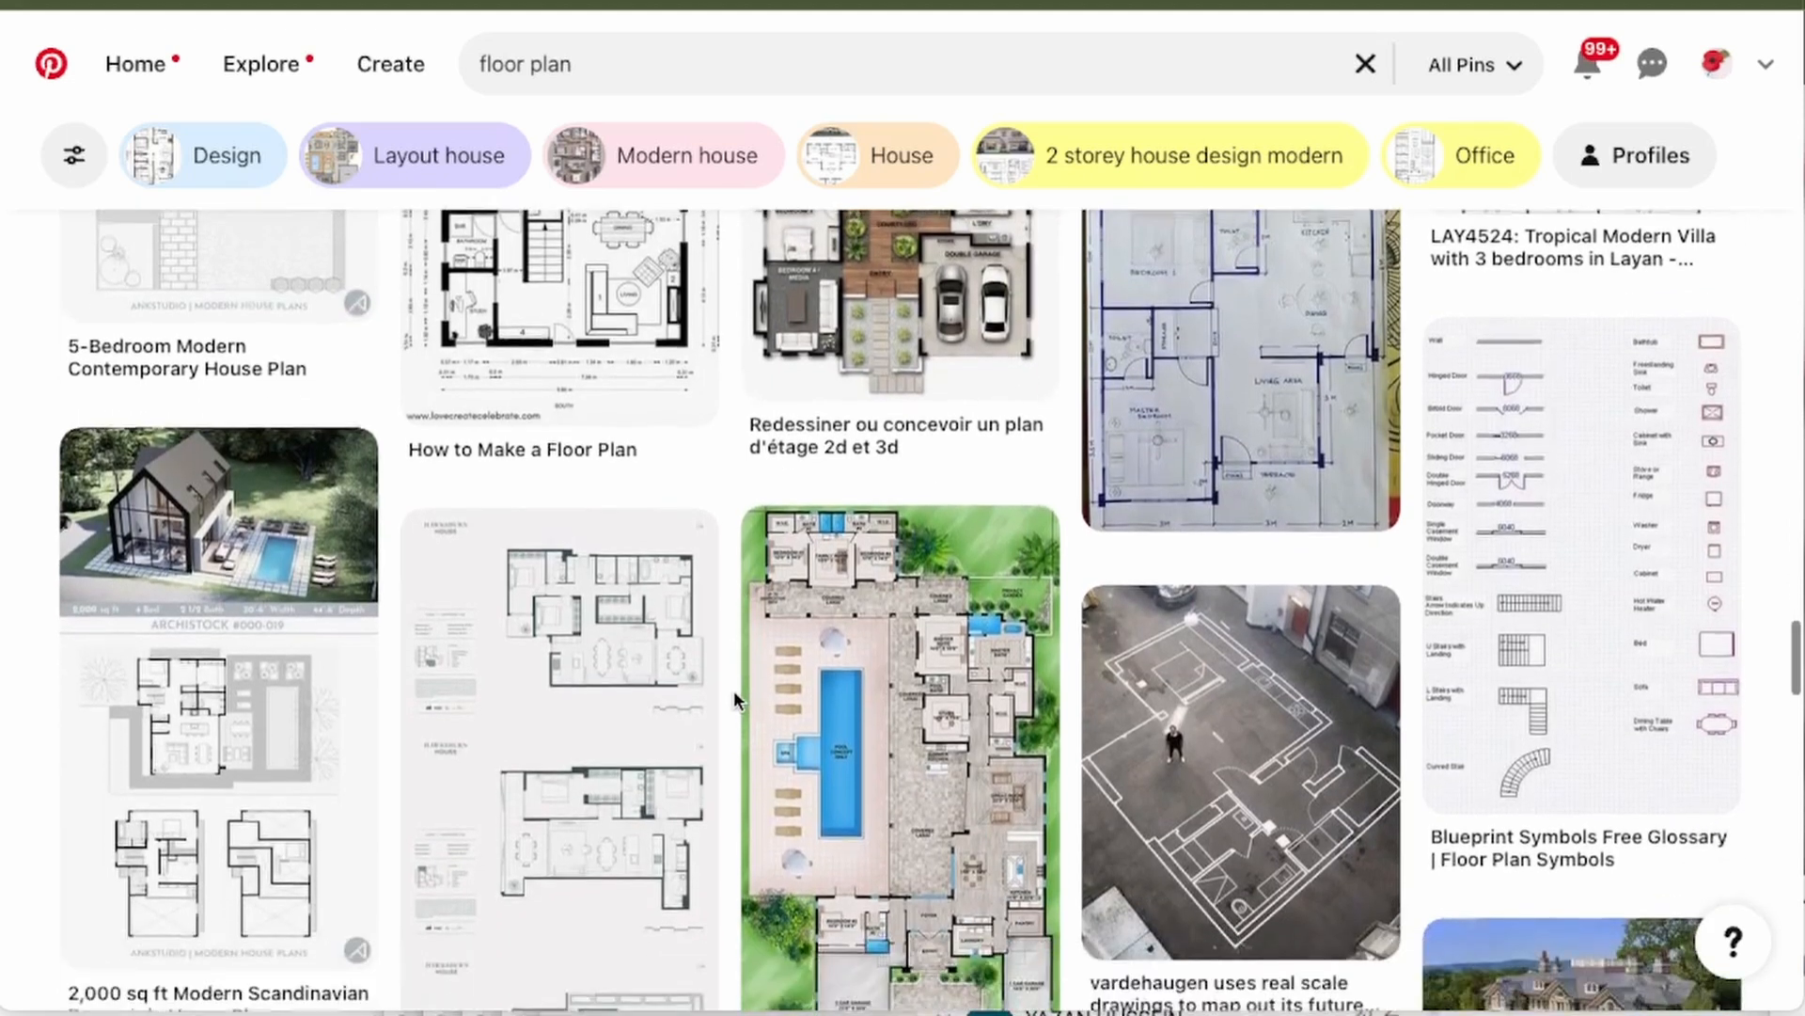
scroll(down, 3)
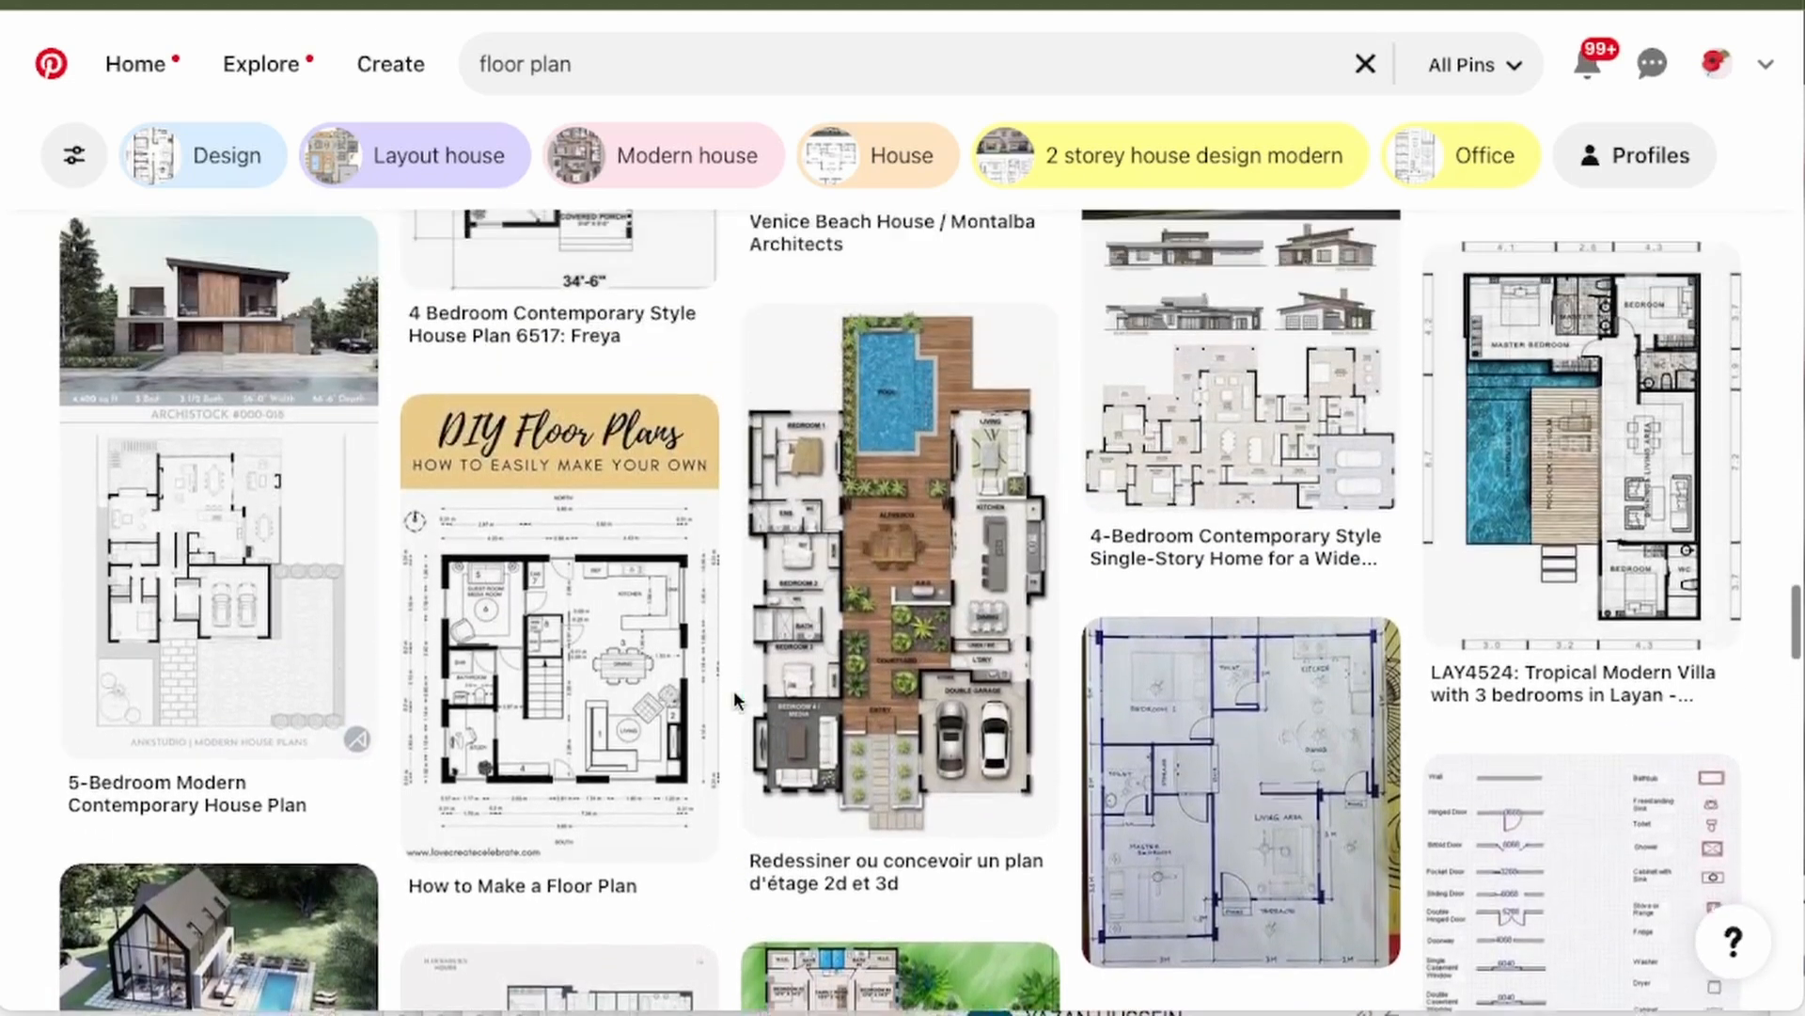
scroll(down, 3)
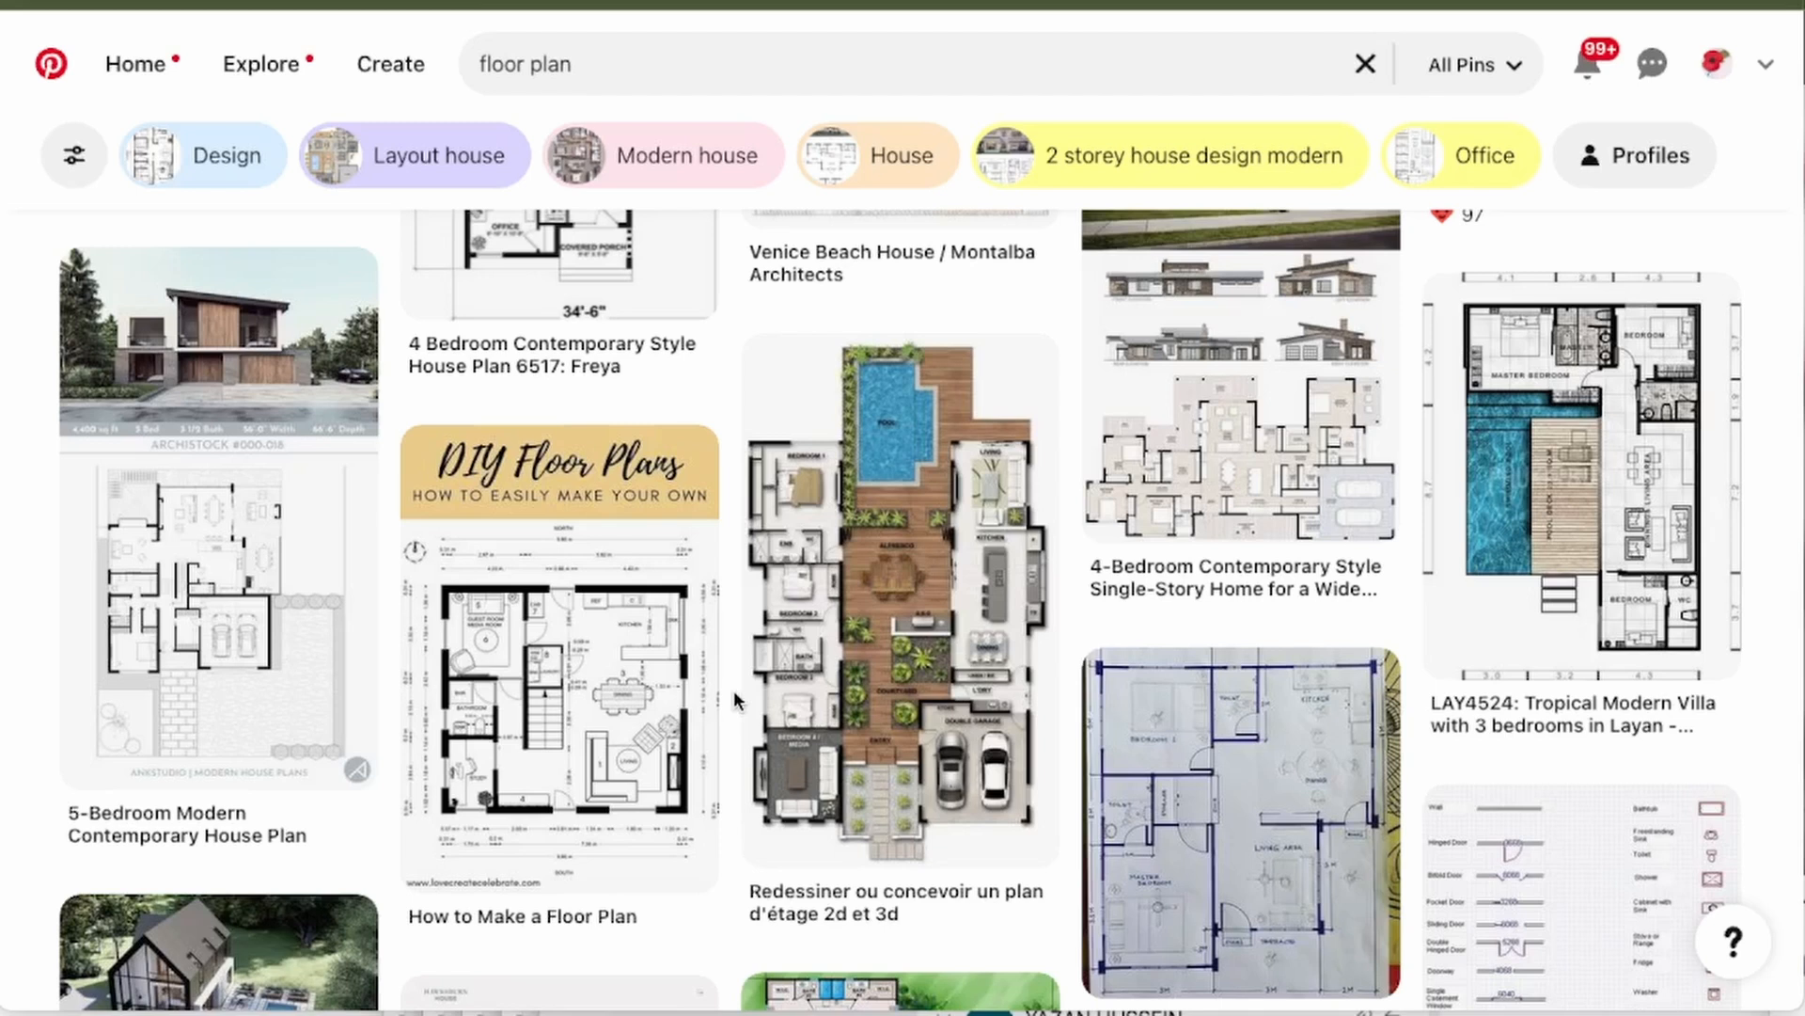
mouse_move(1209, 562)
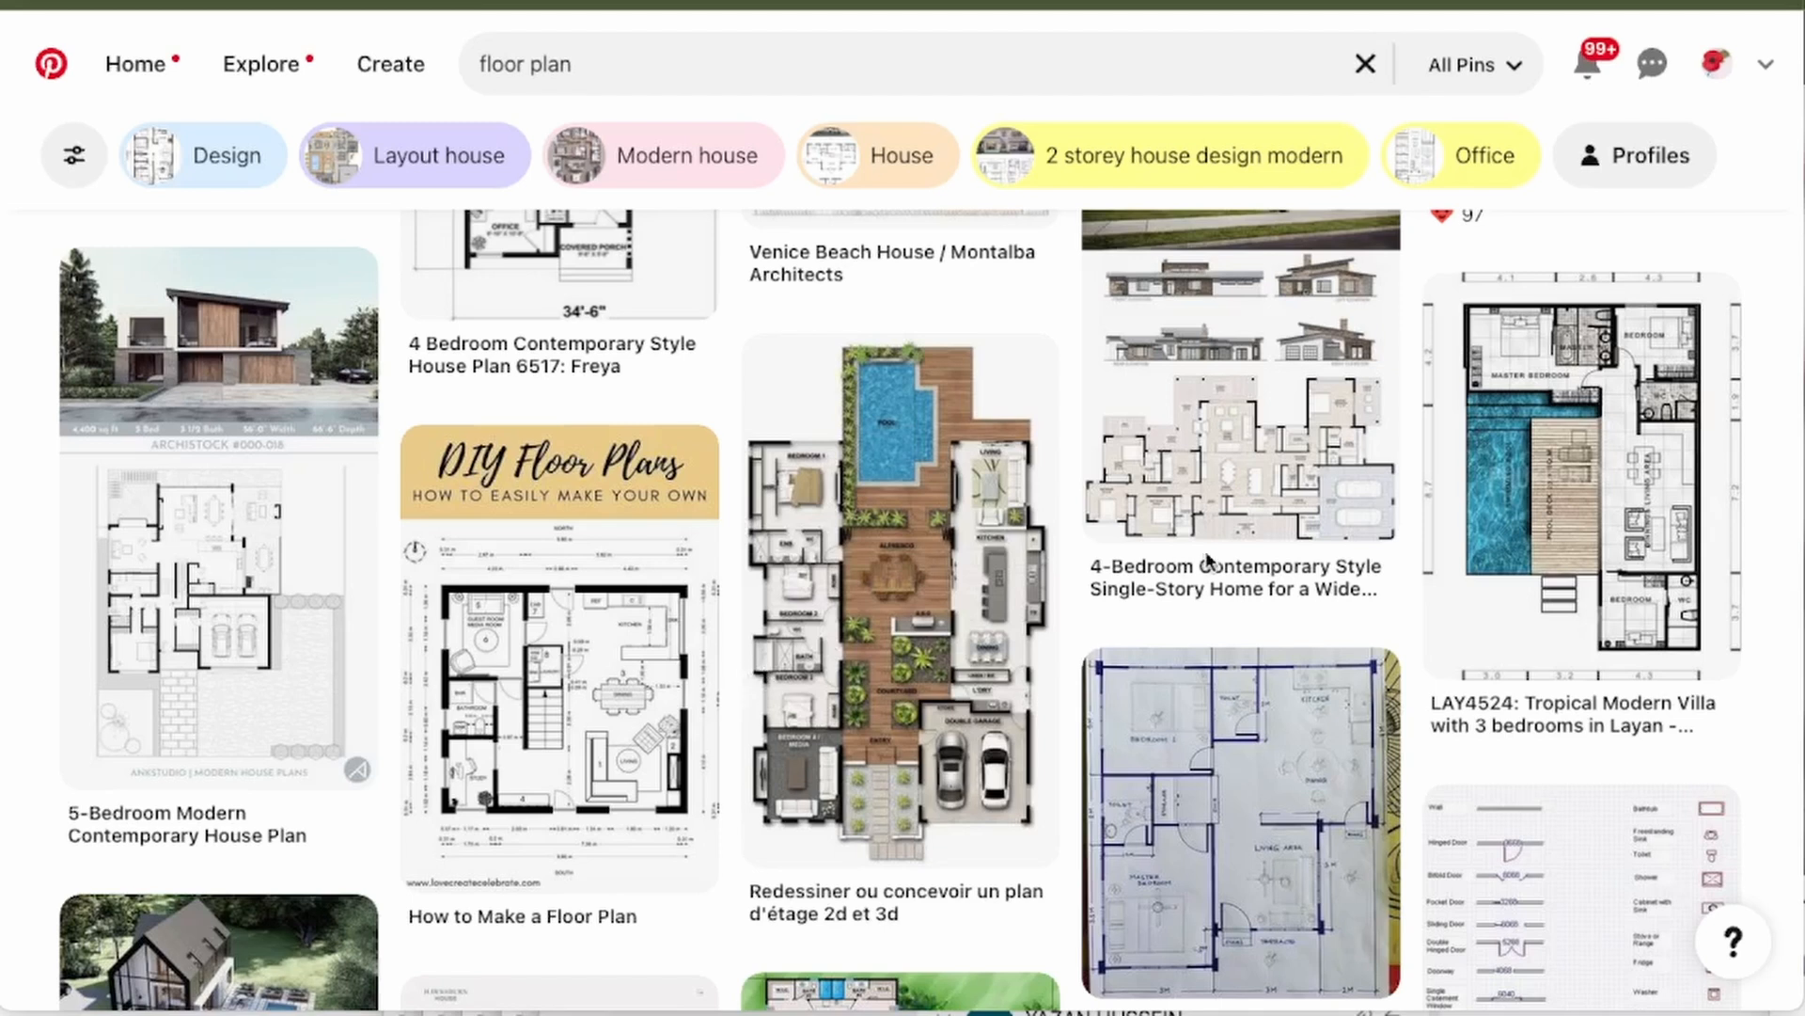
mouse_move(1355, 632)
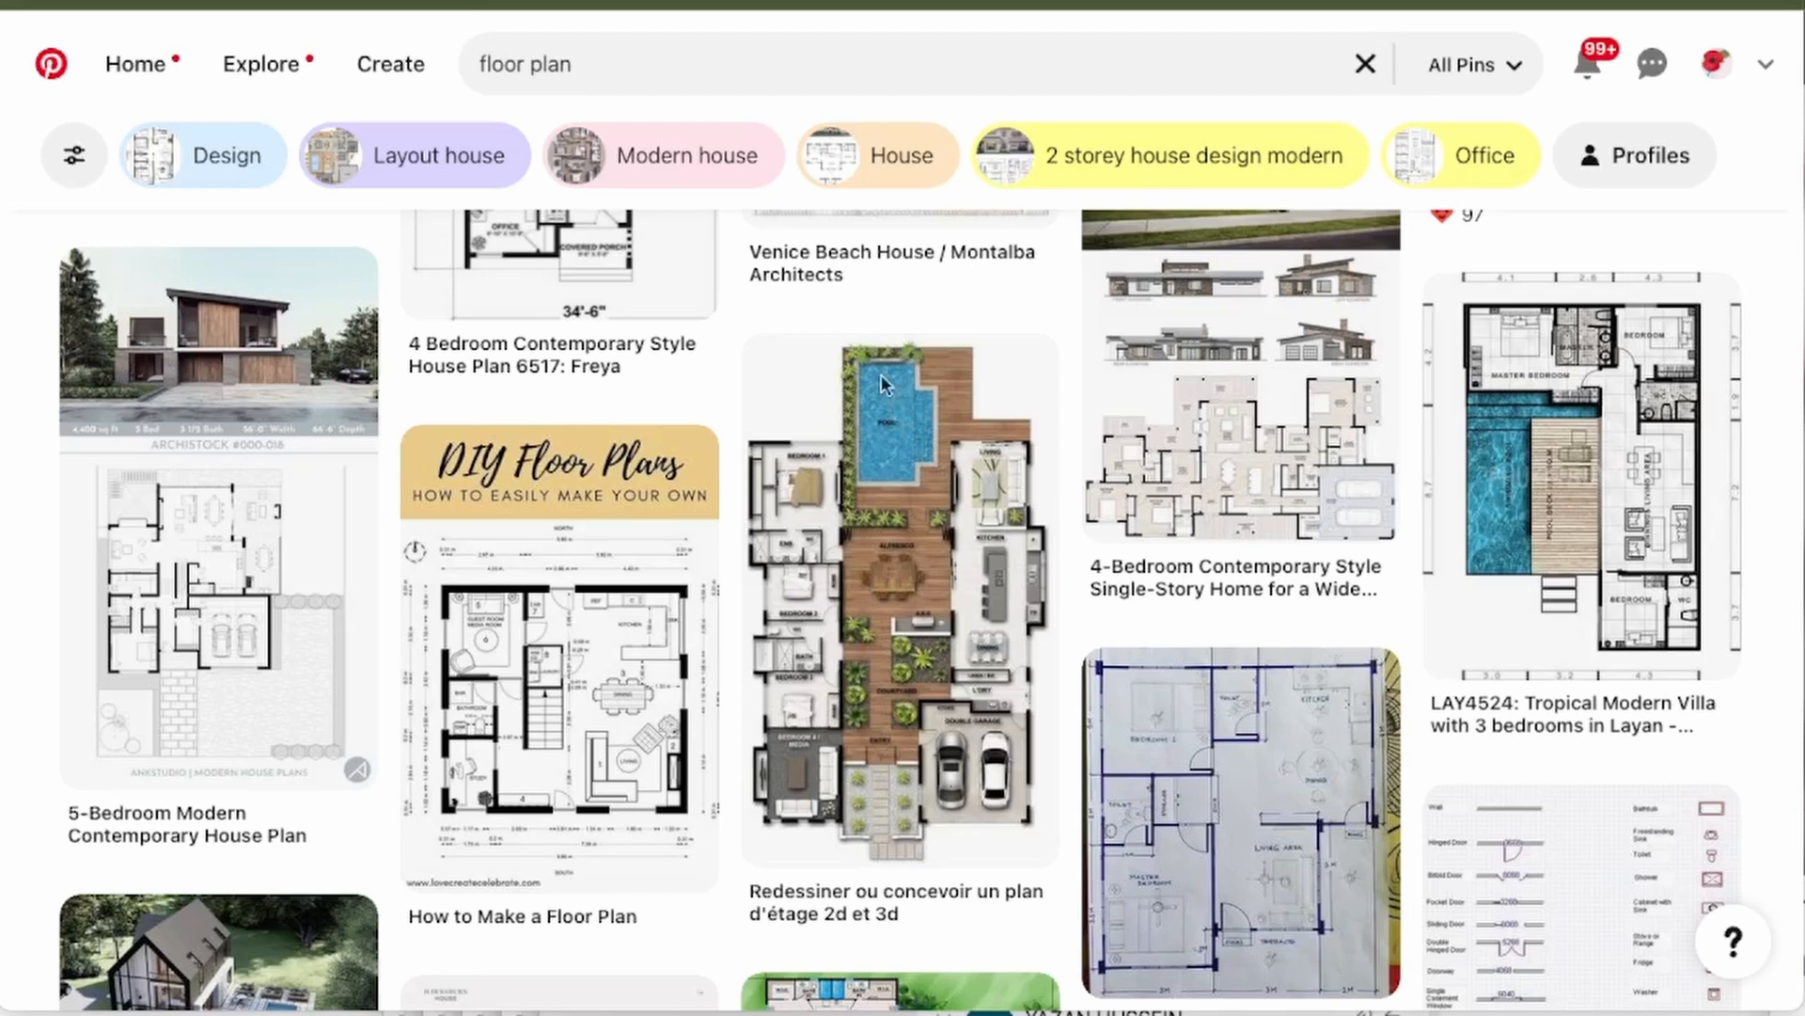
mouse_move(1240, 558)
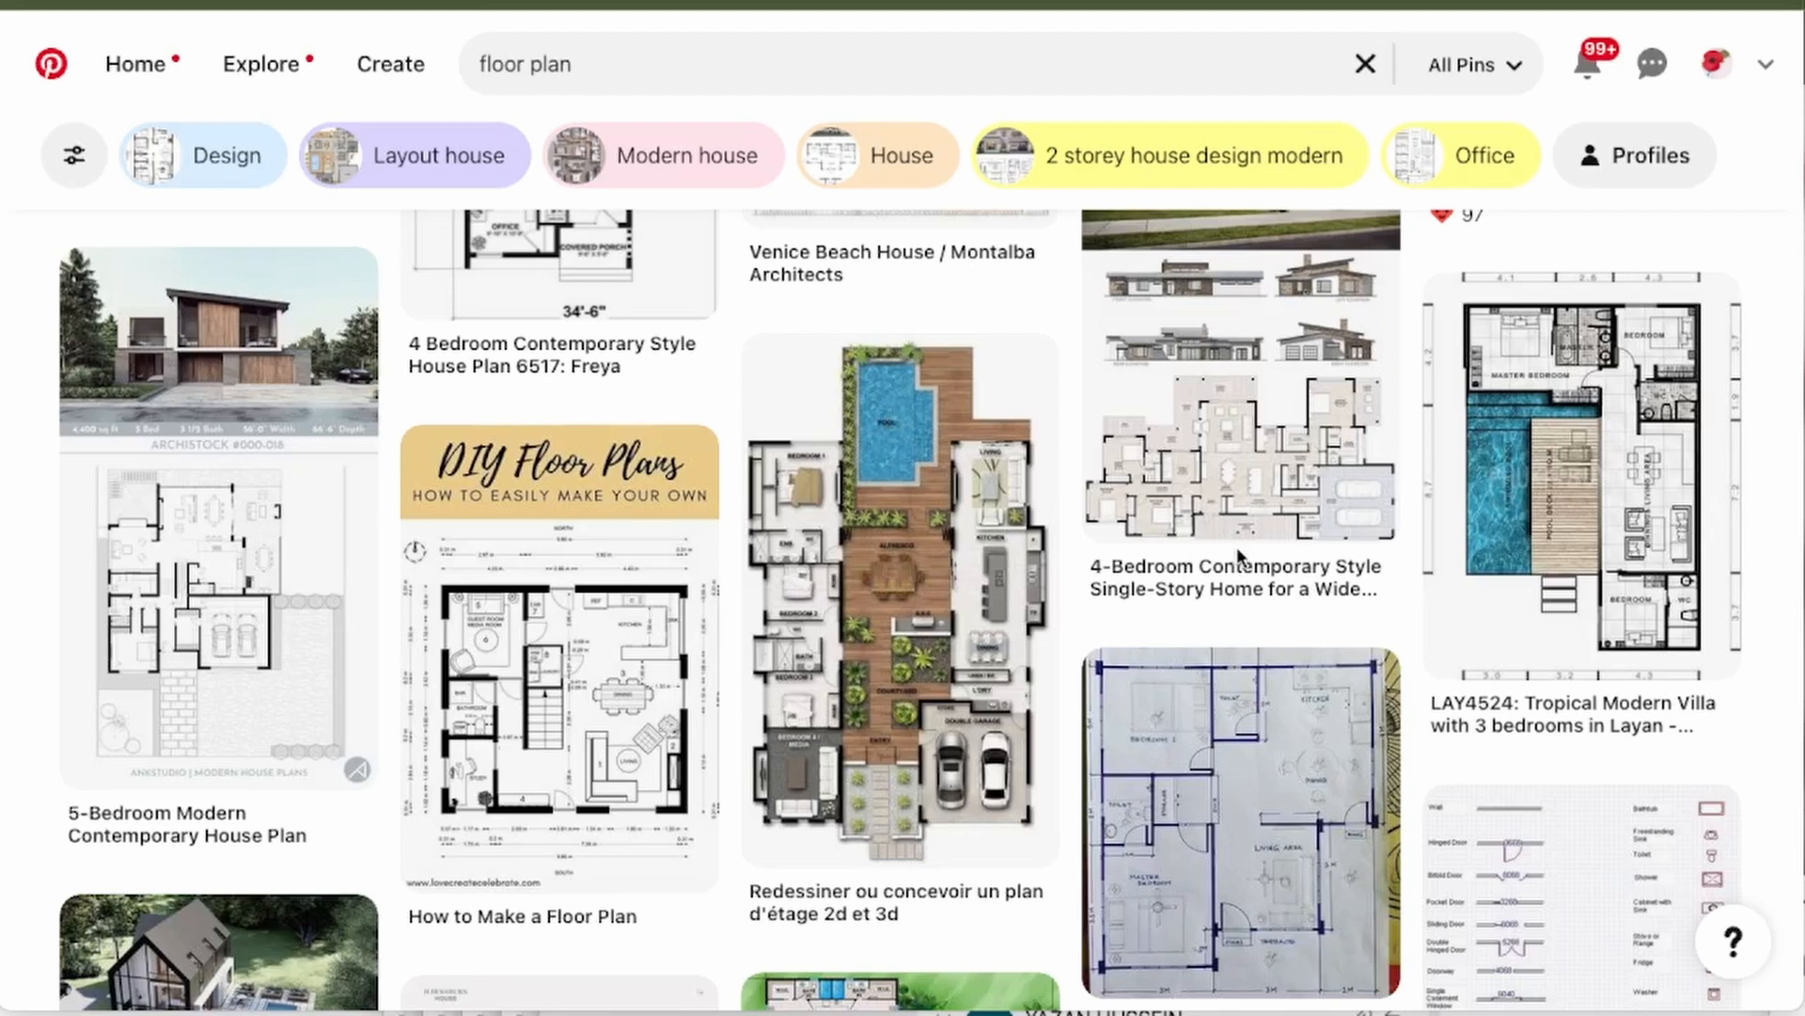
mouse_move(1558, 506)
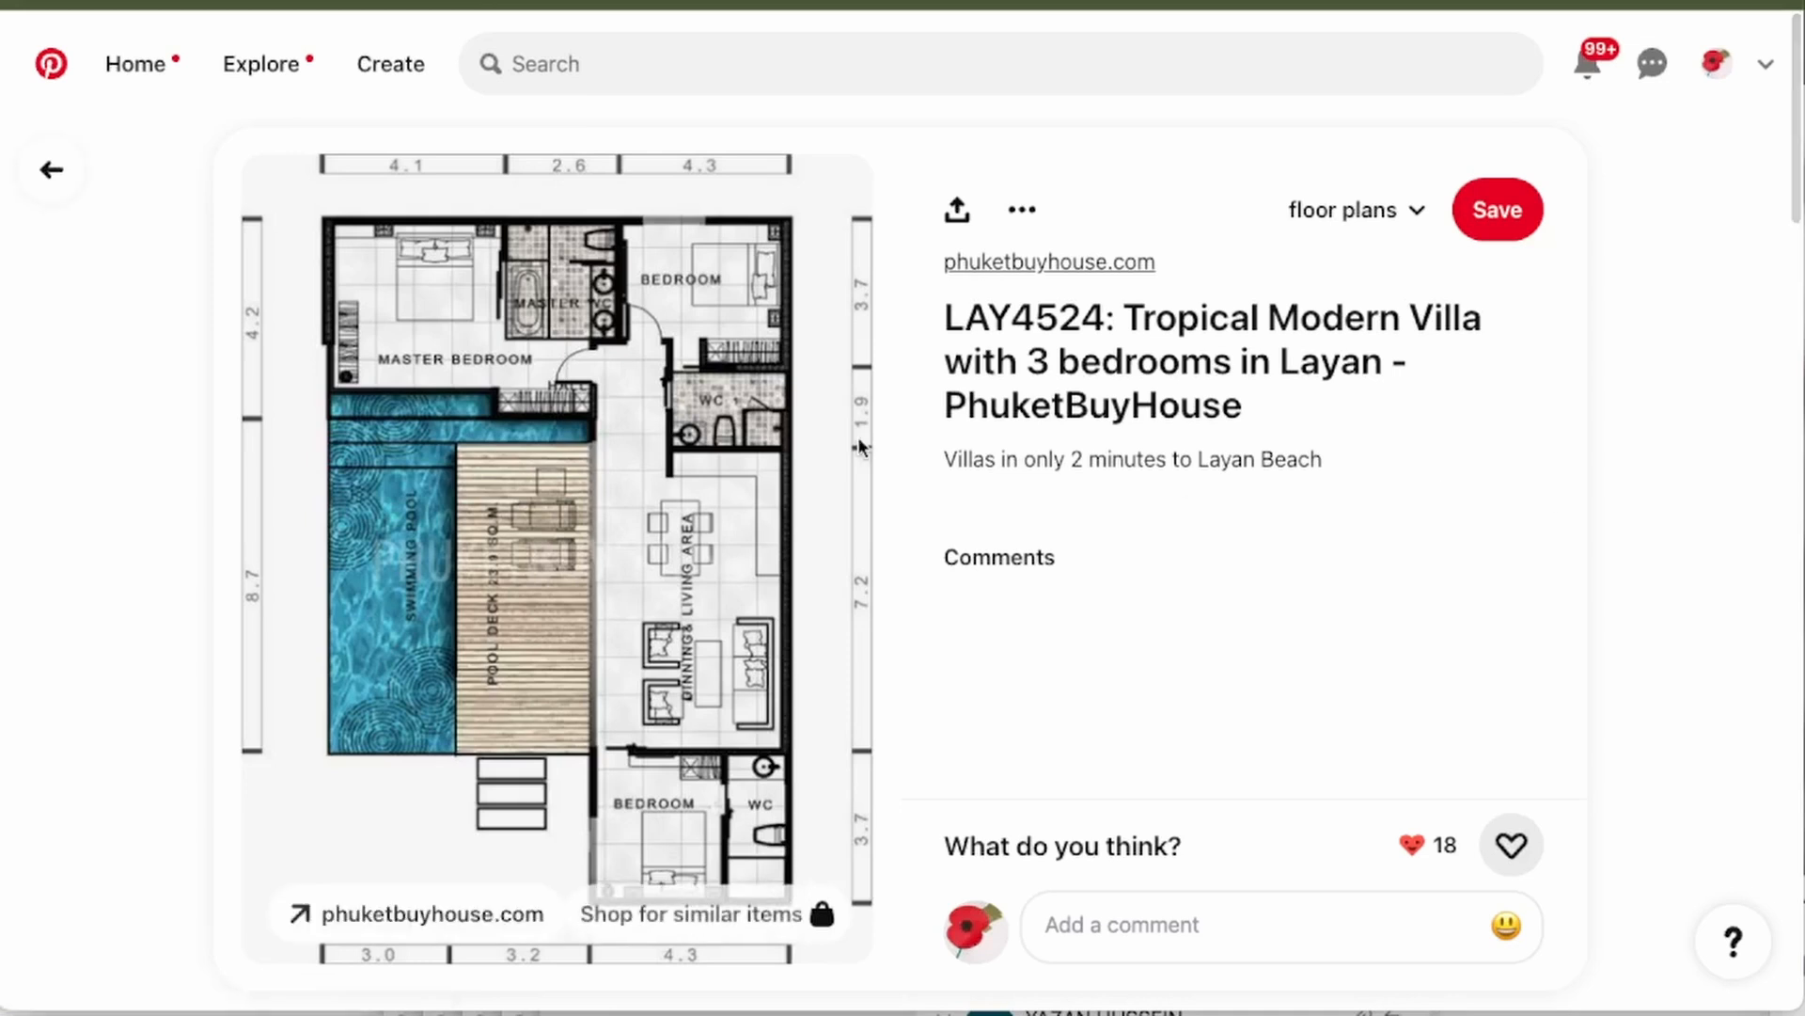
Save the floor plan image to Downloads as floorplan1.jpeg via Save Image As.
right_click(558, 506)
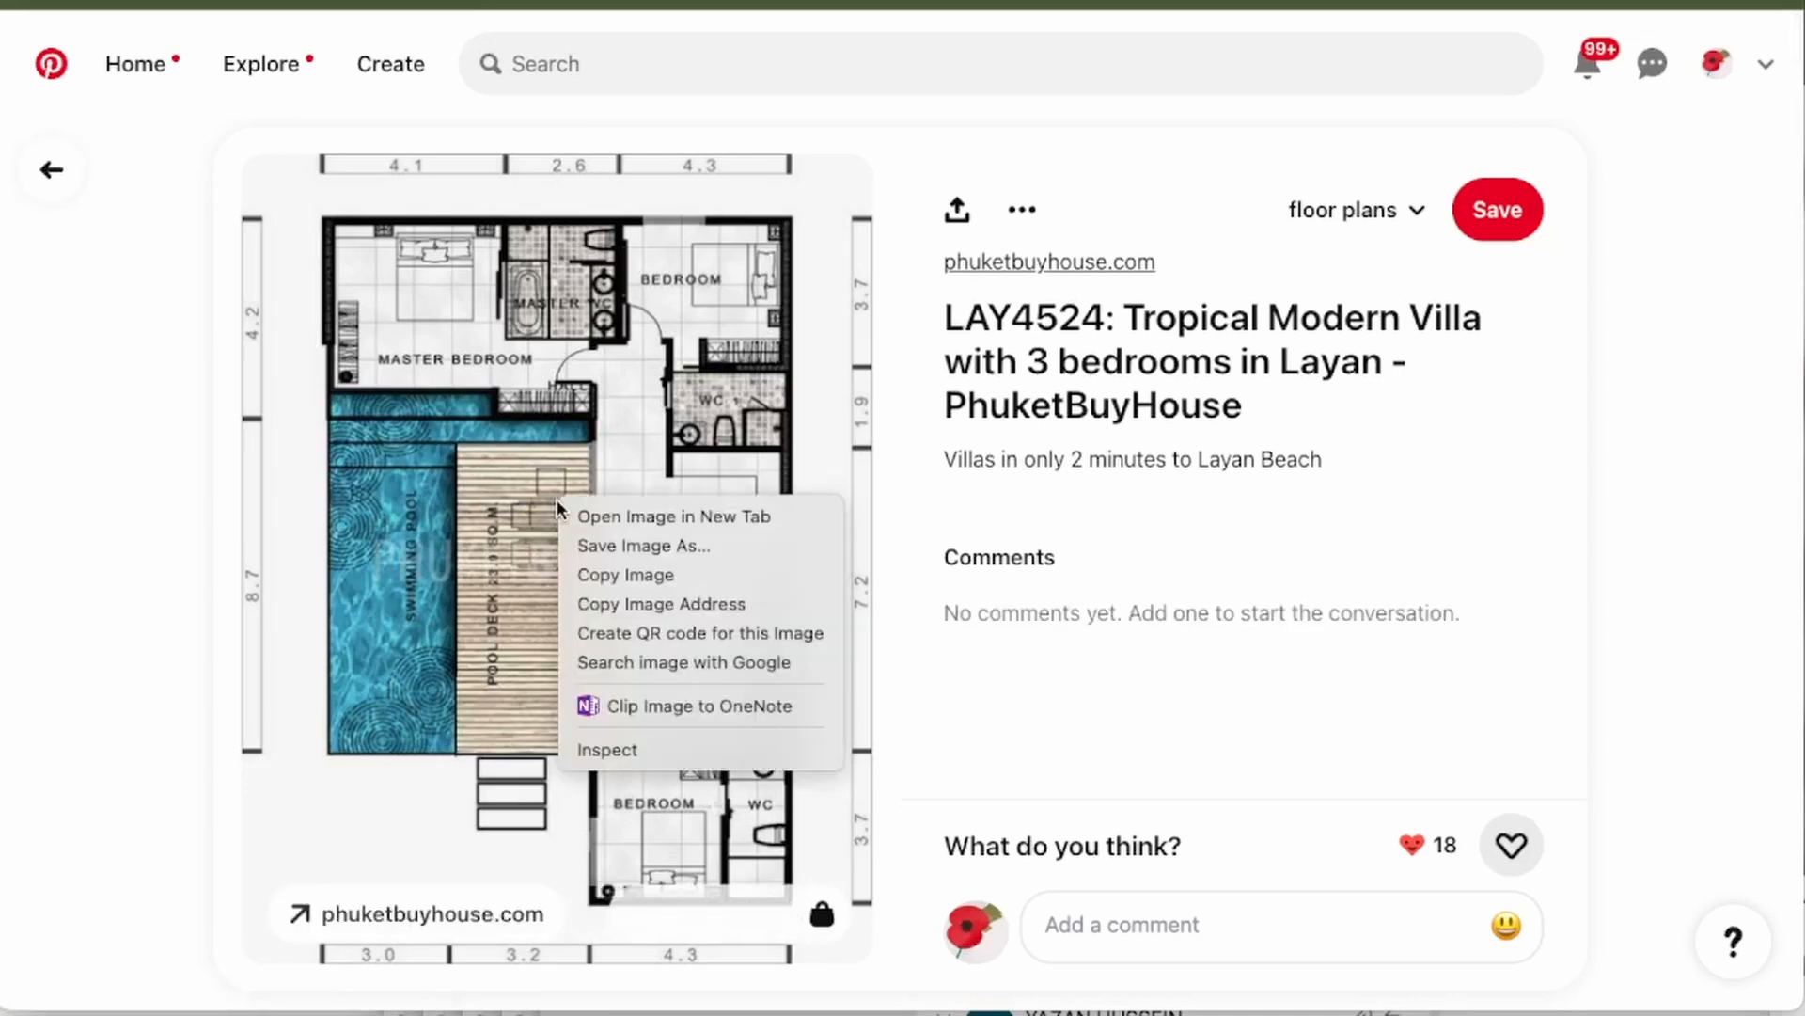
click(643, 545)
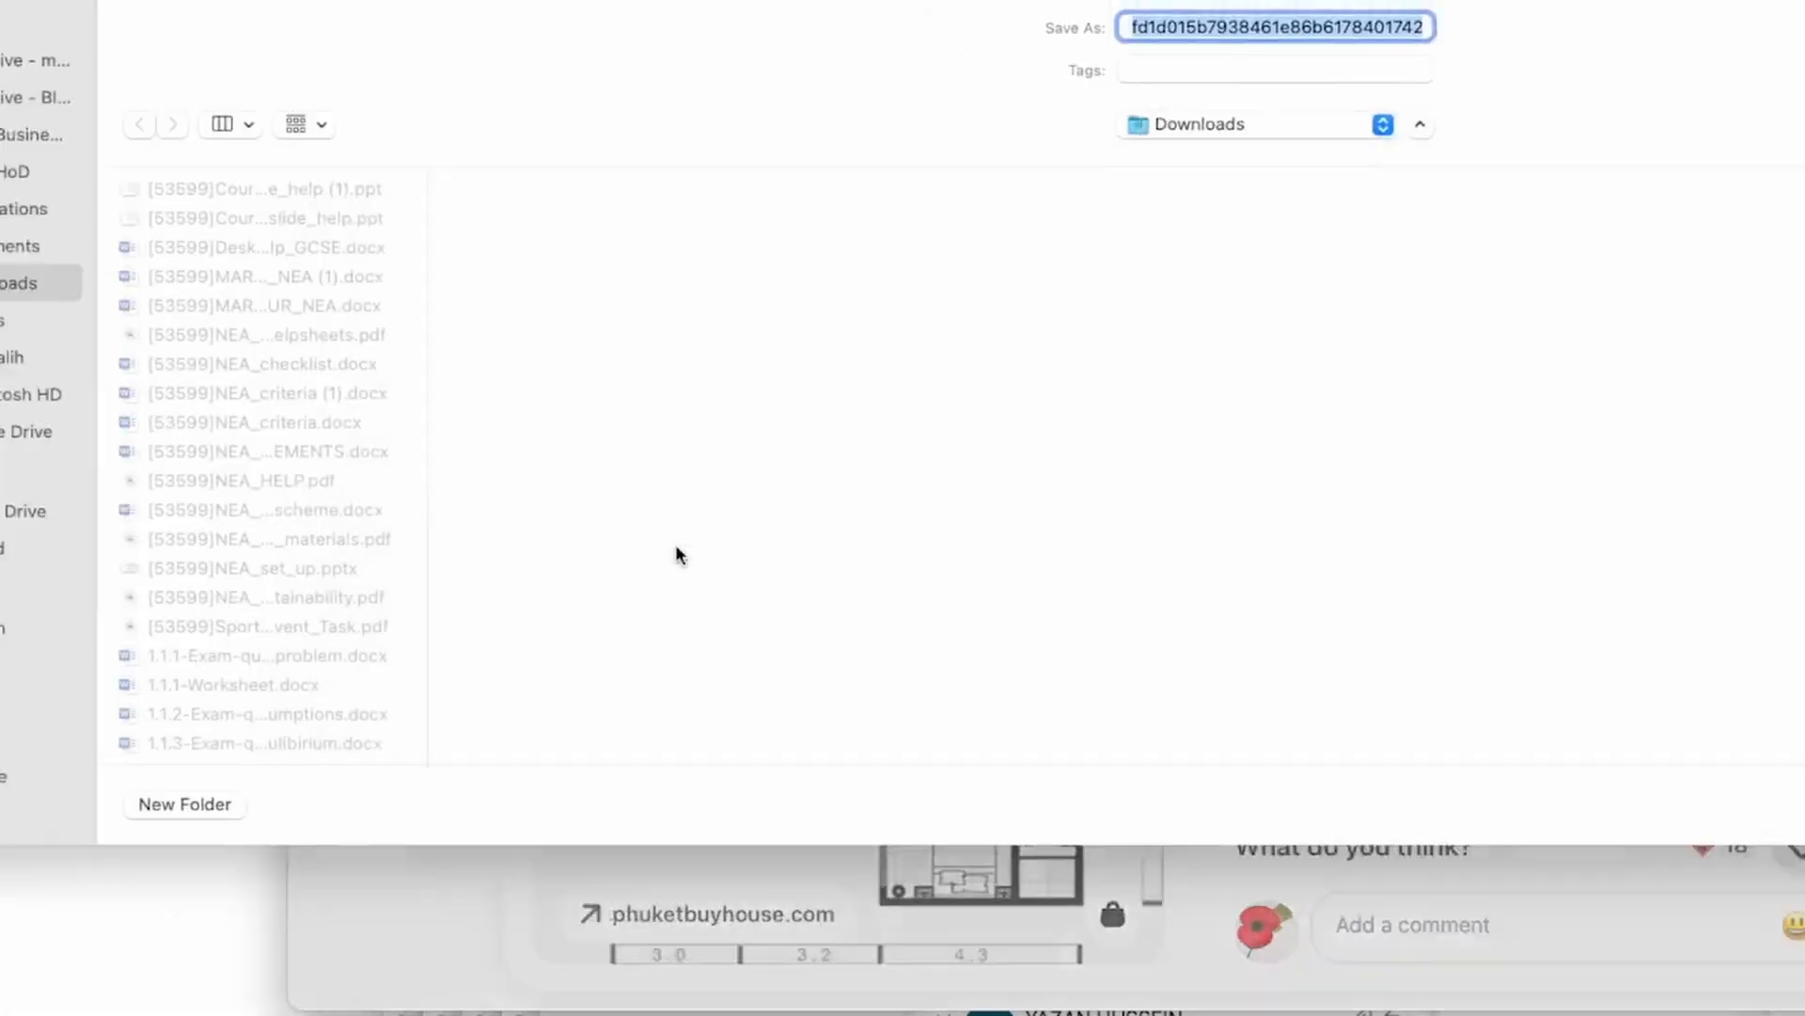
text(fi)
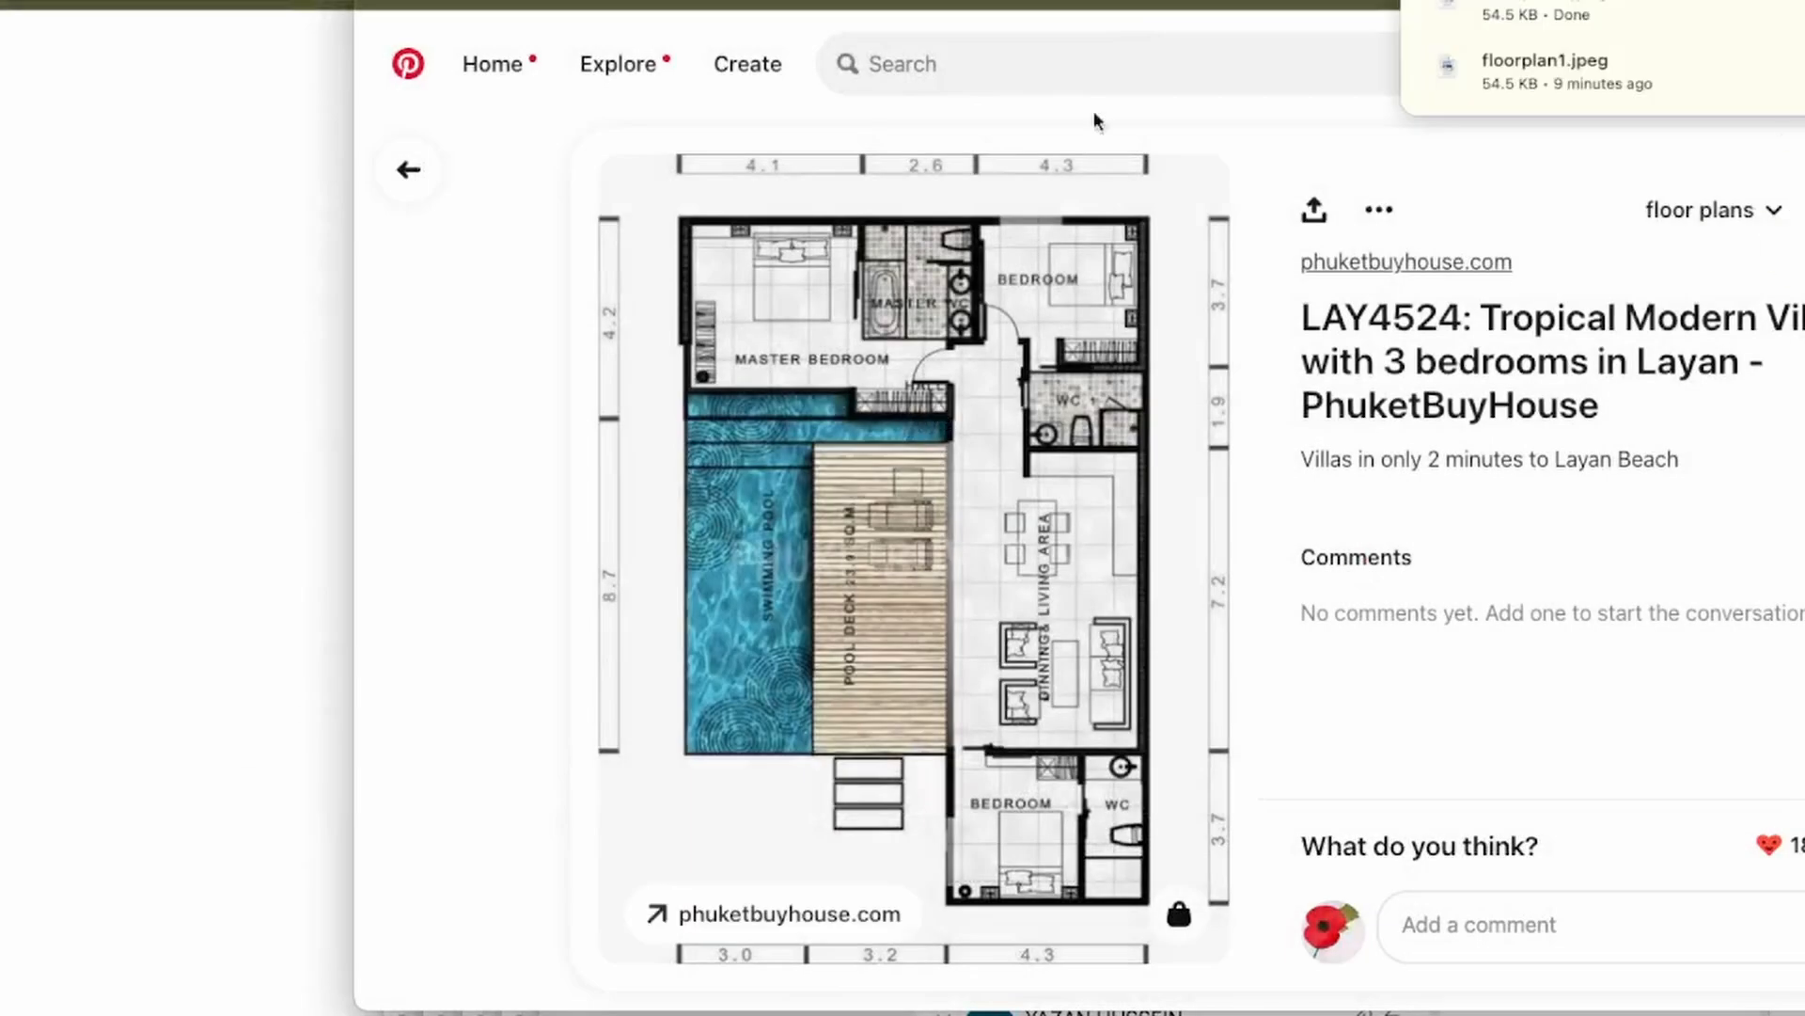
mouse_move(836, 399)
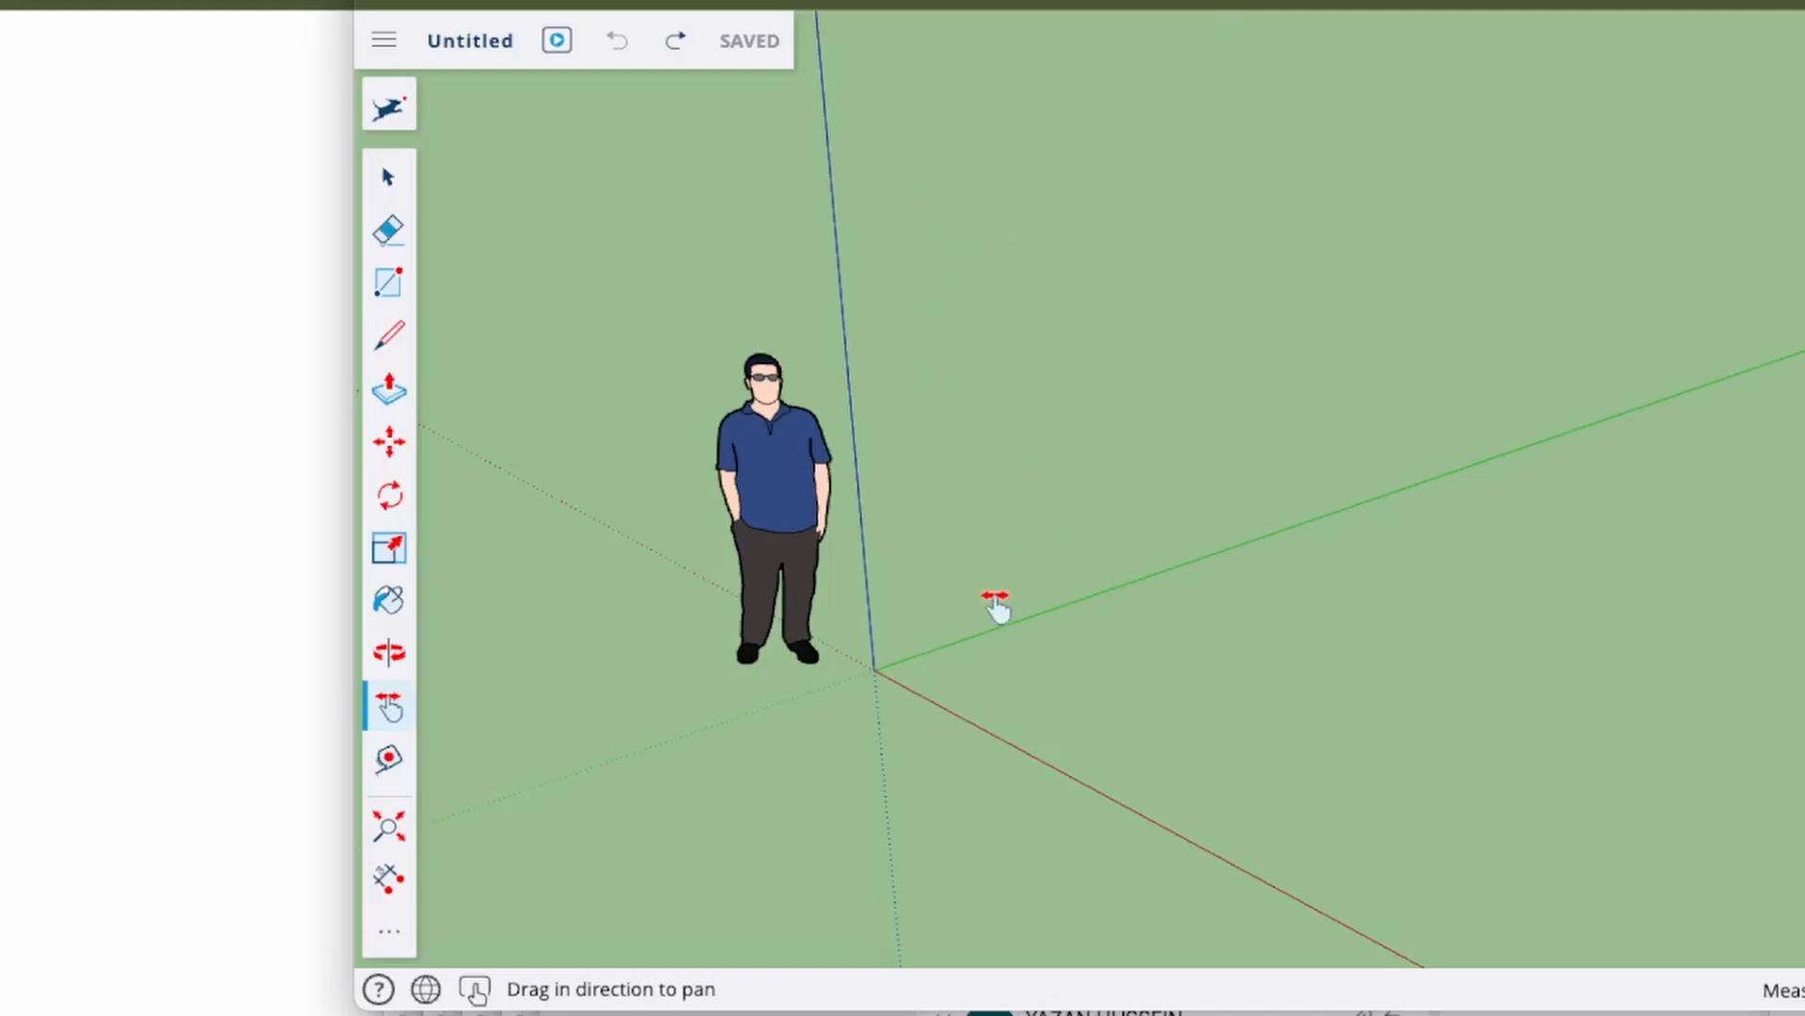
mouse_move(331, 399)
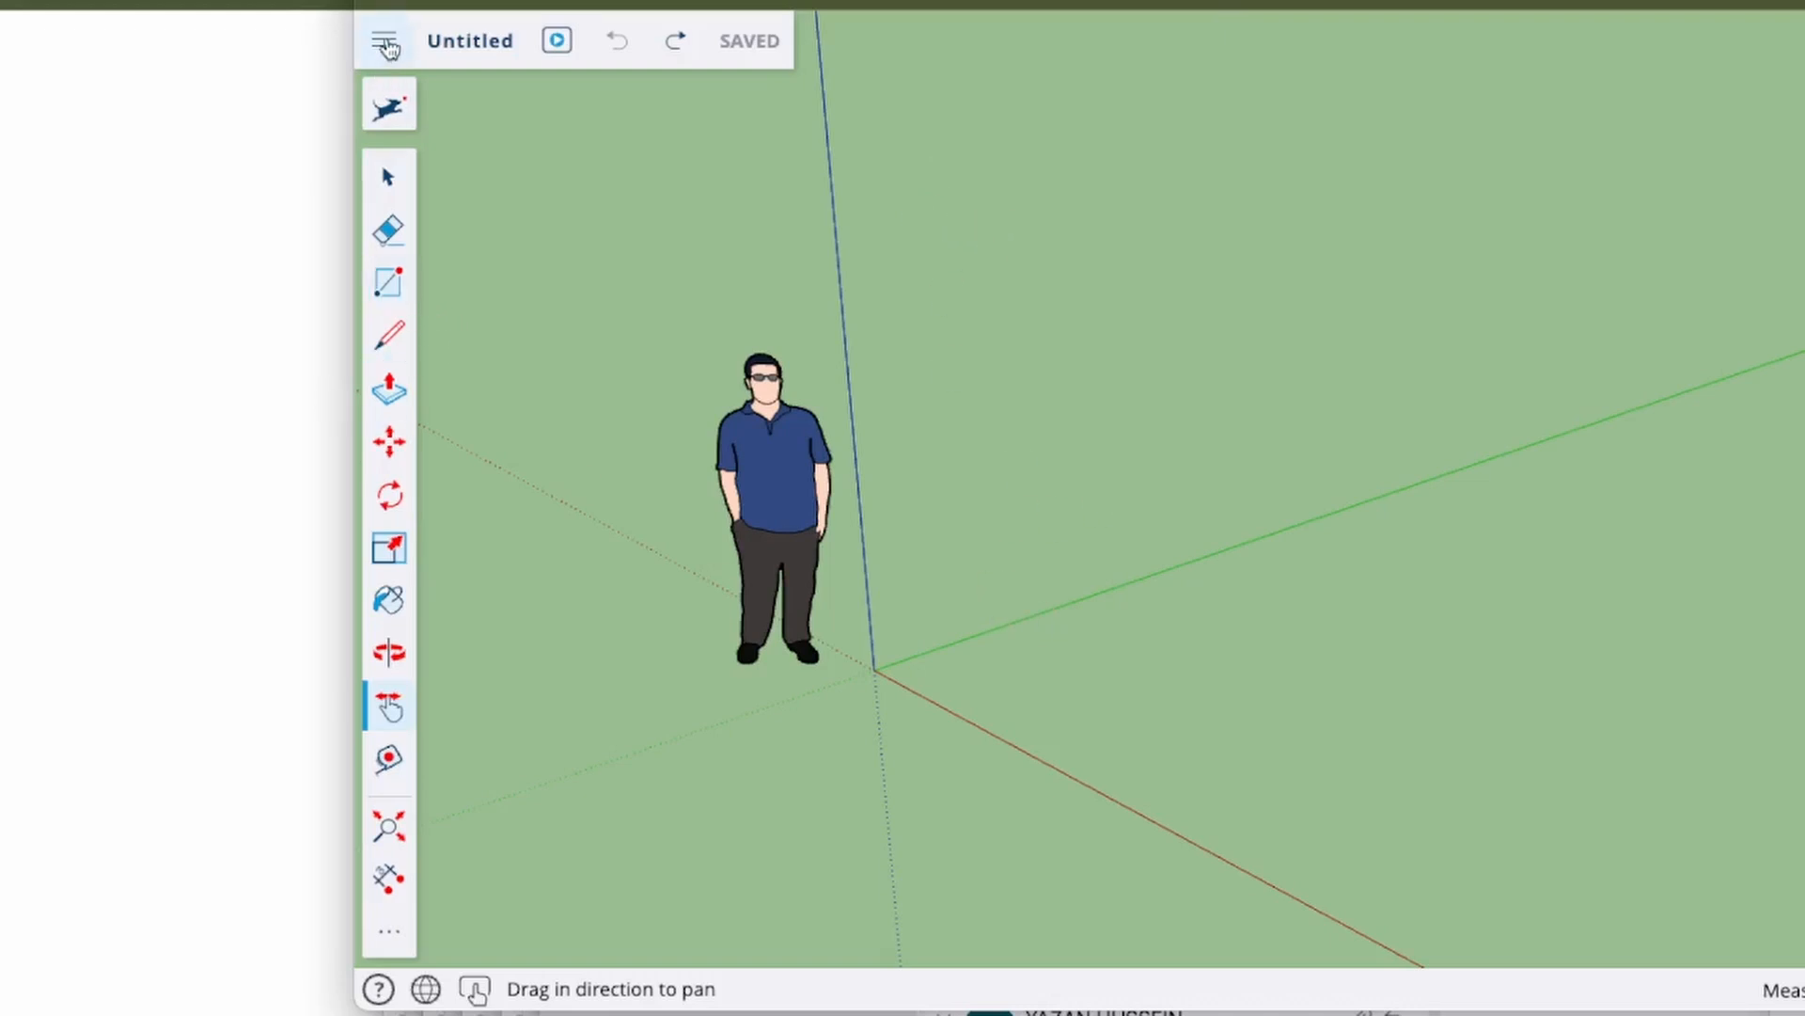
Import floorplan1.jpeg from Downloads into the model as an image.
click(387, 40)
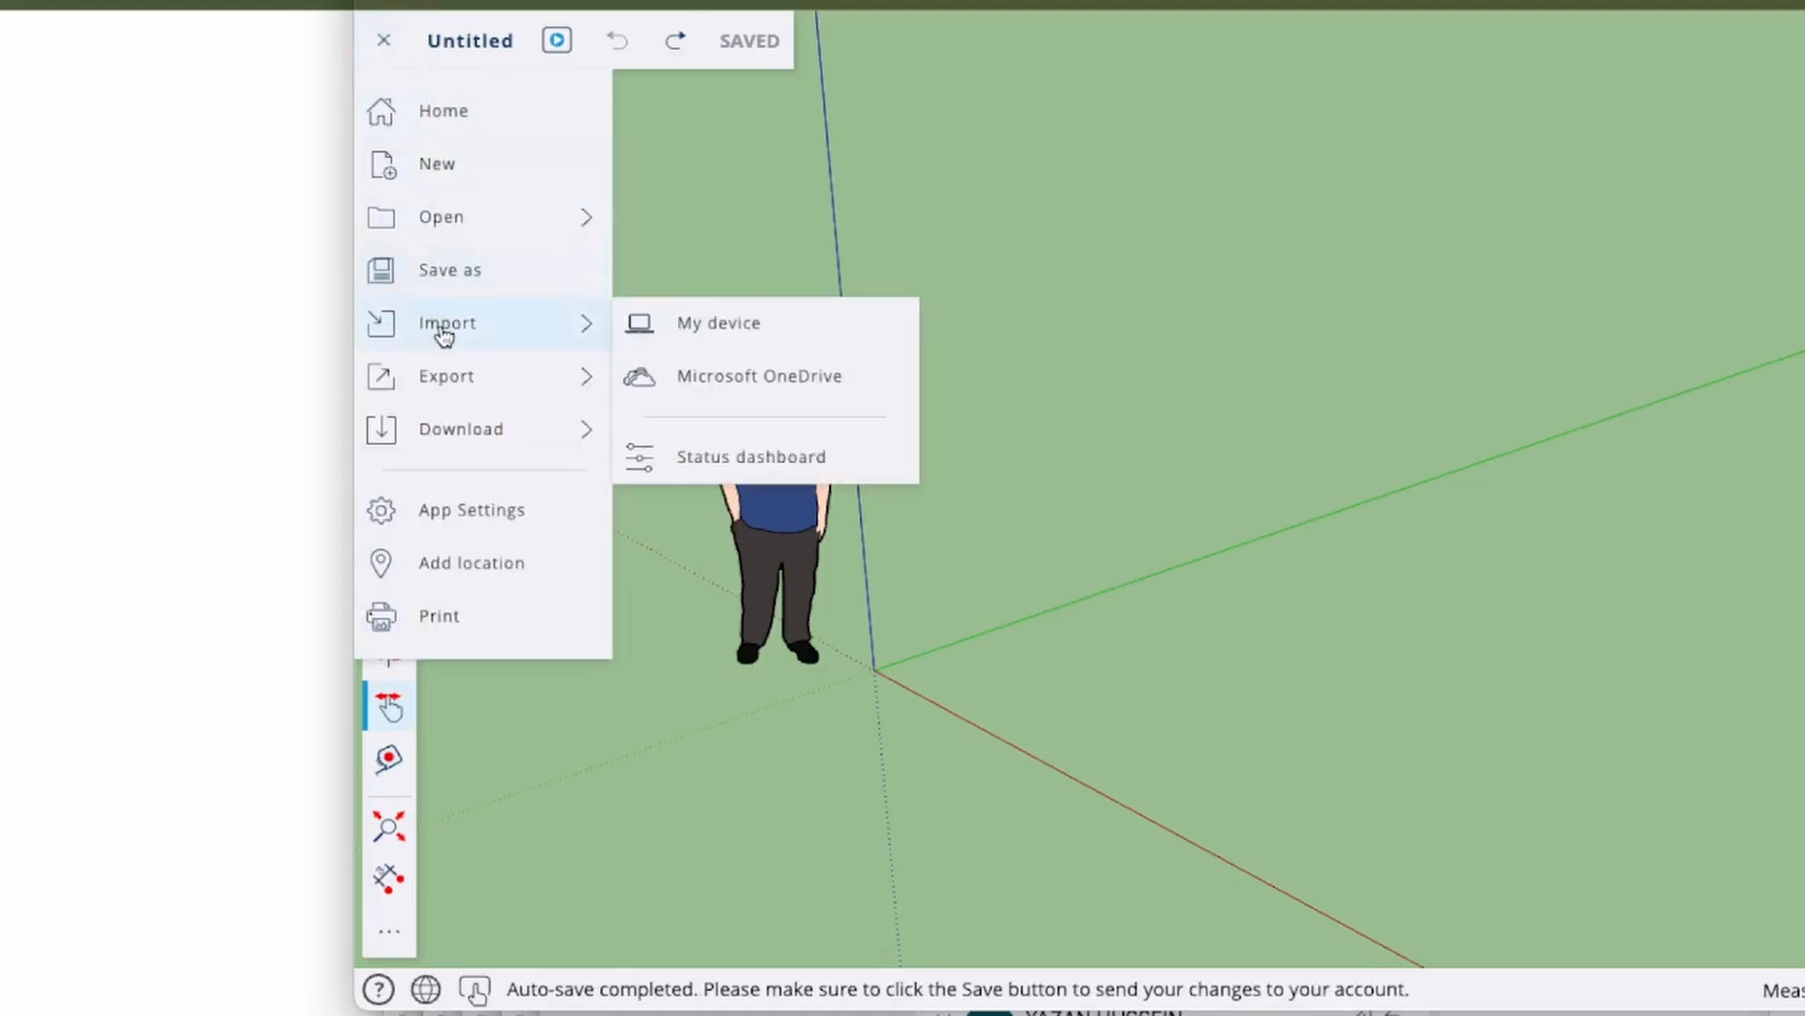
click(718, 322)
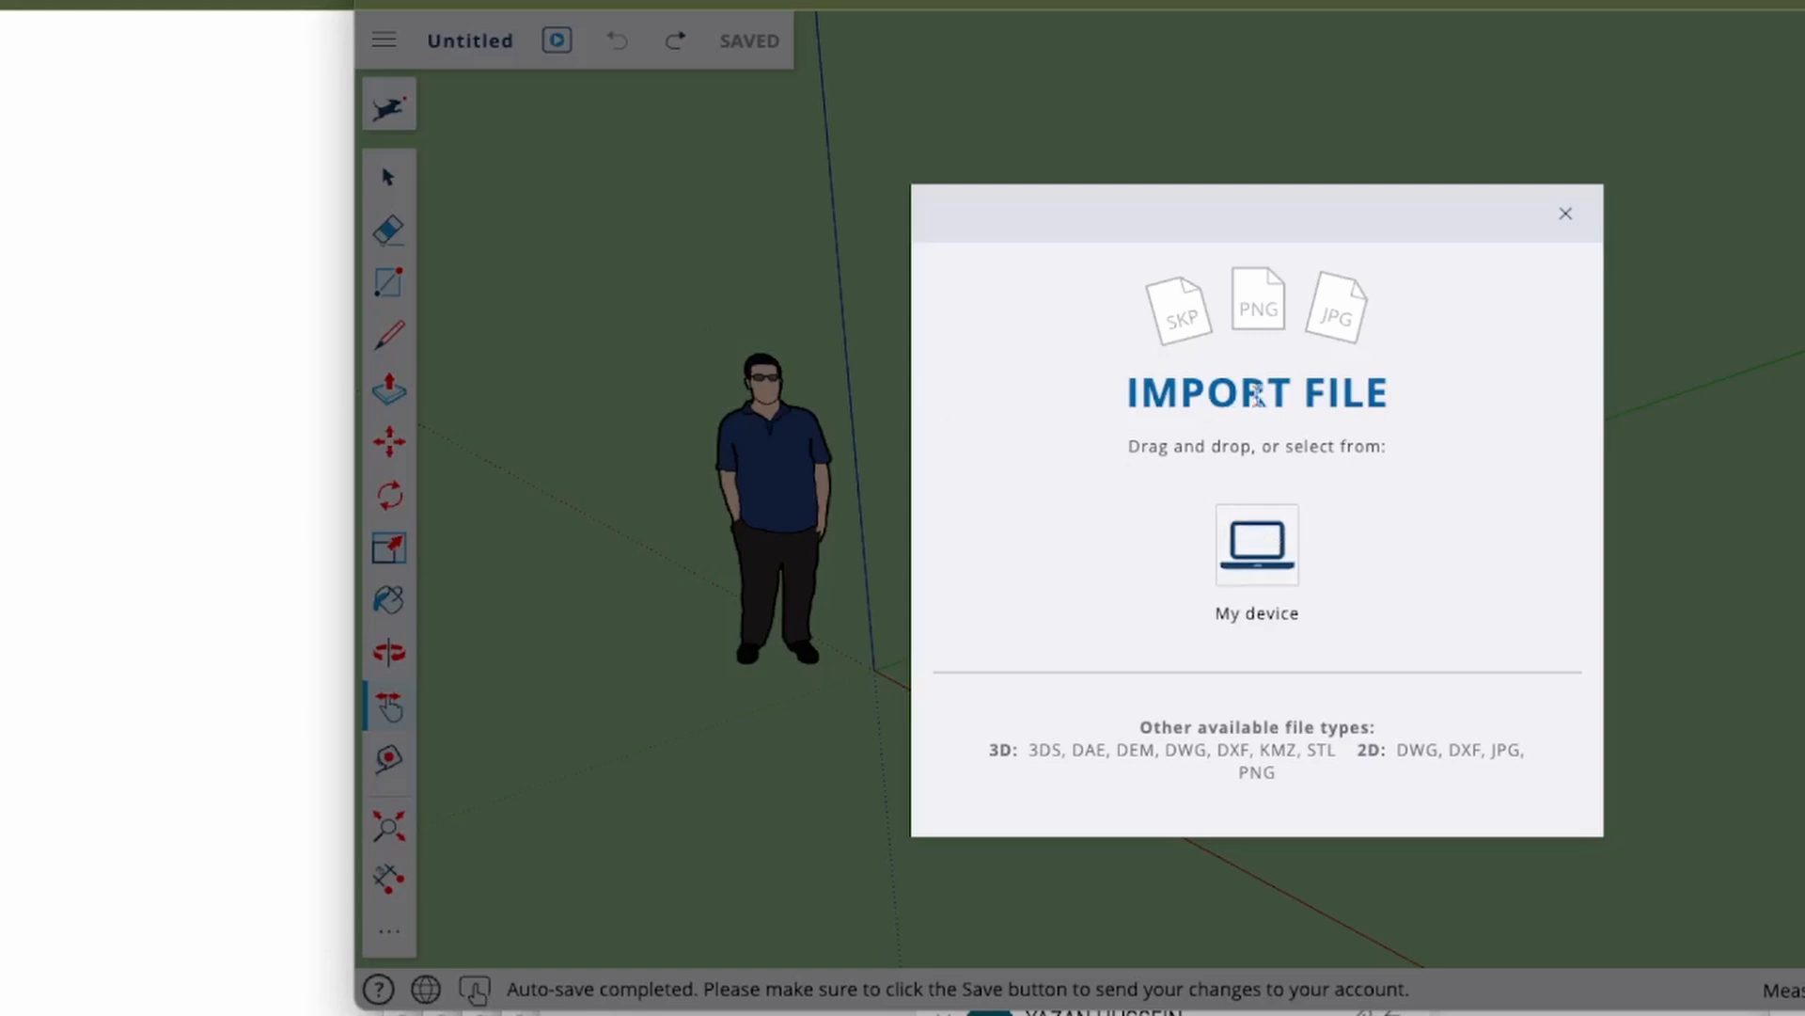
click(1255, 545)
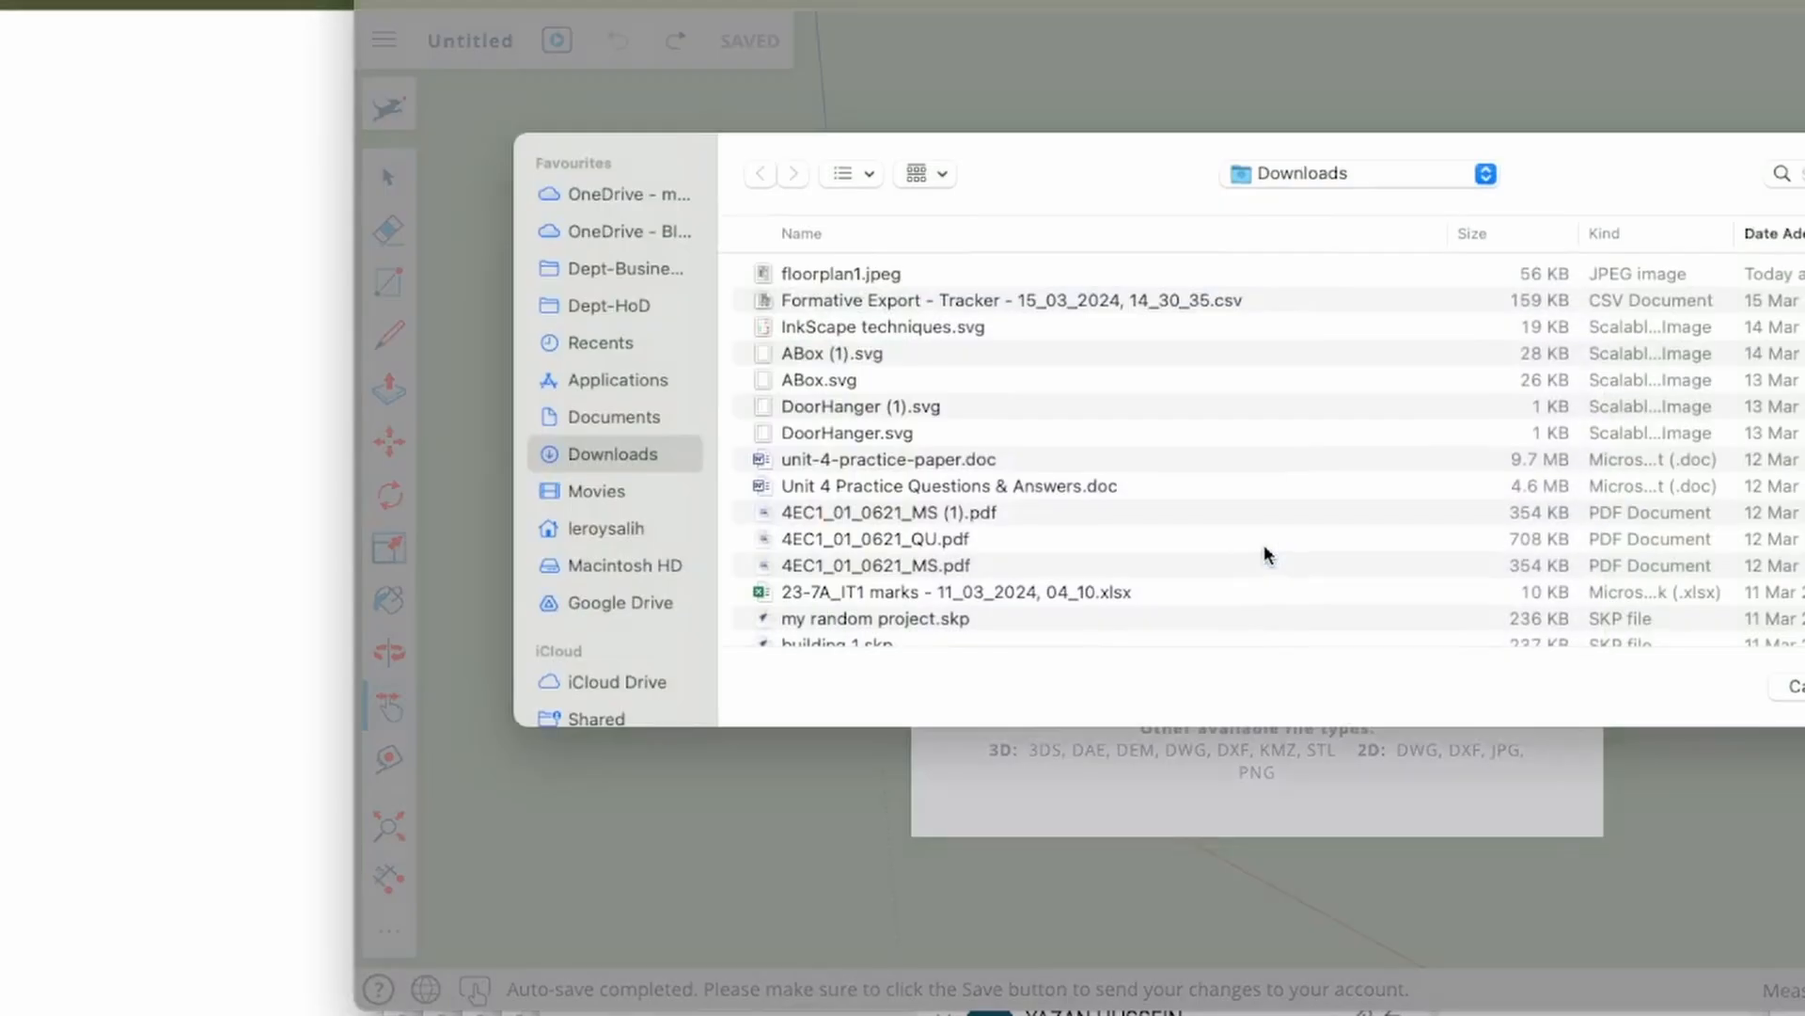
click(843, 273)
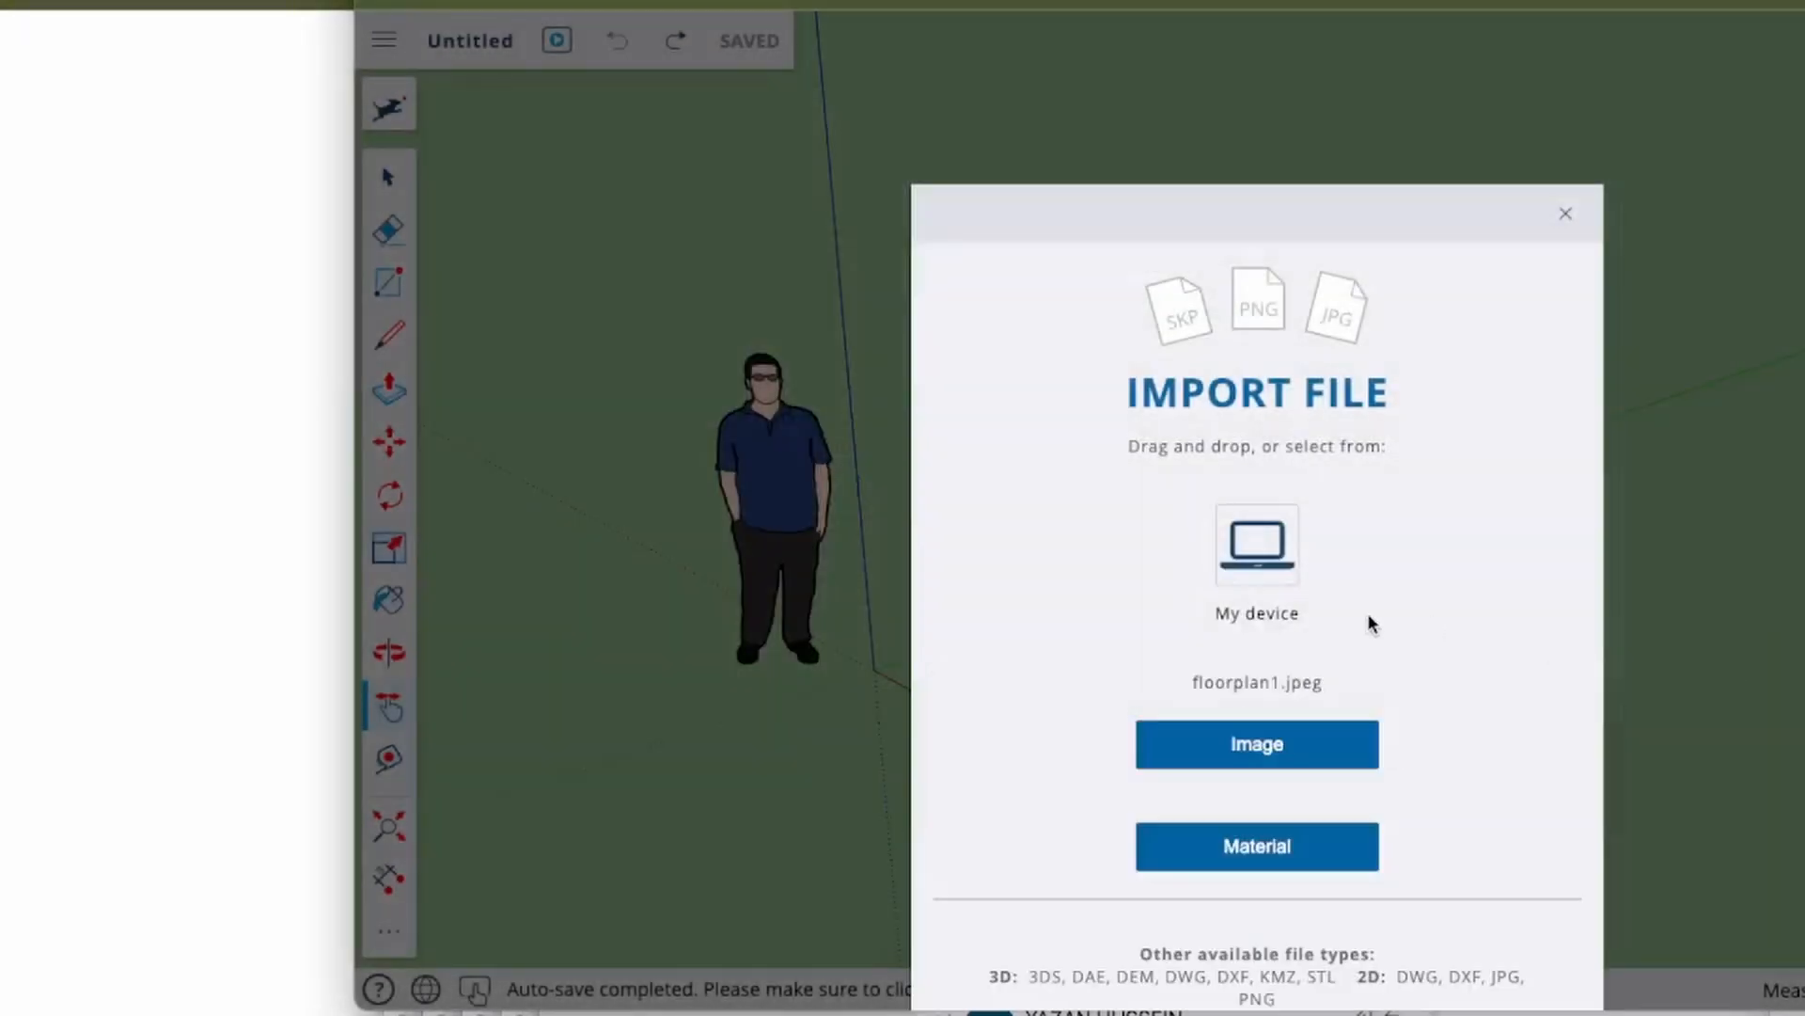
mouse_move(1256, 745)
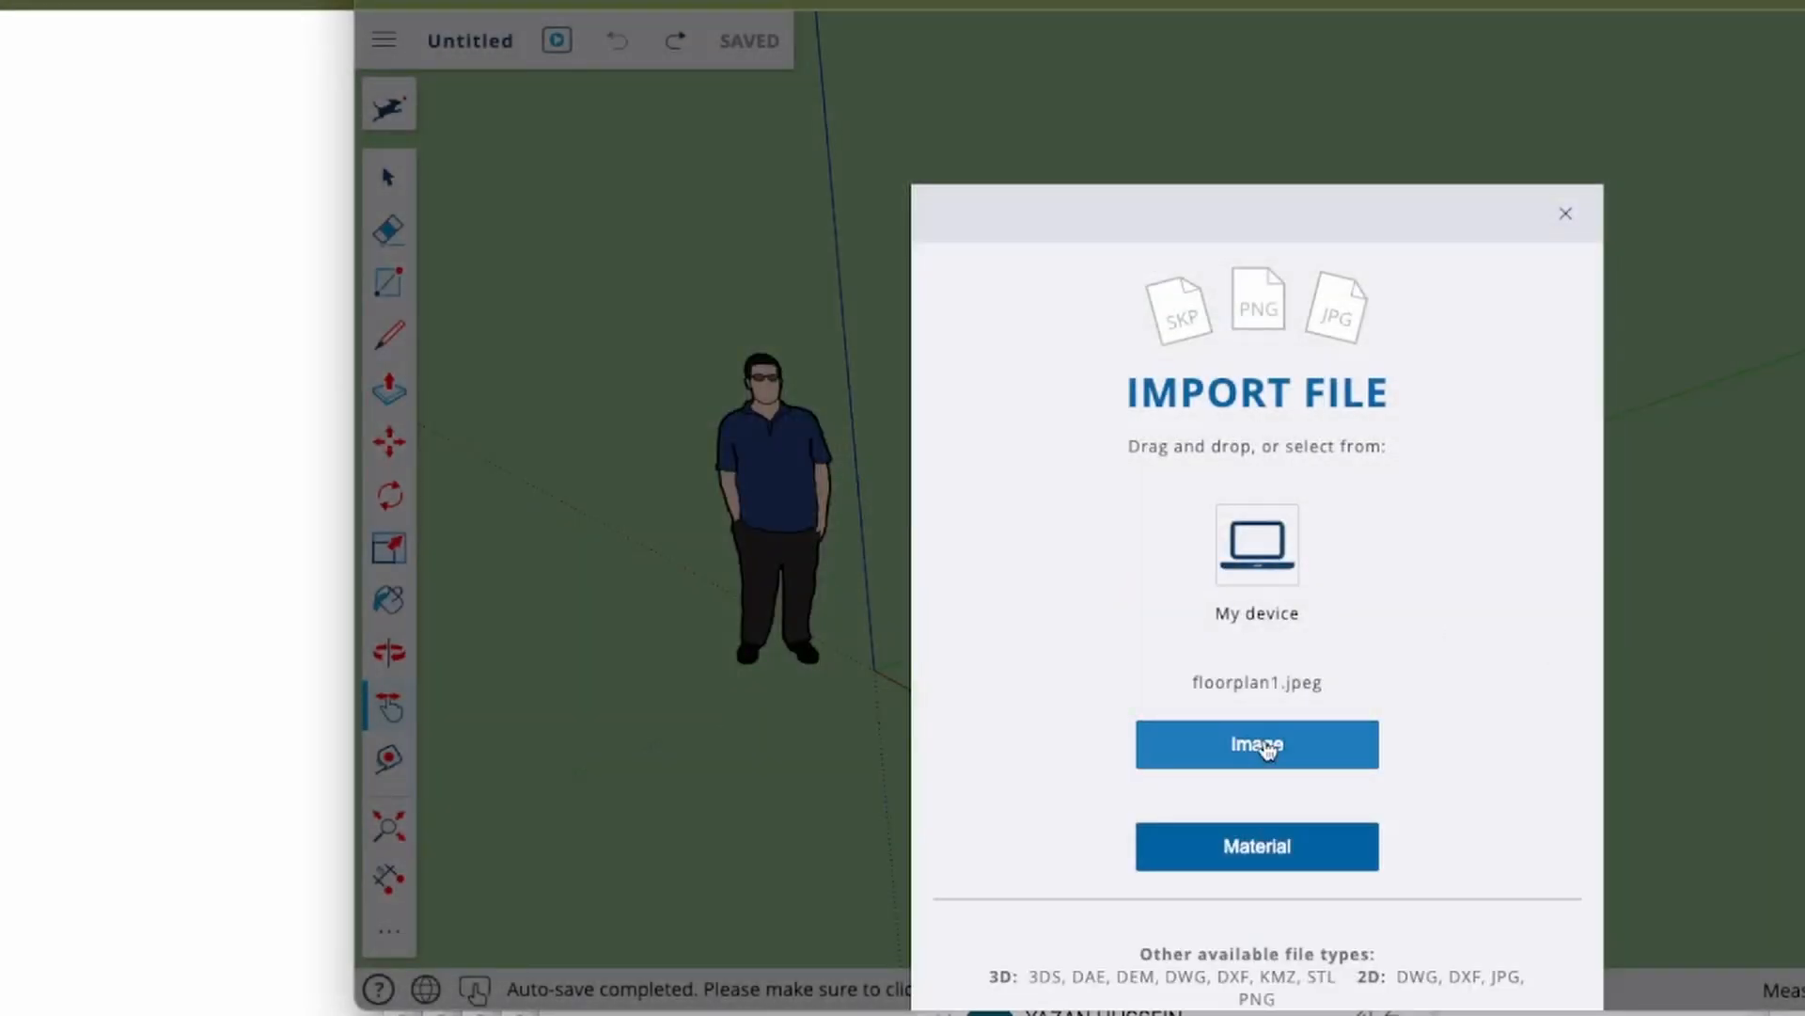
click(1256, 743)
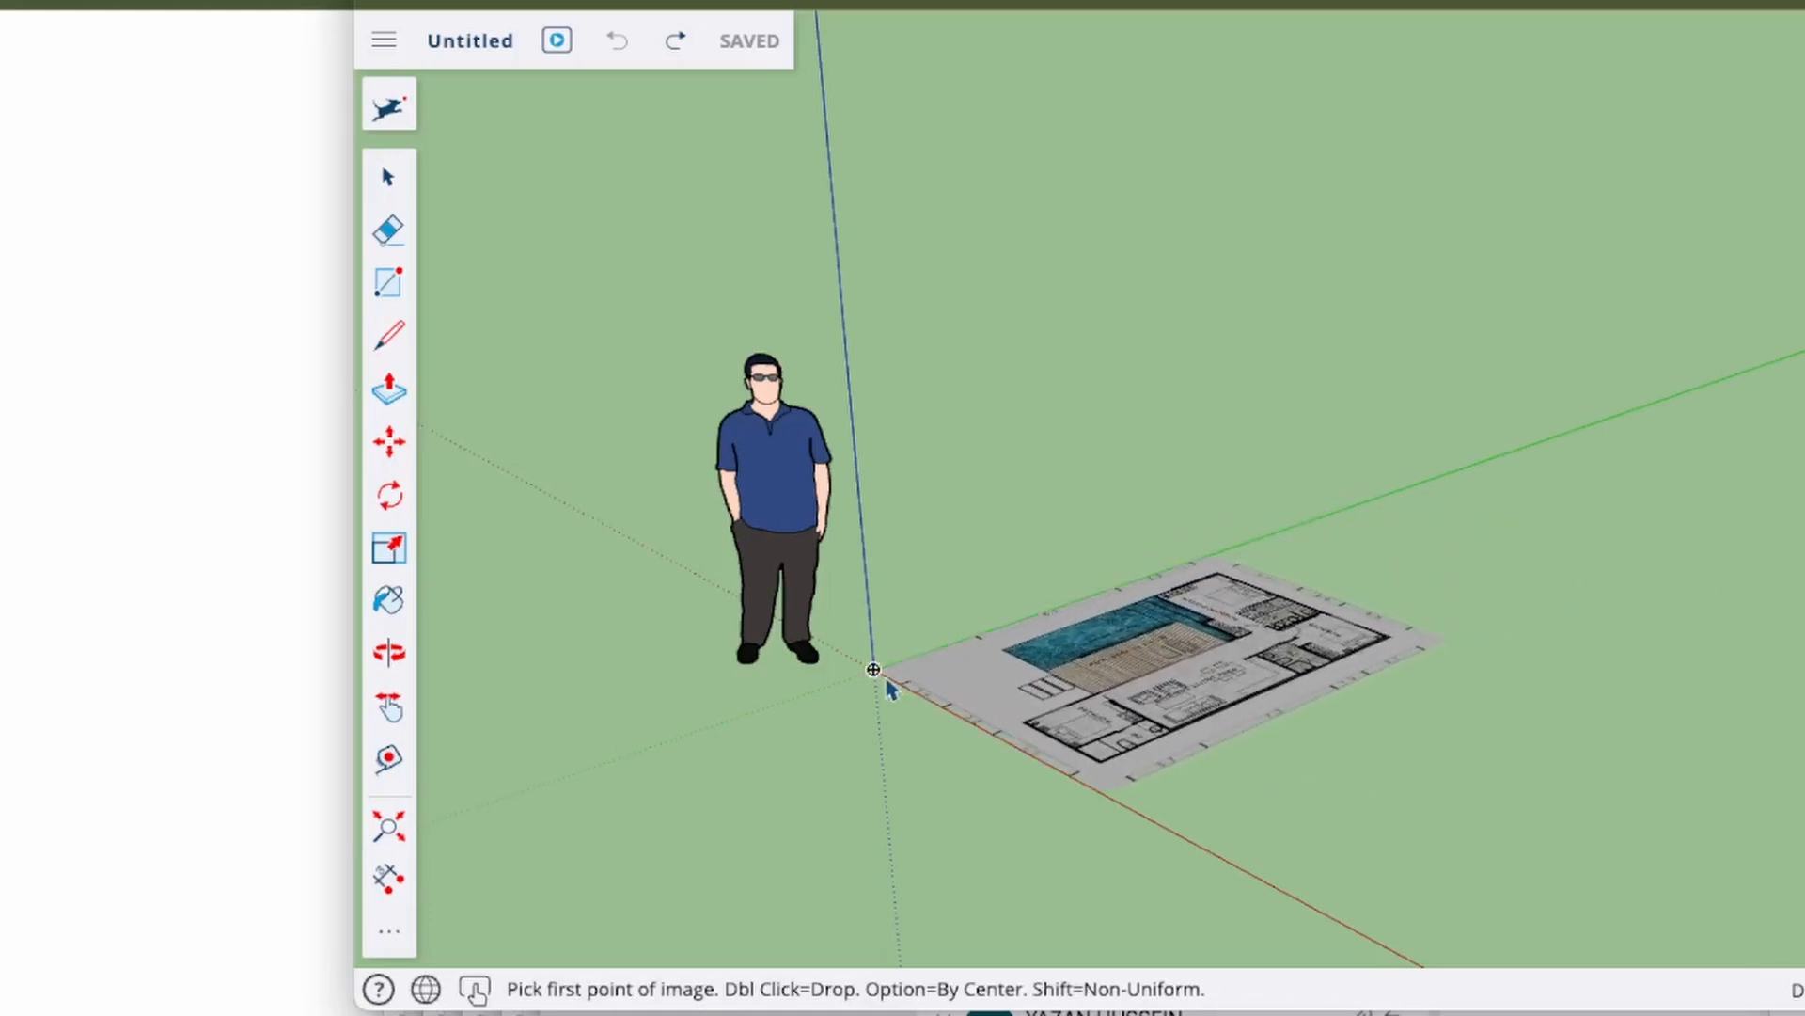
mouse_move(875, 670)
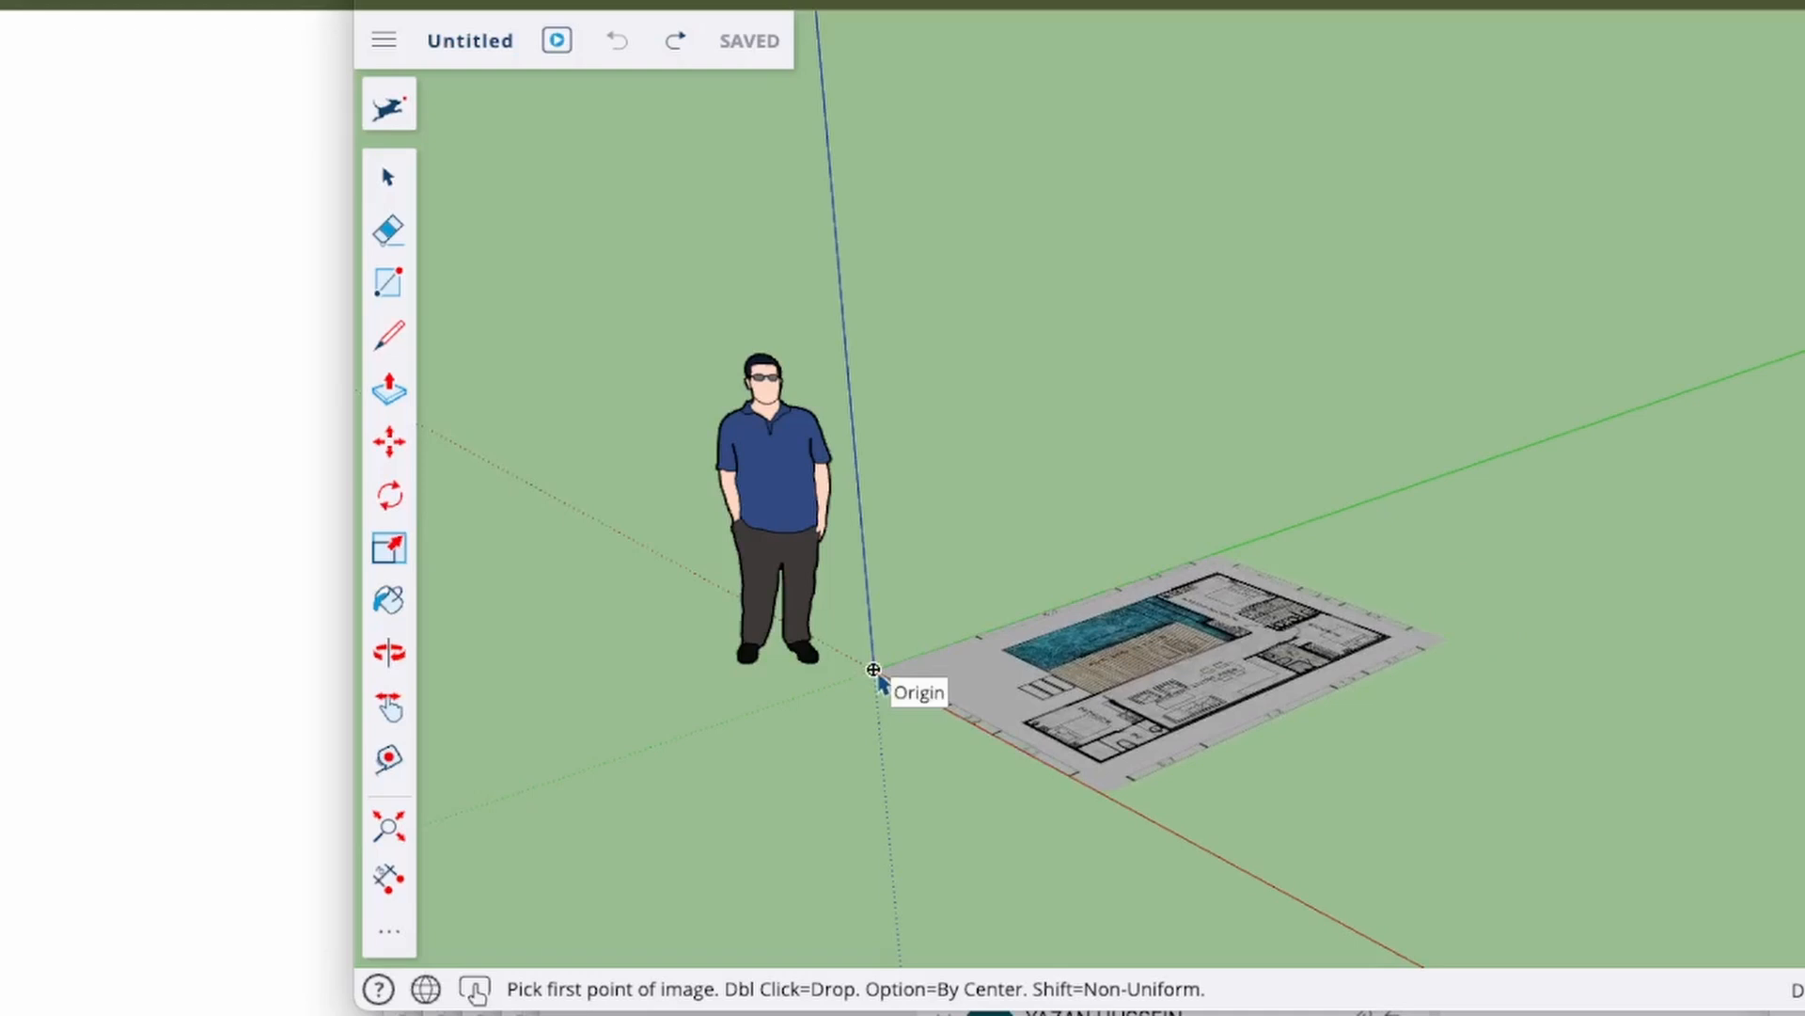
Place the floor plan image flat on the ground, anchored at the origin and sized out across the plan.
click(872, 669)
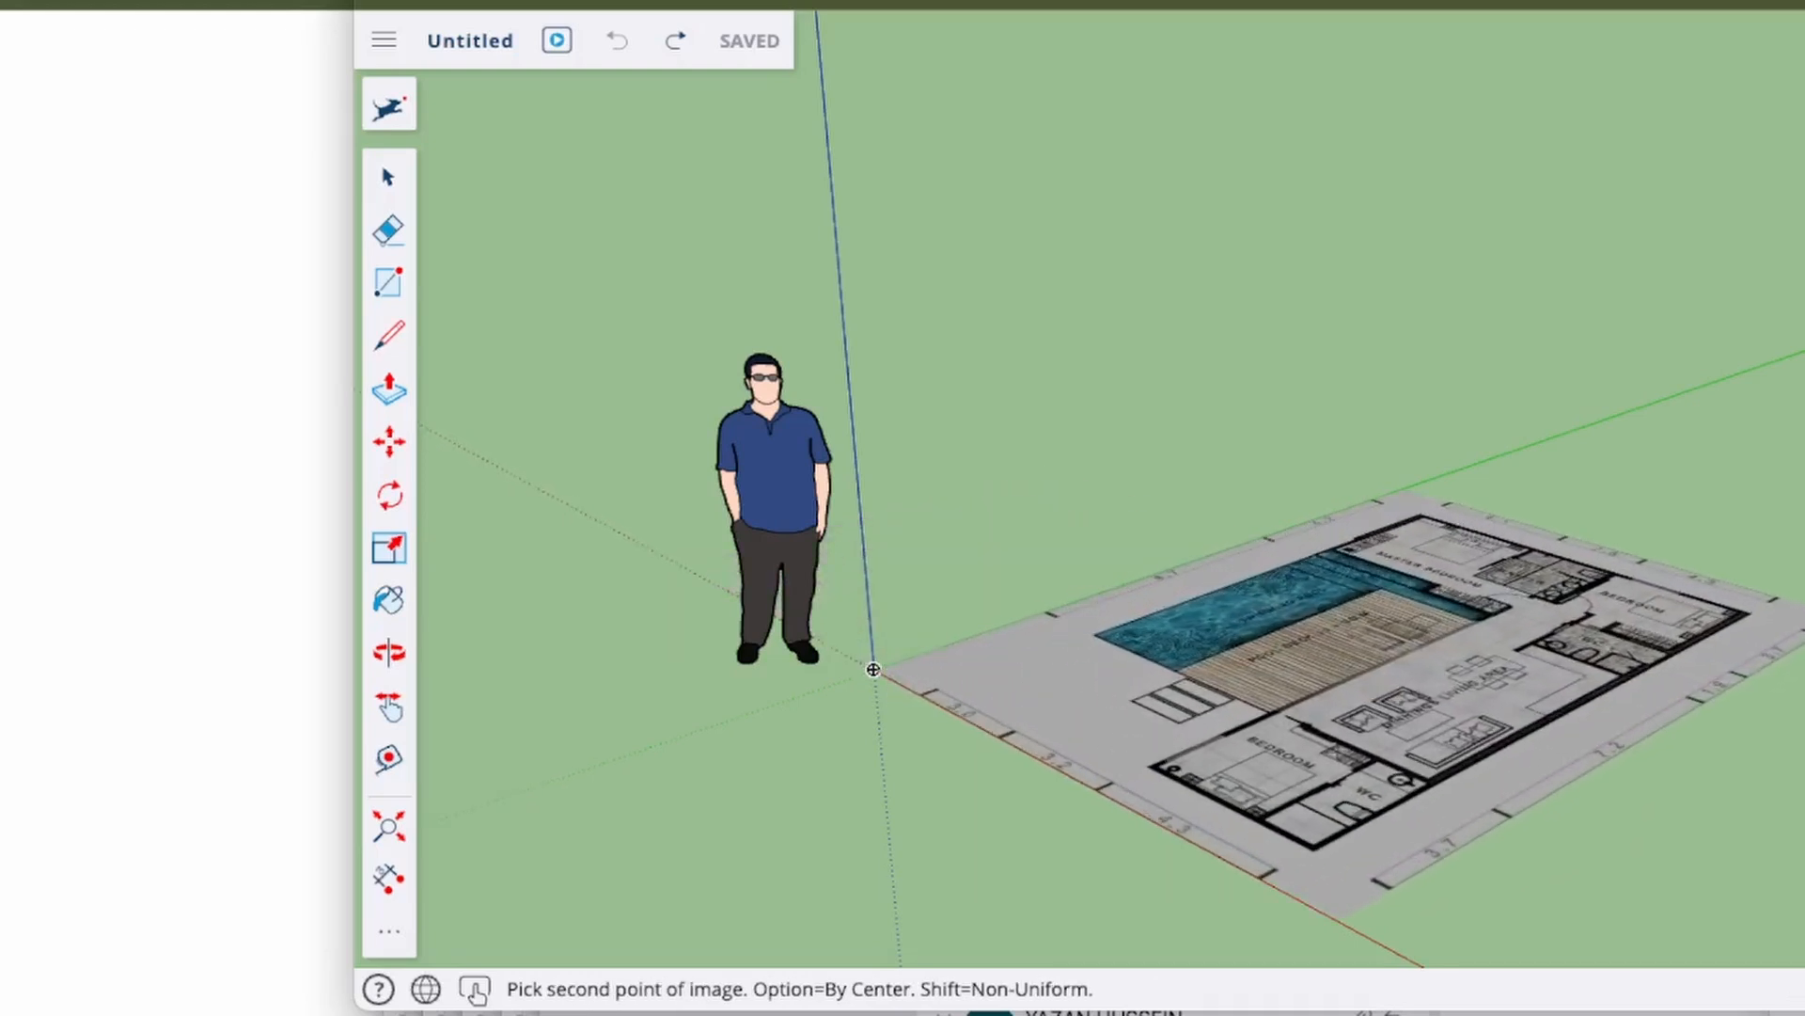
click(1619, 409)
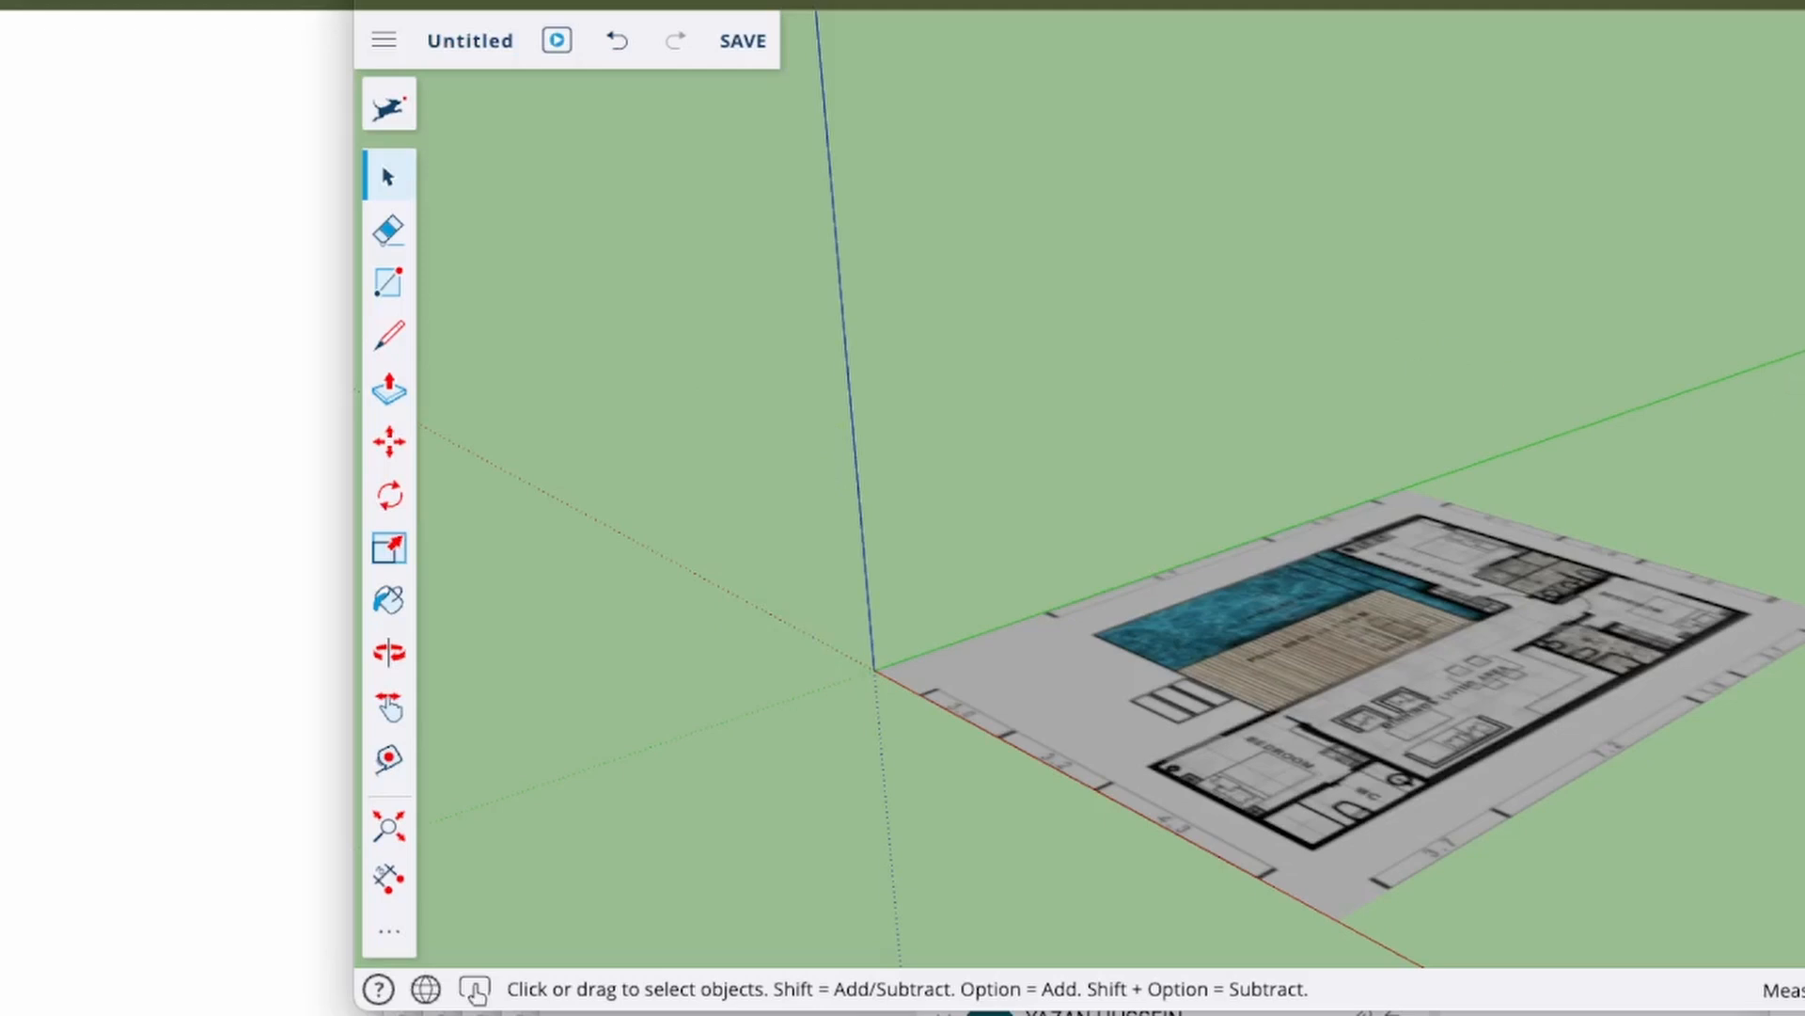
mouse_move(1687, 651)
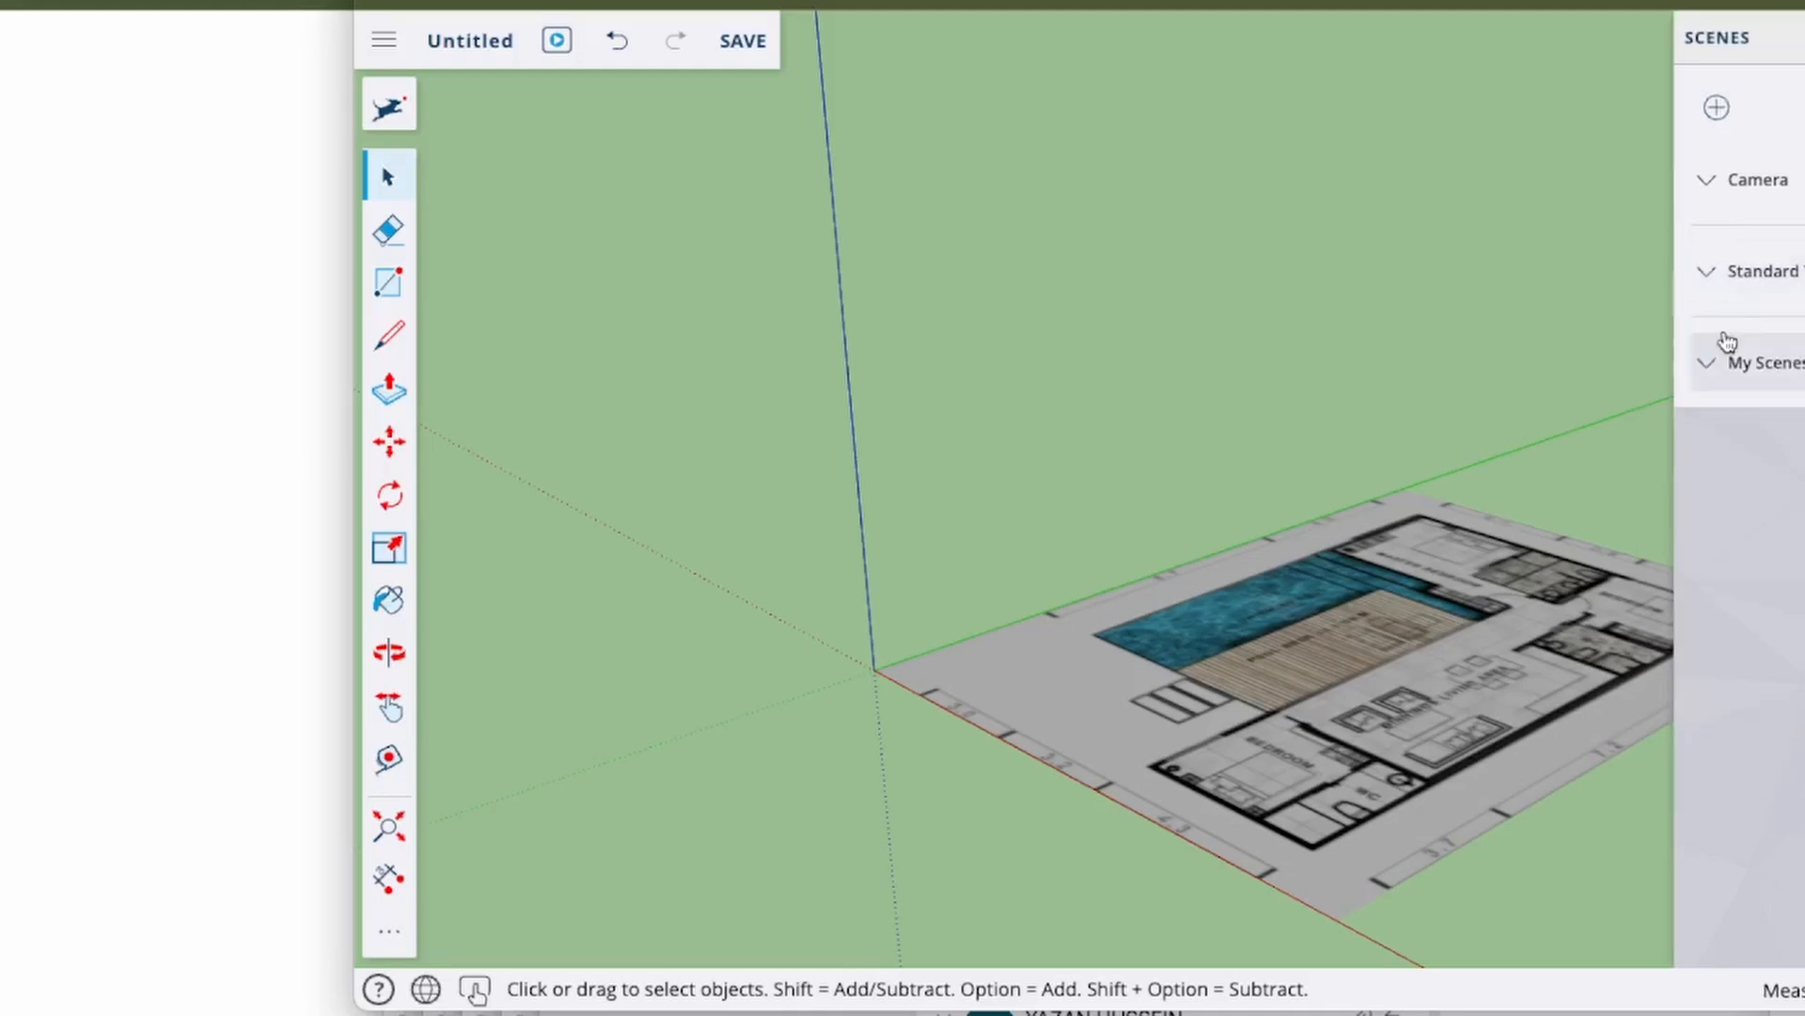
Switch to the standard Plan view looking straight down at the floor plan.
click(1706, 271)
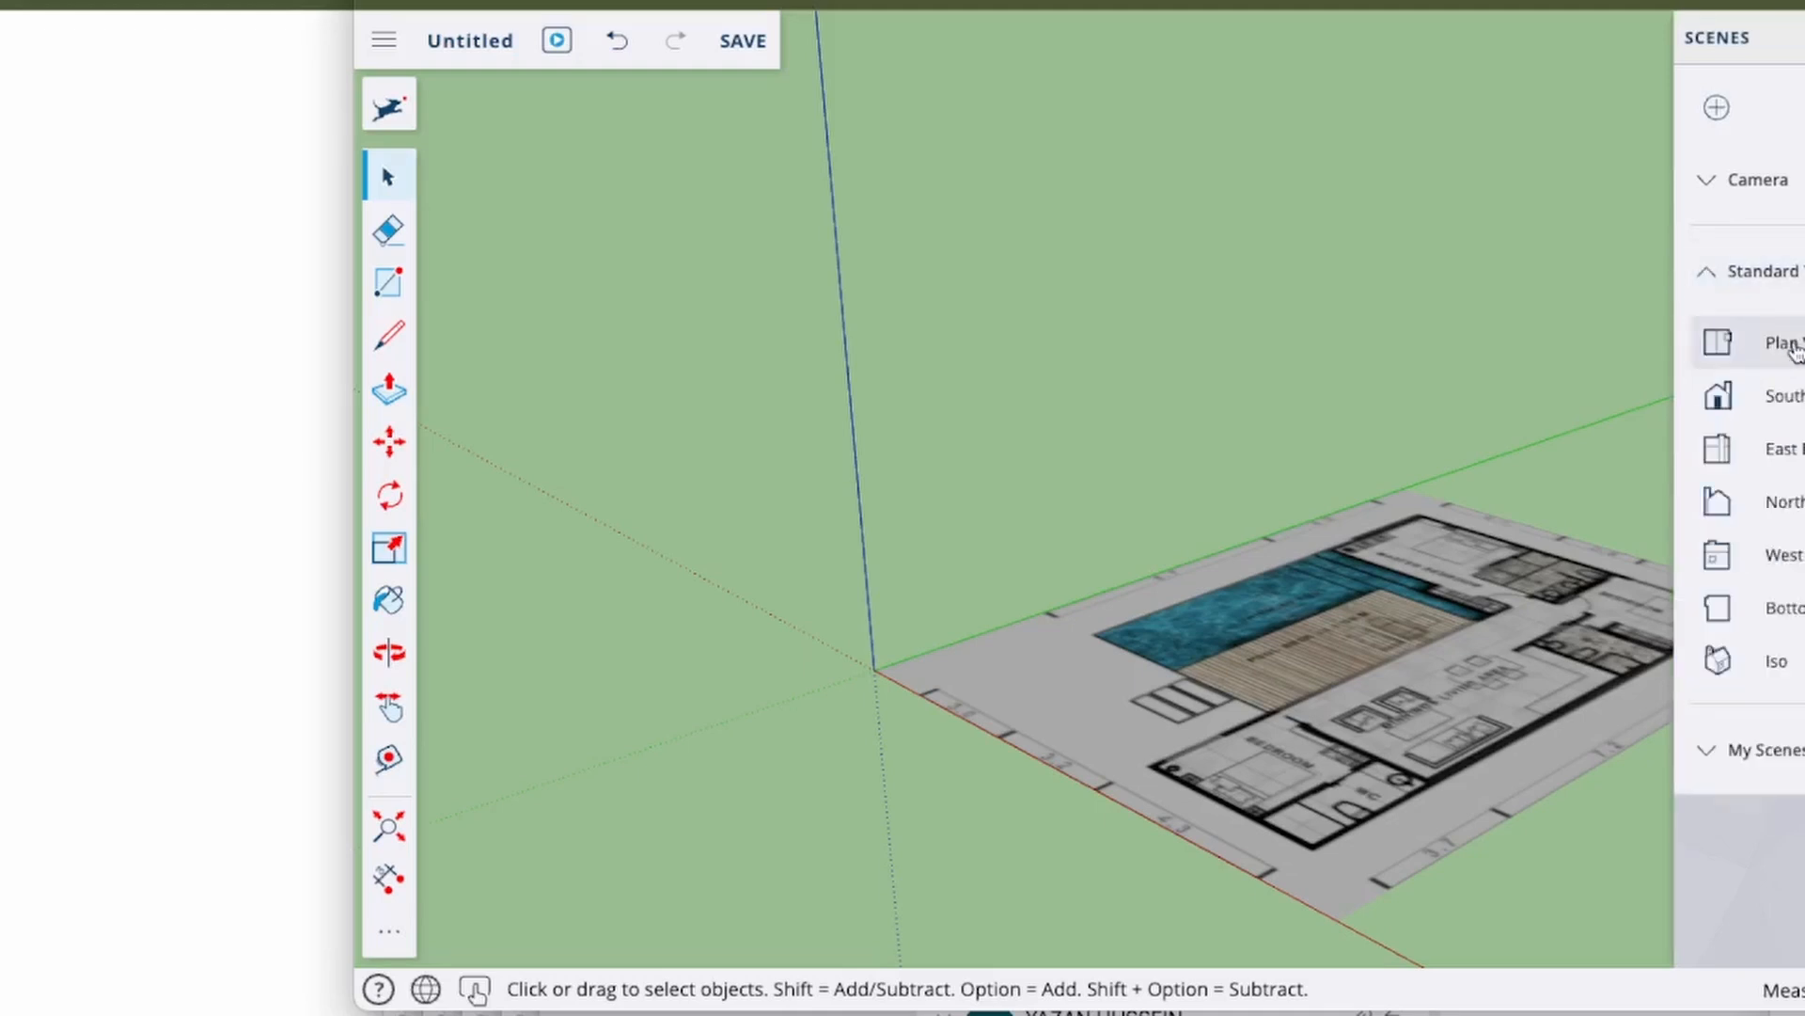
click(1777, 342)
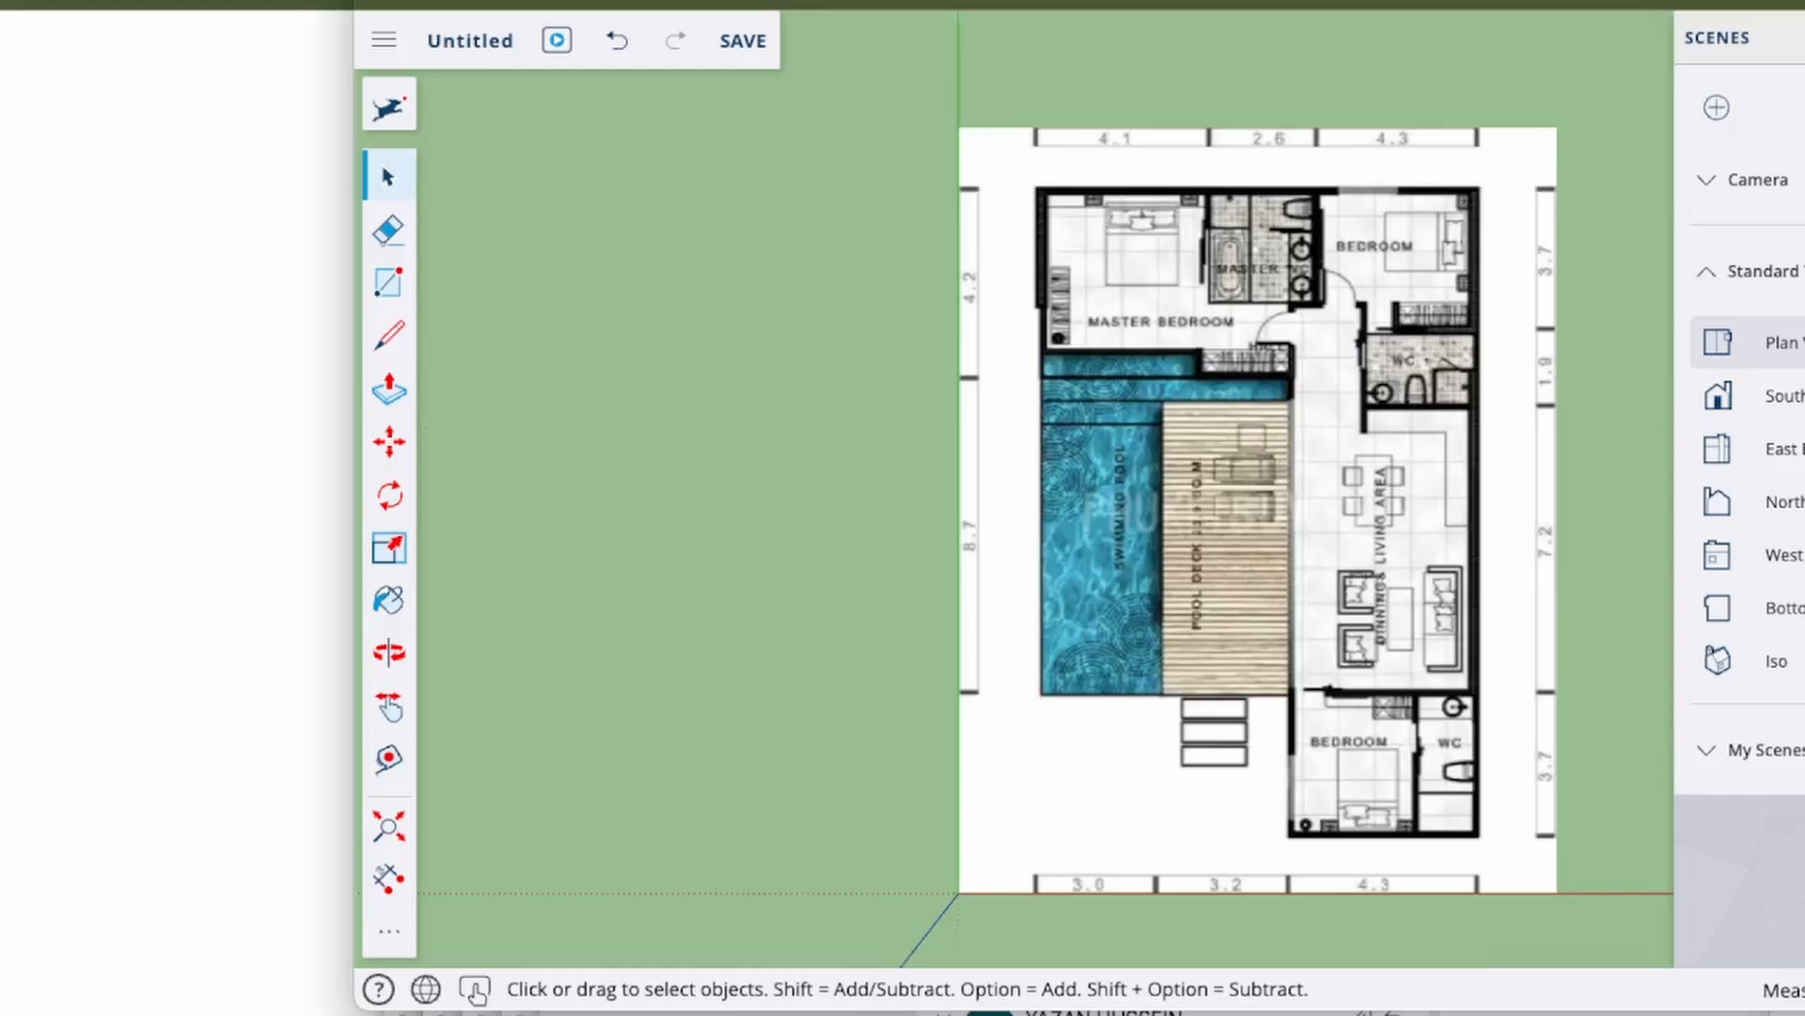
mouse_move(1270, 884)
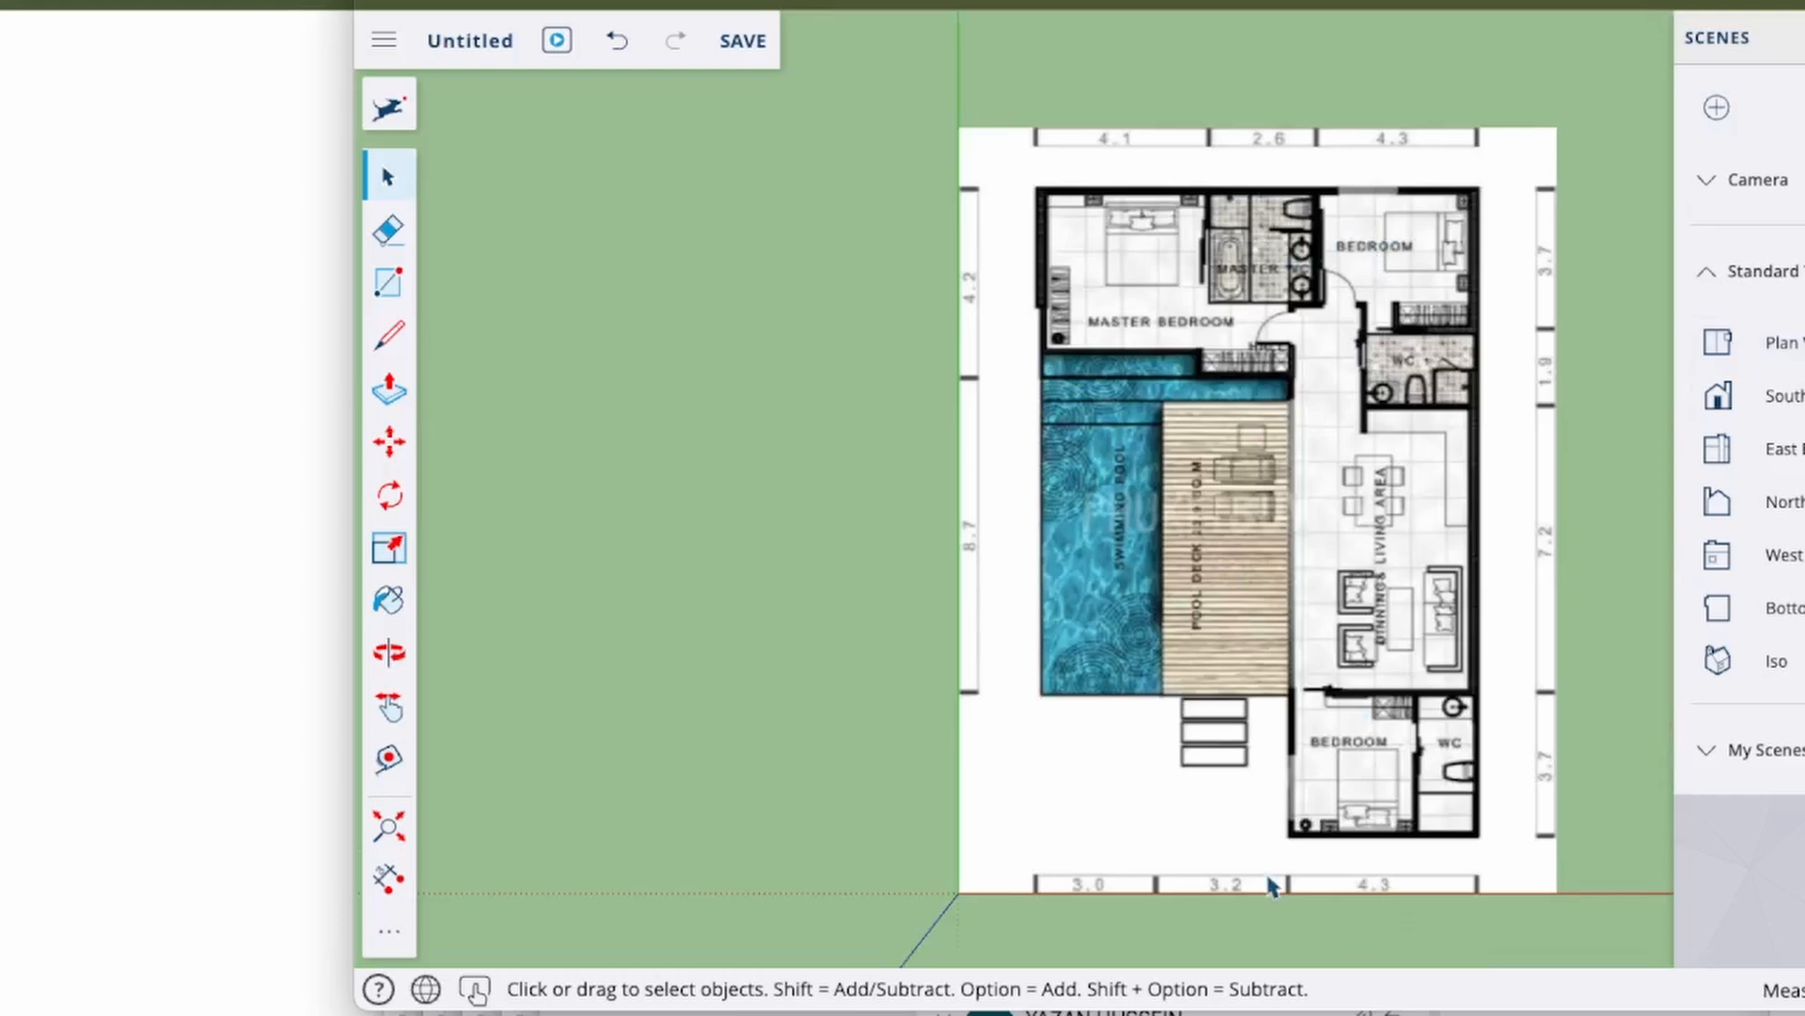
mouse_move(1230, 878)
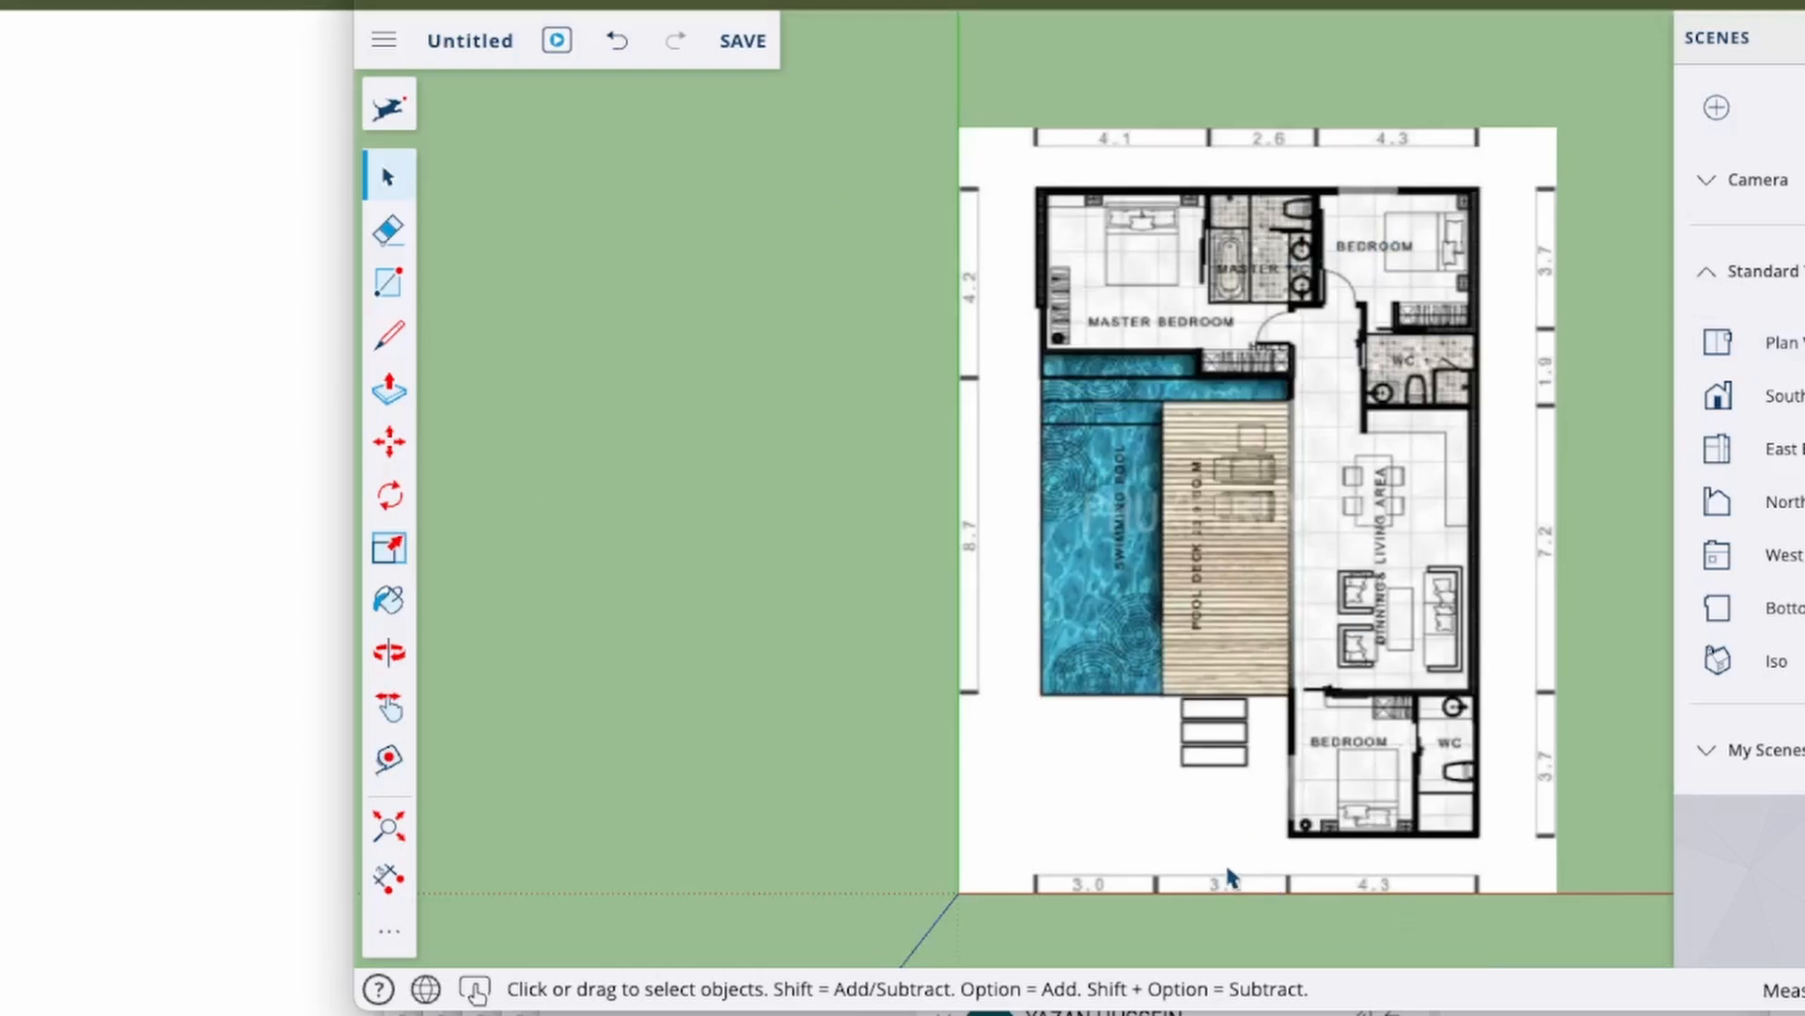
click(388, 878)
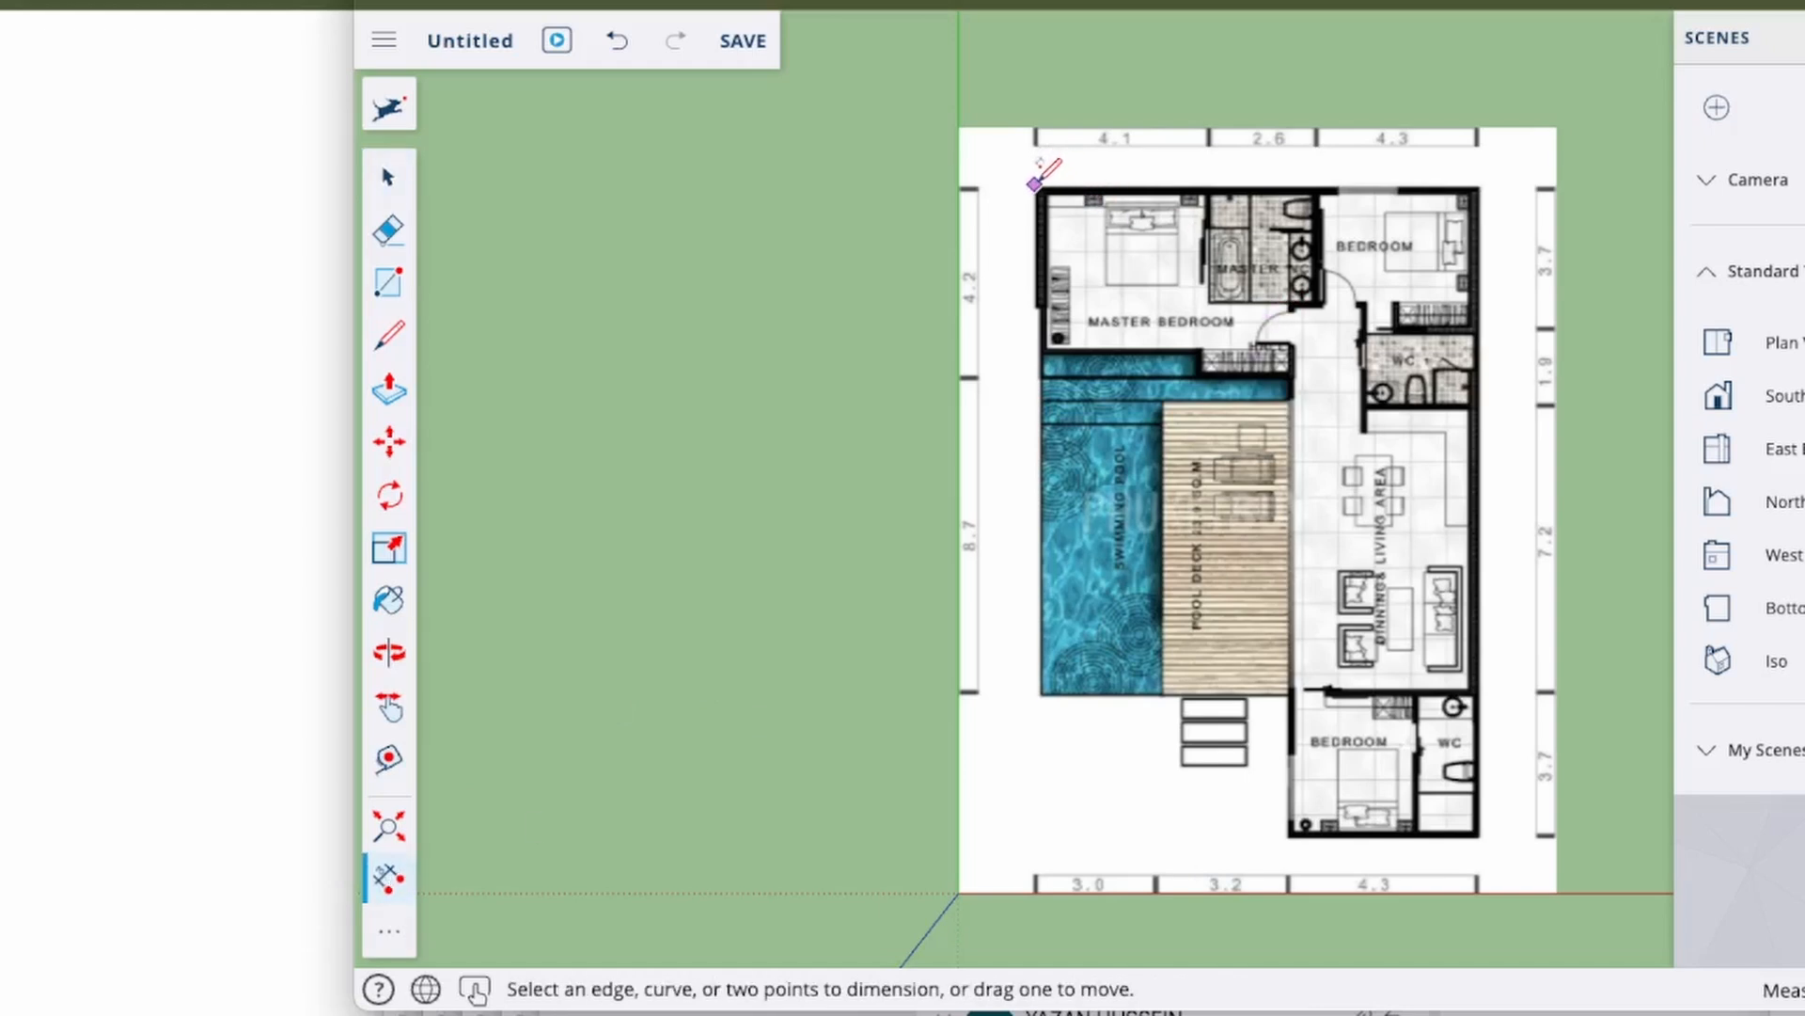
click(1035, 187)
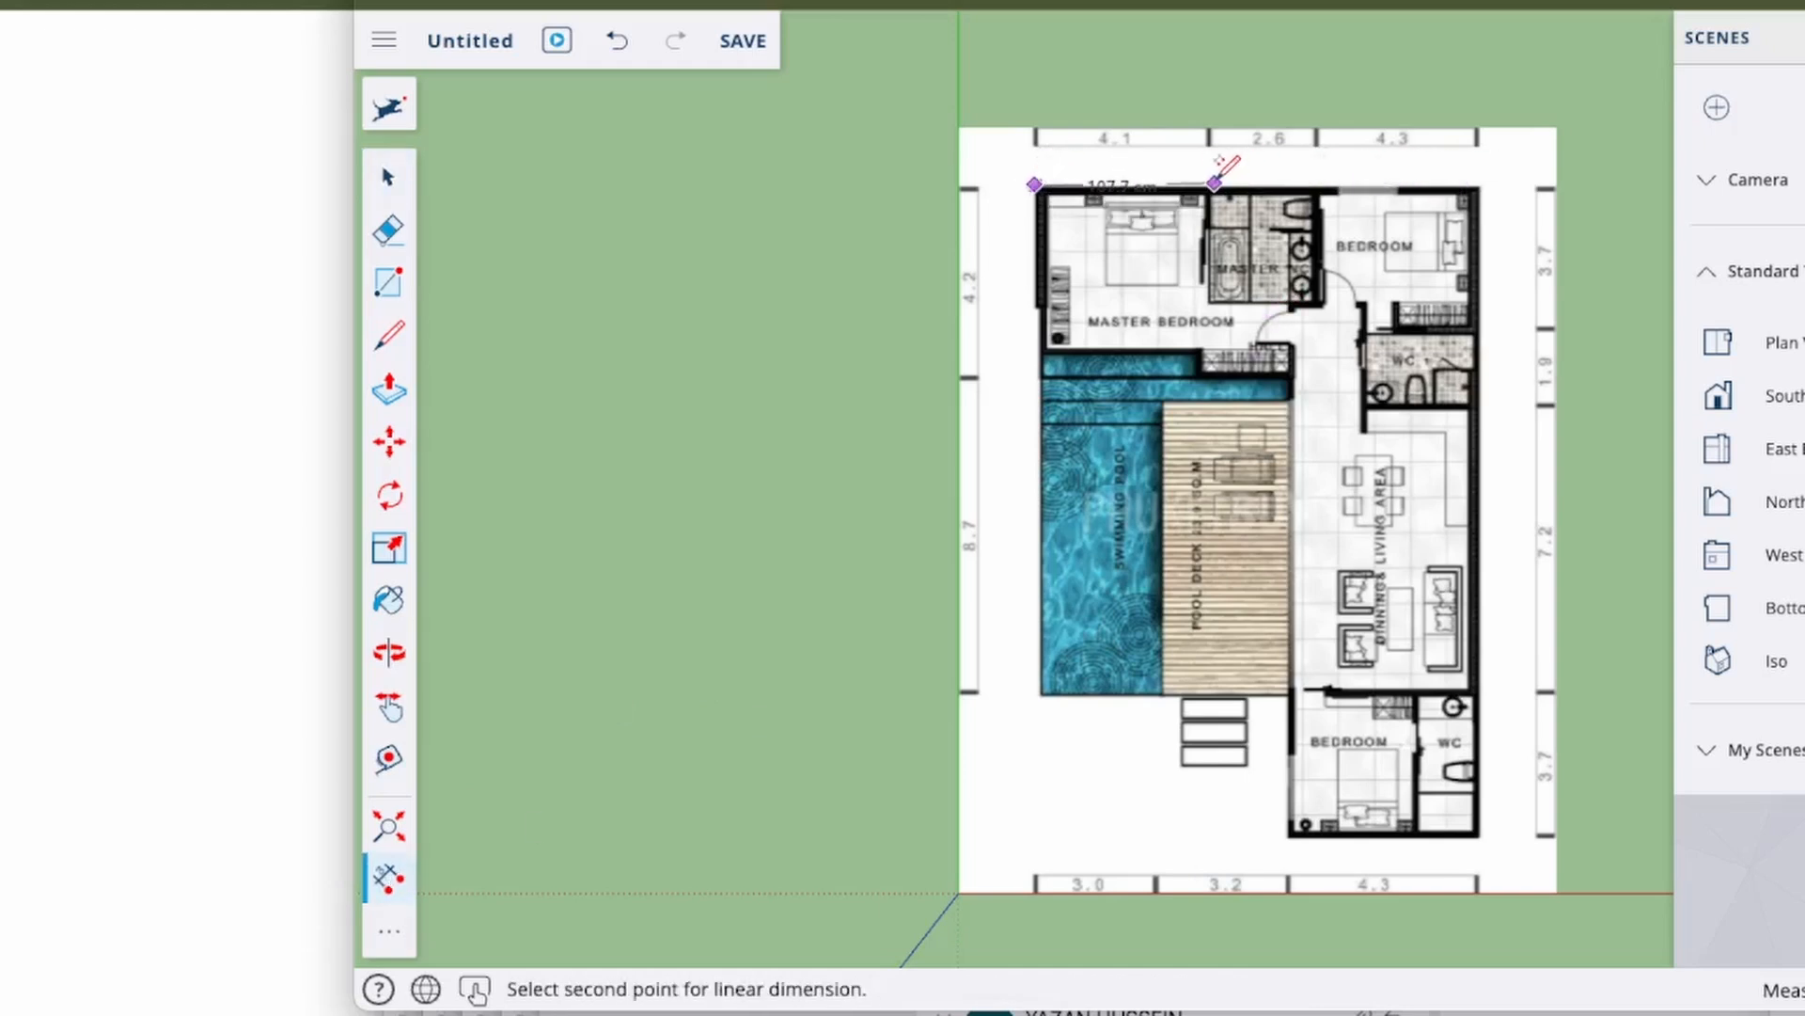
click(1207, 186)
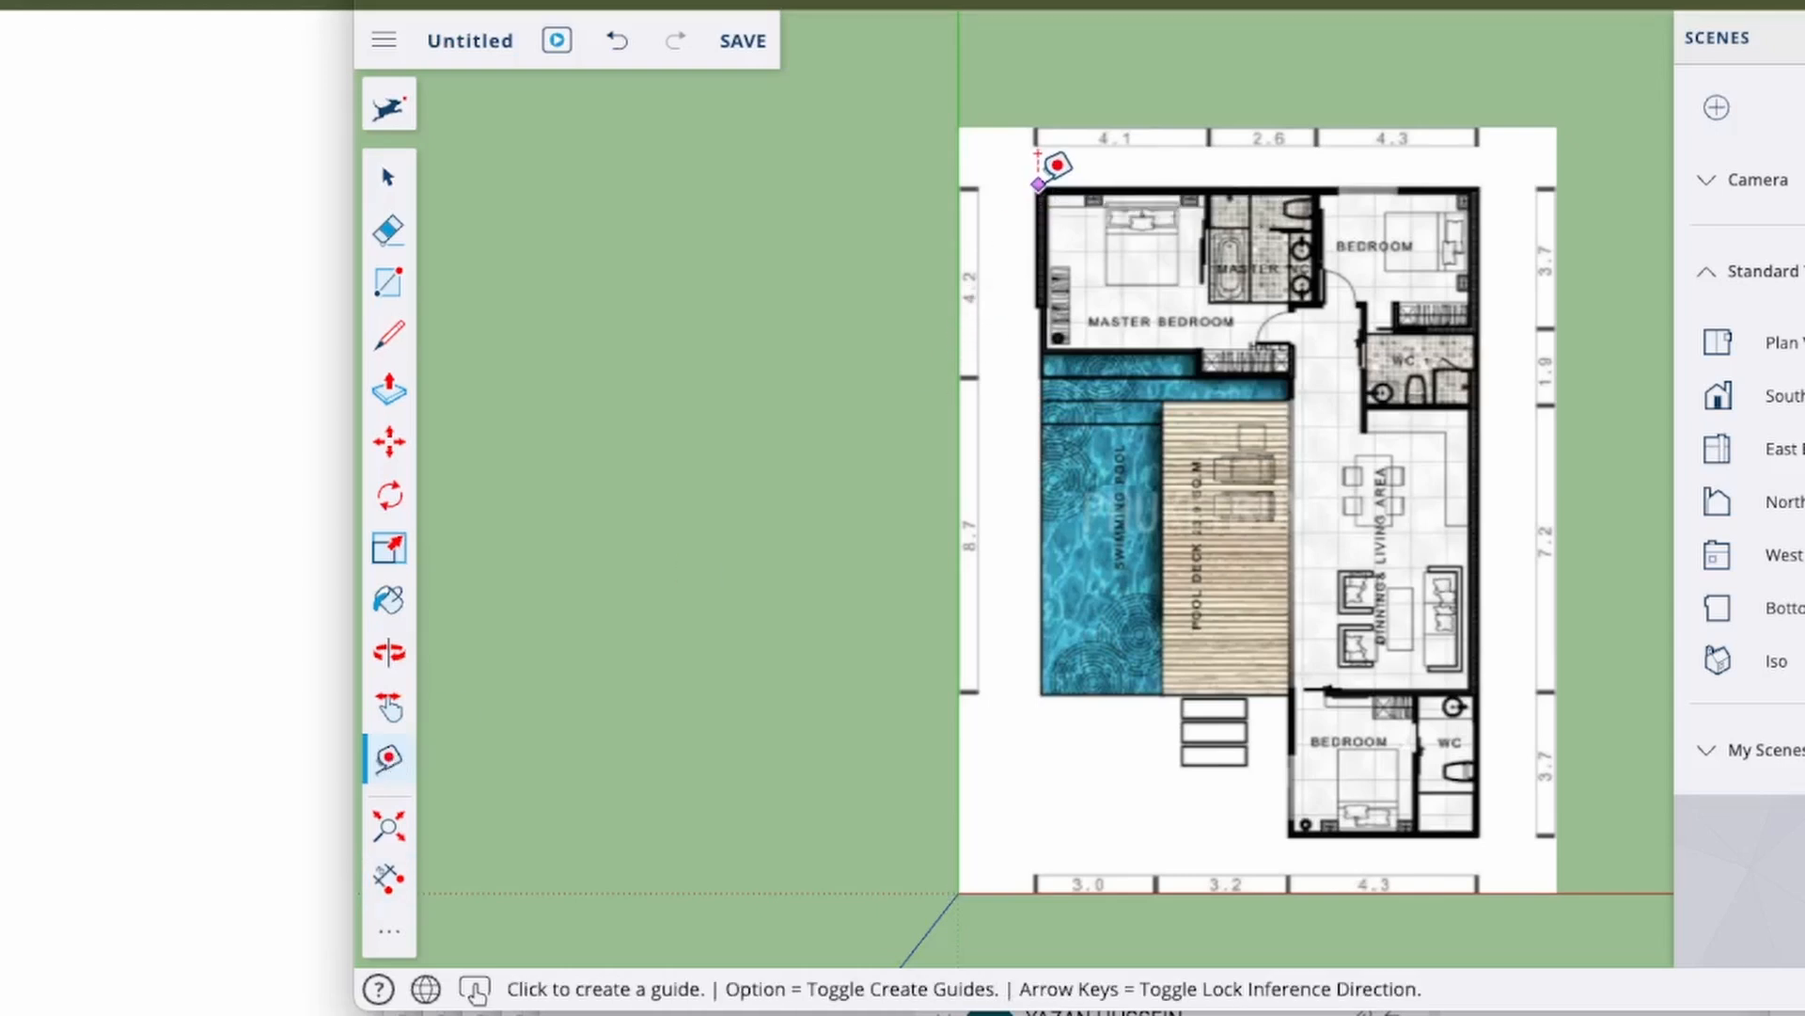
Measure the master bedroom's 4.1 m span with Tape Measure and resize the model to 4.1 m.
click(1034, 184)
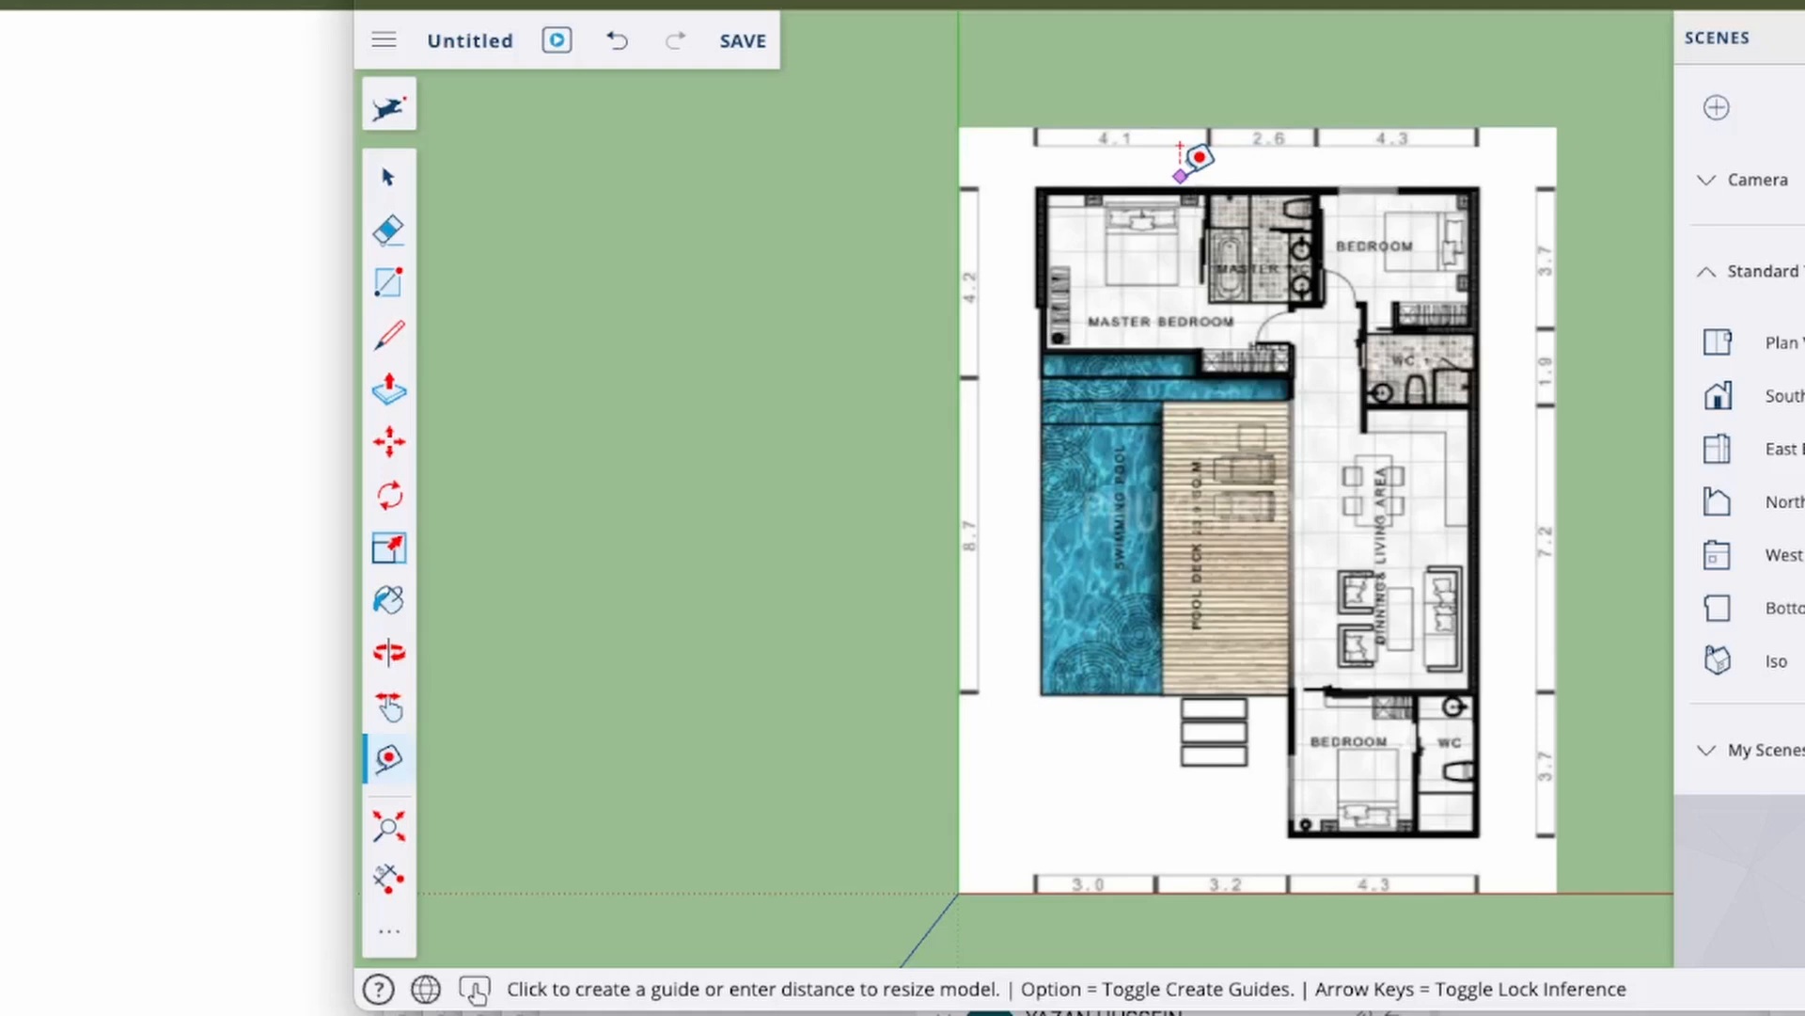
click(1181, 173)
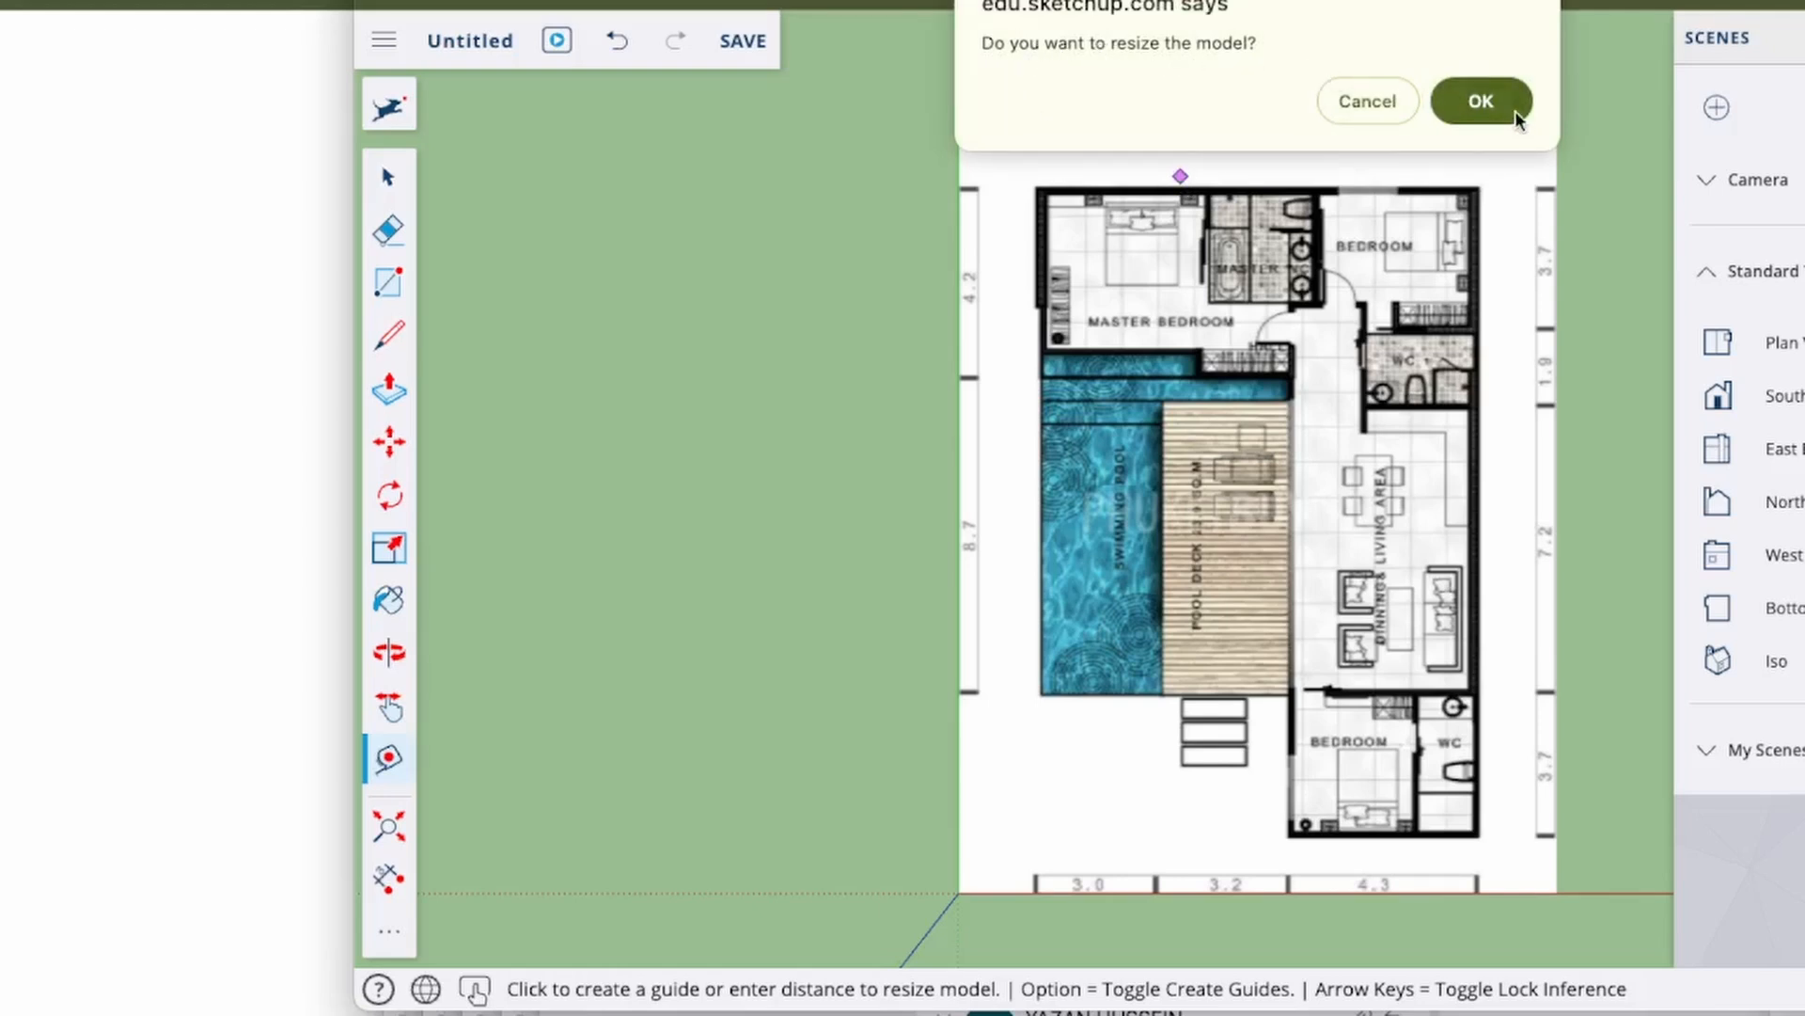
click(1480, 102)
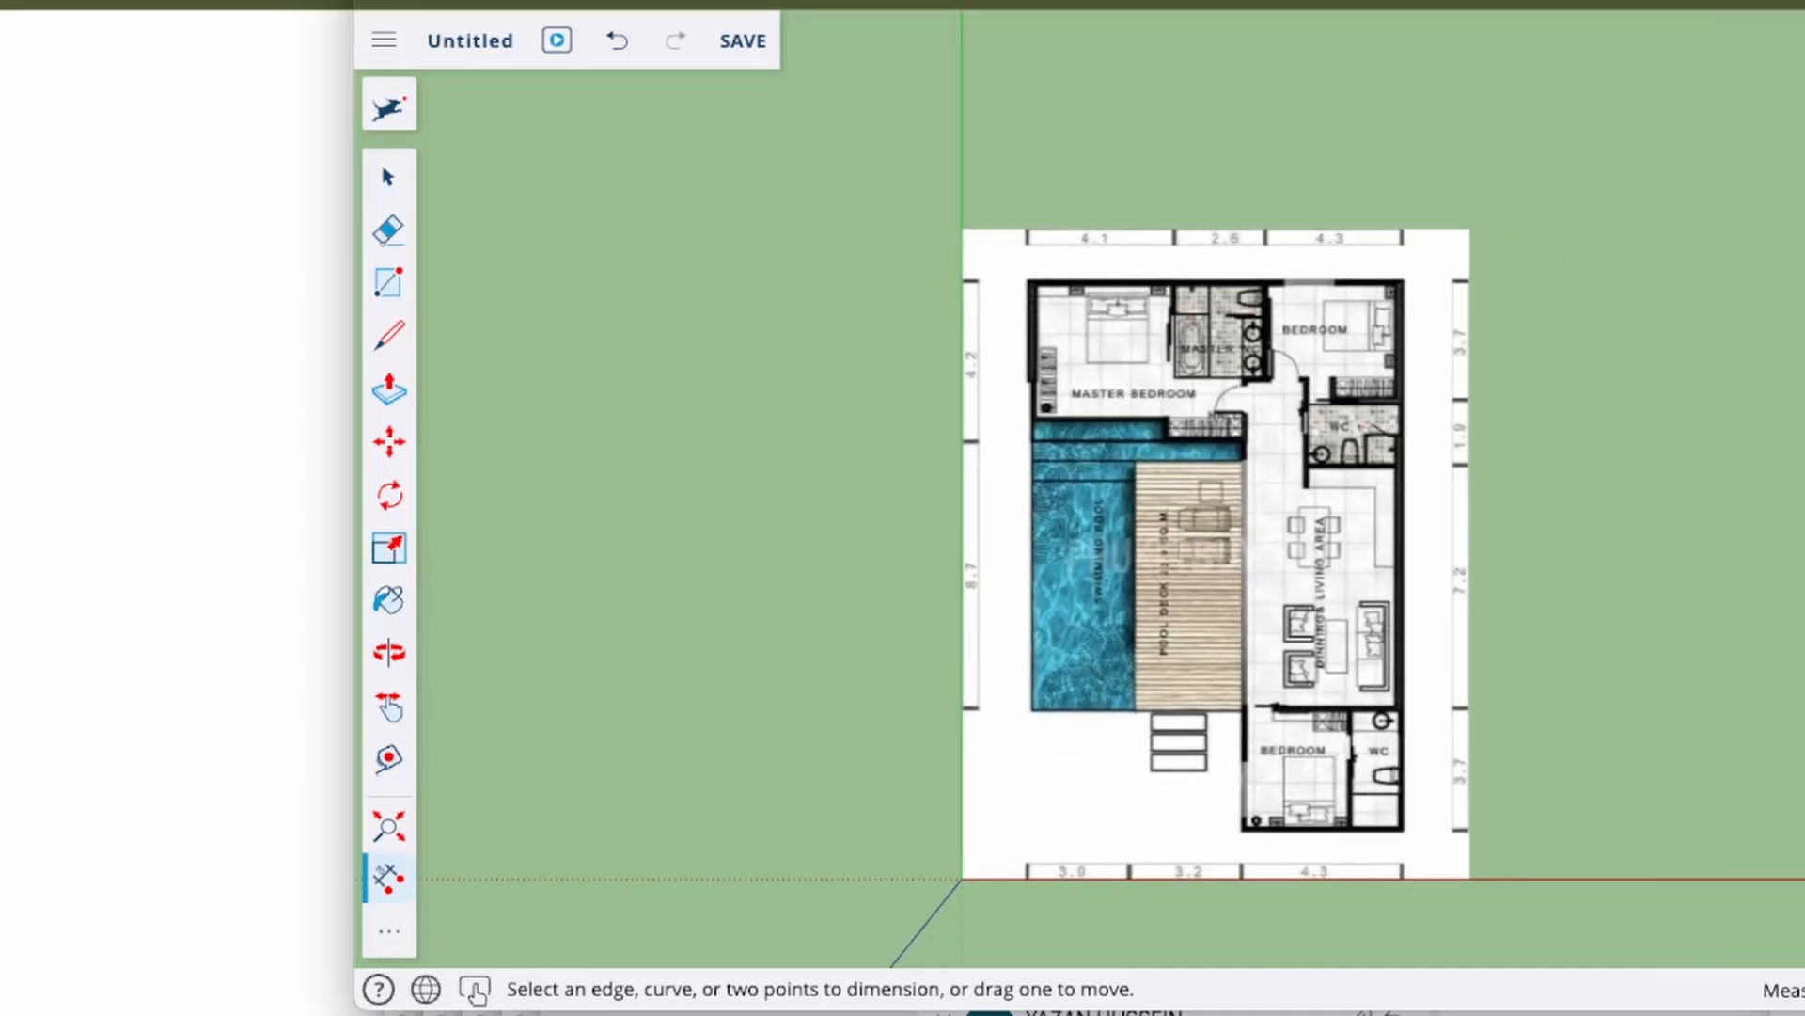
mouse_move(1548, 545)
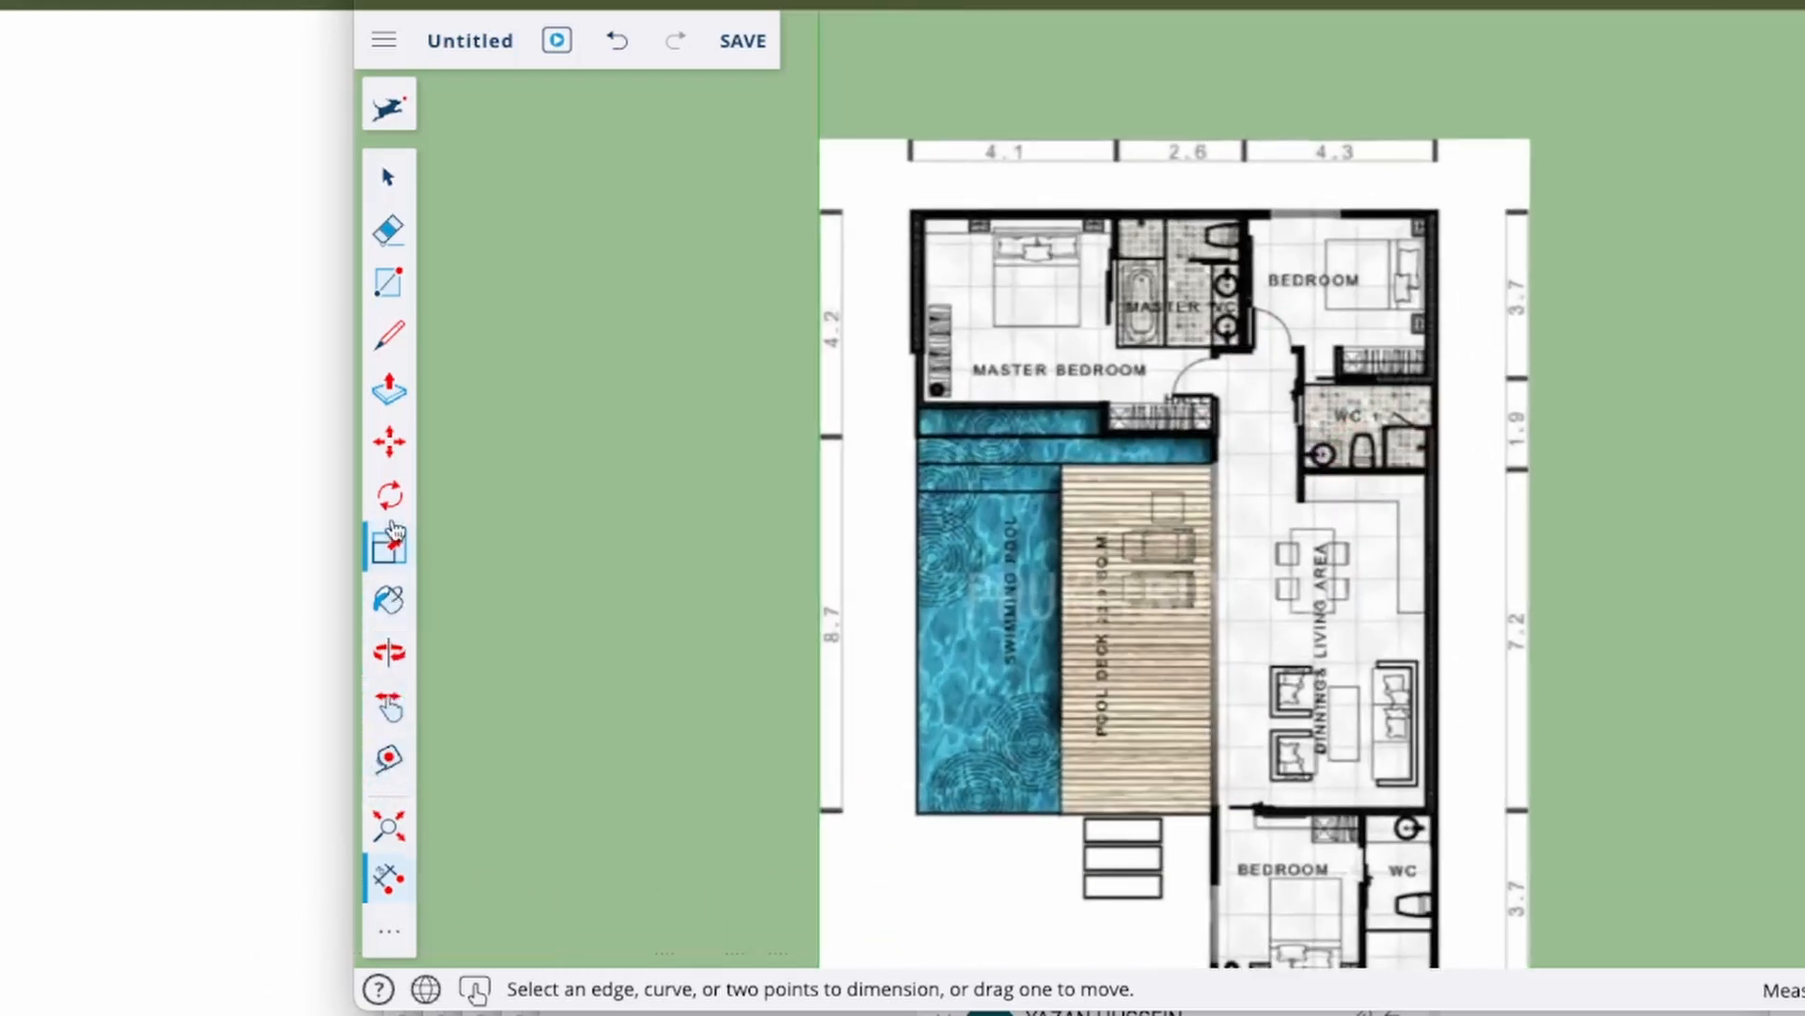
Trace a wall edge down the master bedroom's left side from its top-left corner.
click(387, 709)
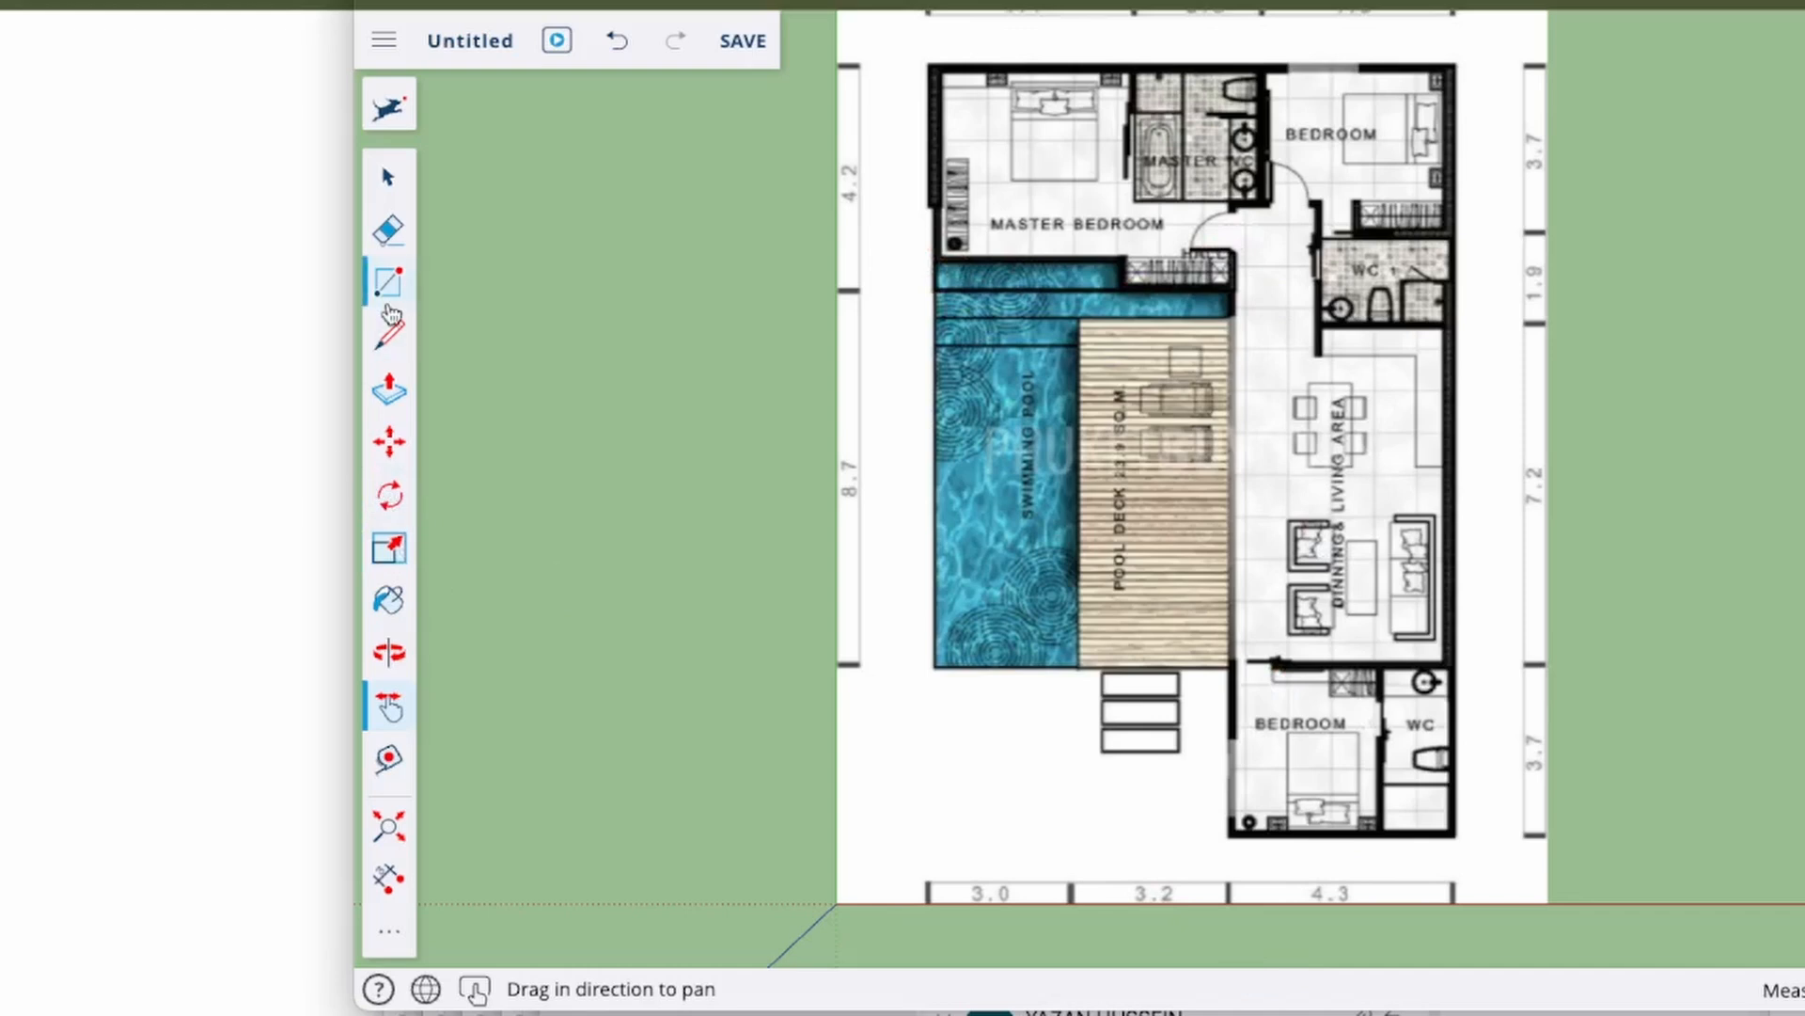
mouse_move(388, 281)
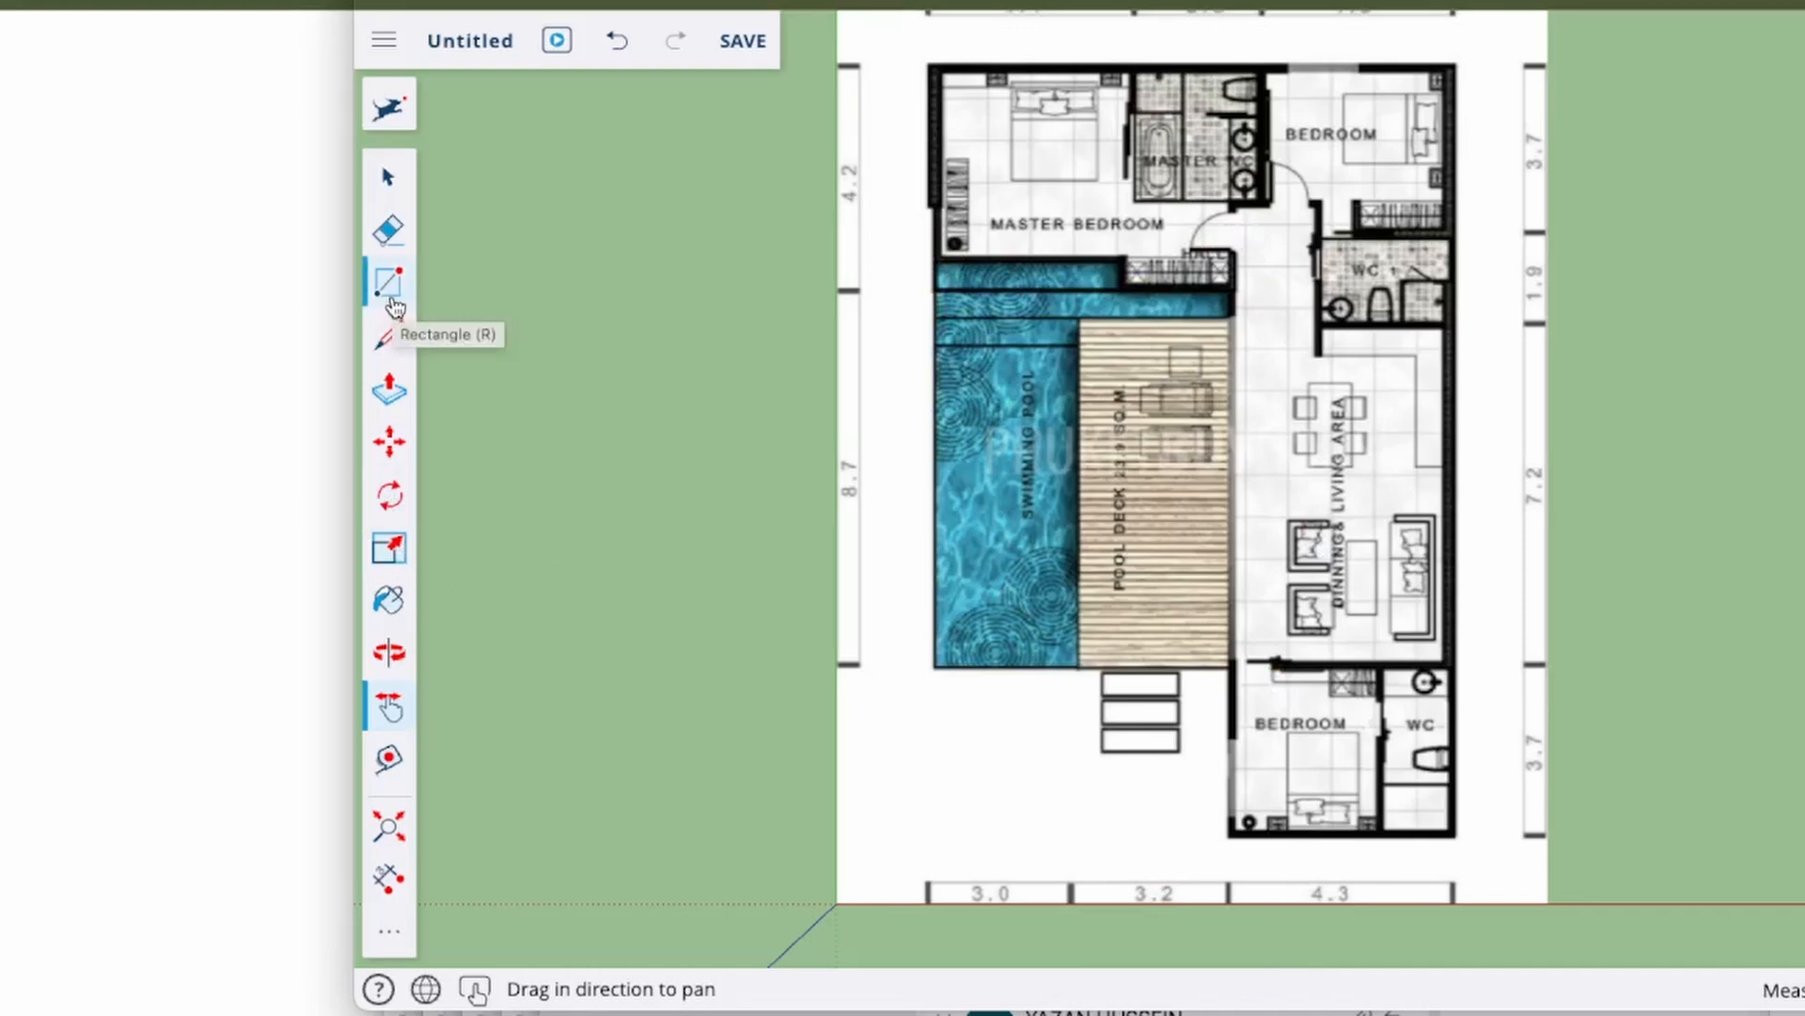
click(388, 335)
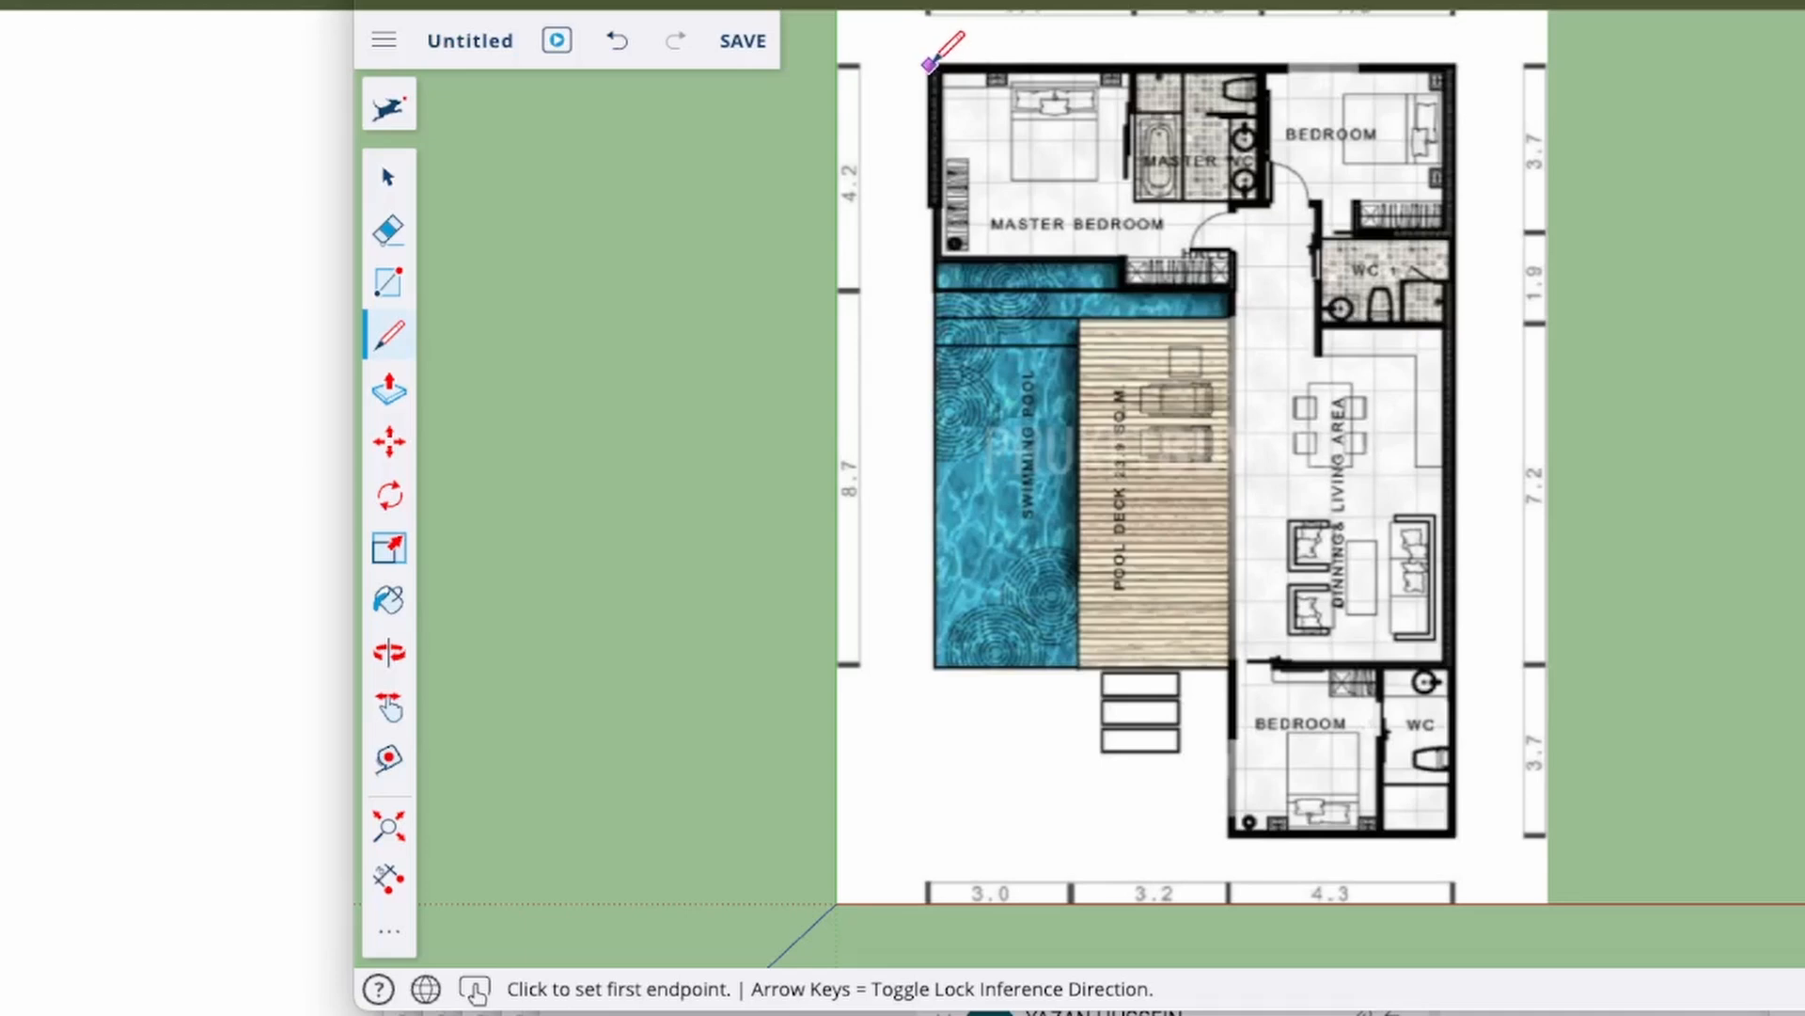
click(931, 60)
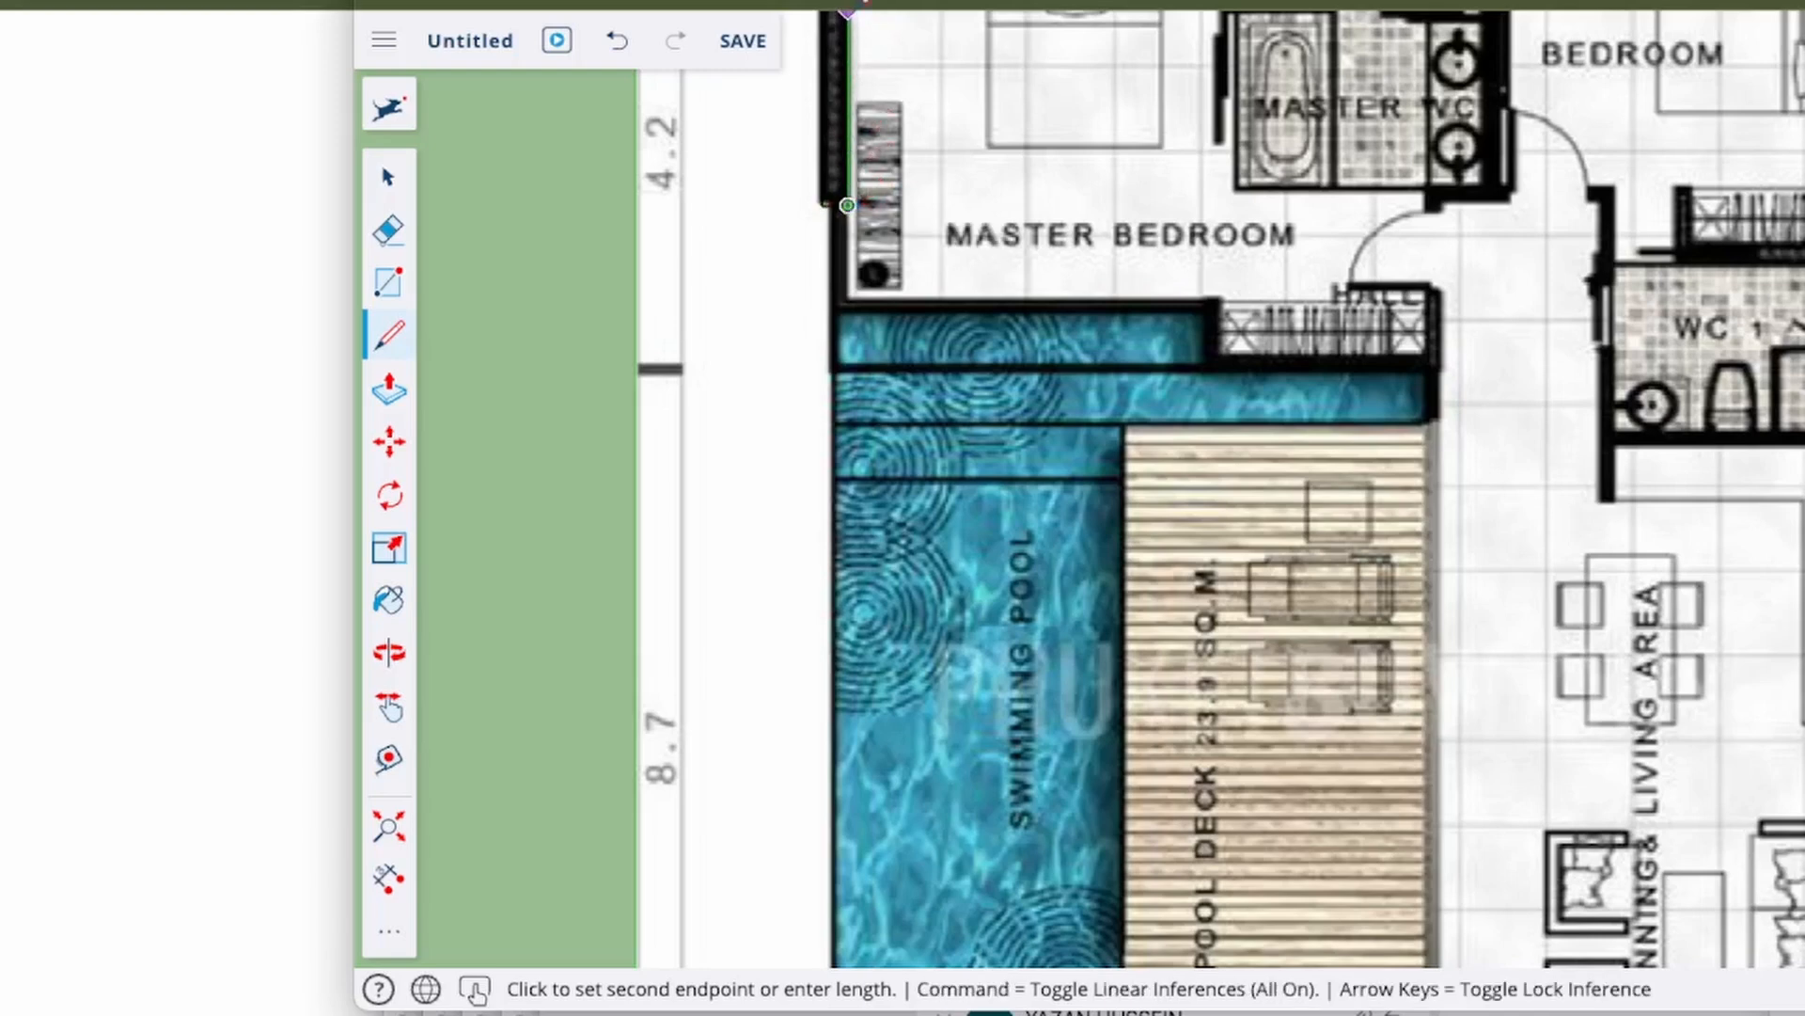
click(387, 707)
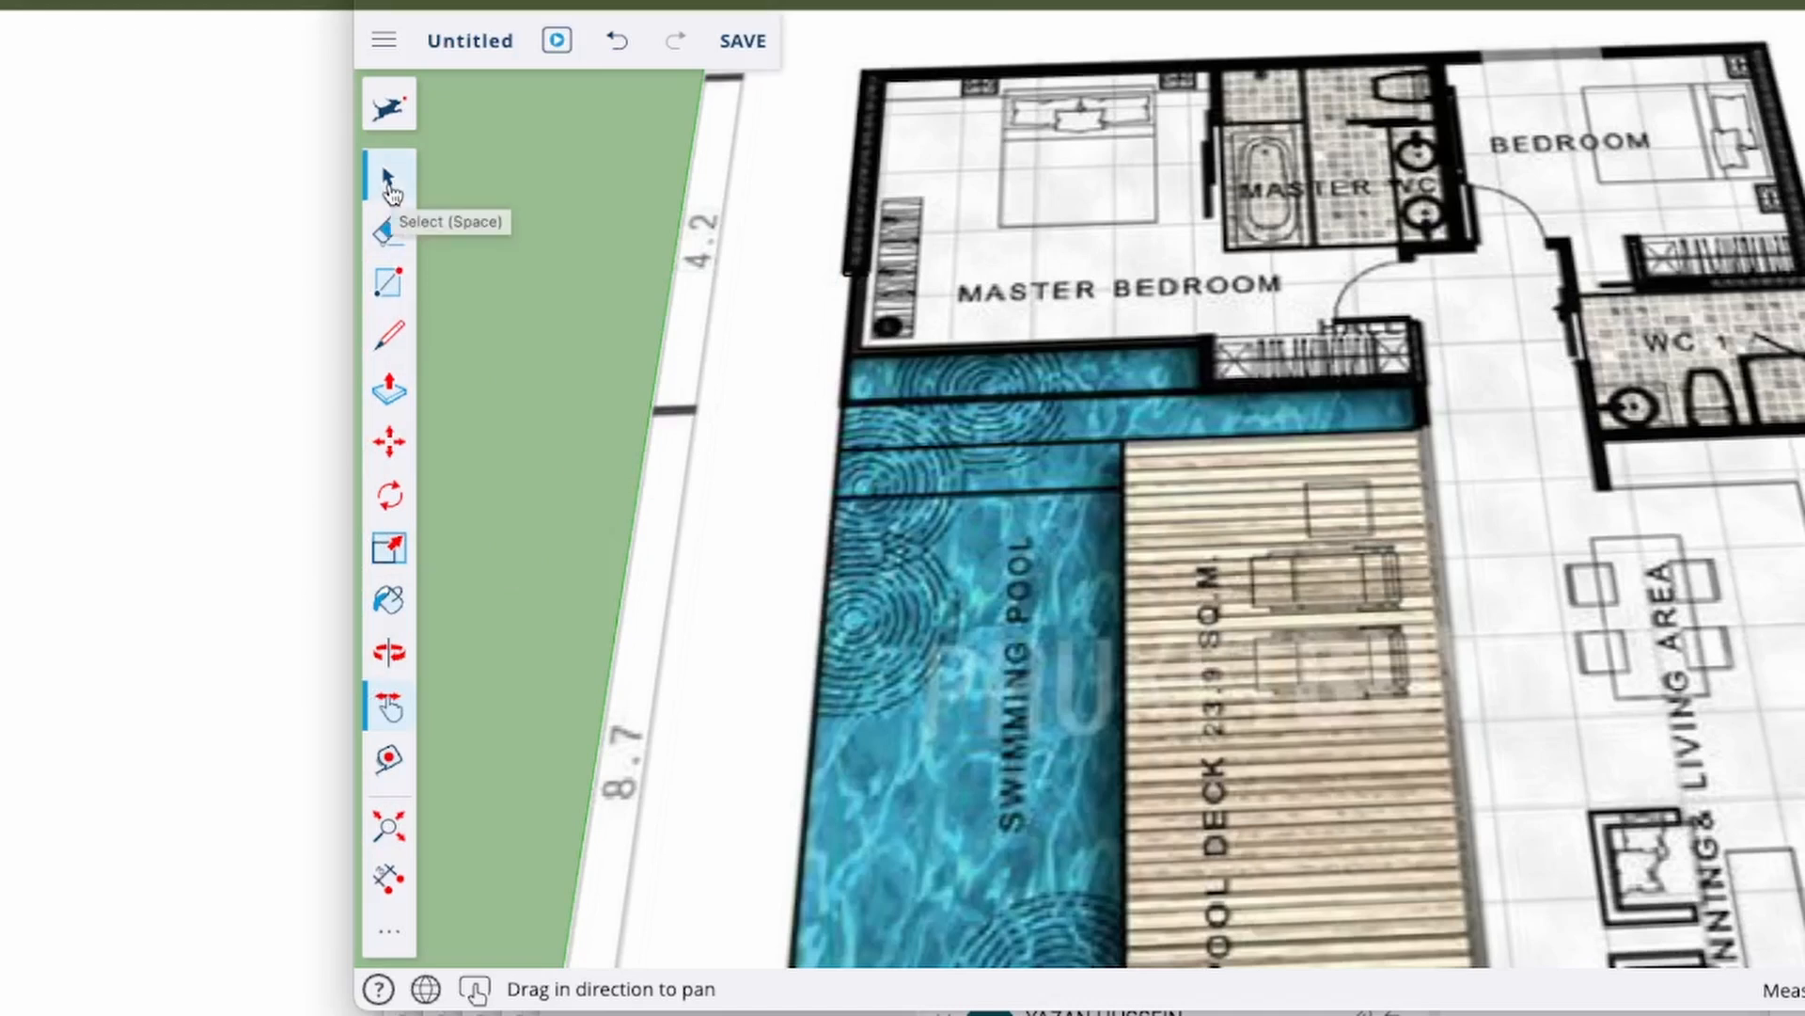
click(387, 335)
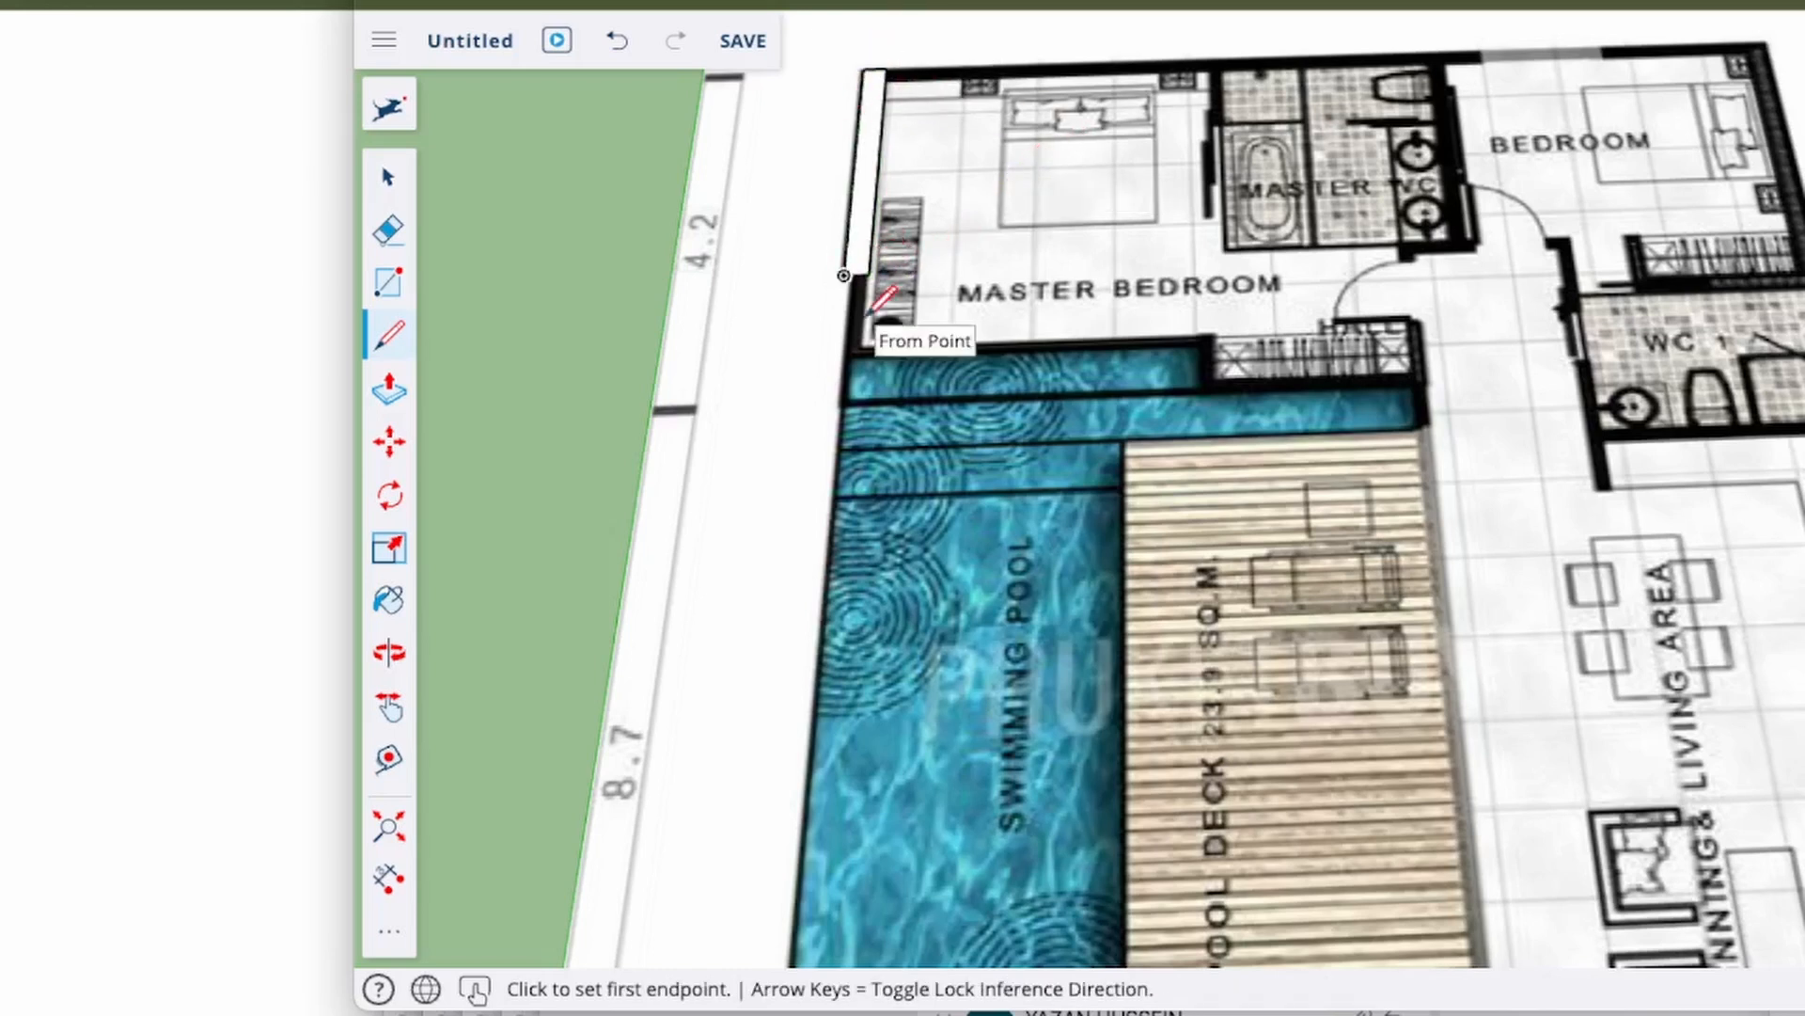
mouse_move(872, 271)
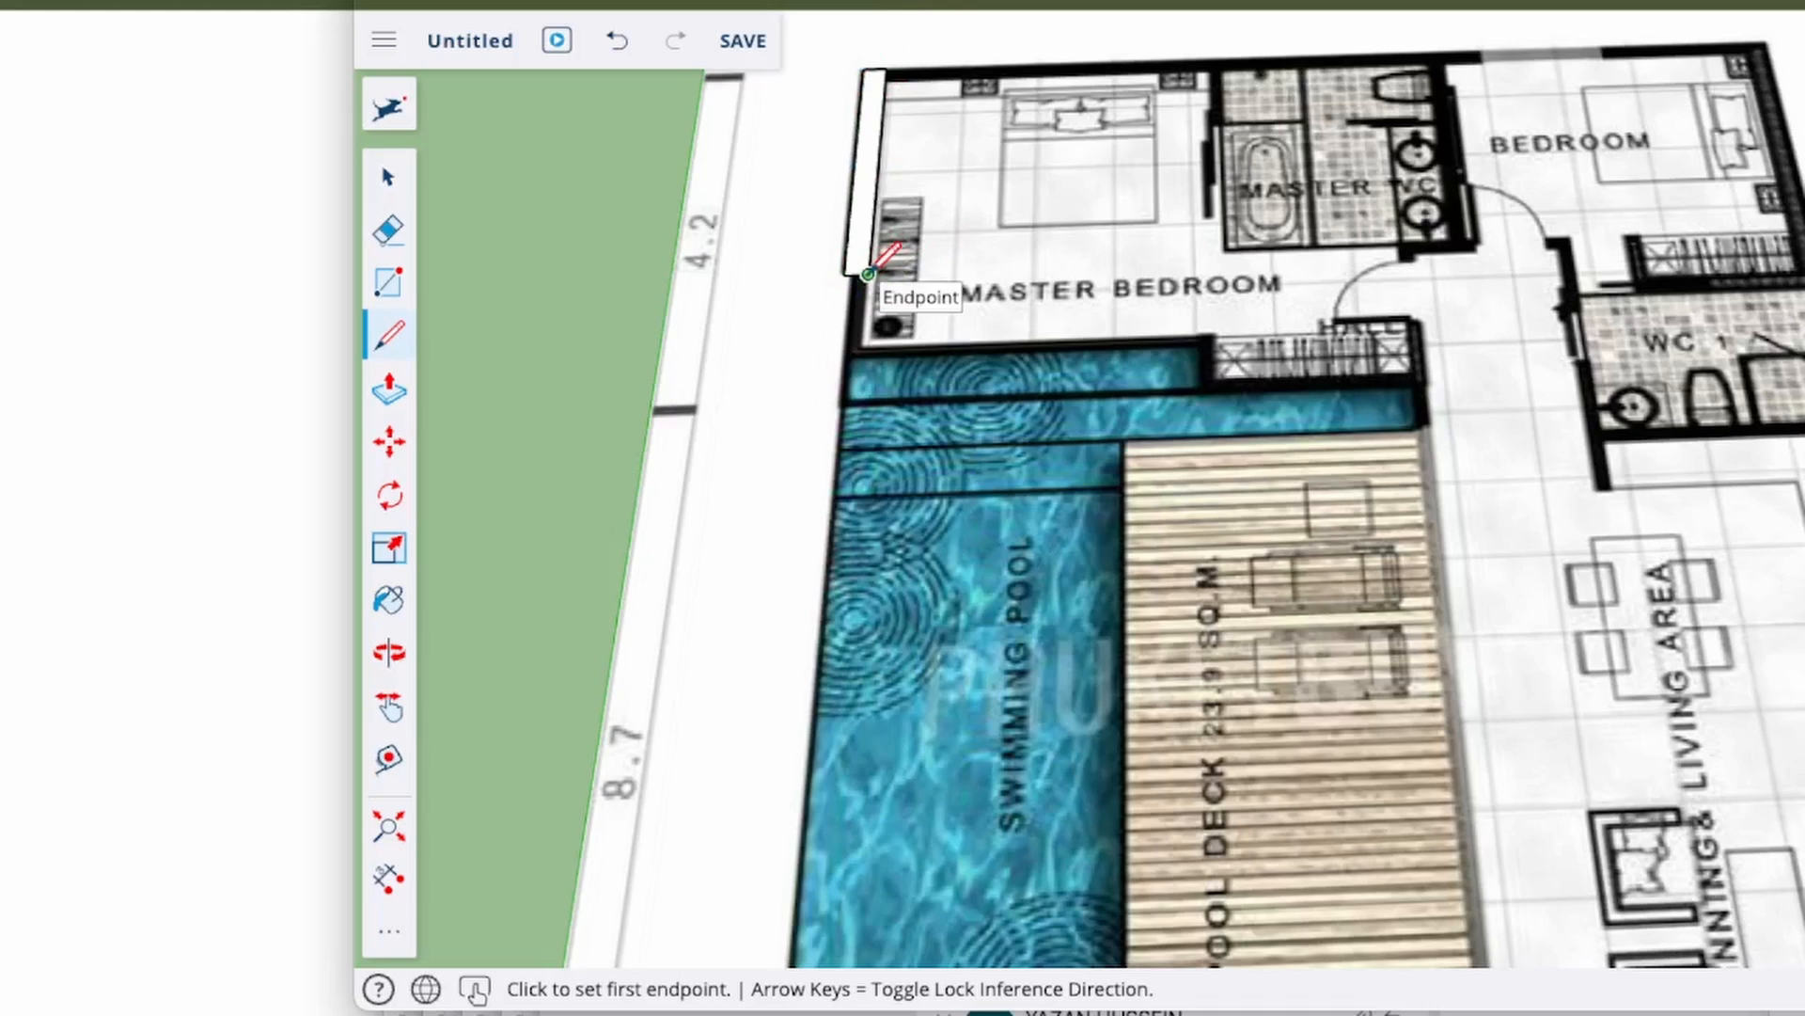
mouse_move(886, 109)
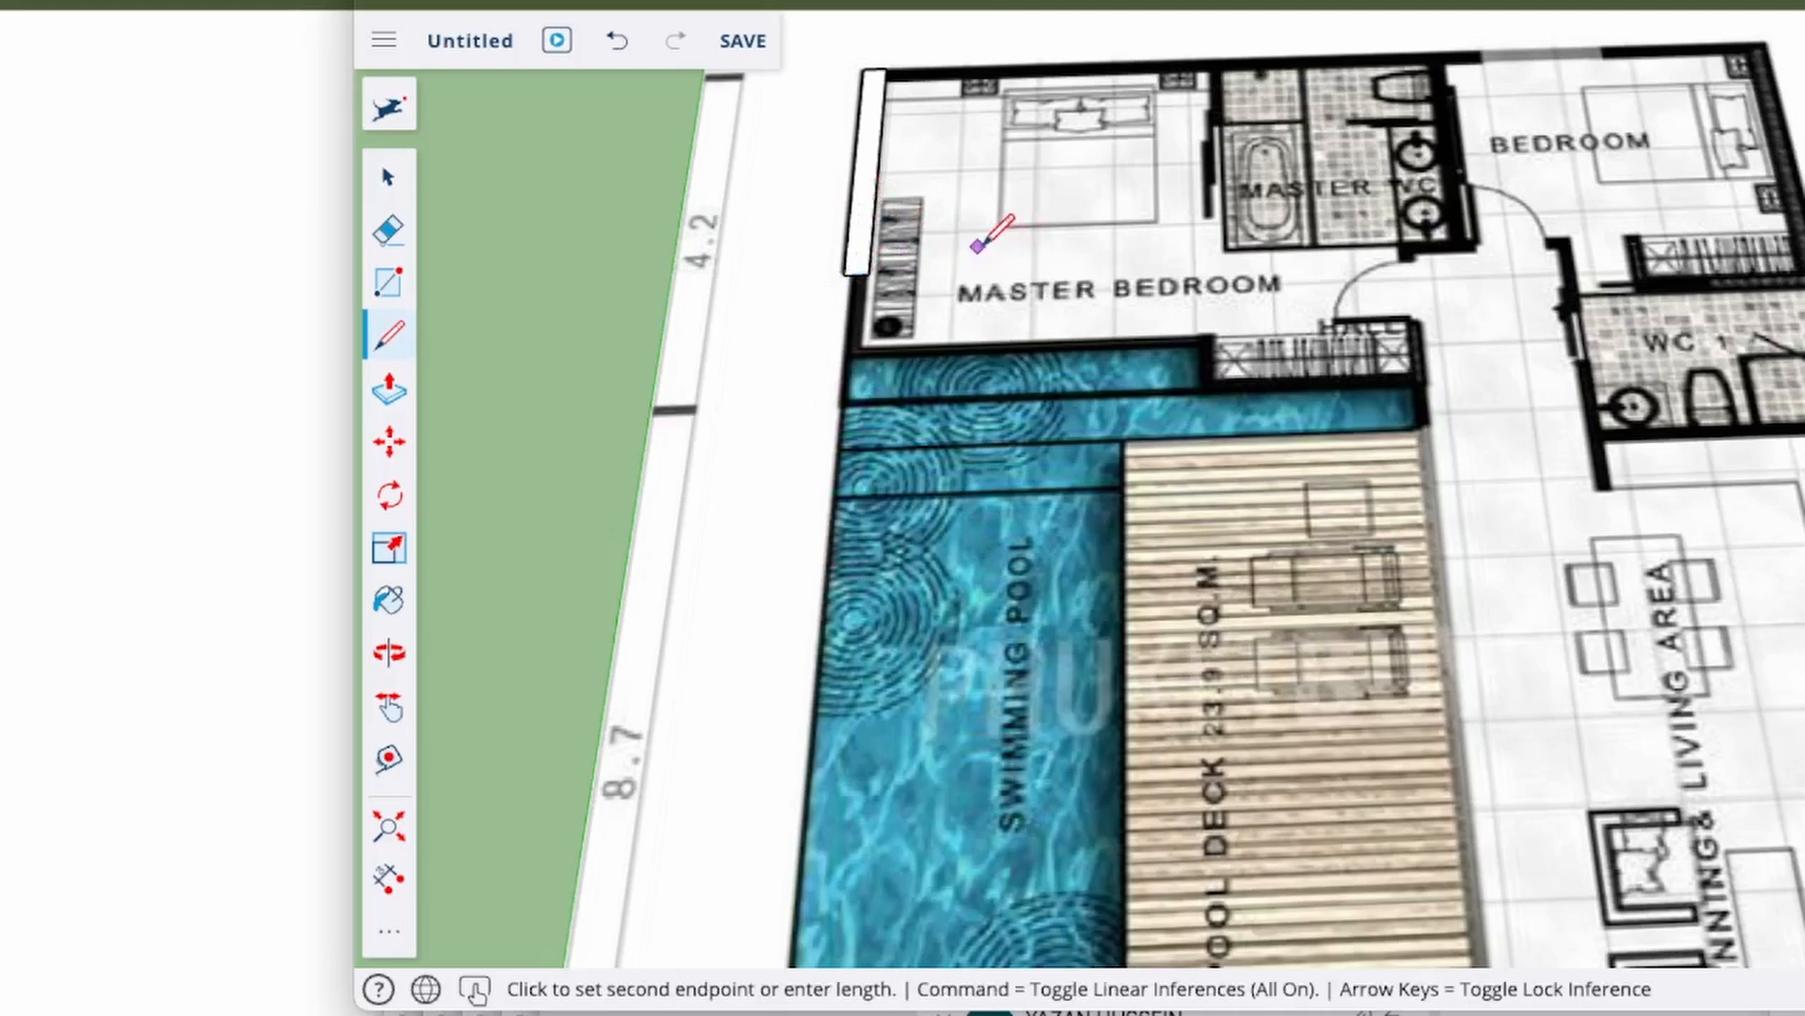
Trace wall edges near the MASTER BEDROOM label and from the hall corner to the pool's right corner.
click(1050, 267)
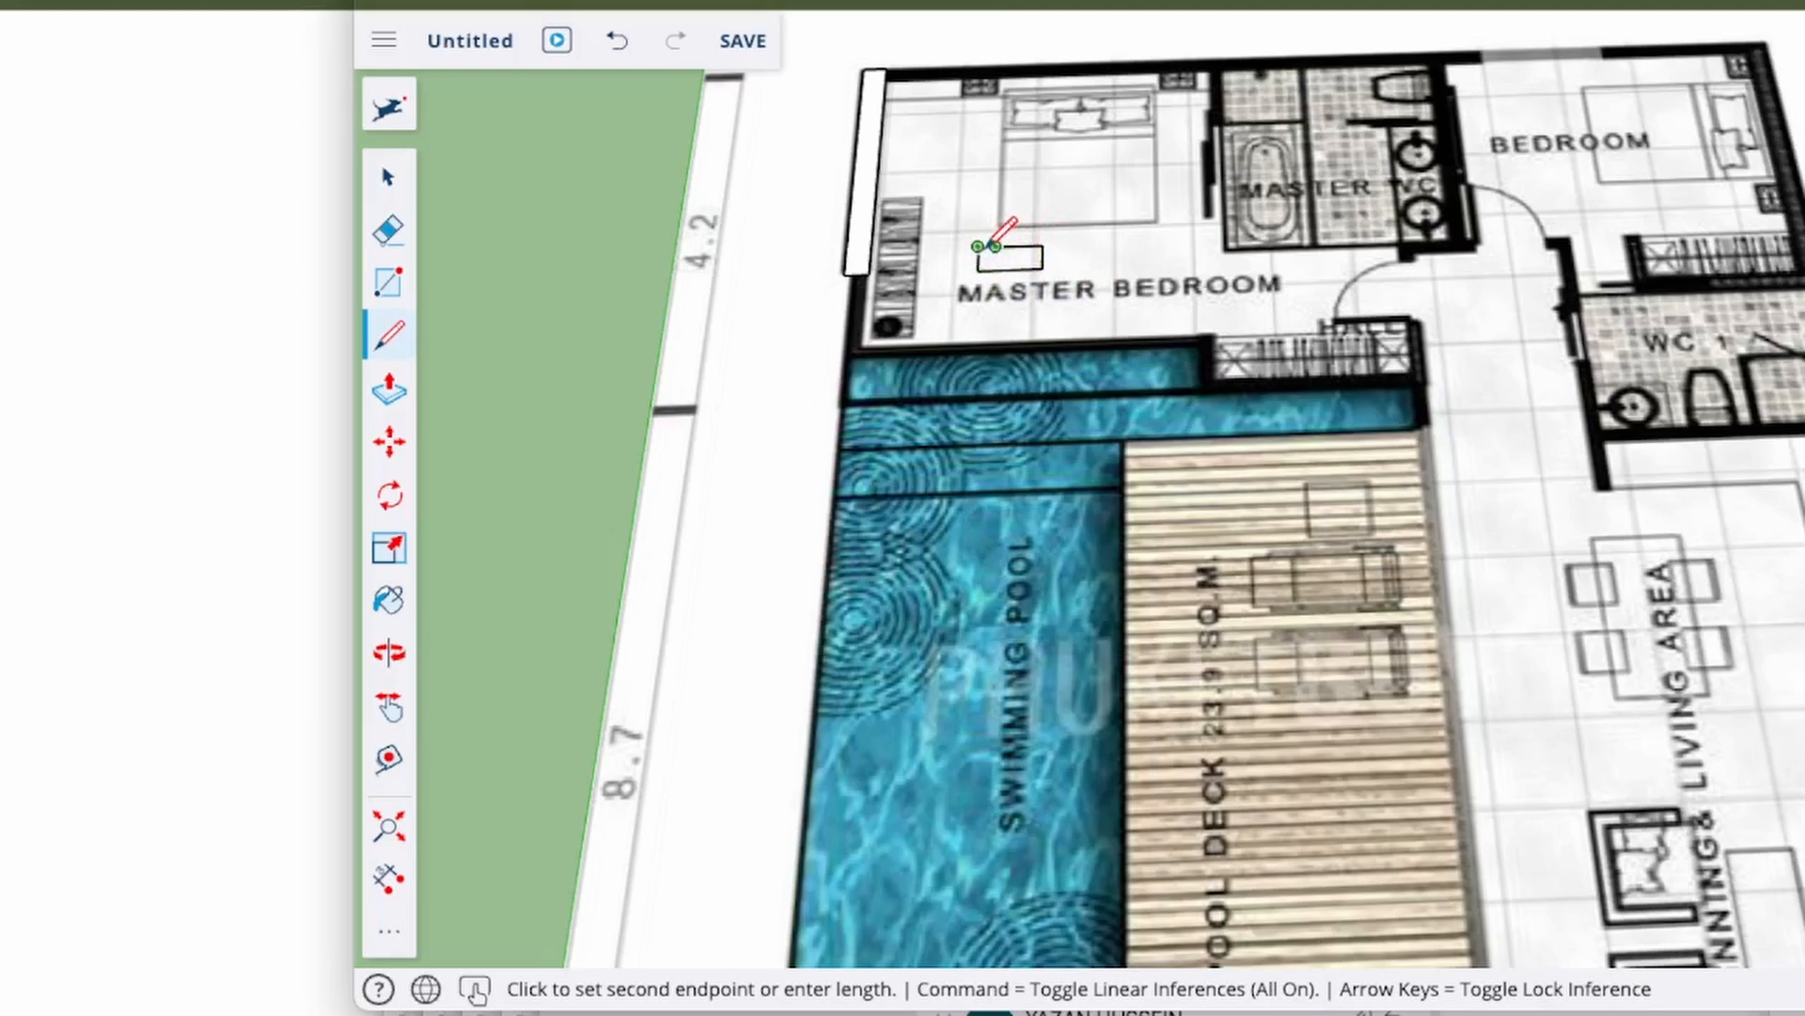
click(991, 245)
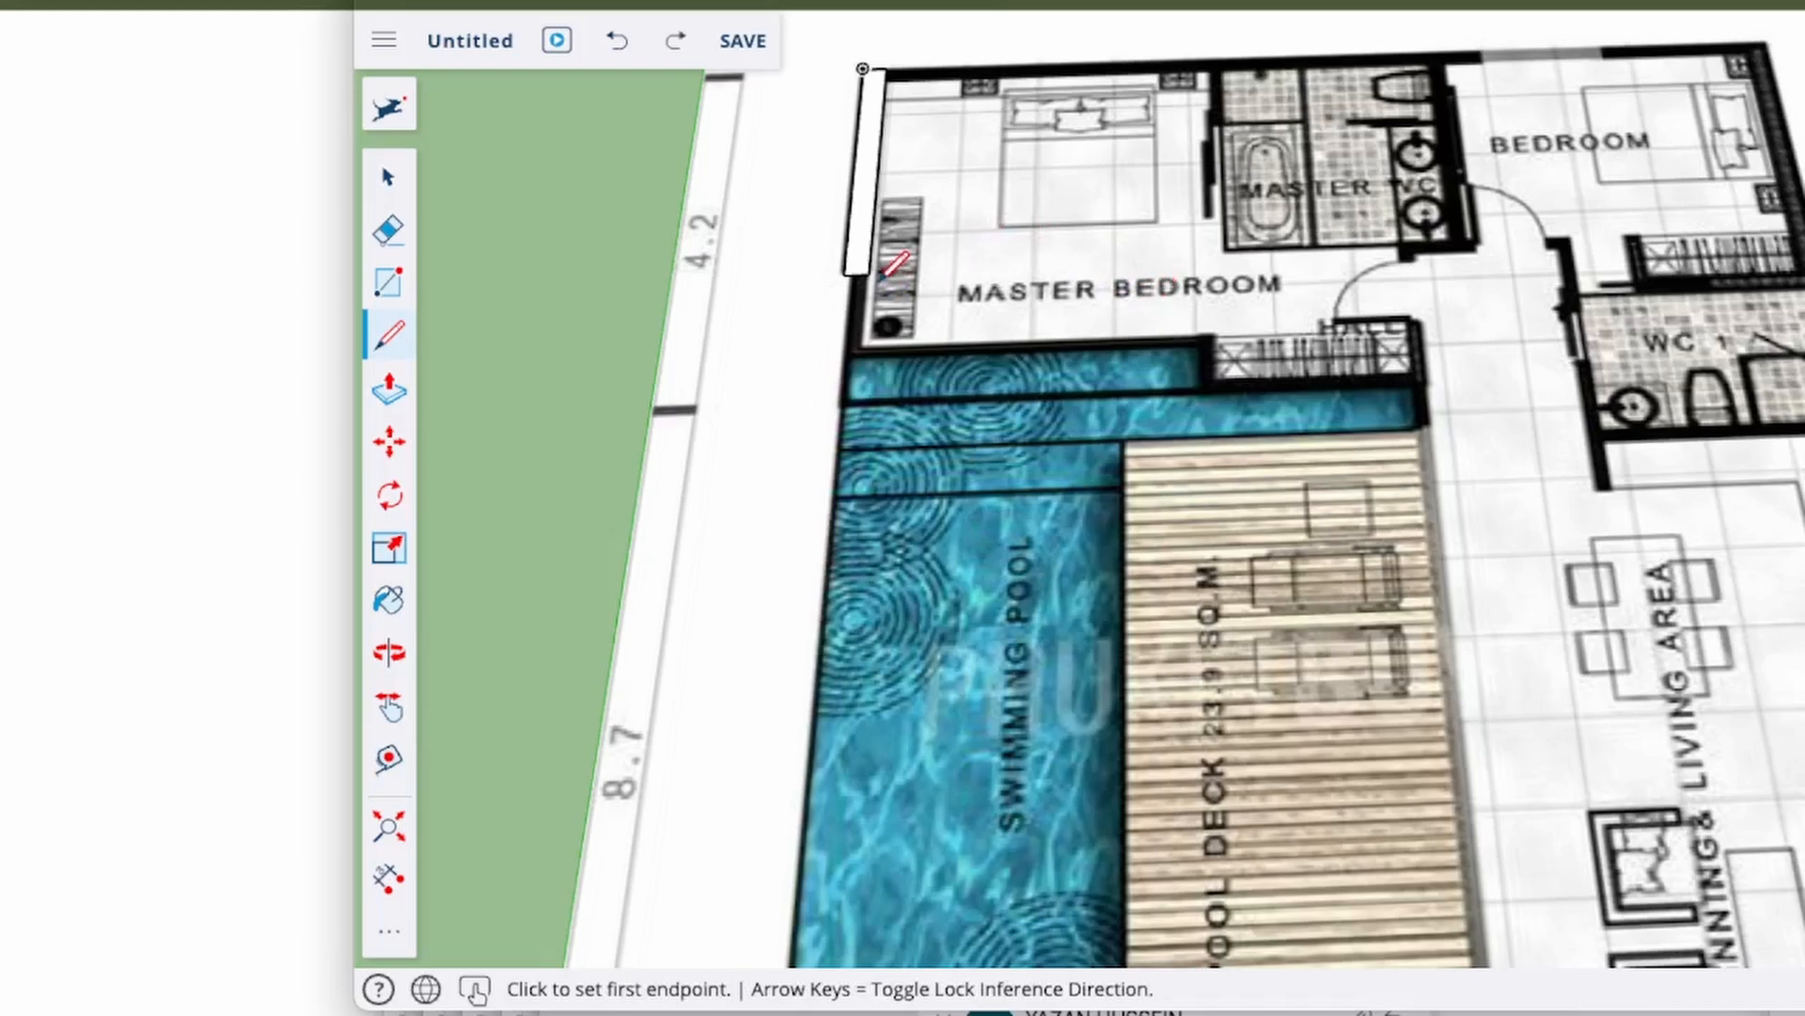
click(865, 274)
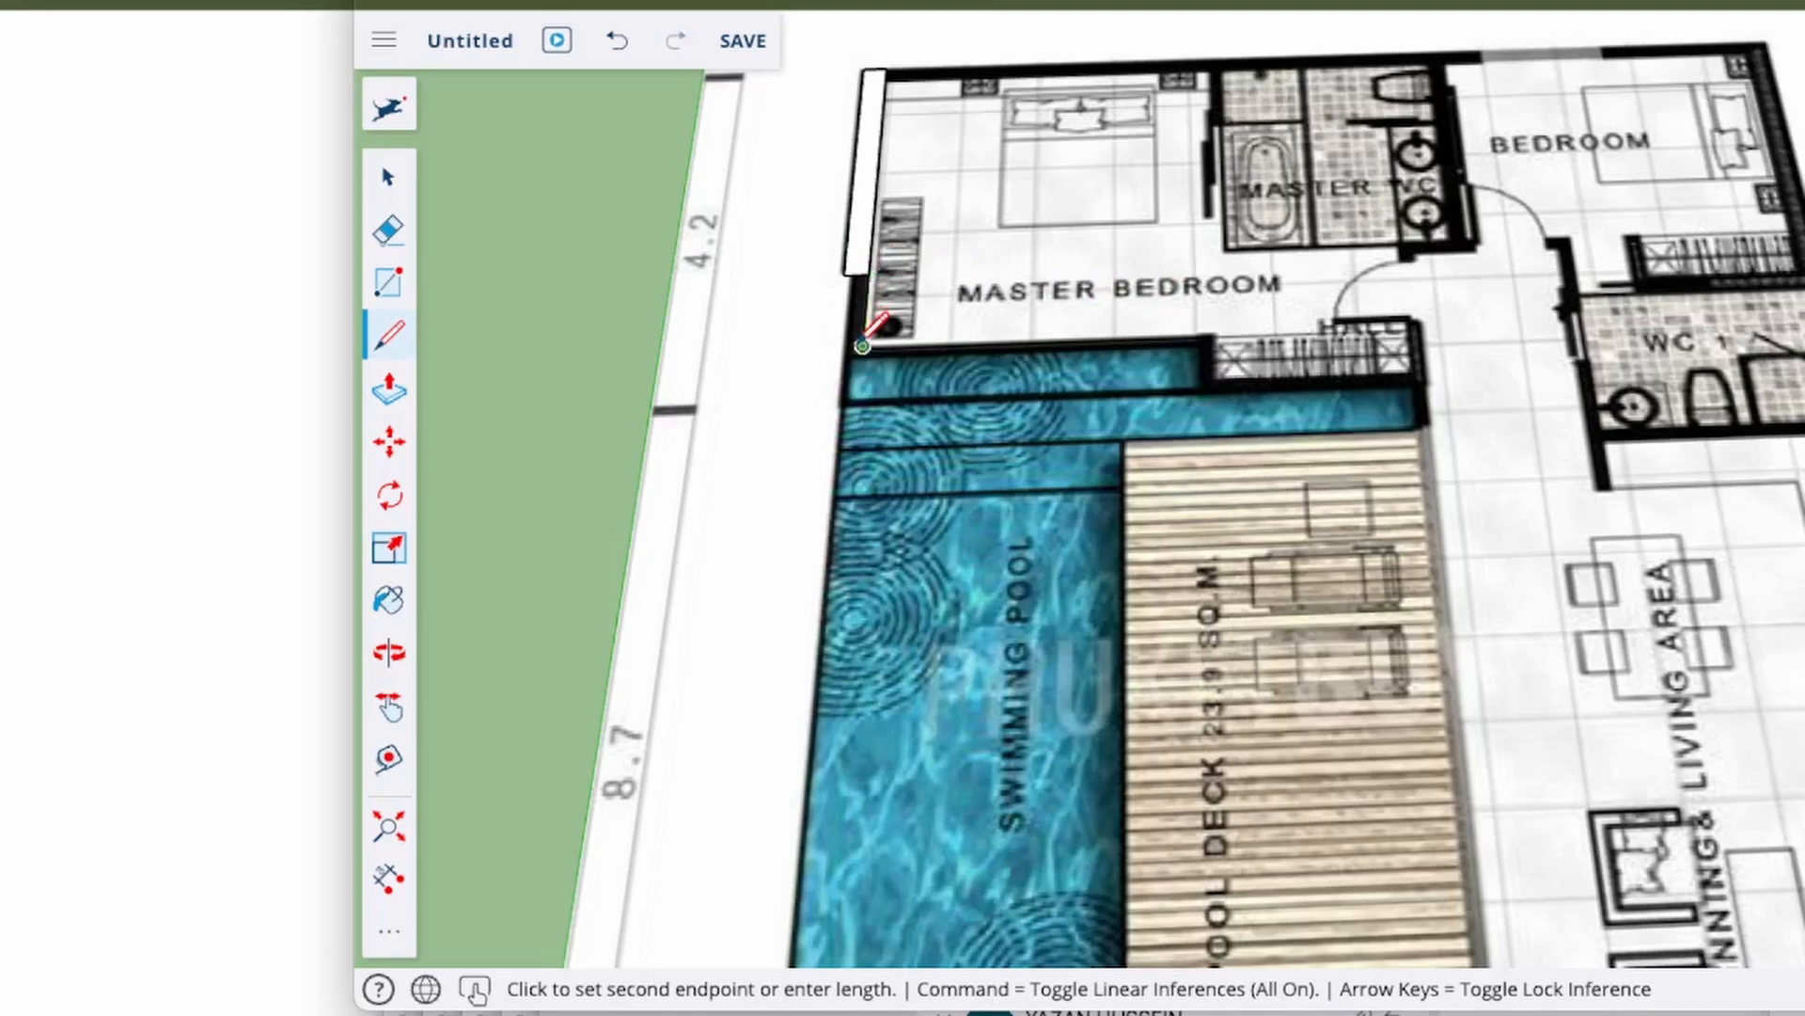
mouse_move(1221, 341)
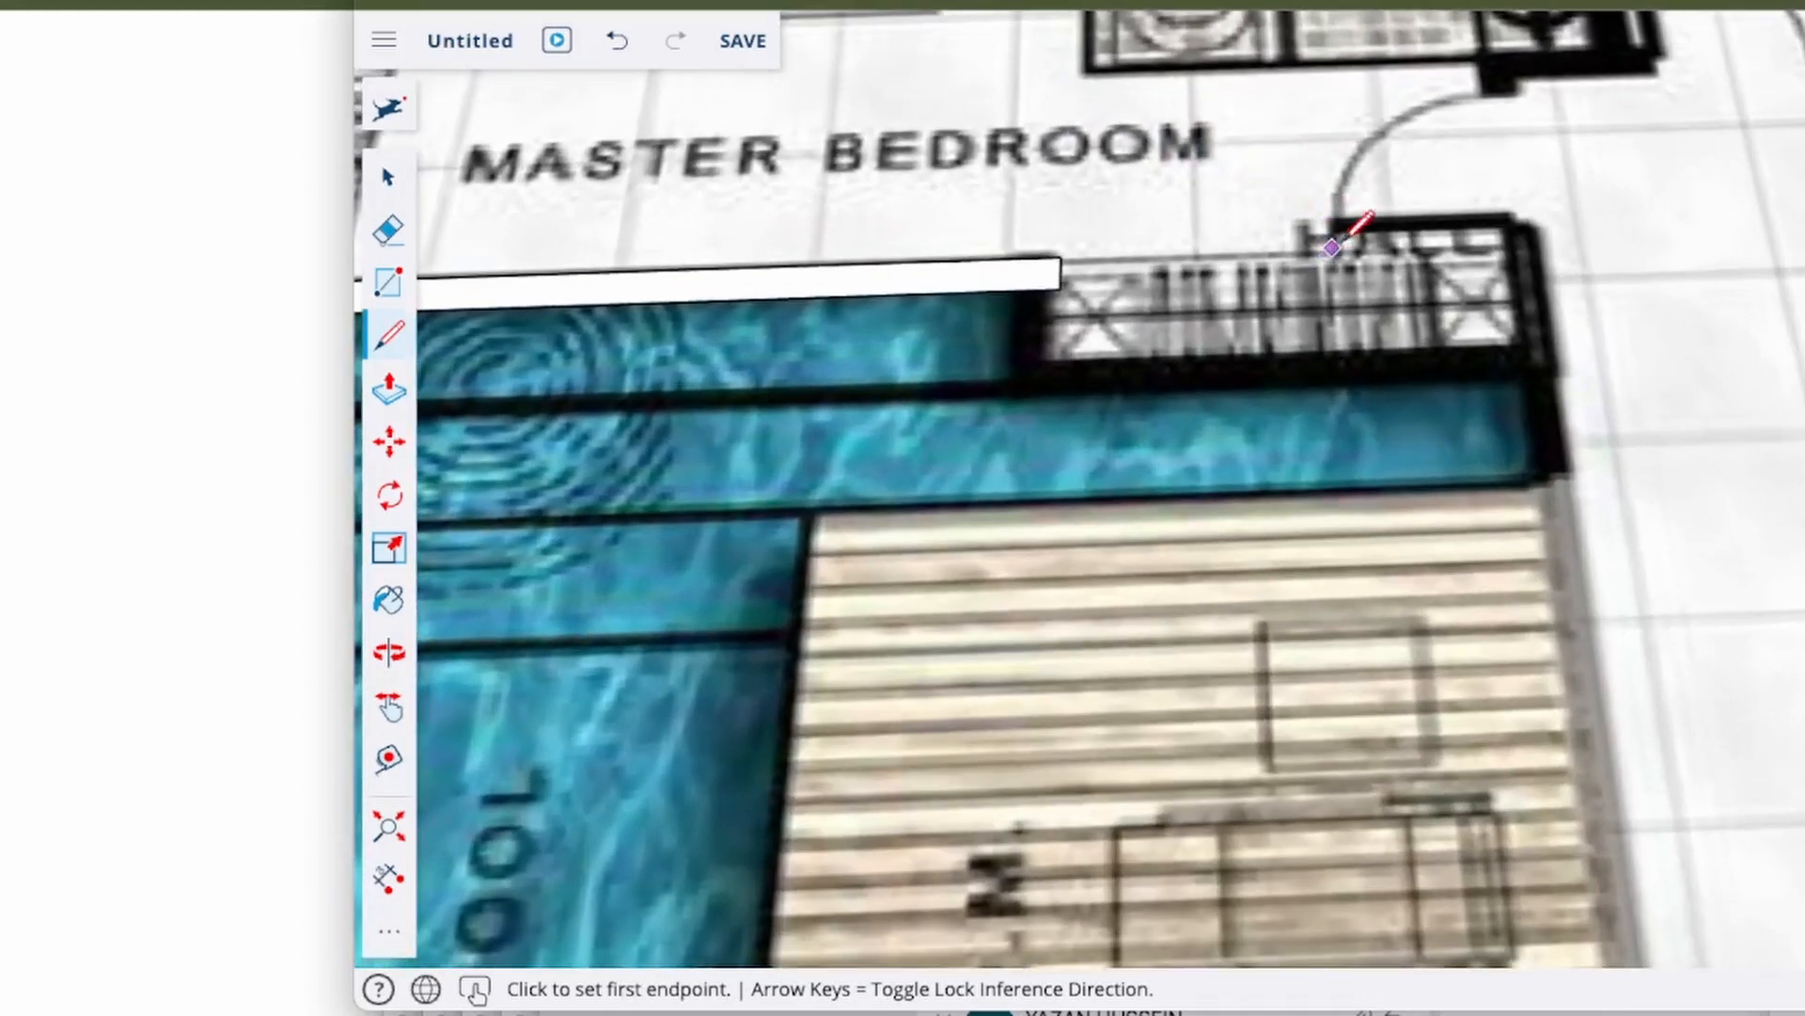
click(1335, 248)
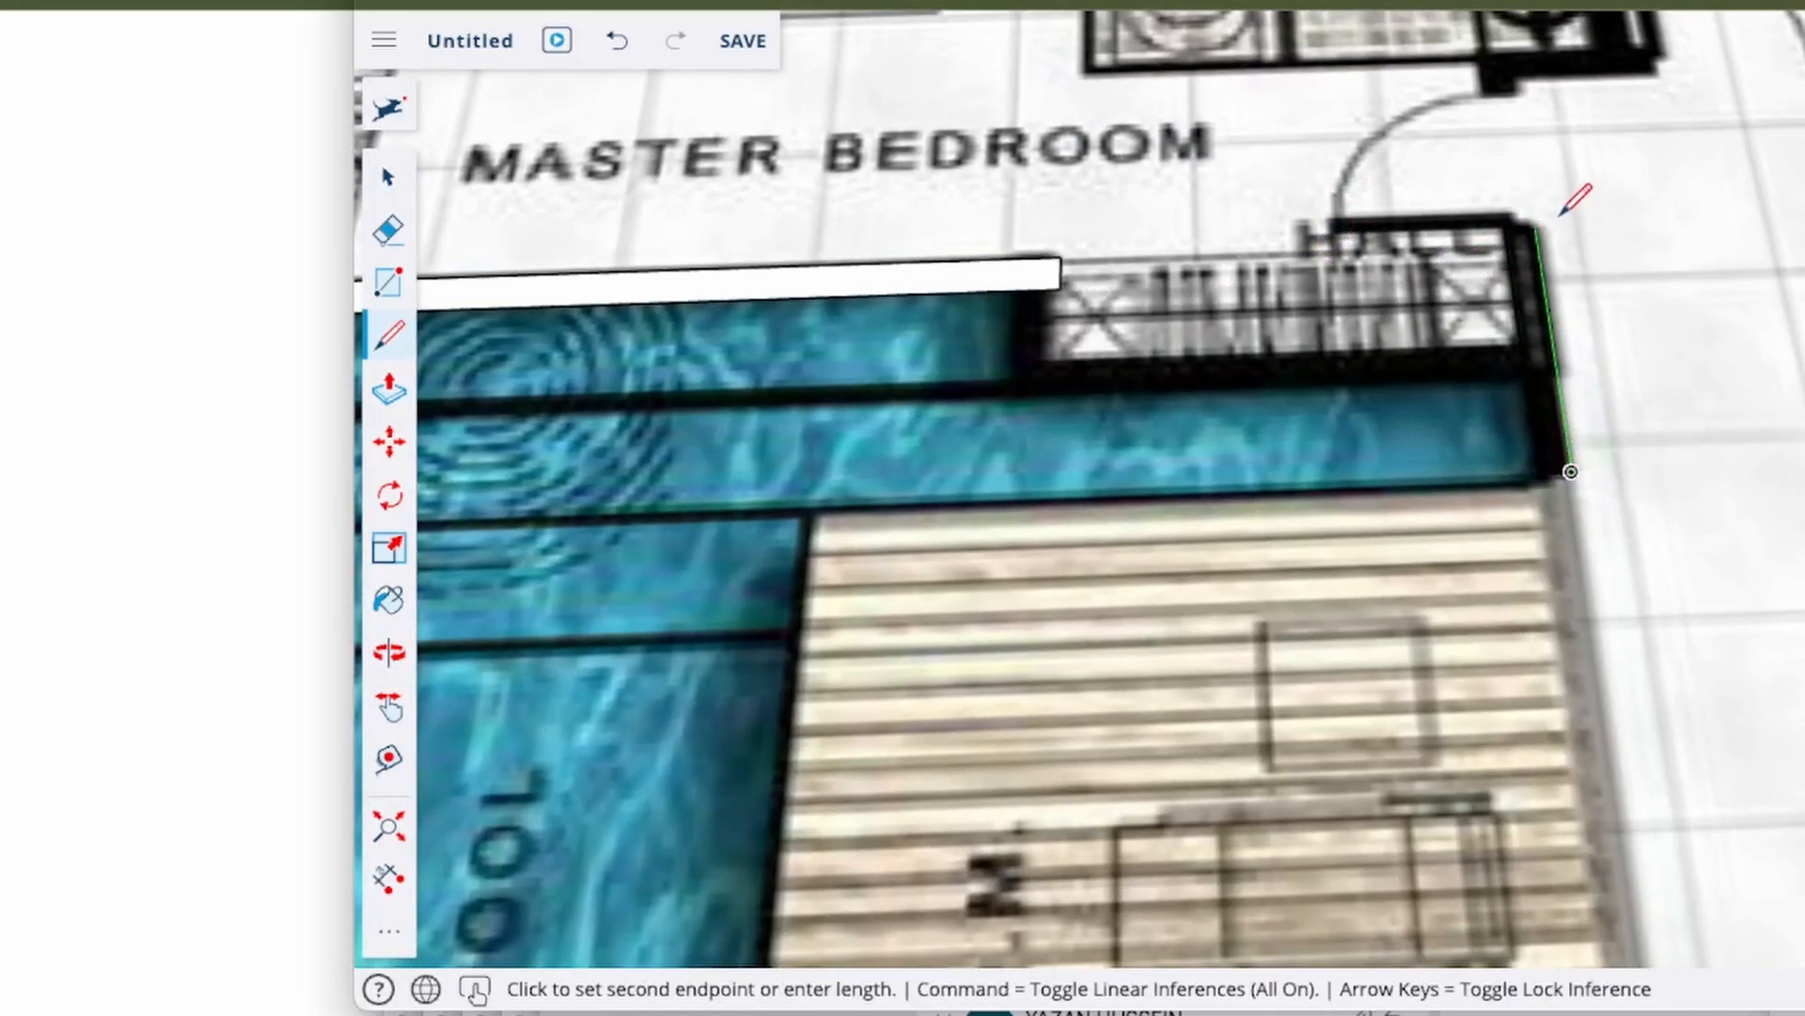
click(1569, 472)
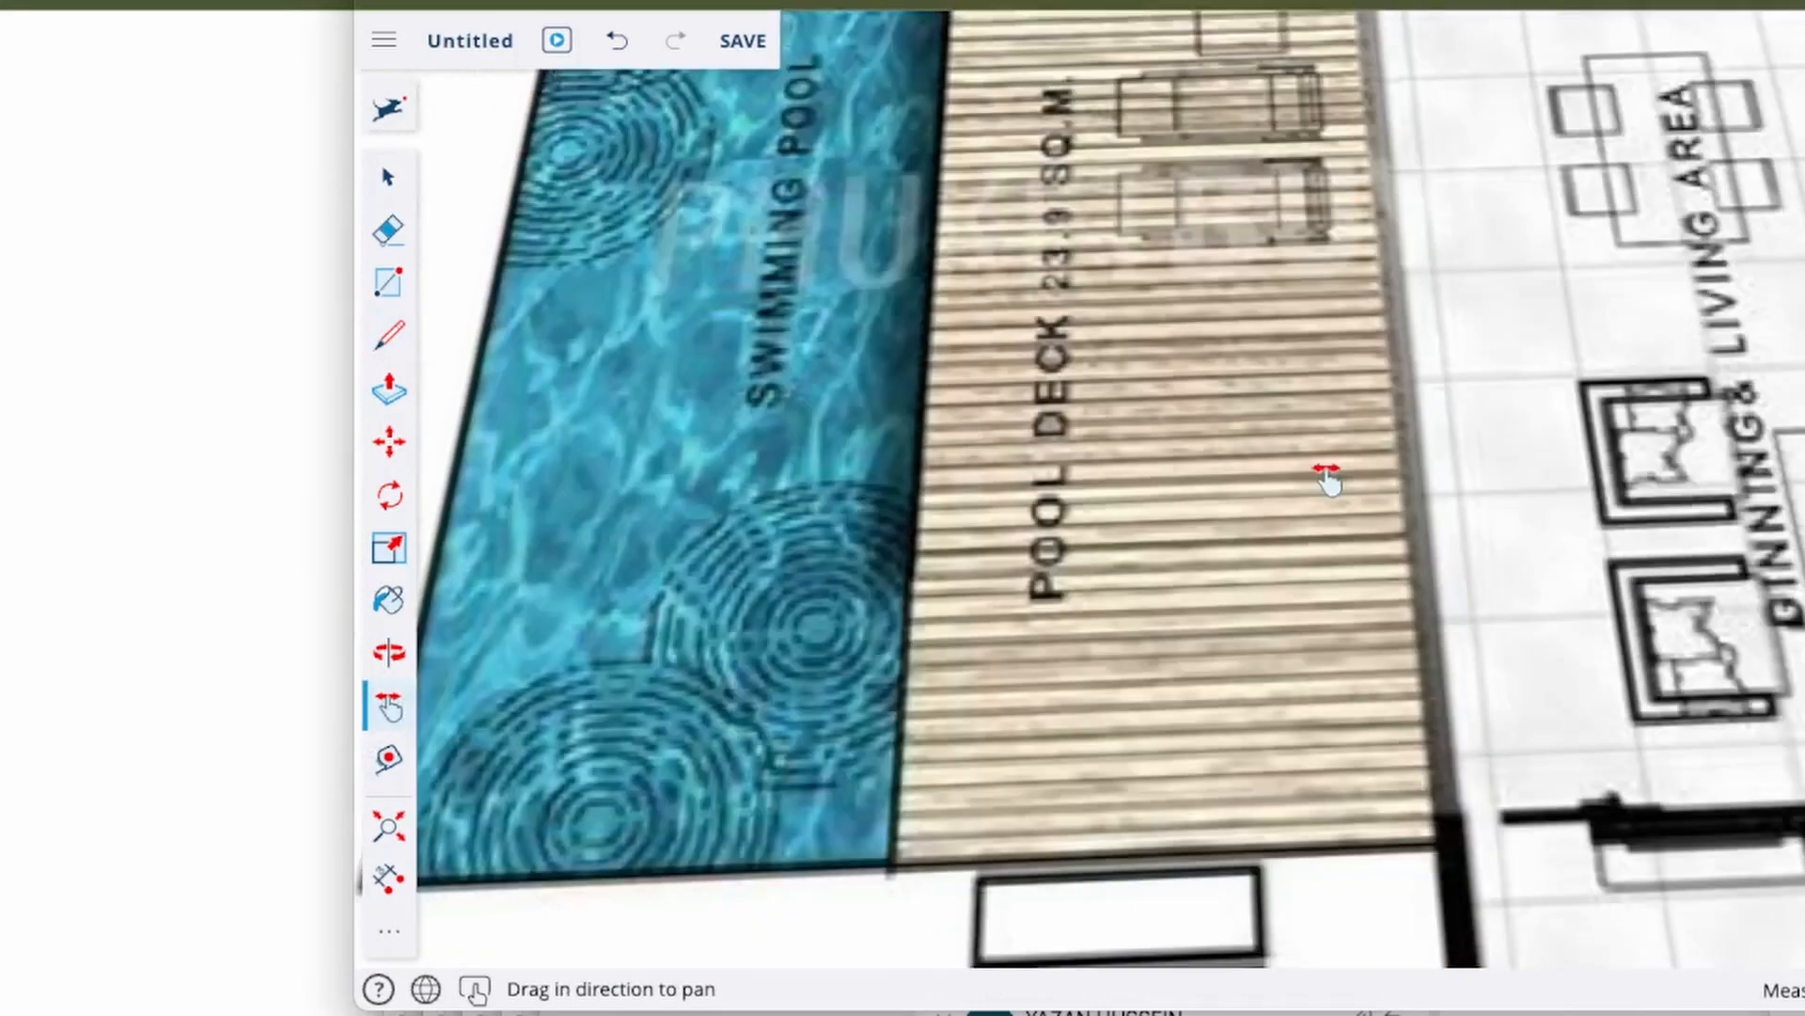
Draw a thin wall-strip rectangle beside the lower bedroom from the pool deck corner.
click(389, 651)
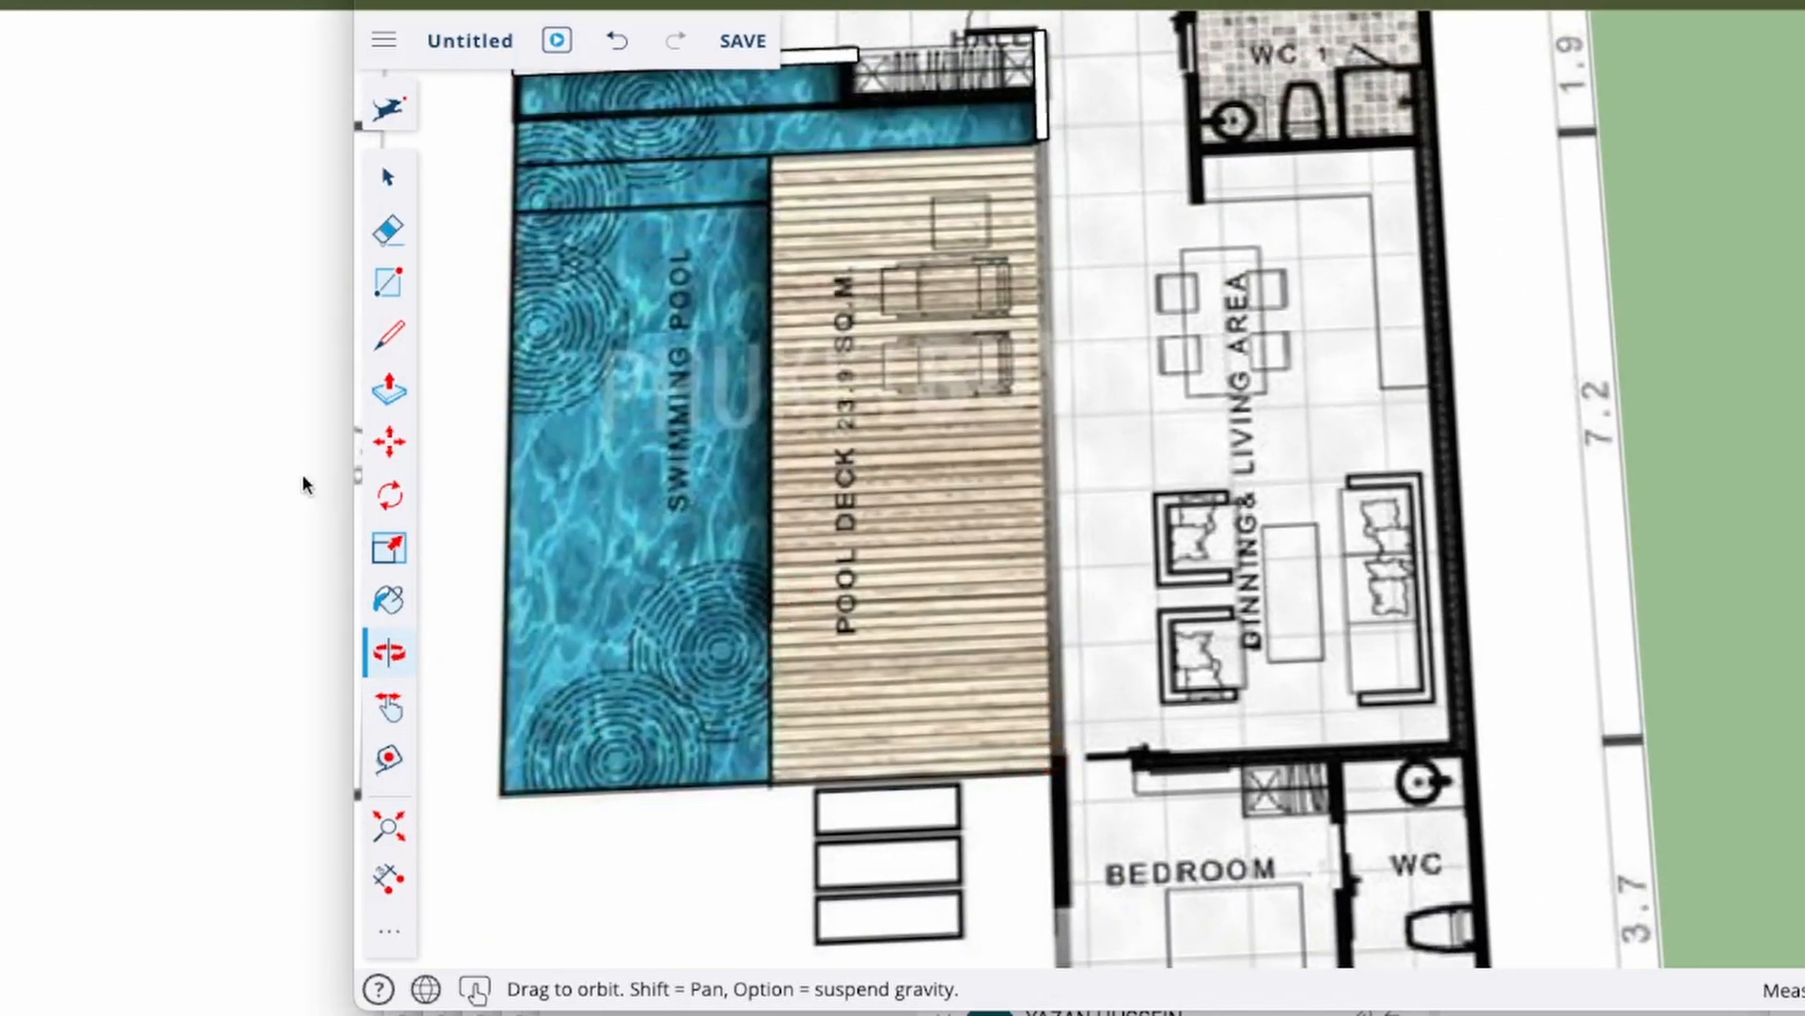
click(387, 282)
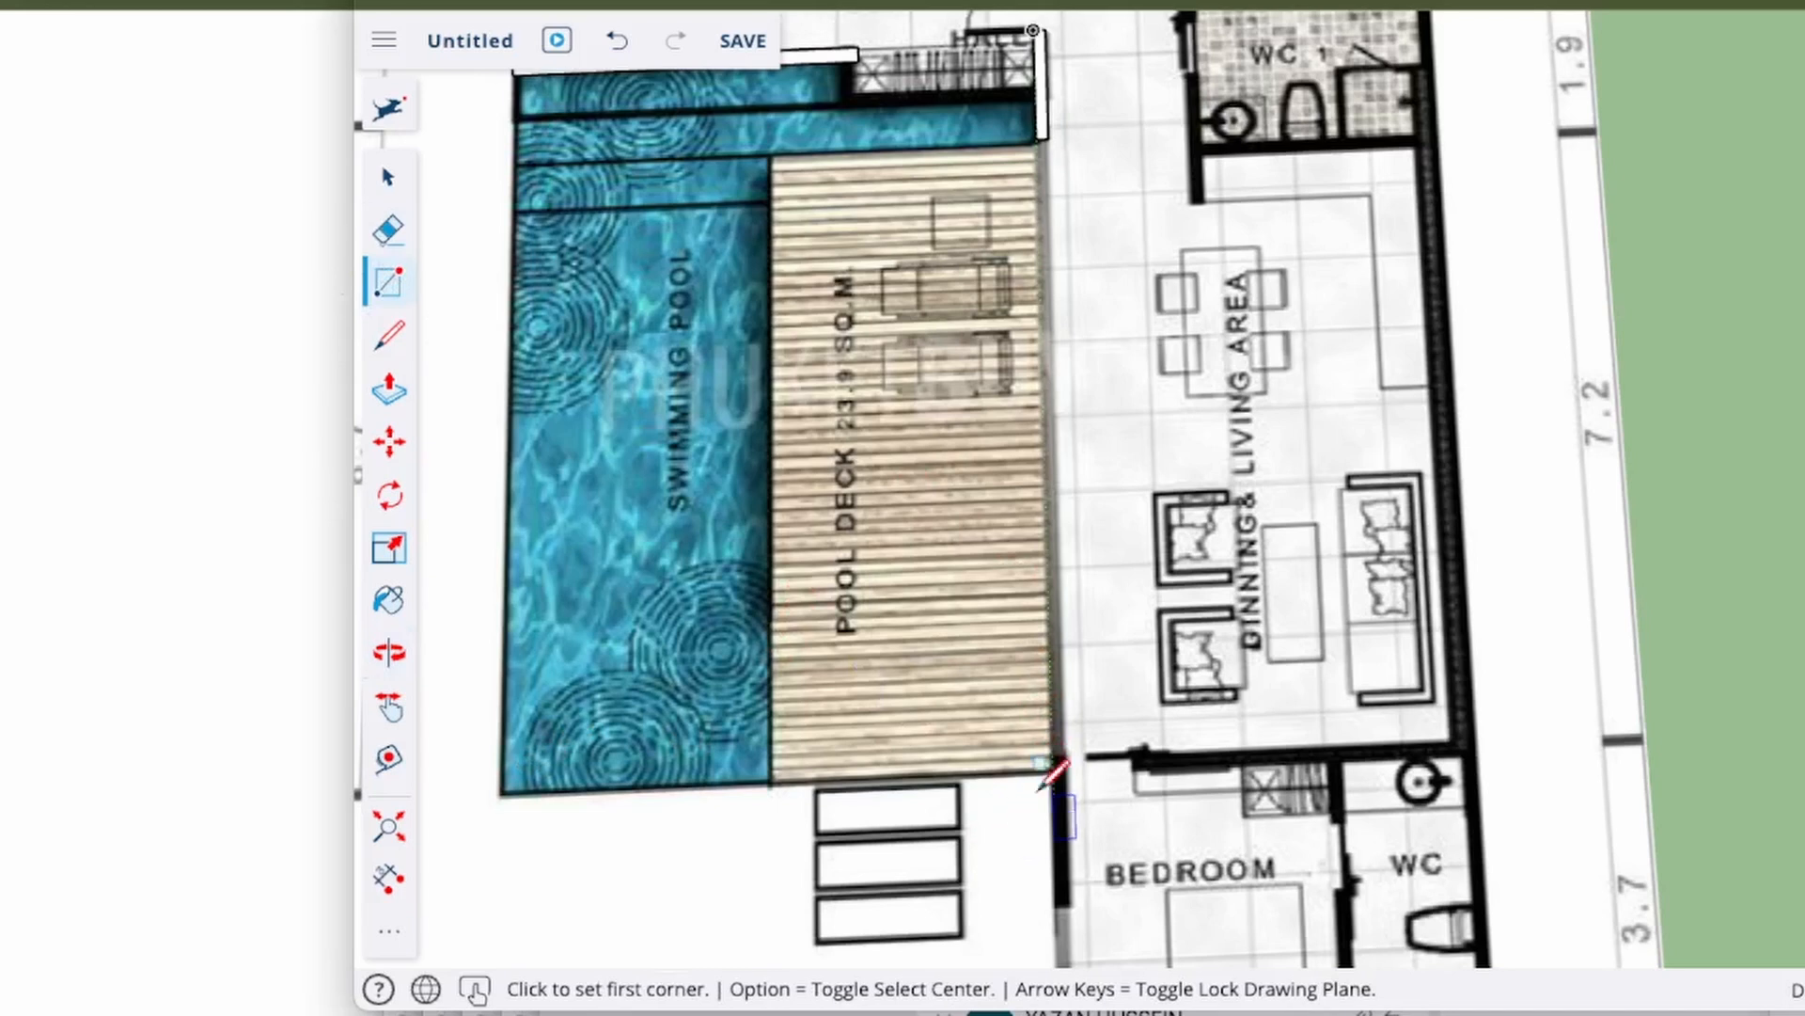
click(1047, 765)
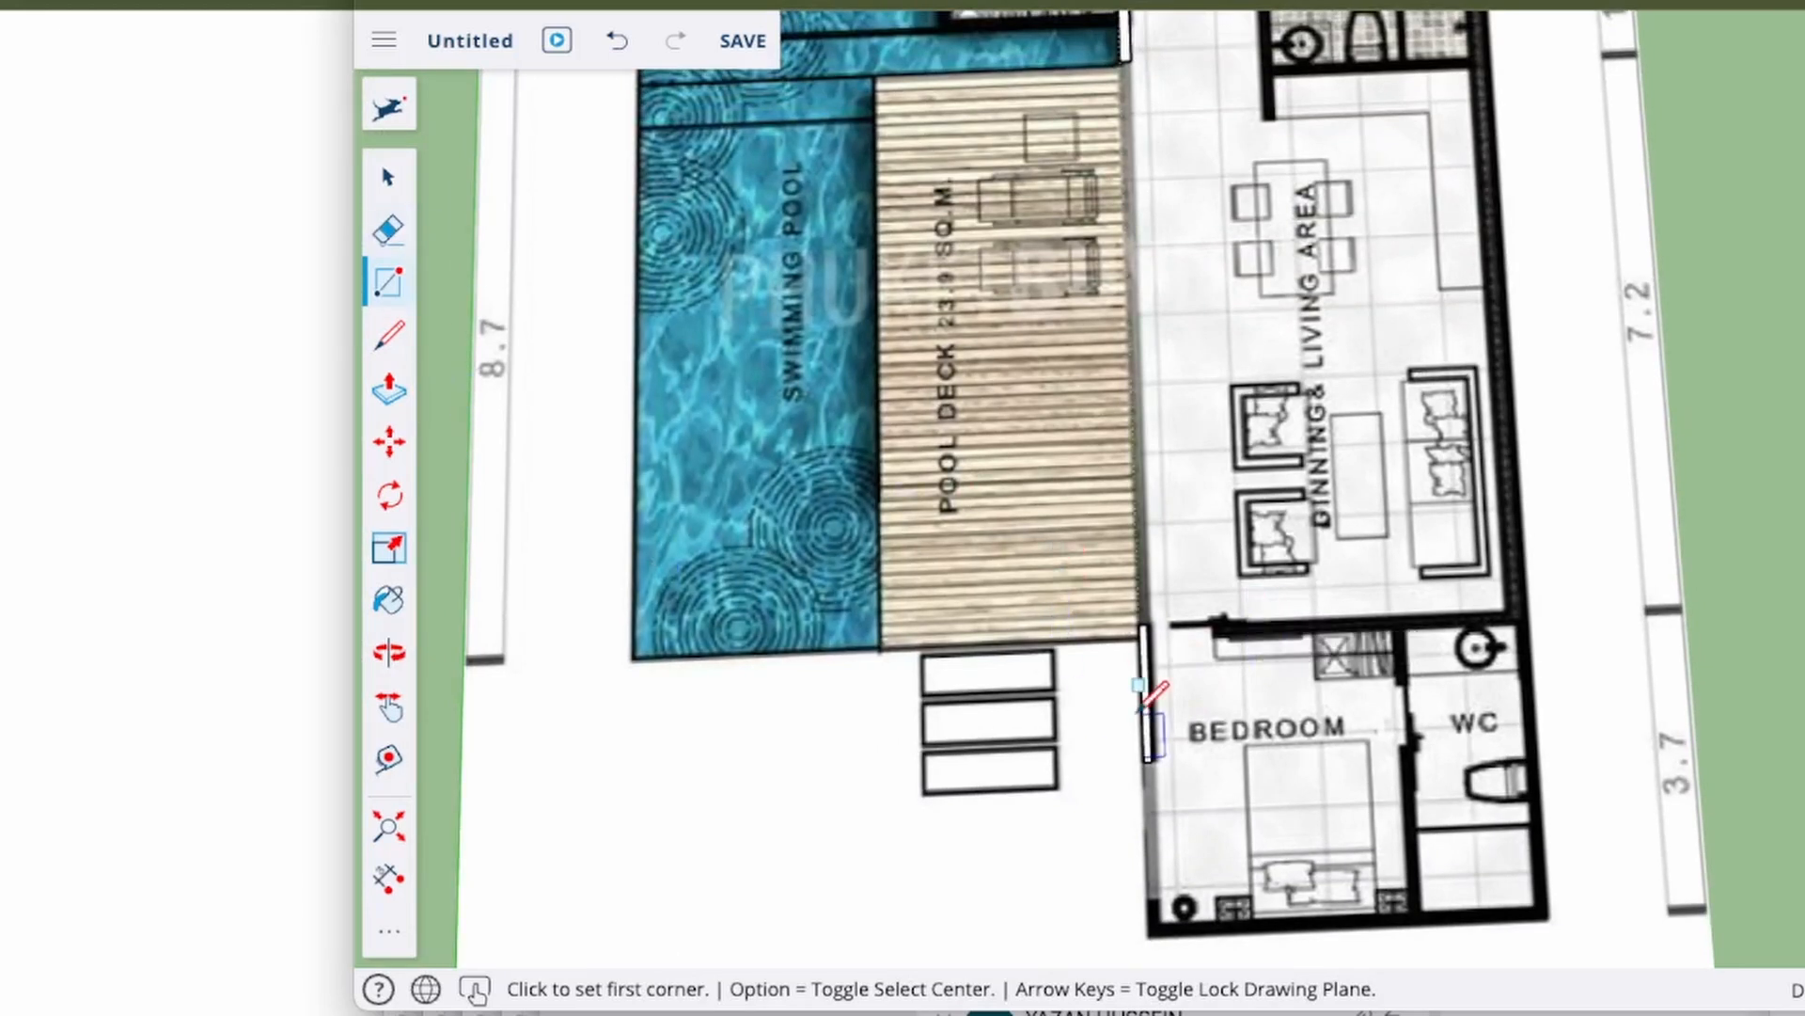
click(388, 705)
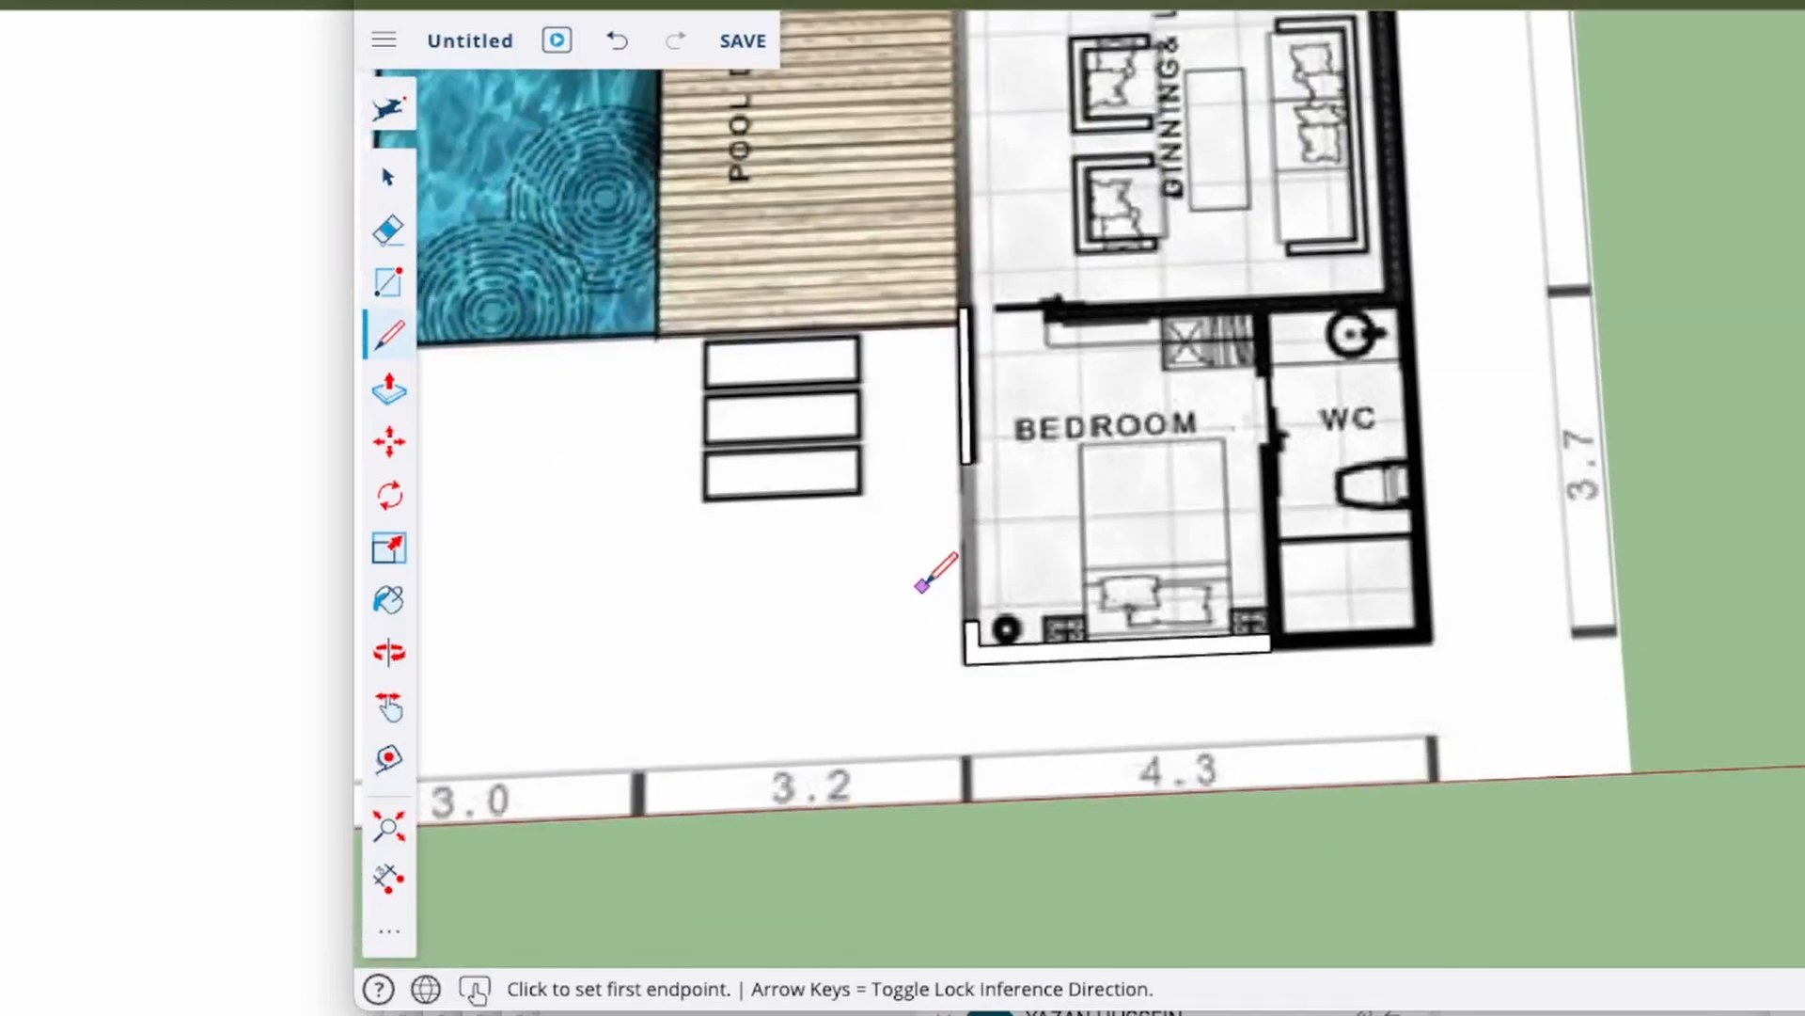
mouse_move(645, 547)
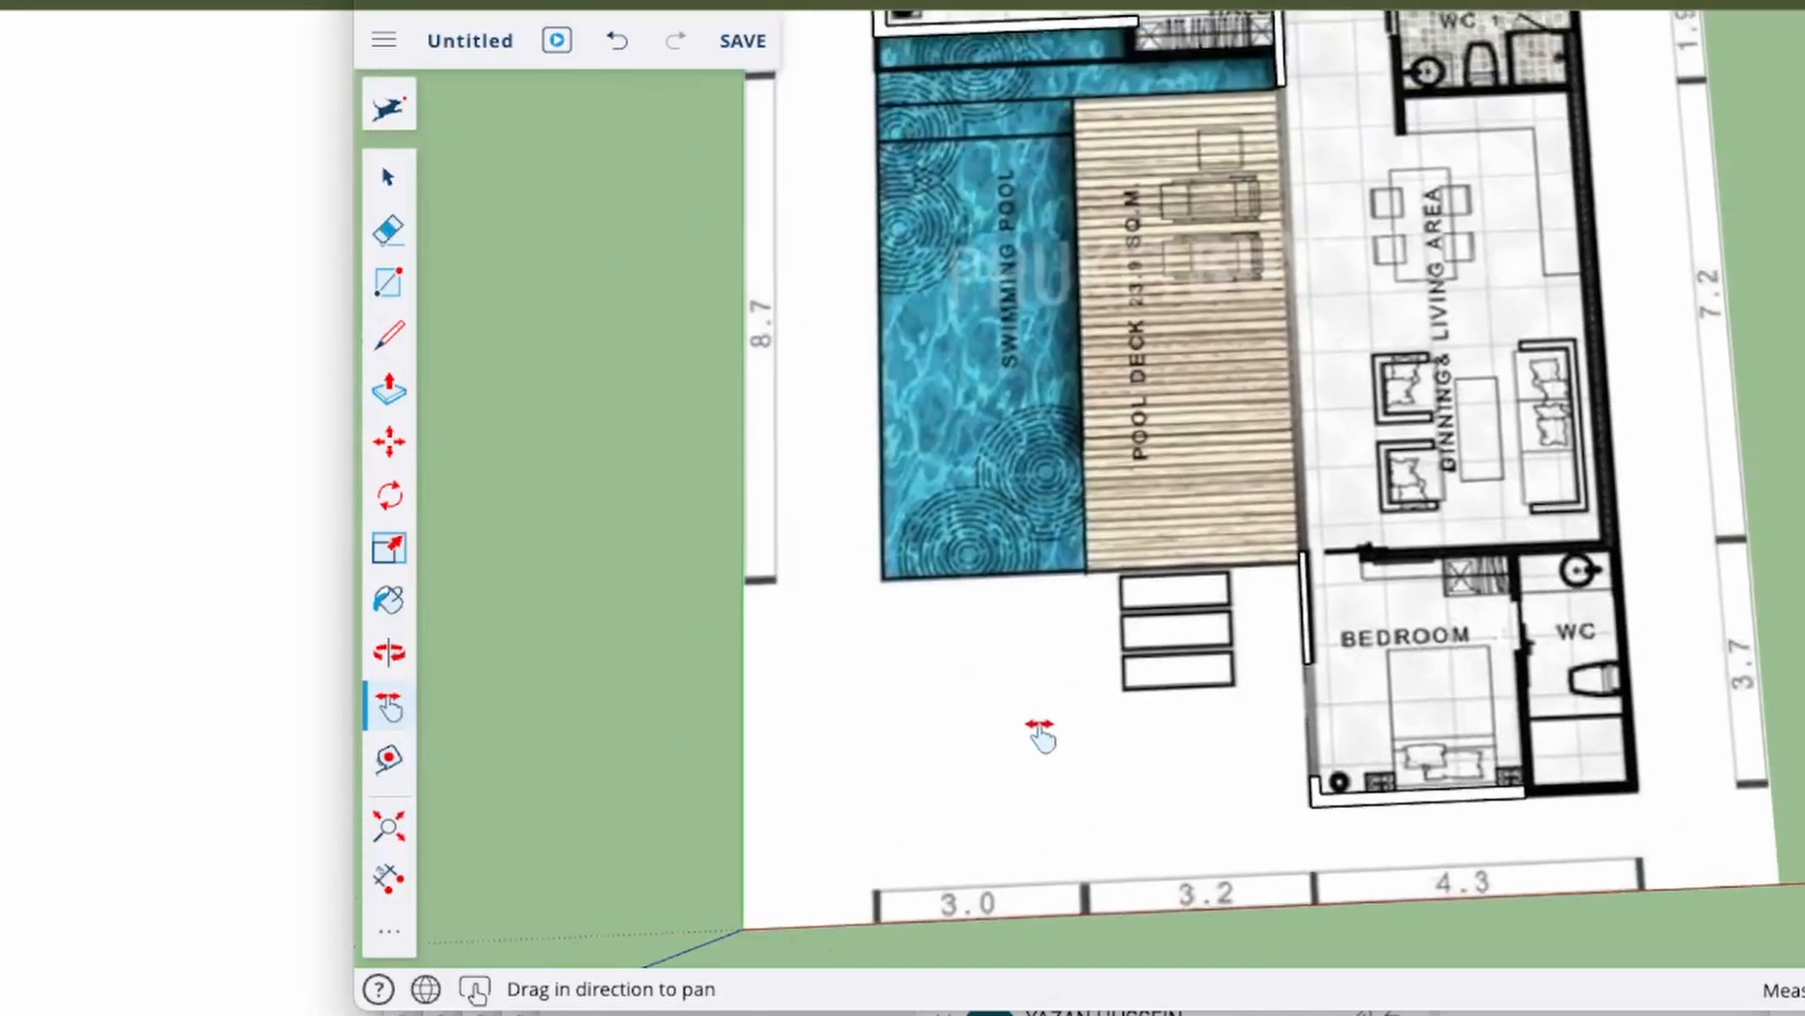
Pan and orbit the traced plan into a tilted 3D perspective view.
drag(1036, 731, 942, 711)
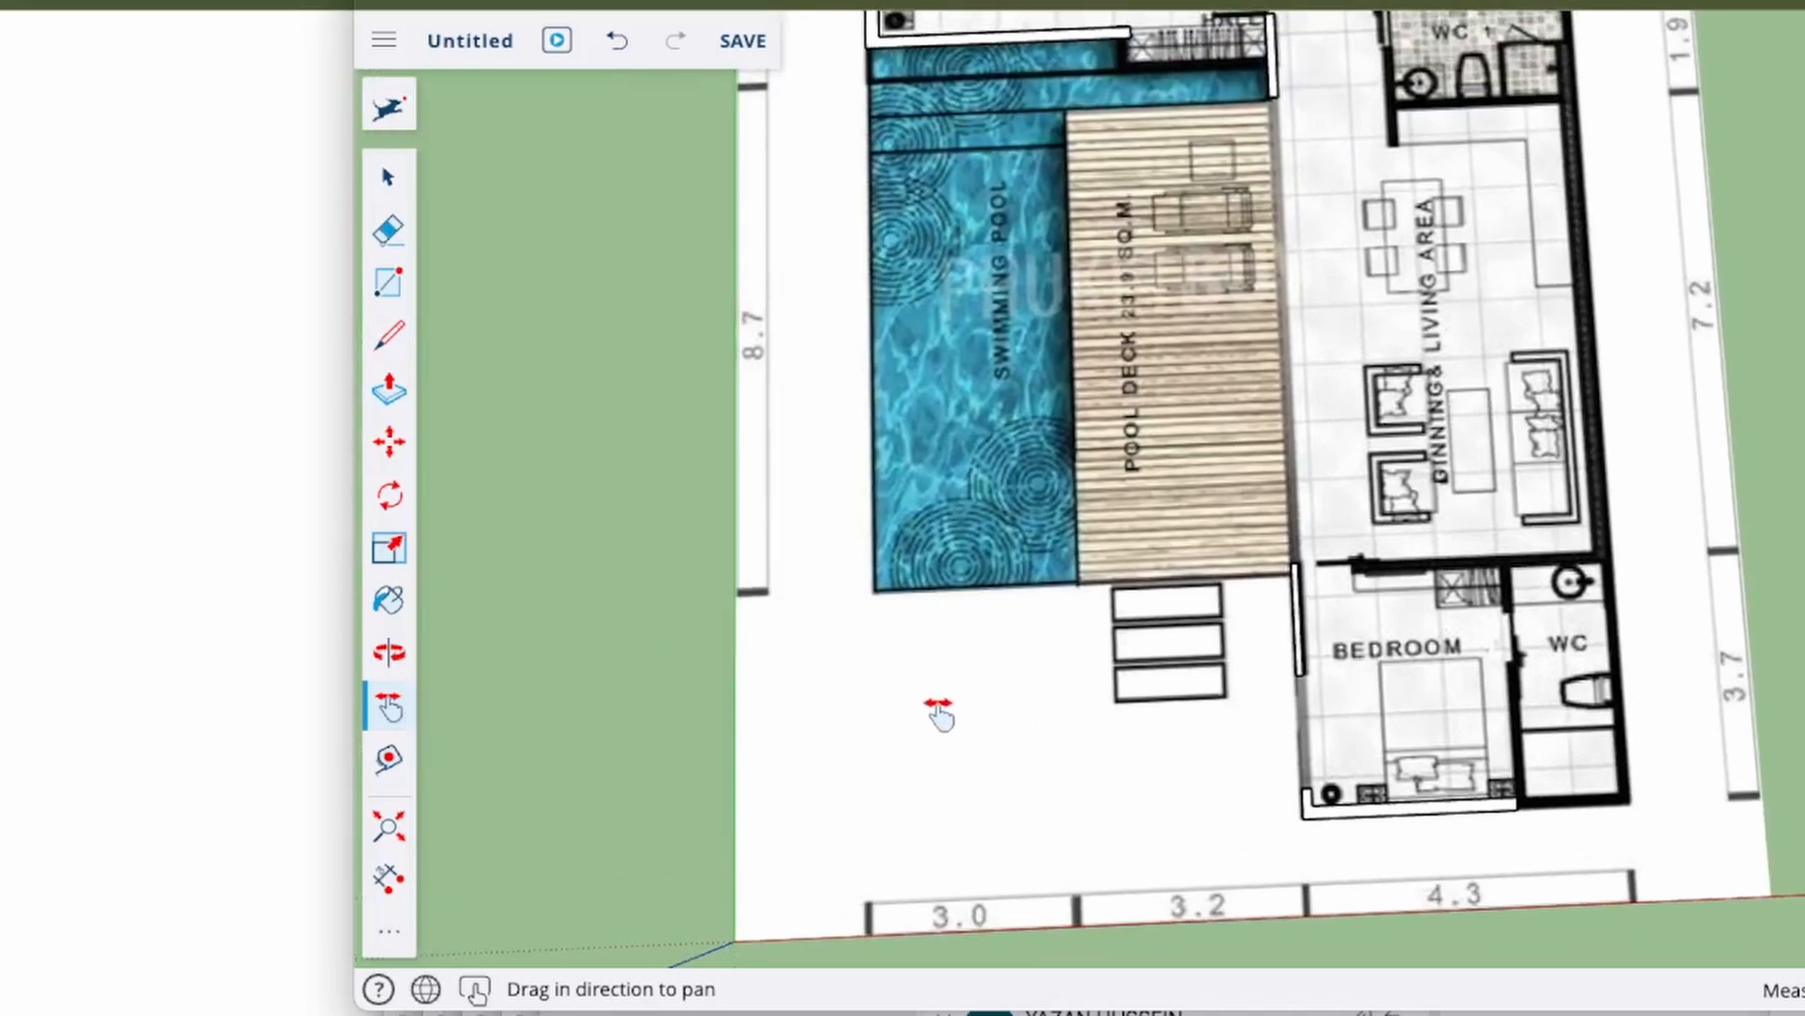
click(387, 652)
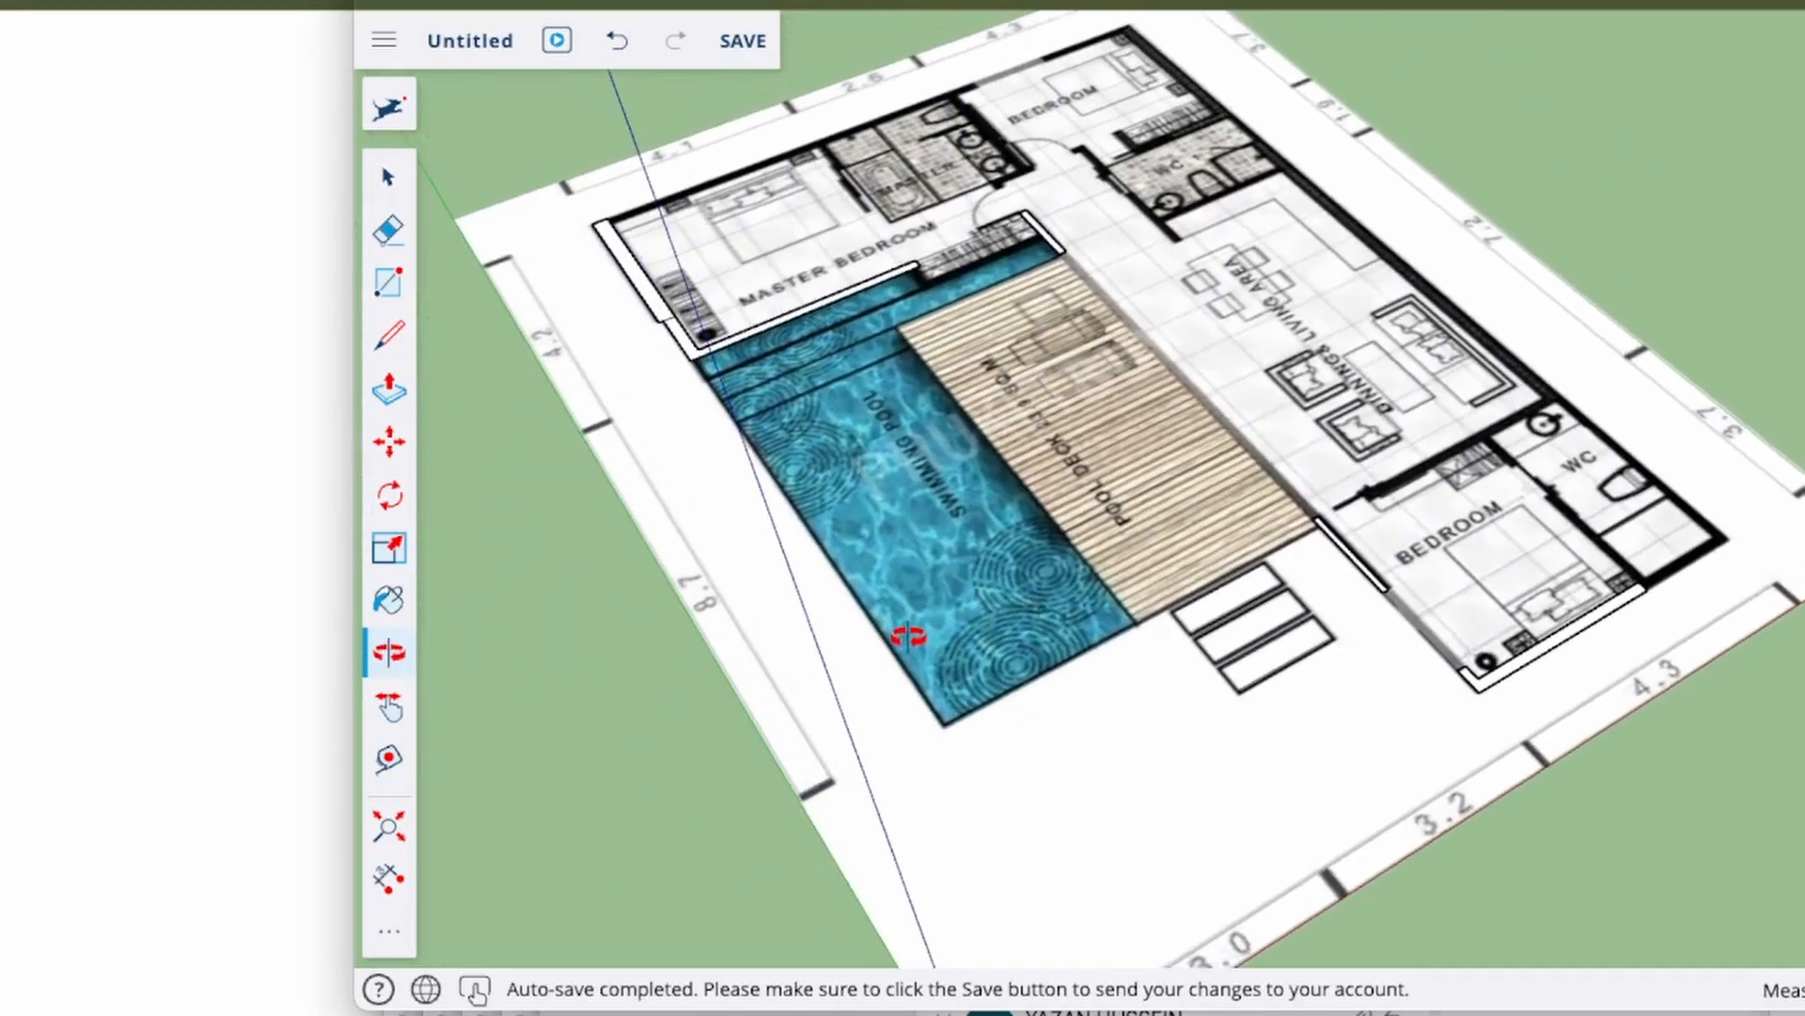
Push/Pull the traced wall strips around the master and lower bedrooms up into tall walls.
click(388, 388)
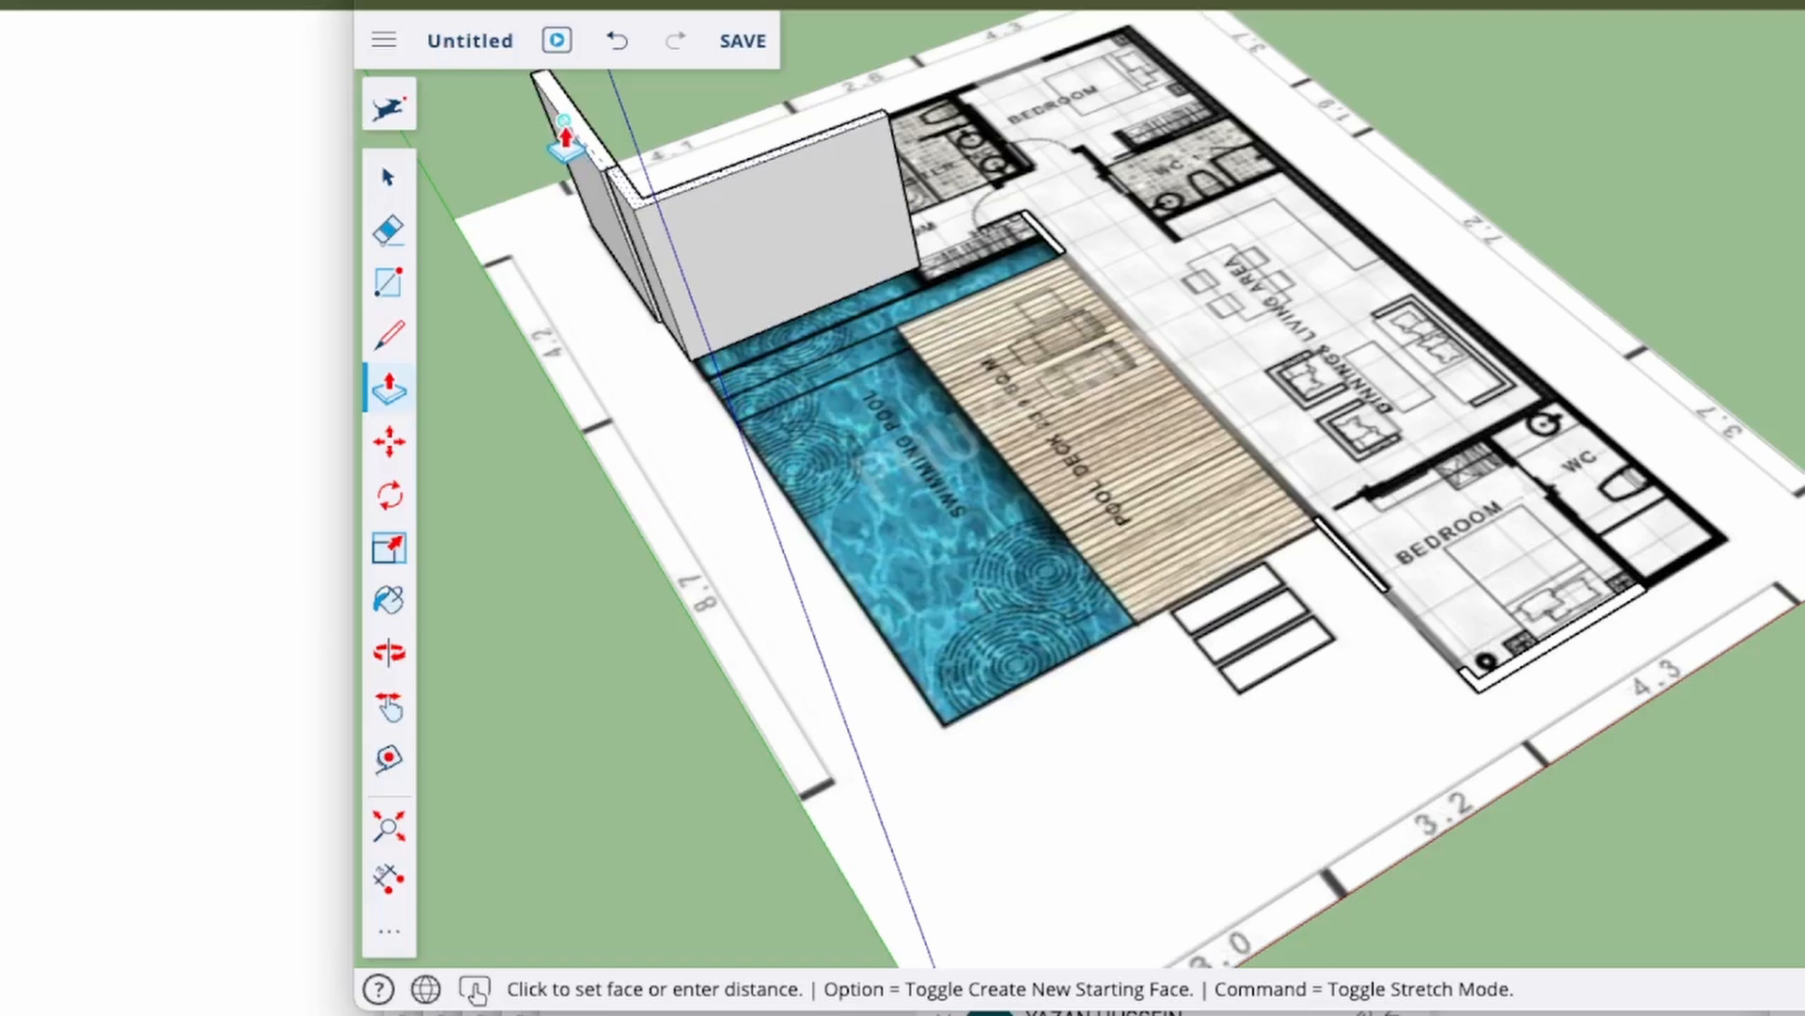
mouse_move(575, 173)
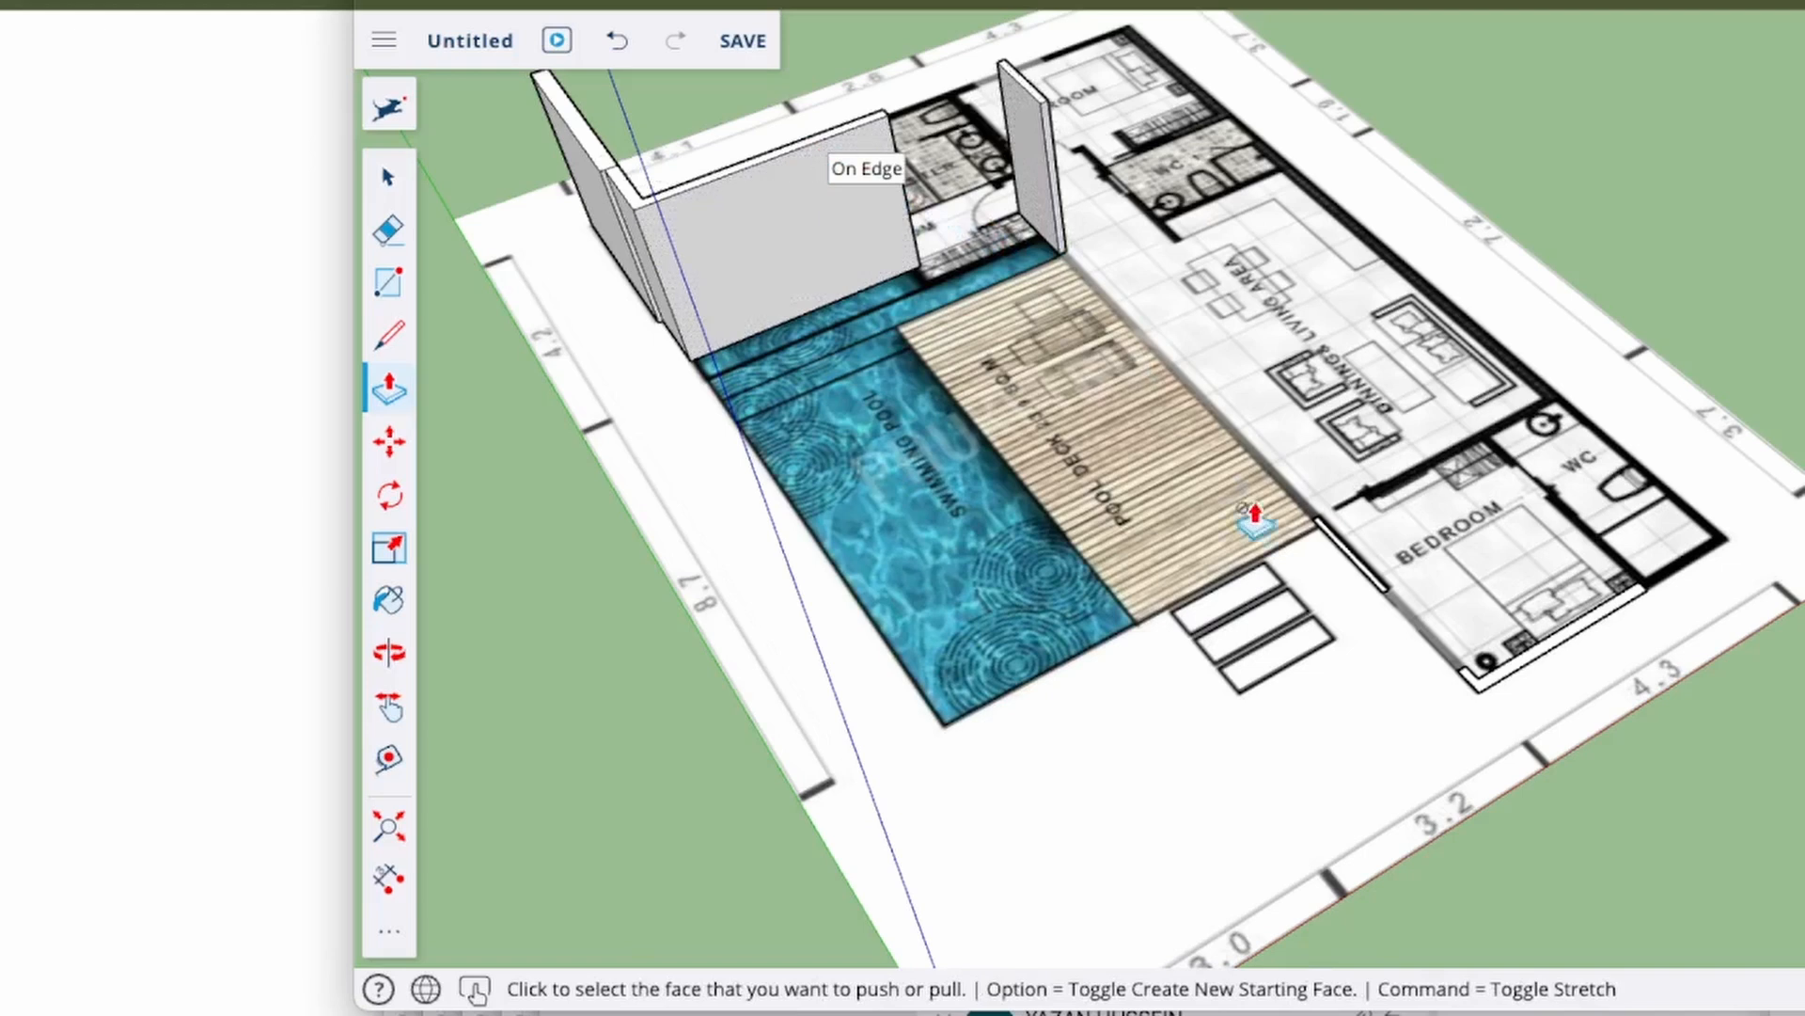
click(1254, 524)
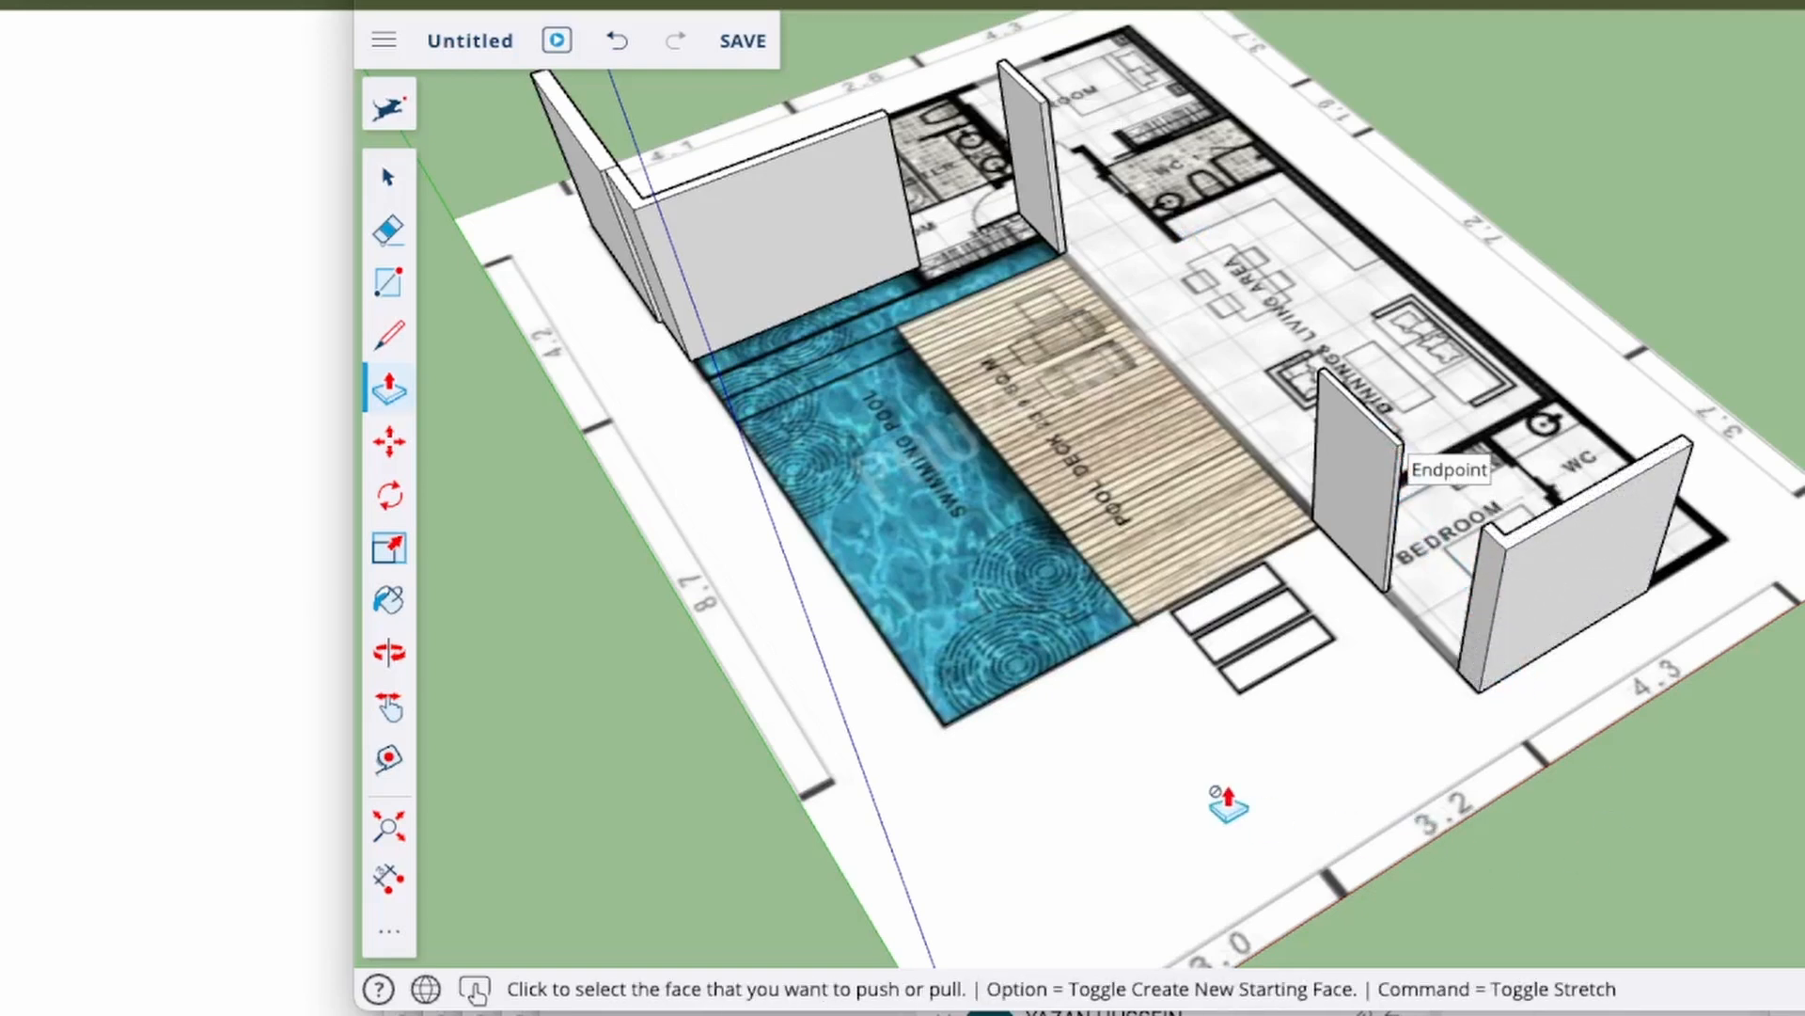
mouse_move(972, 769)
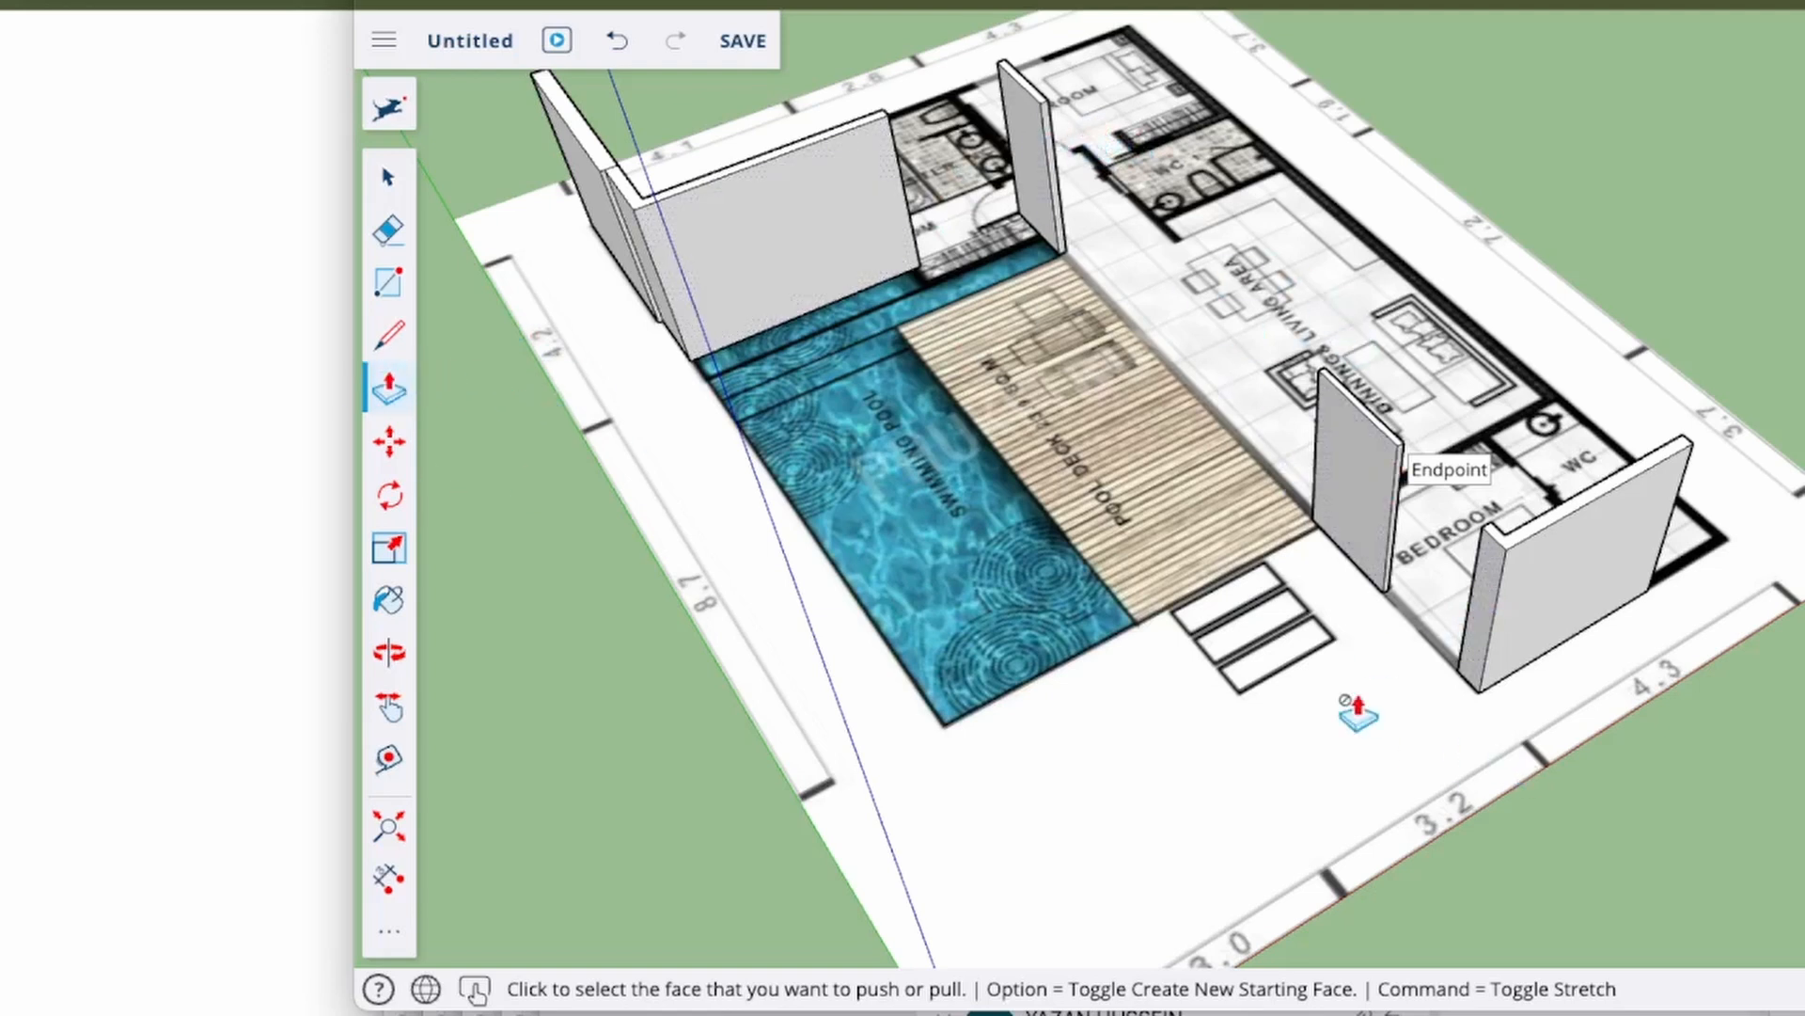
click(388, 282)
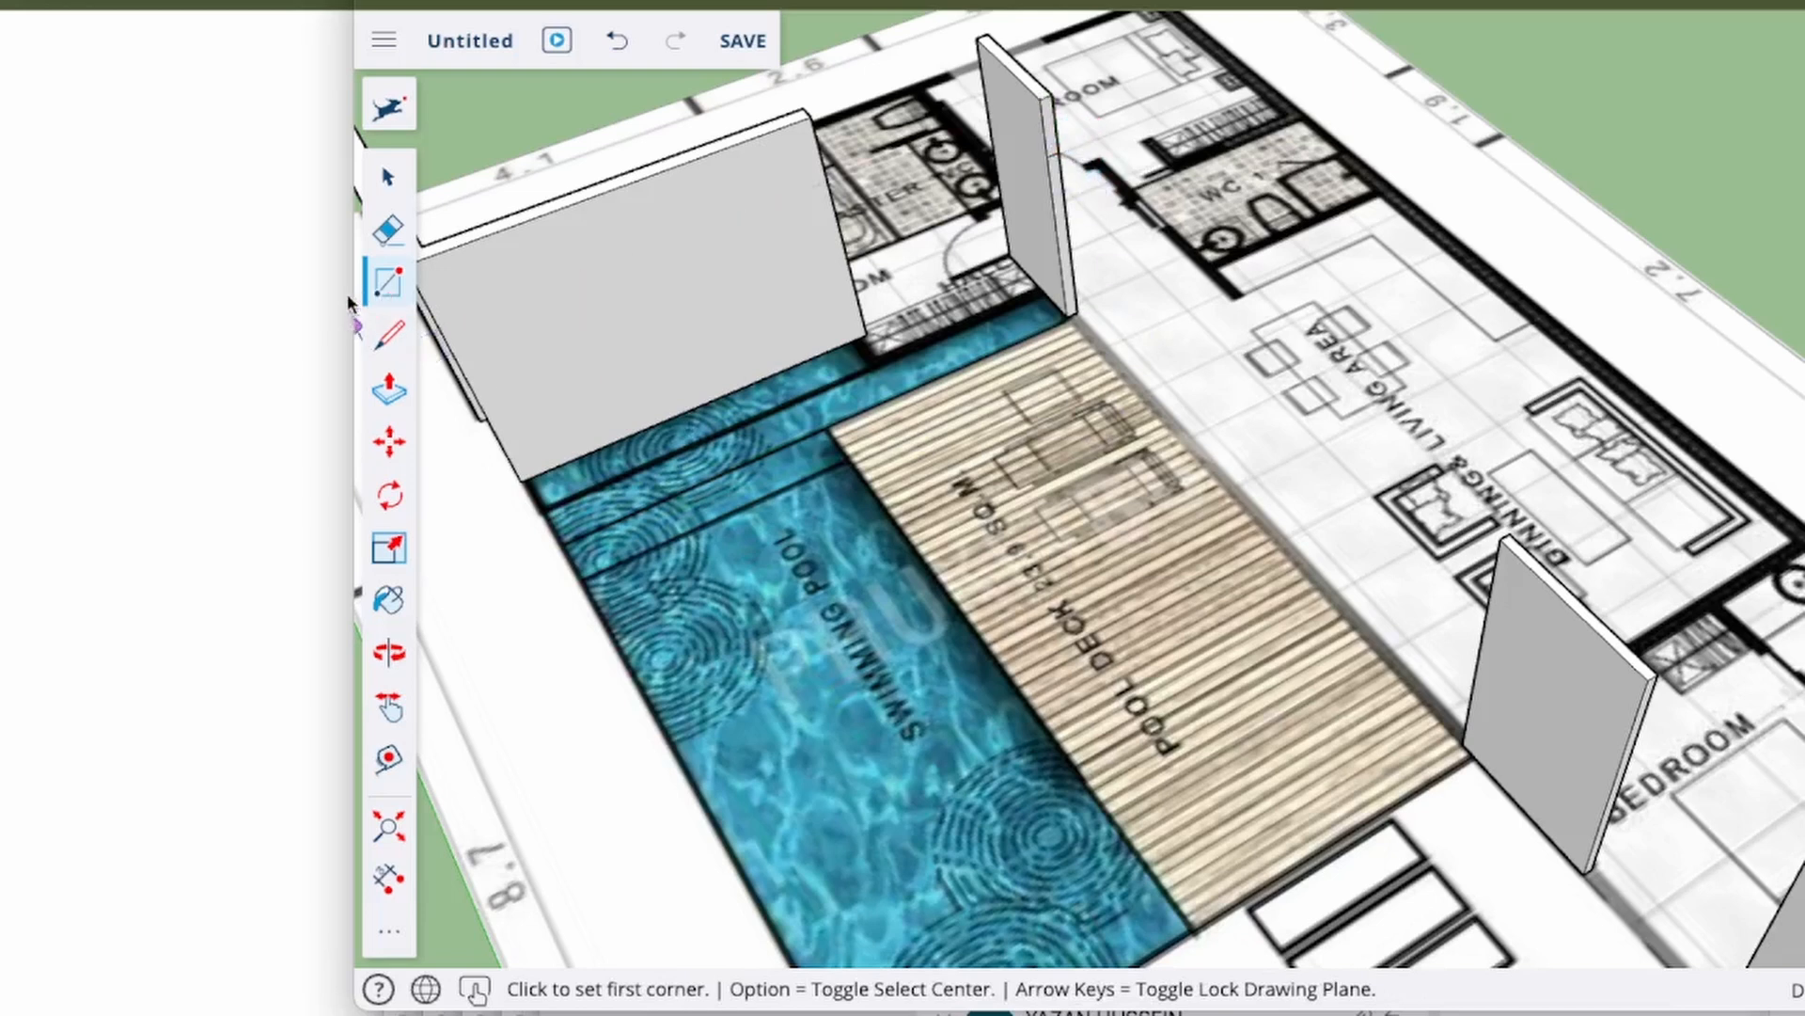
mouse_move(389, 598)
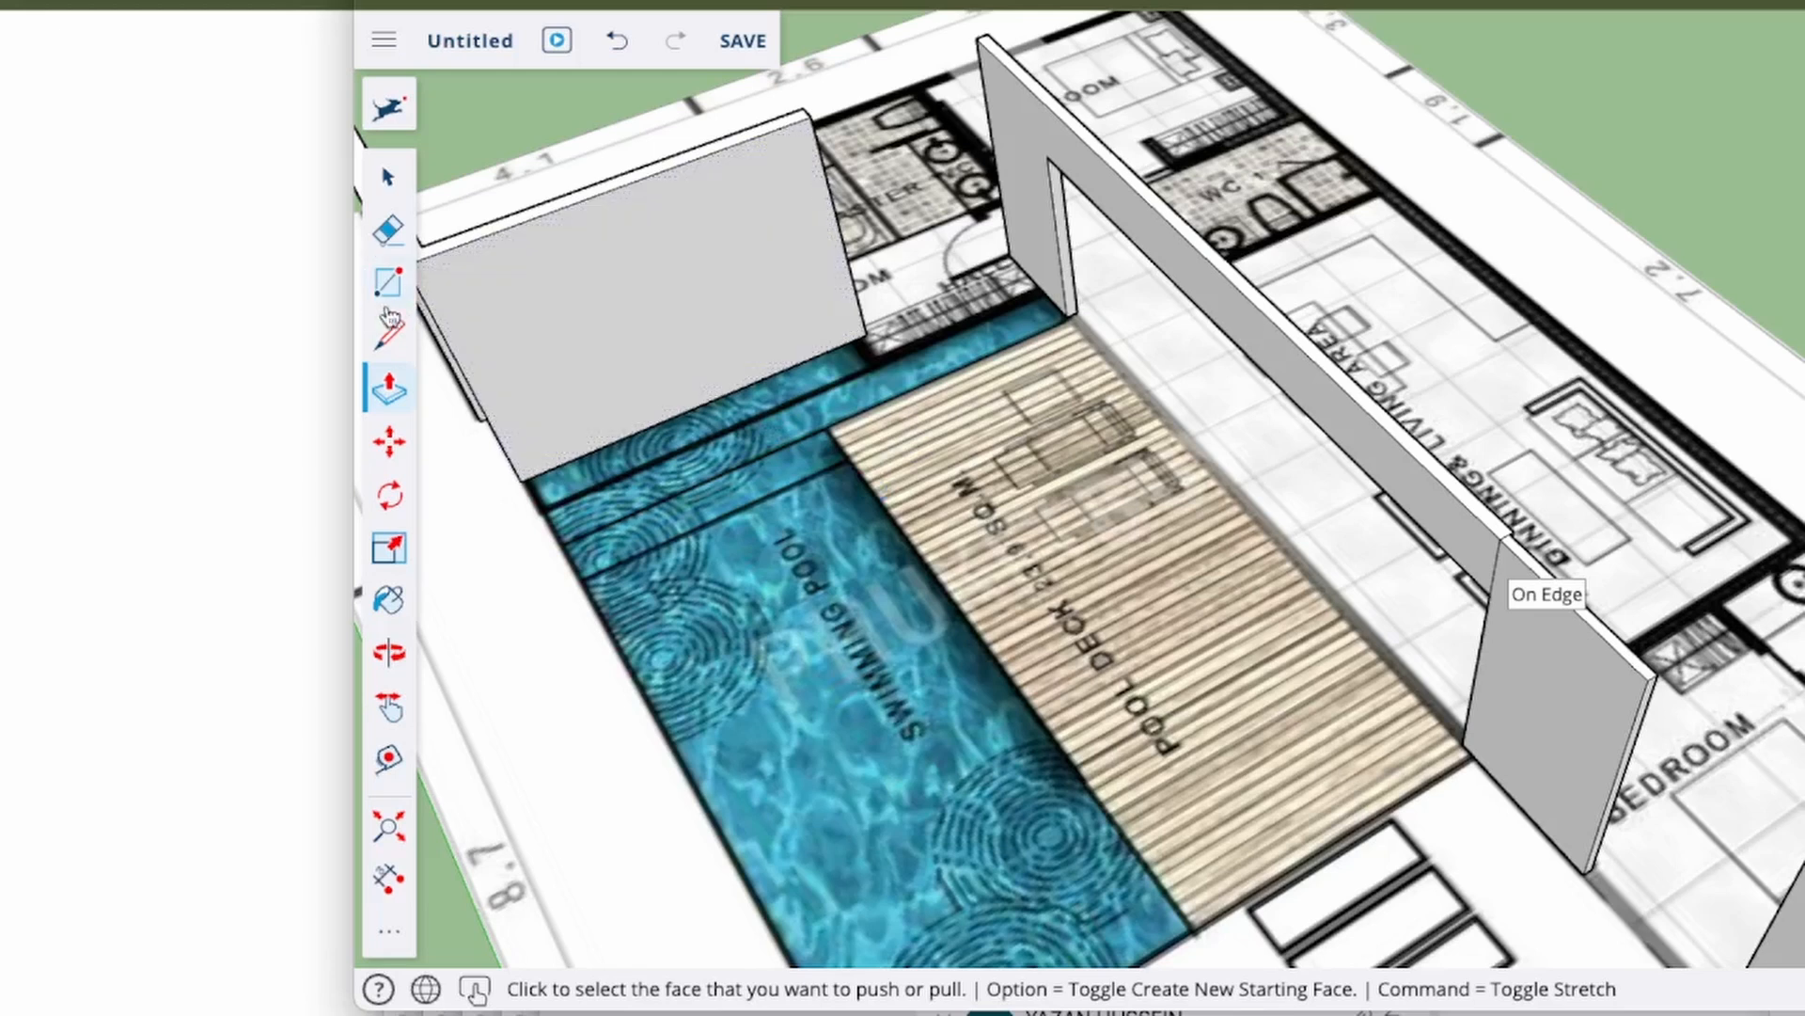
Draw panel rectangles in the living-area wall opening and the master bedroom wall gap.
click(388, 280)
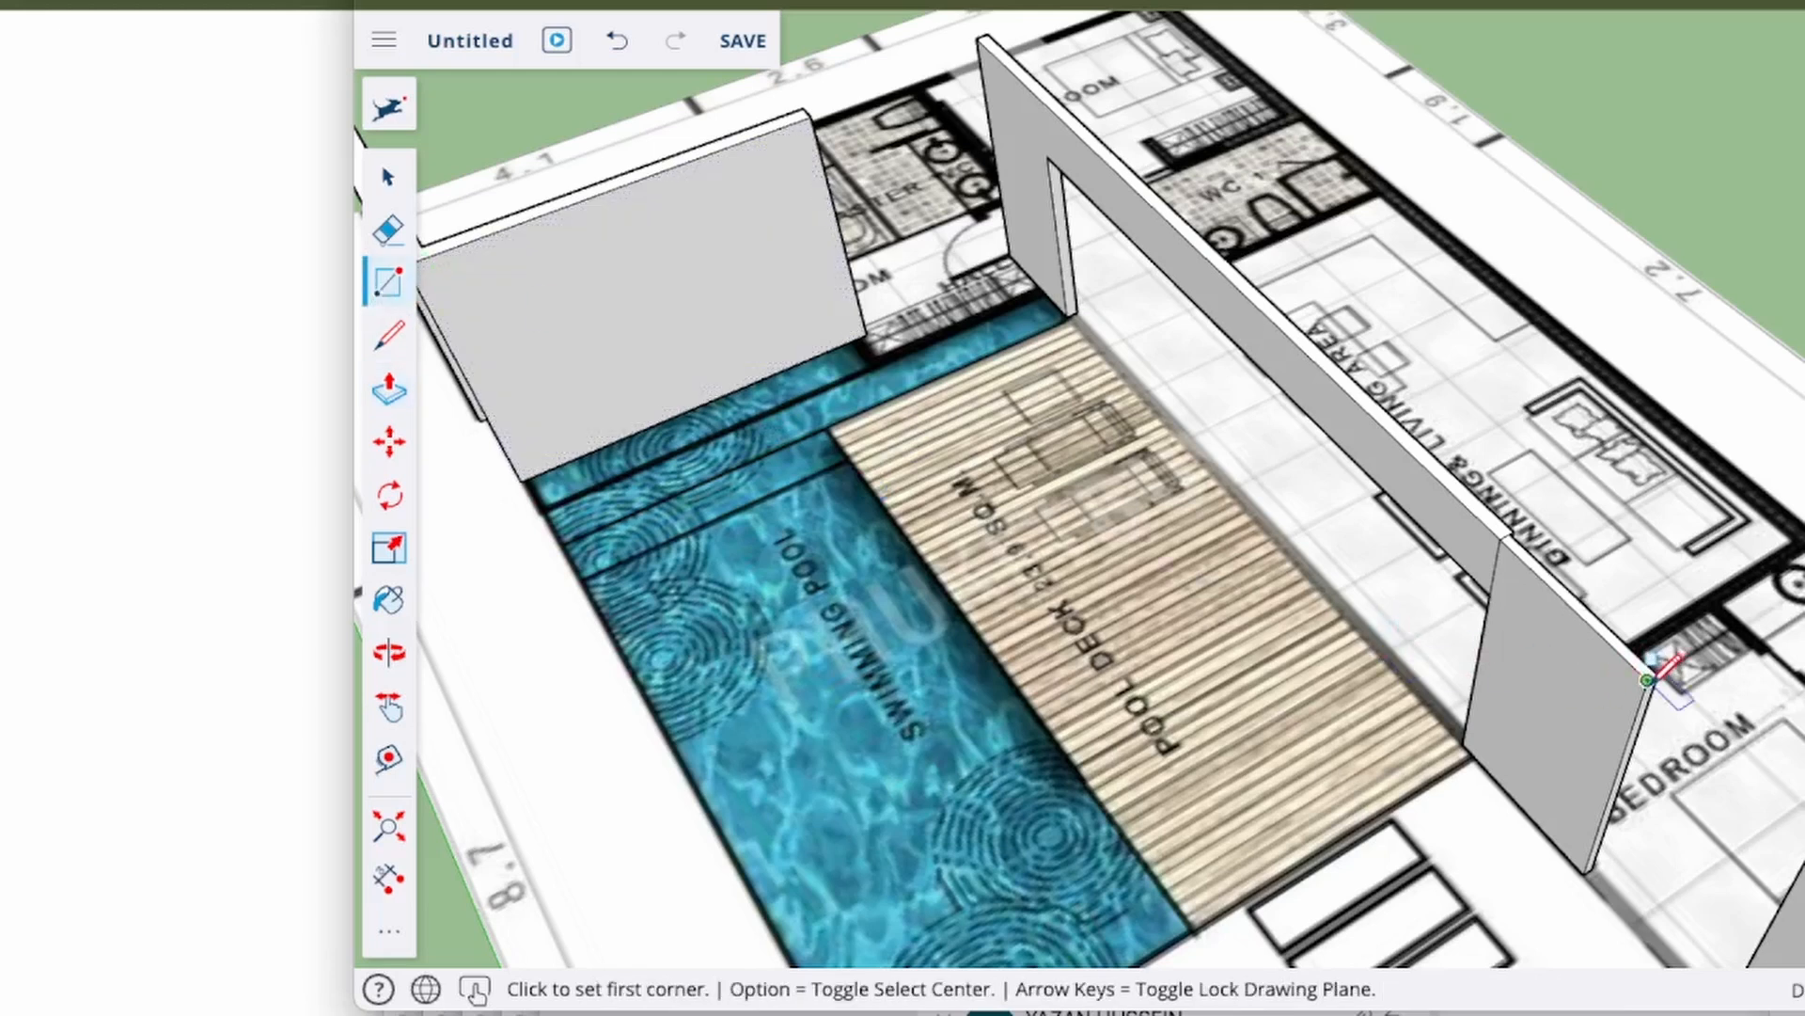
click(1647, 679)
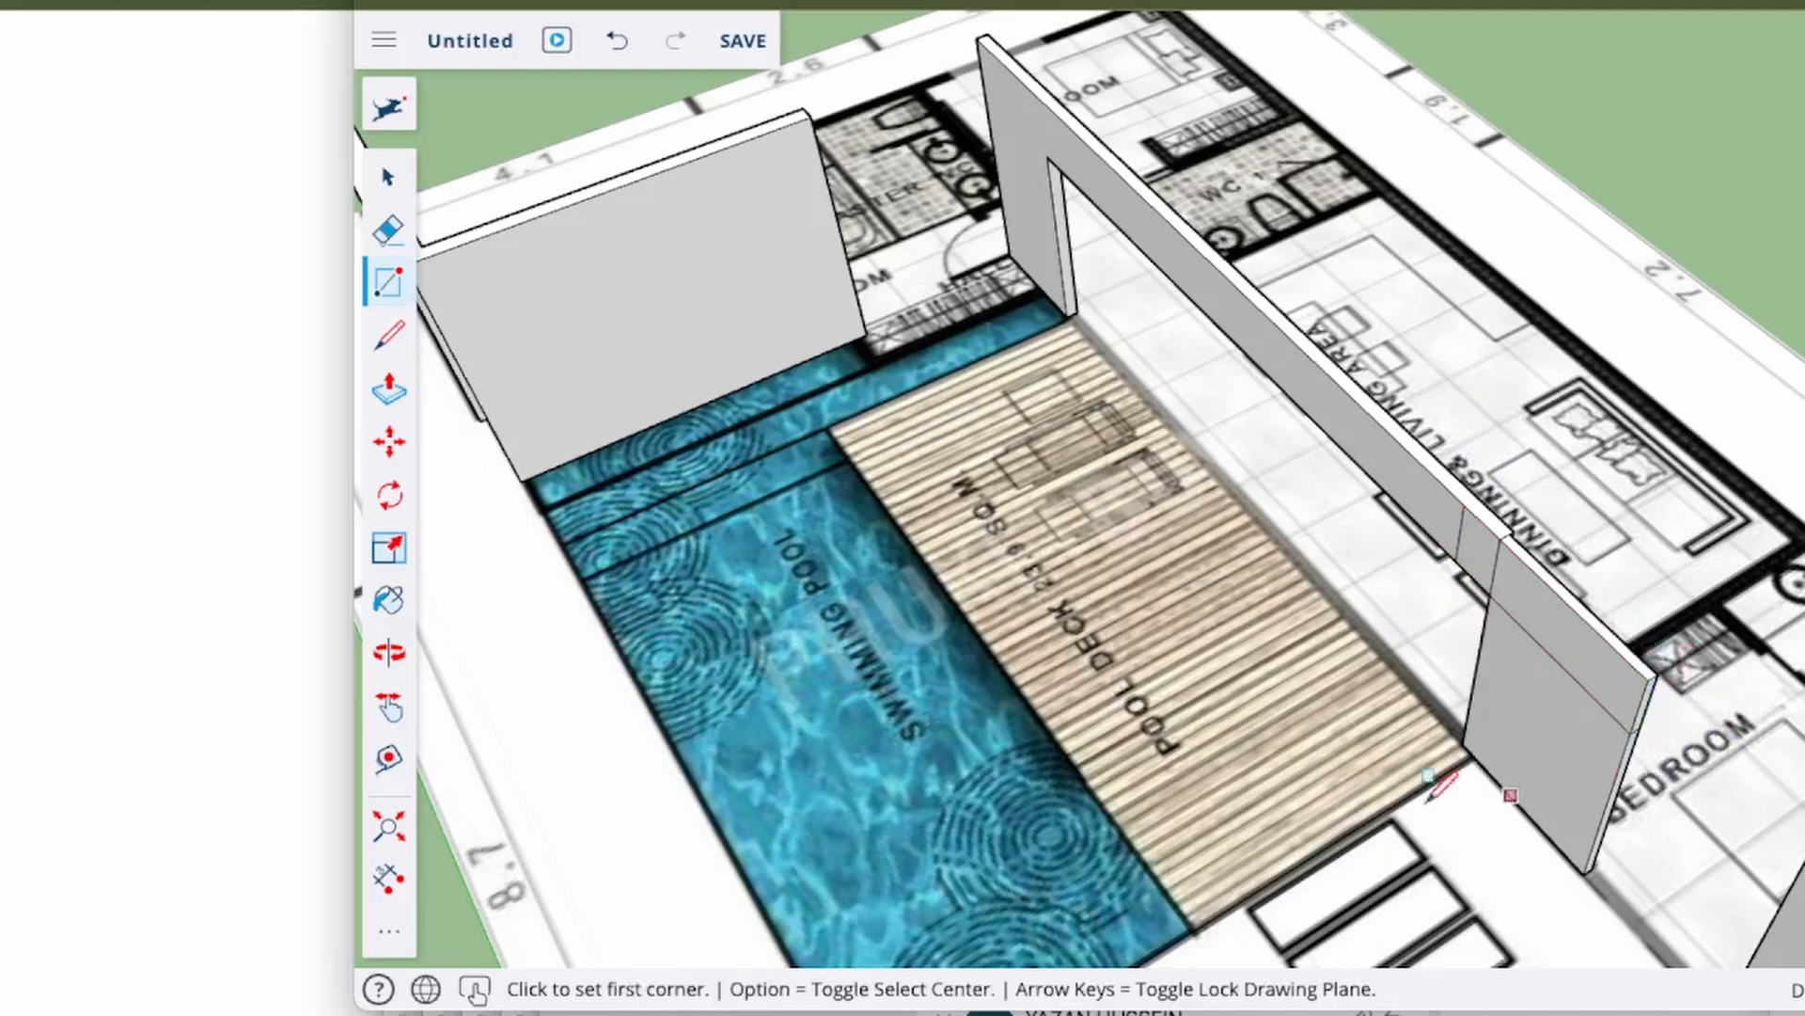
click(387, 389)
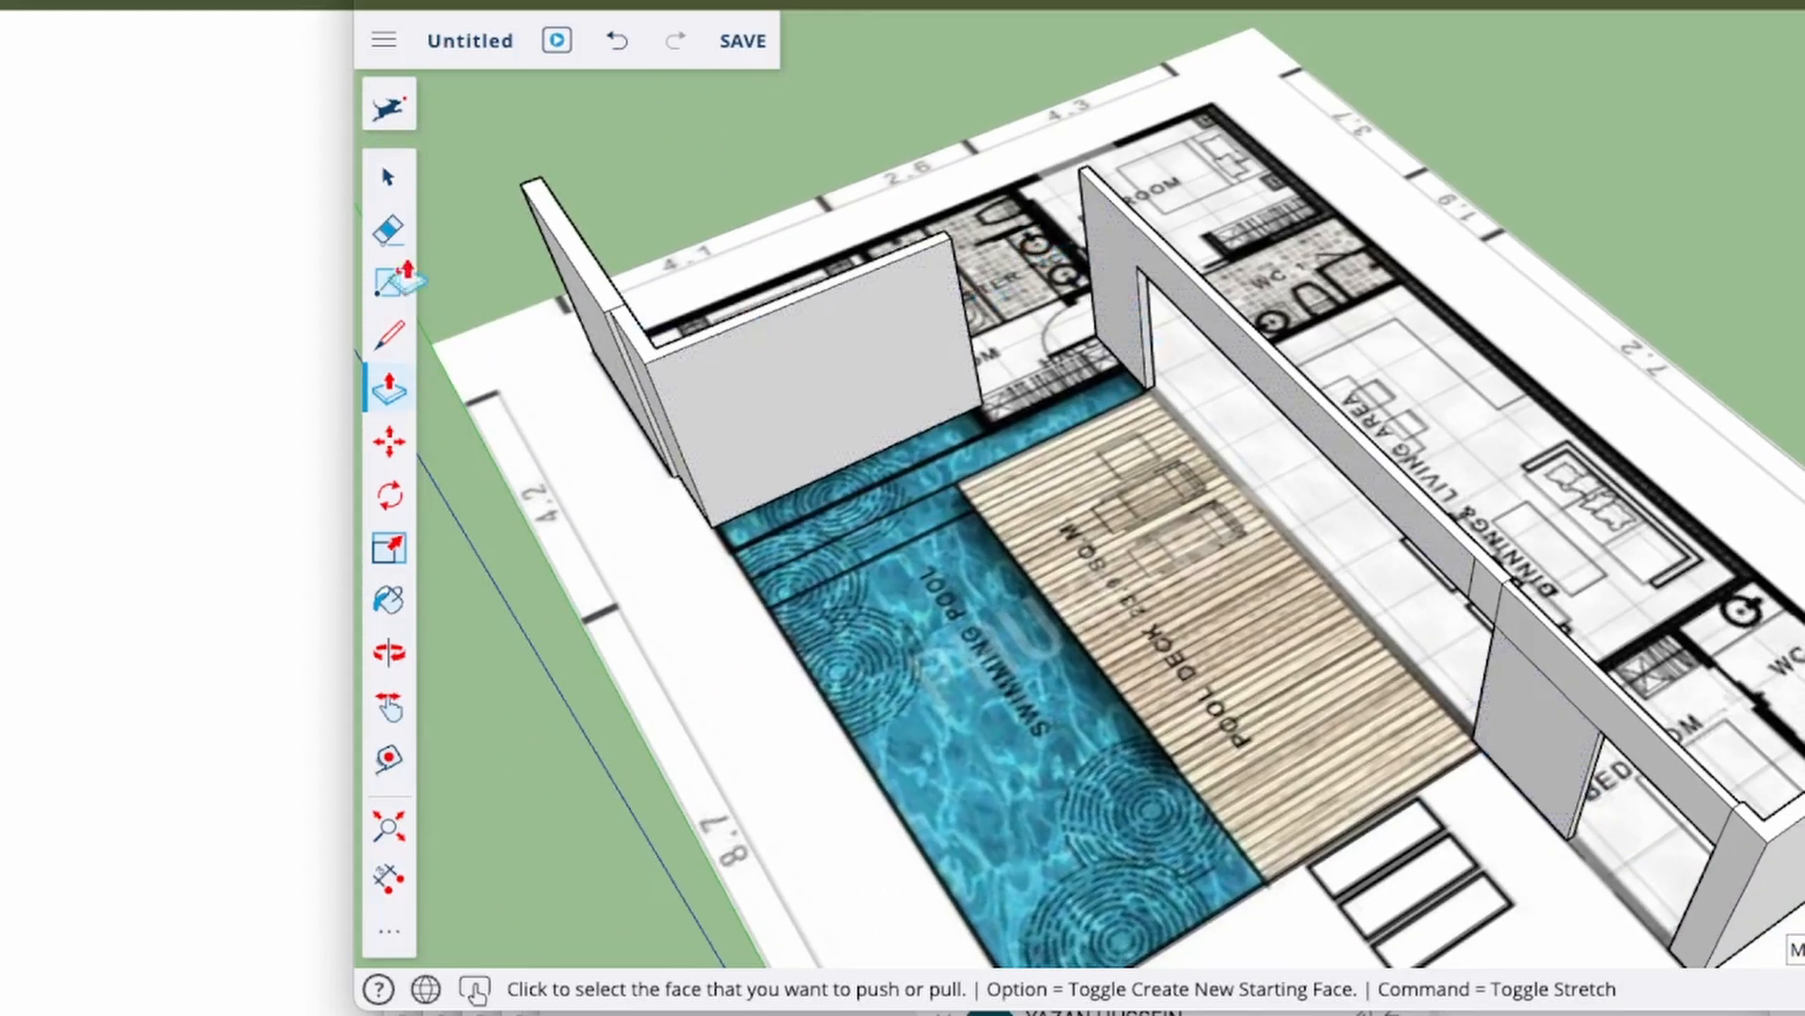
click(389, 282)
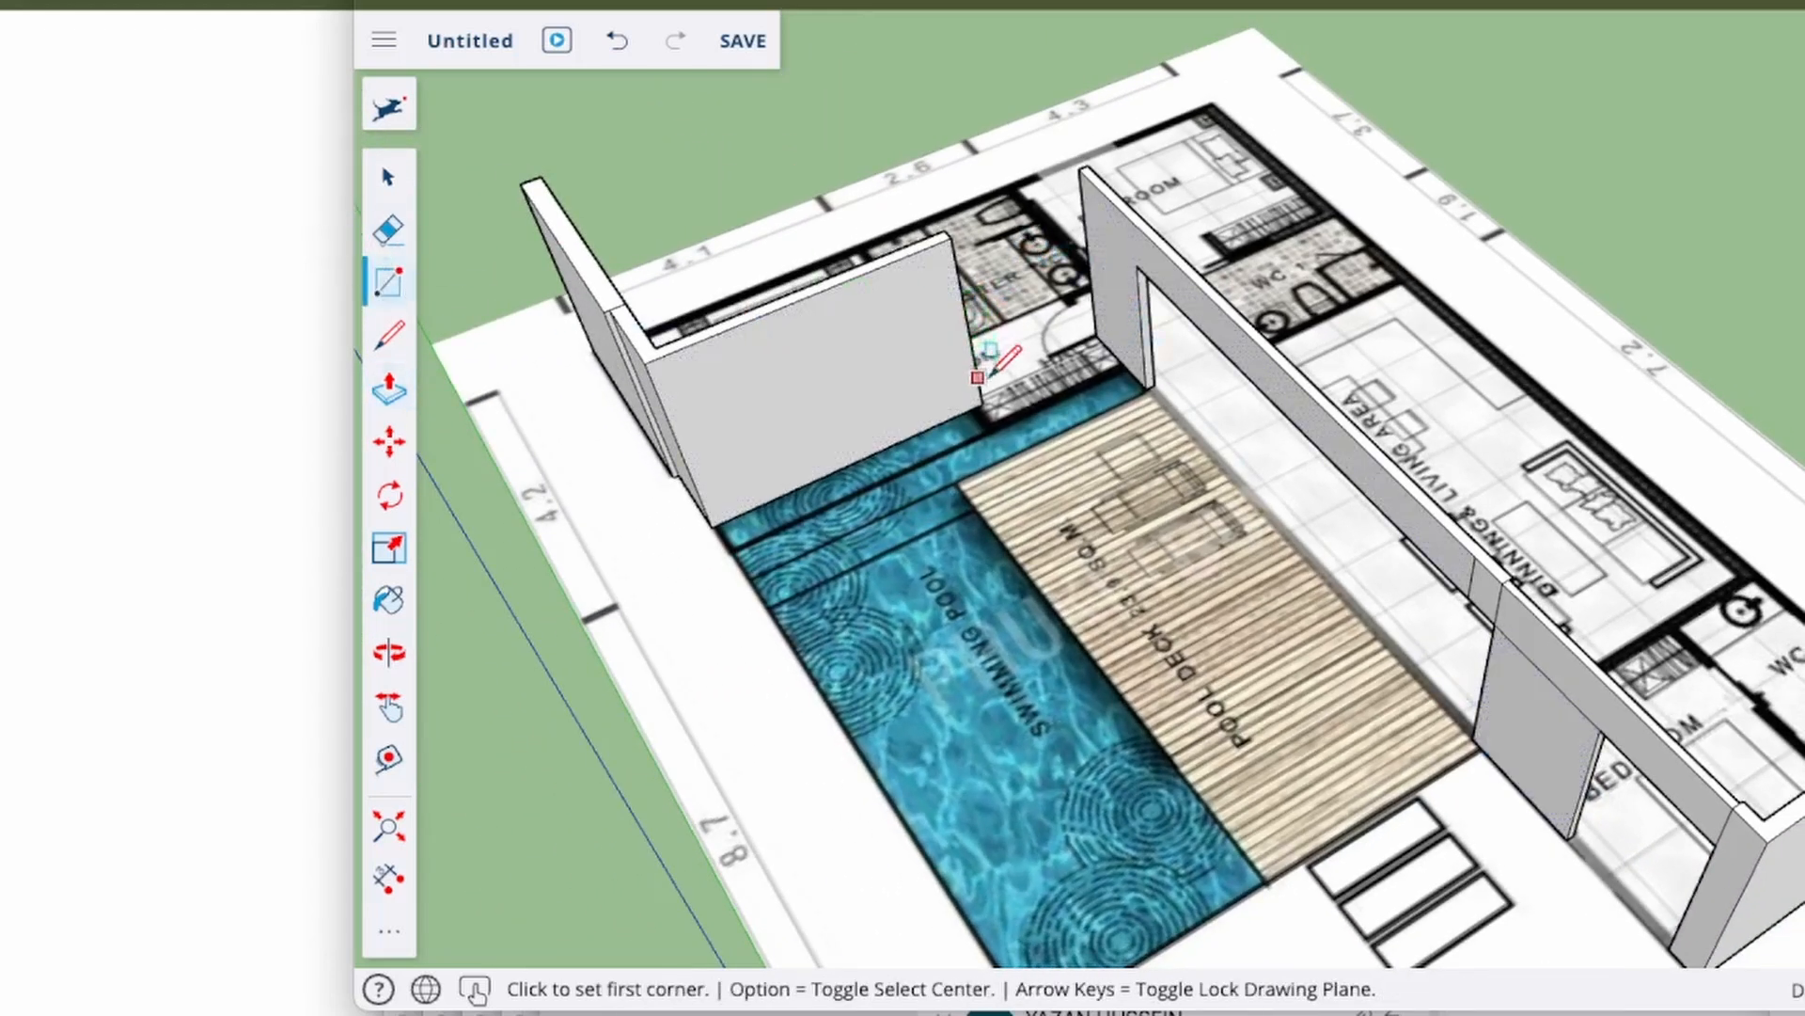
click(980, 402)
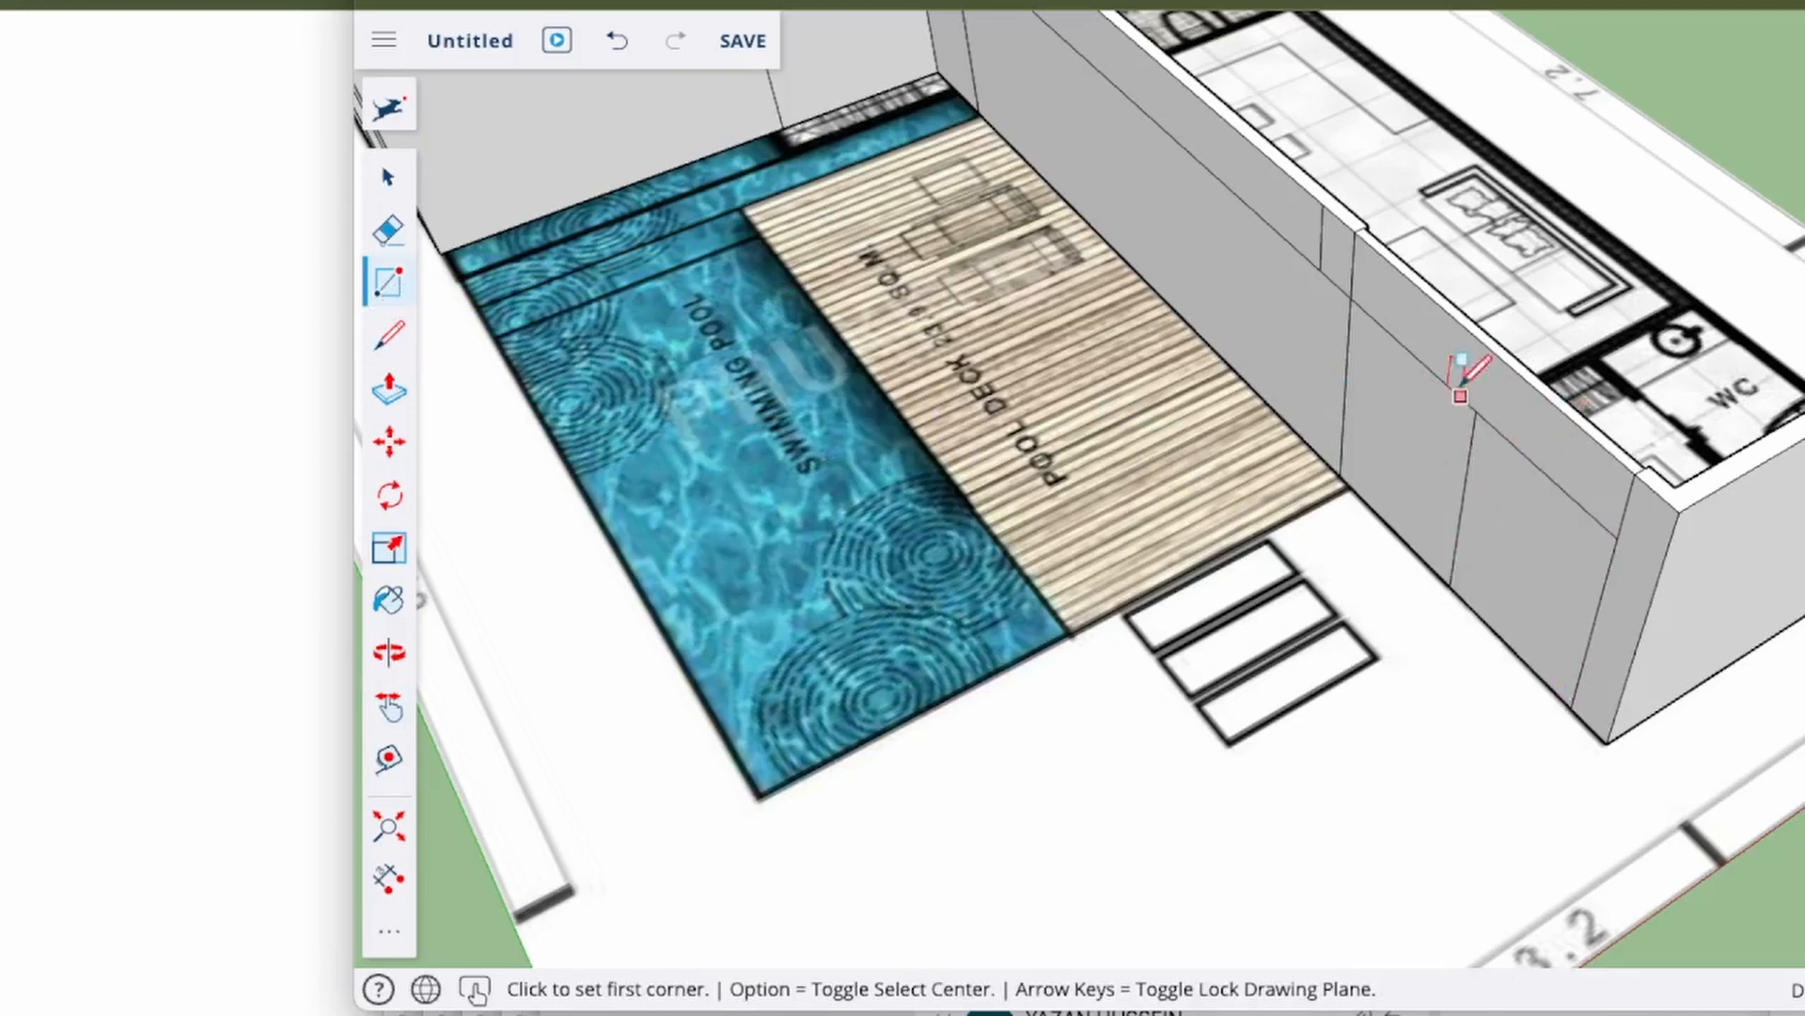
mouse_move(1568, 706)
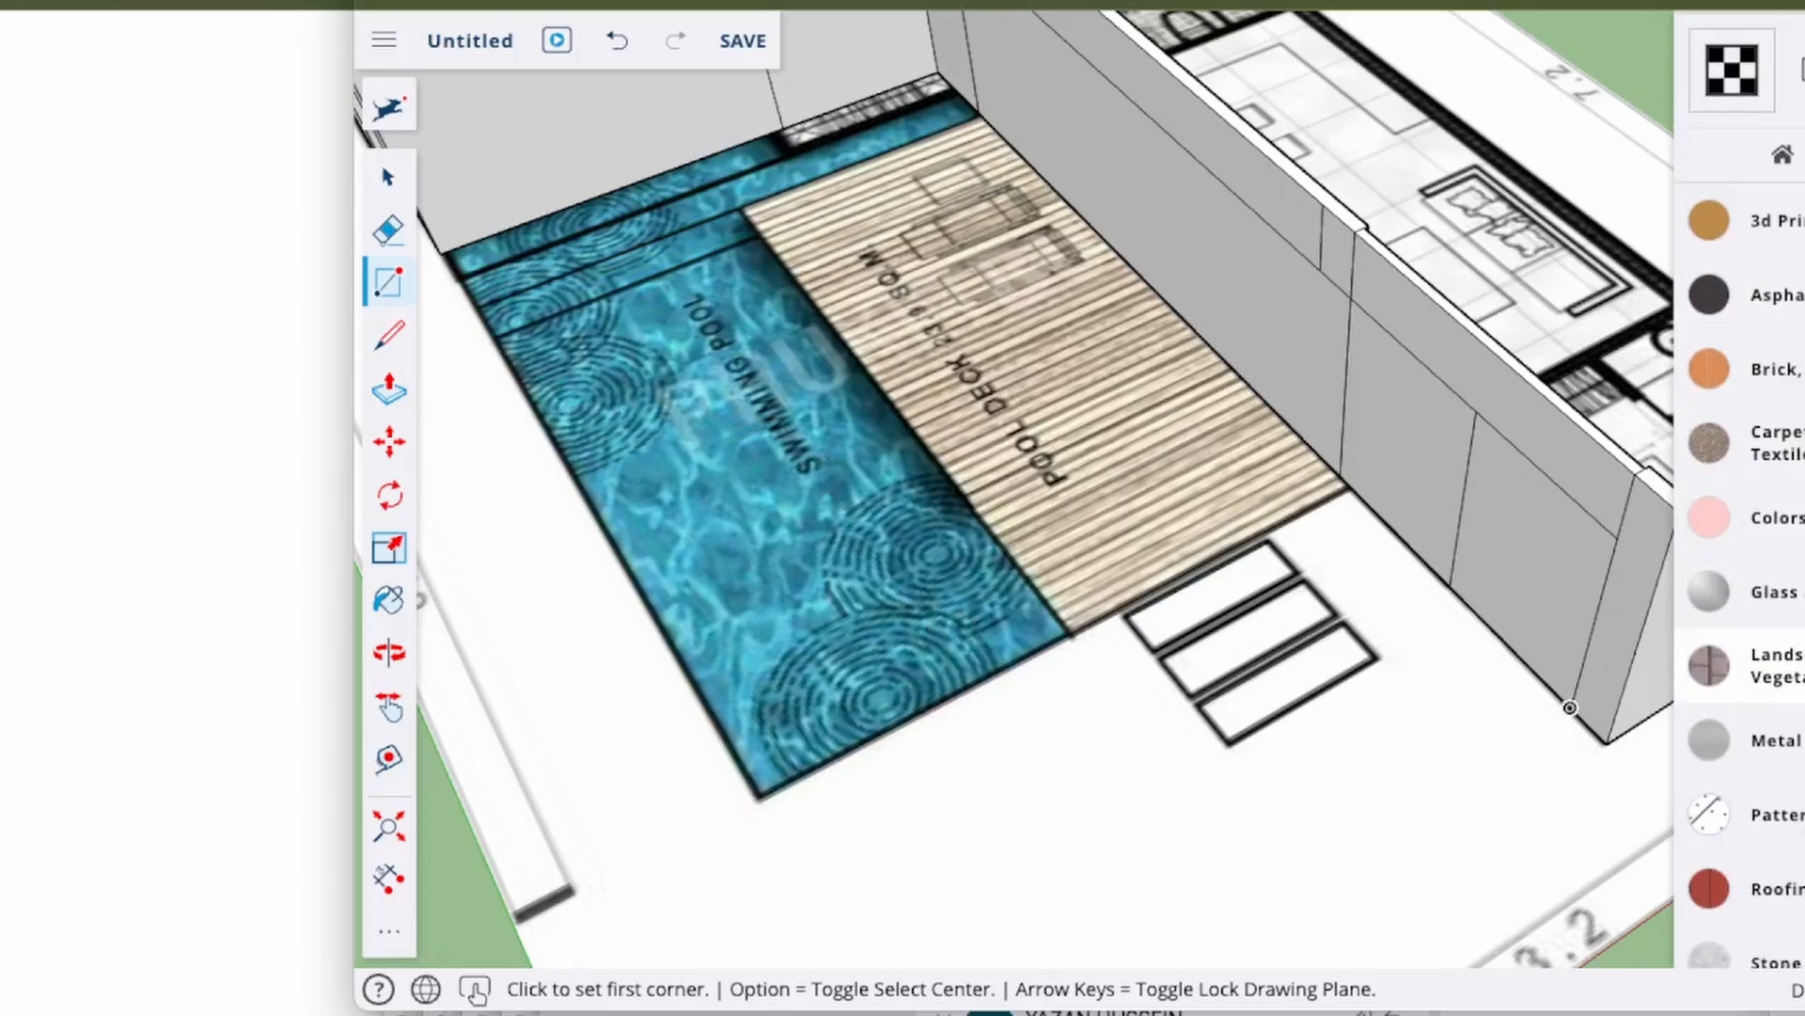
Paint the panel rectangles in the wall openings with a material from the Glass category.
scroll(down, 3)
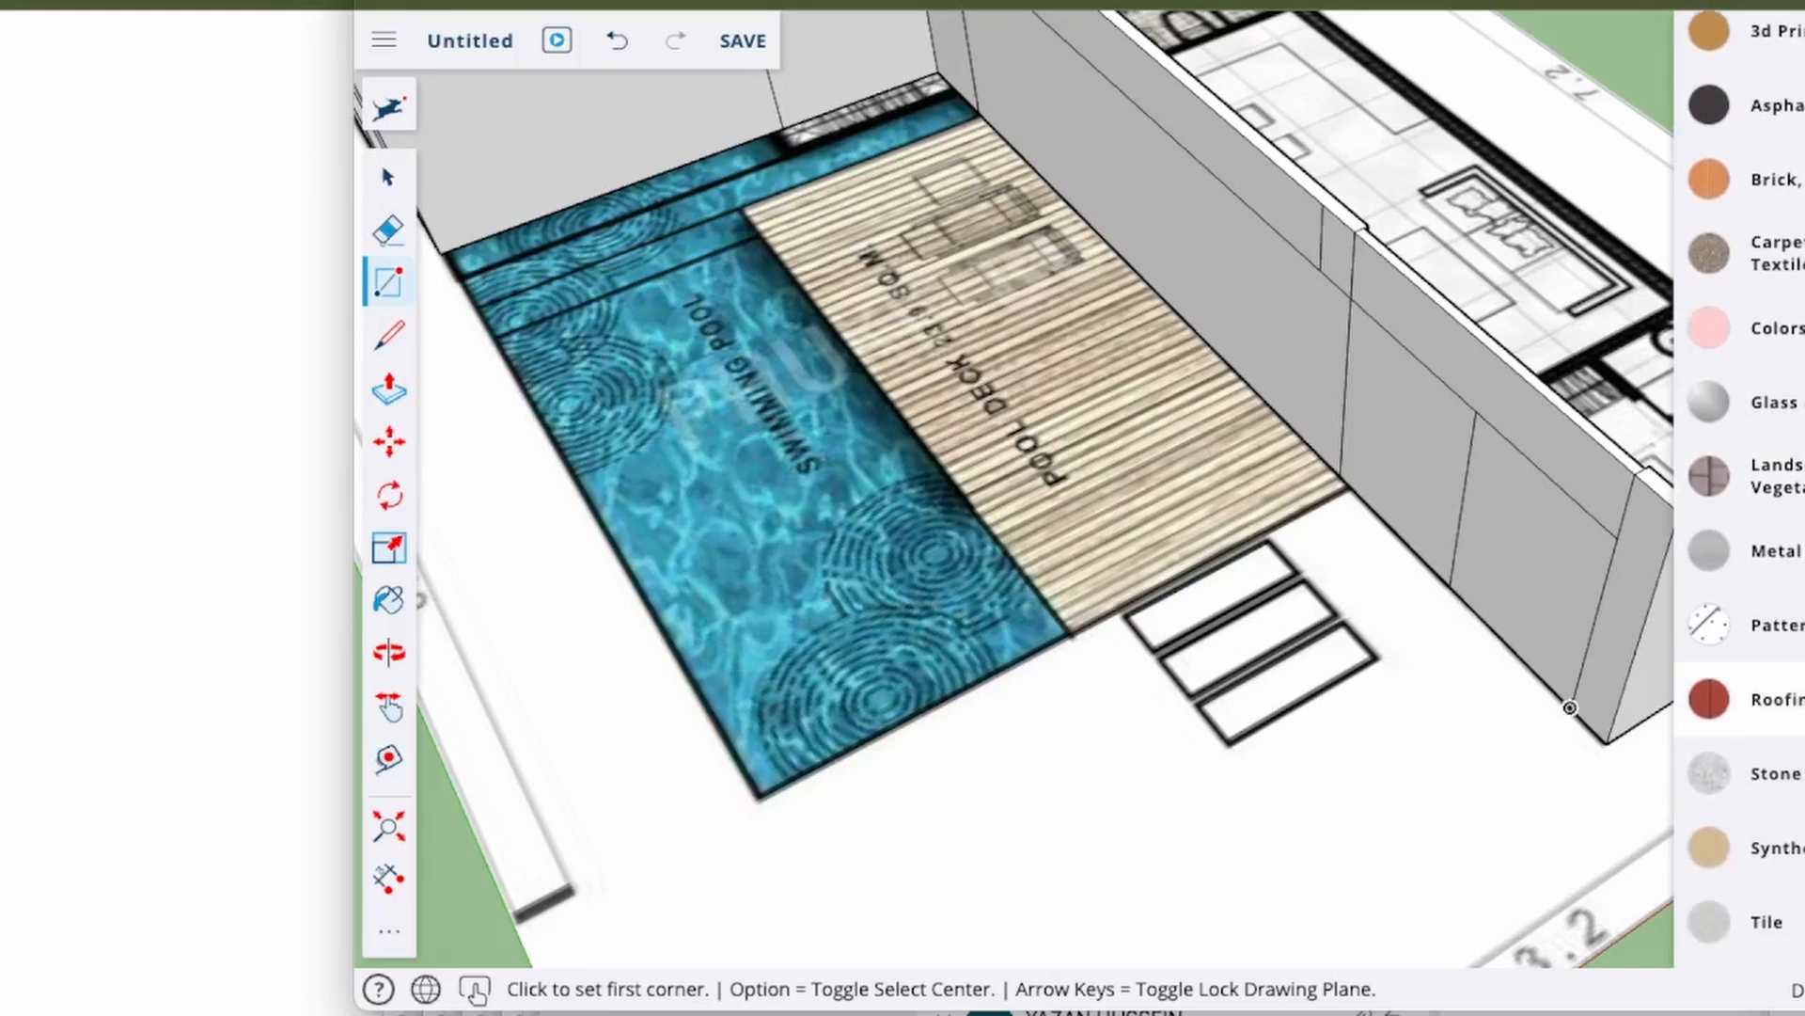
scroll(down, 3)
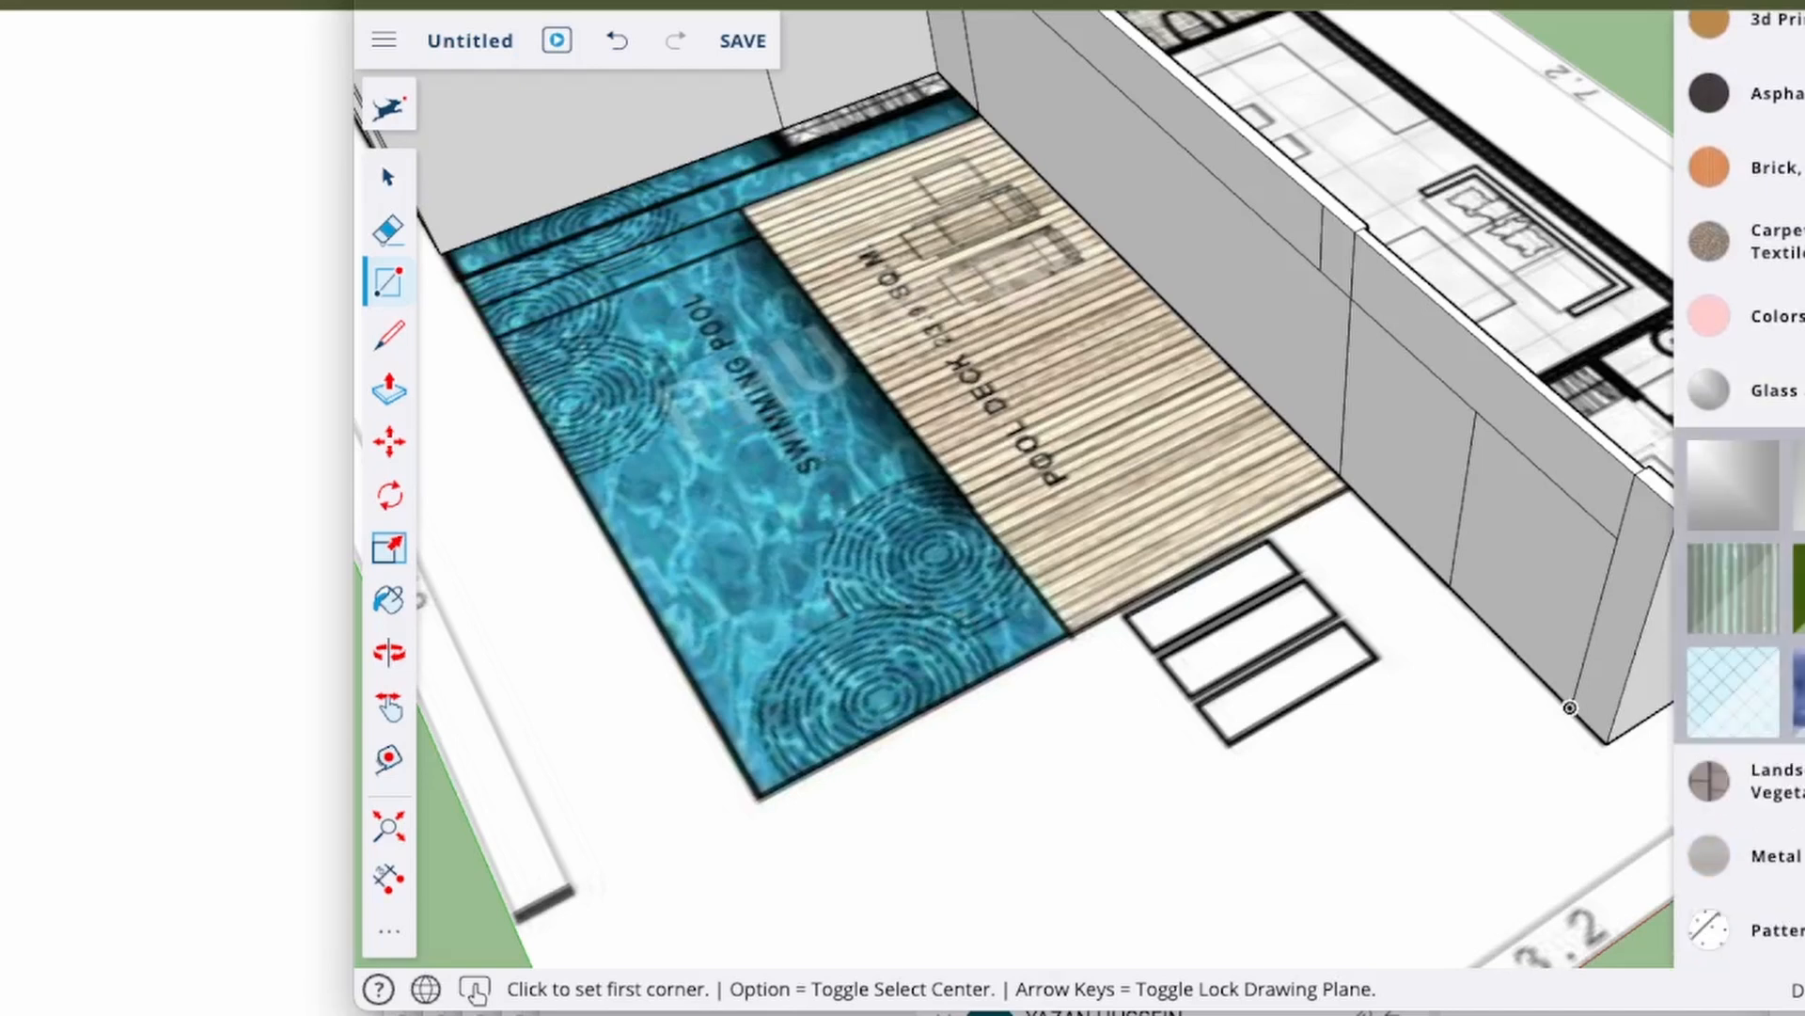
click(387, 598)
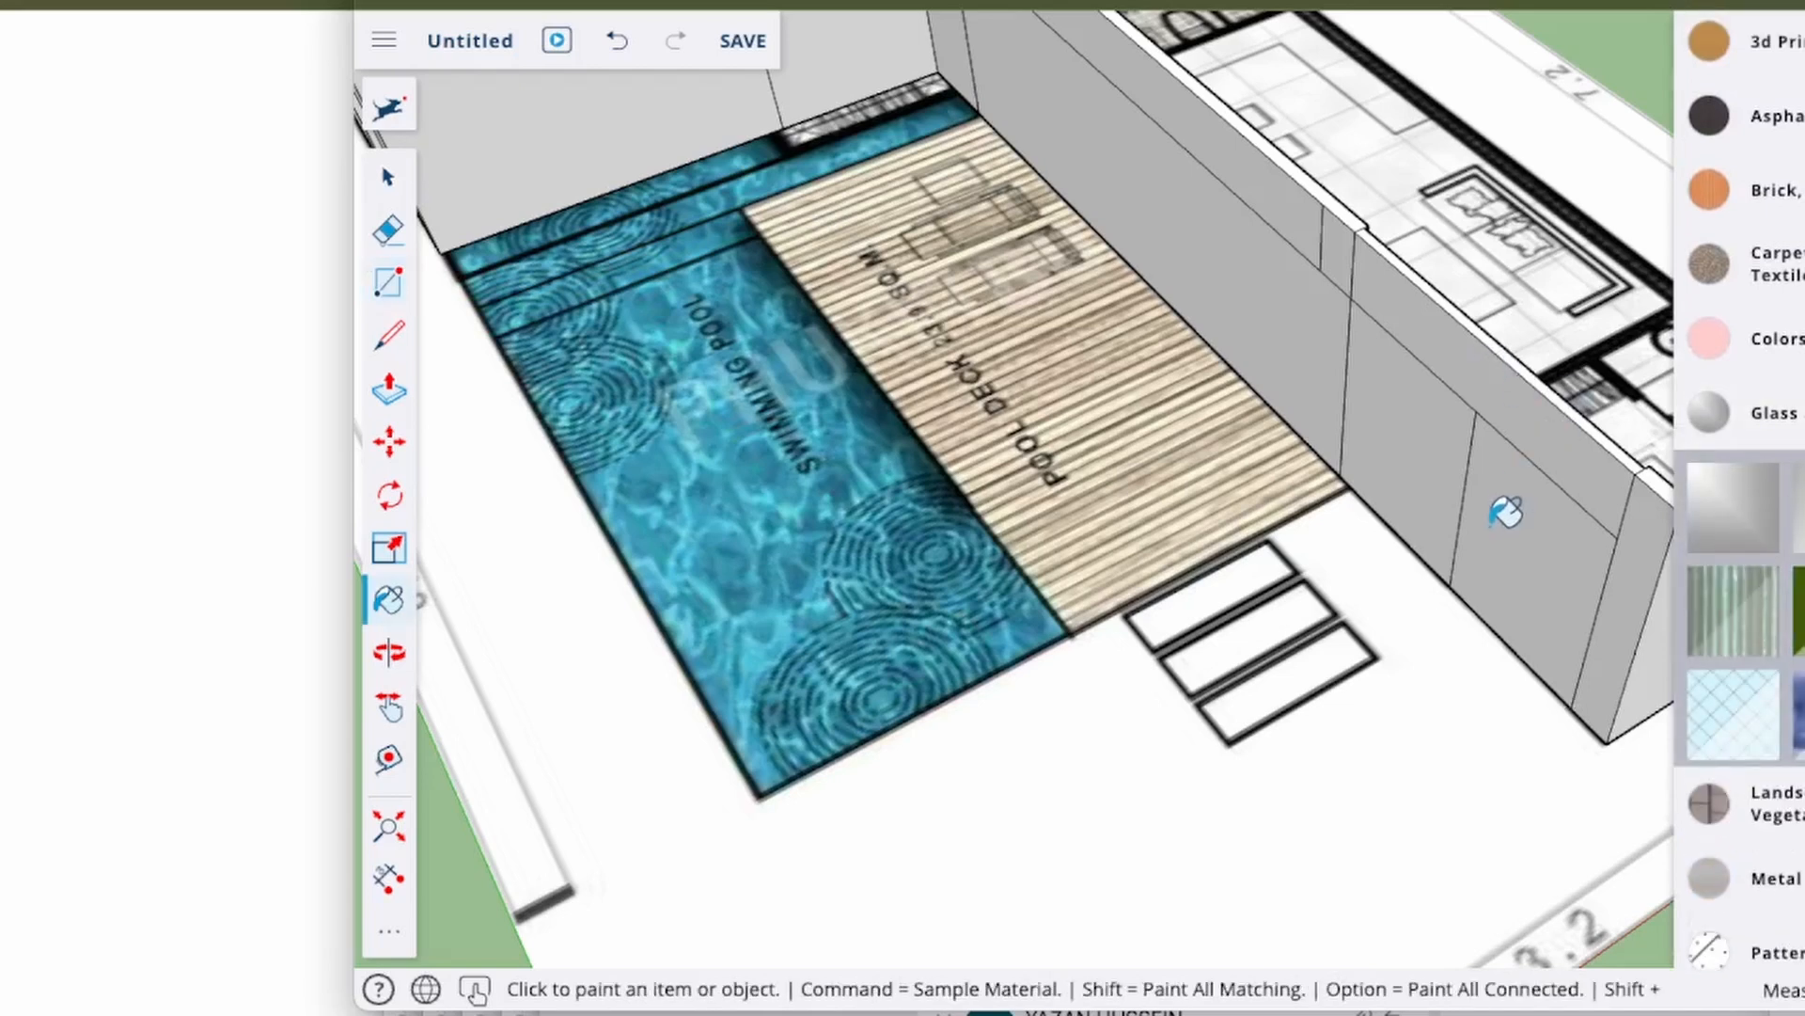
mouse_move(1432, 462)
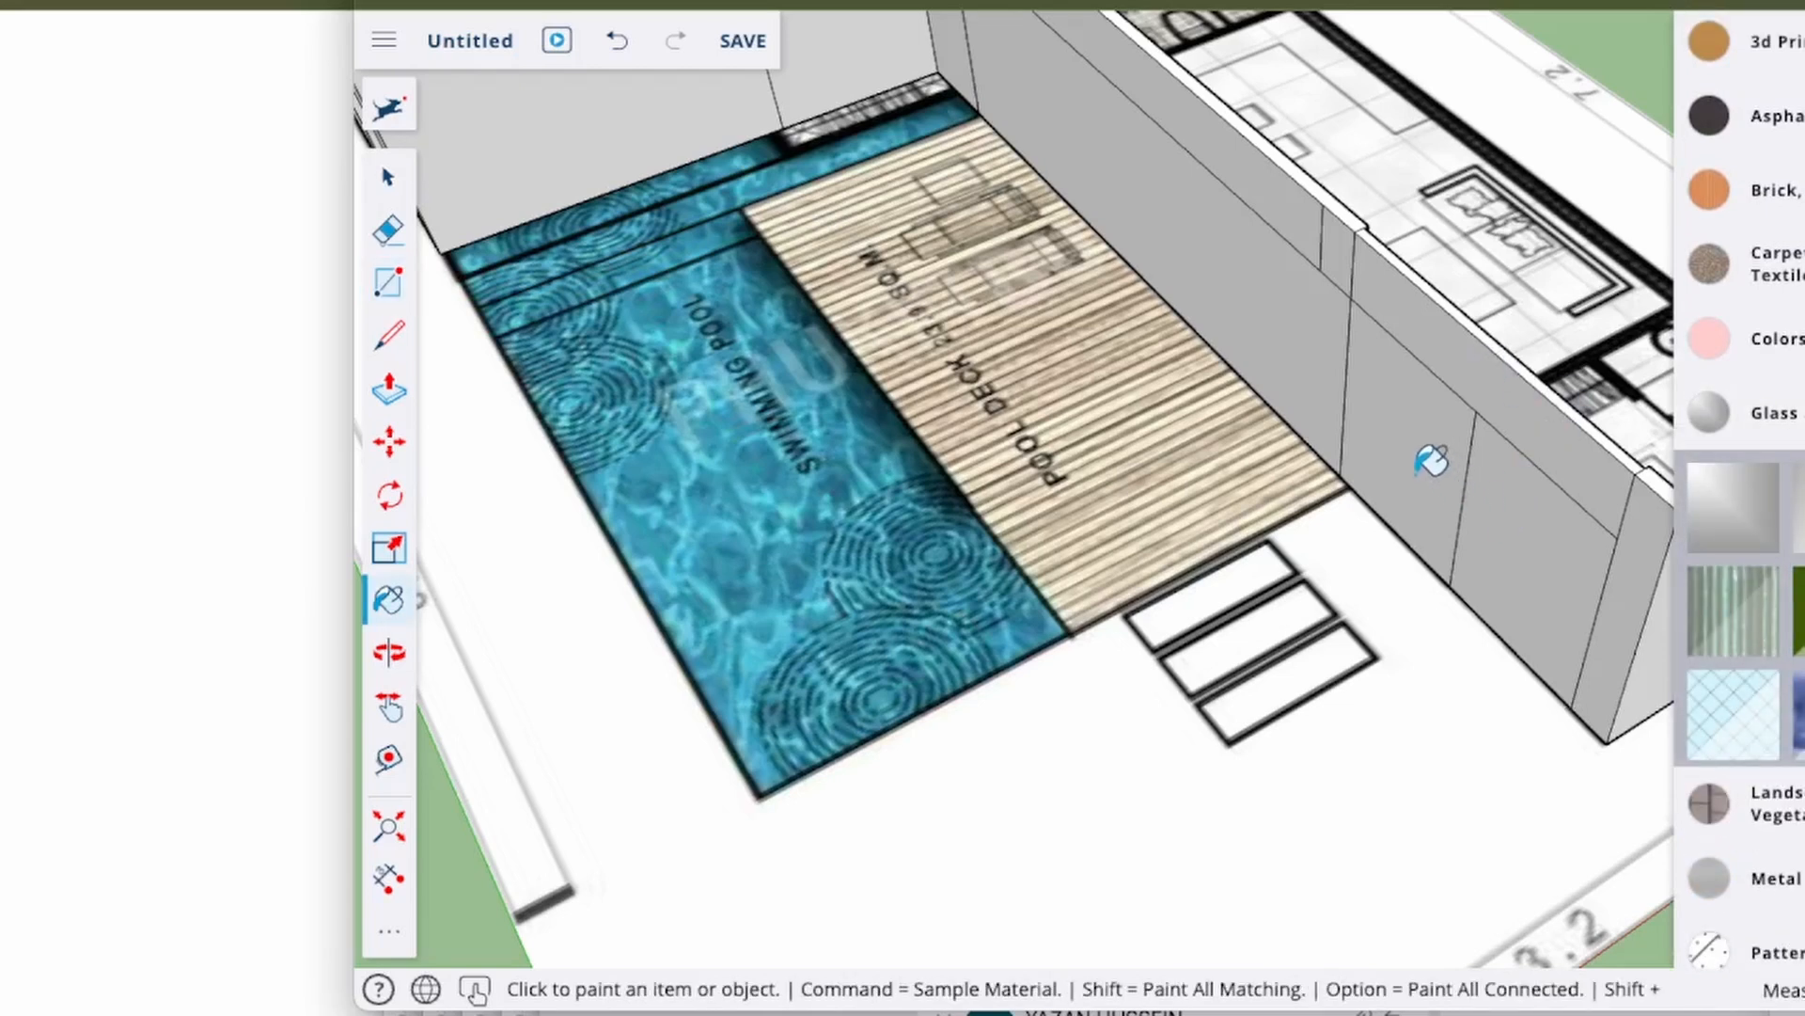
mouse_move(835, 92)
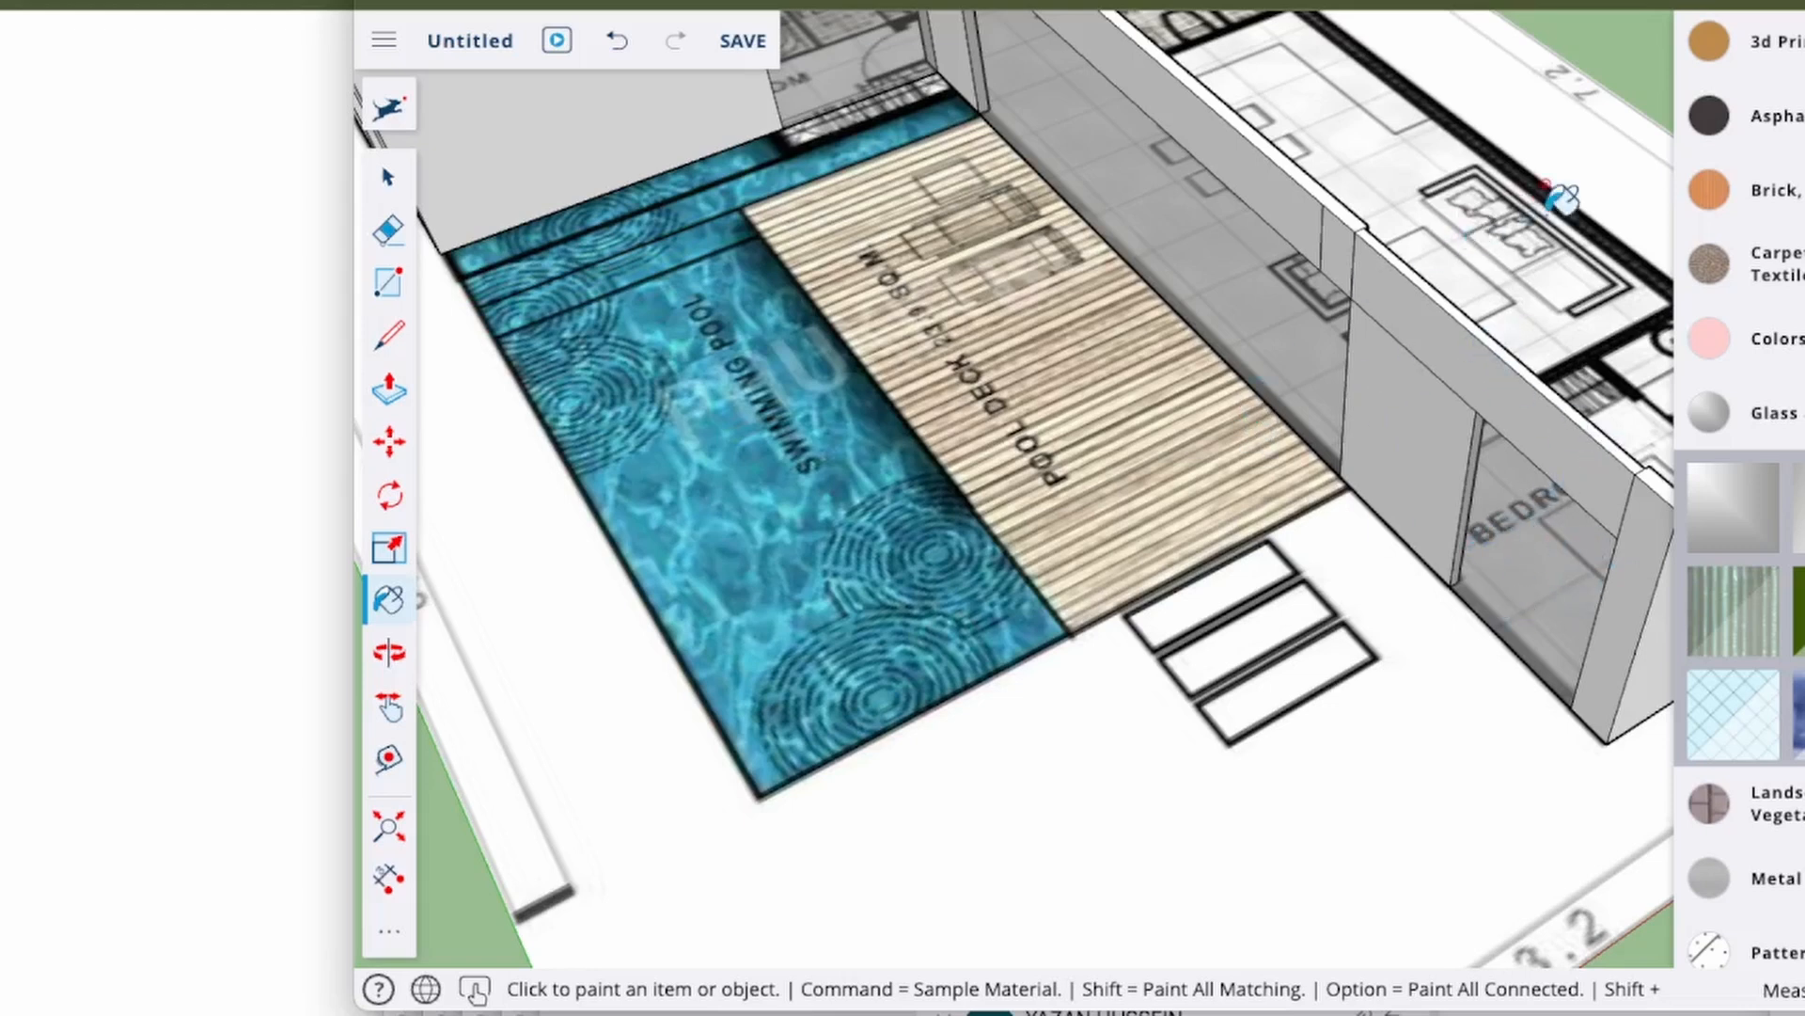
right_click(1543, 202)
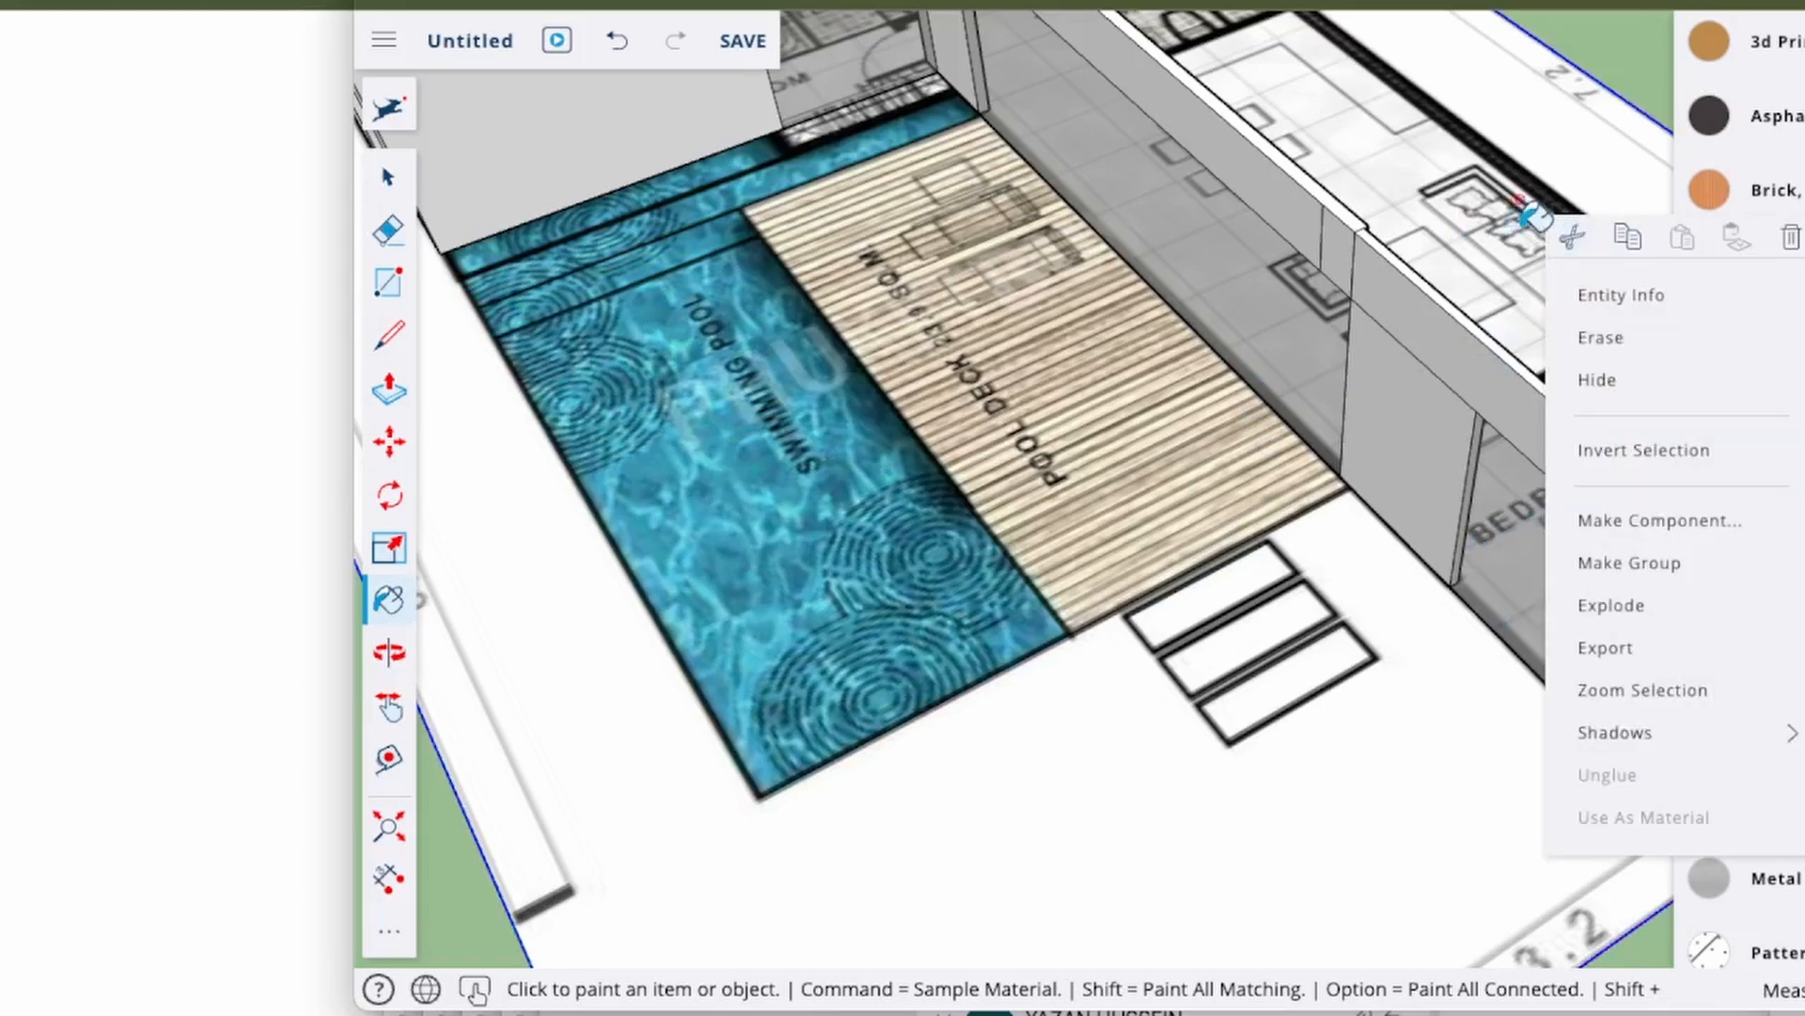
click(387, 175)
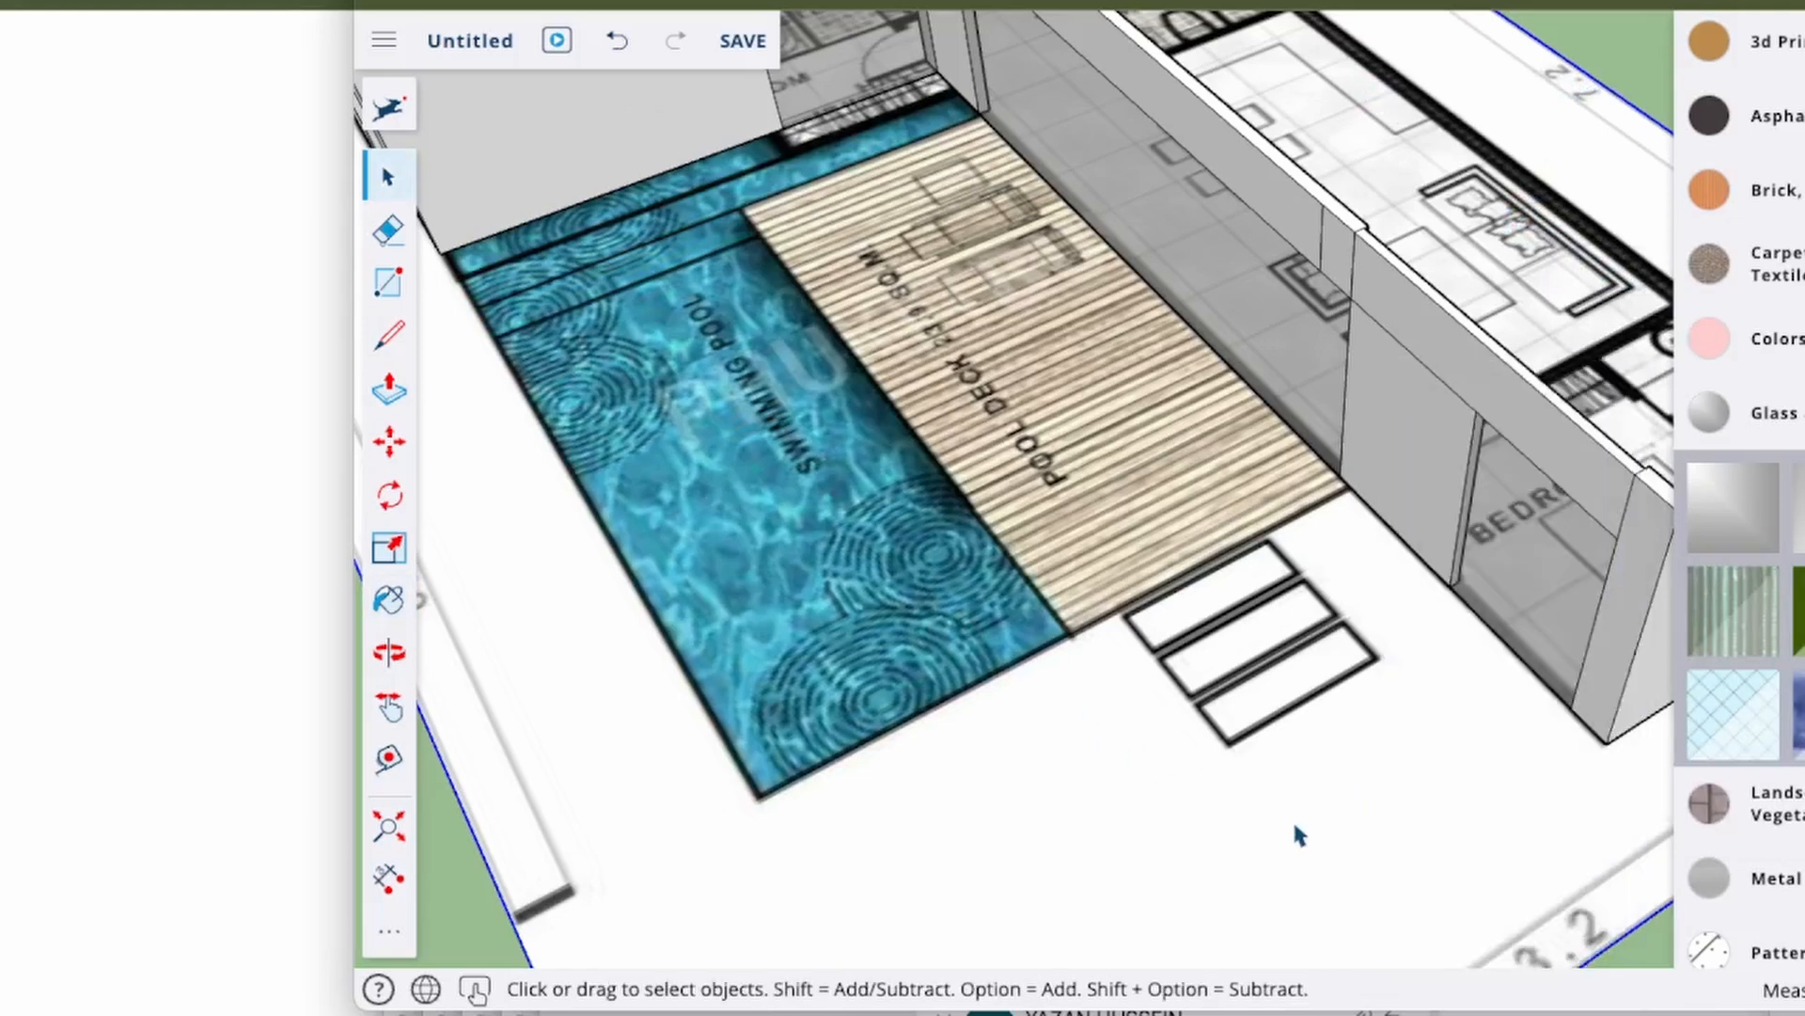
Orbit the model around the pool to face the glass-panelled walls from the front.
click(388, 651)
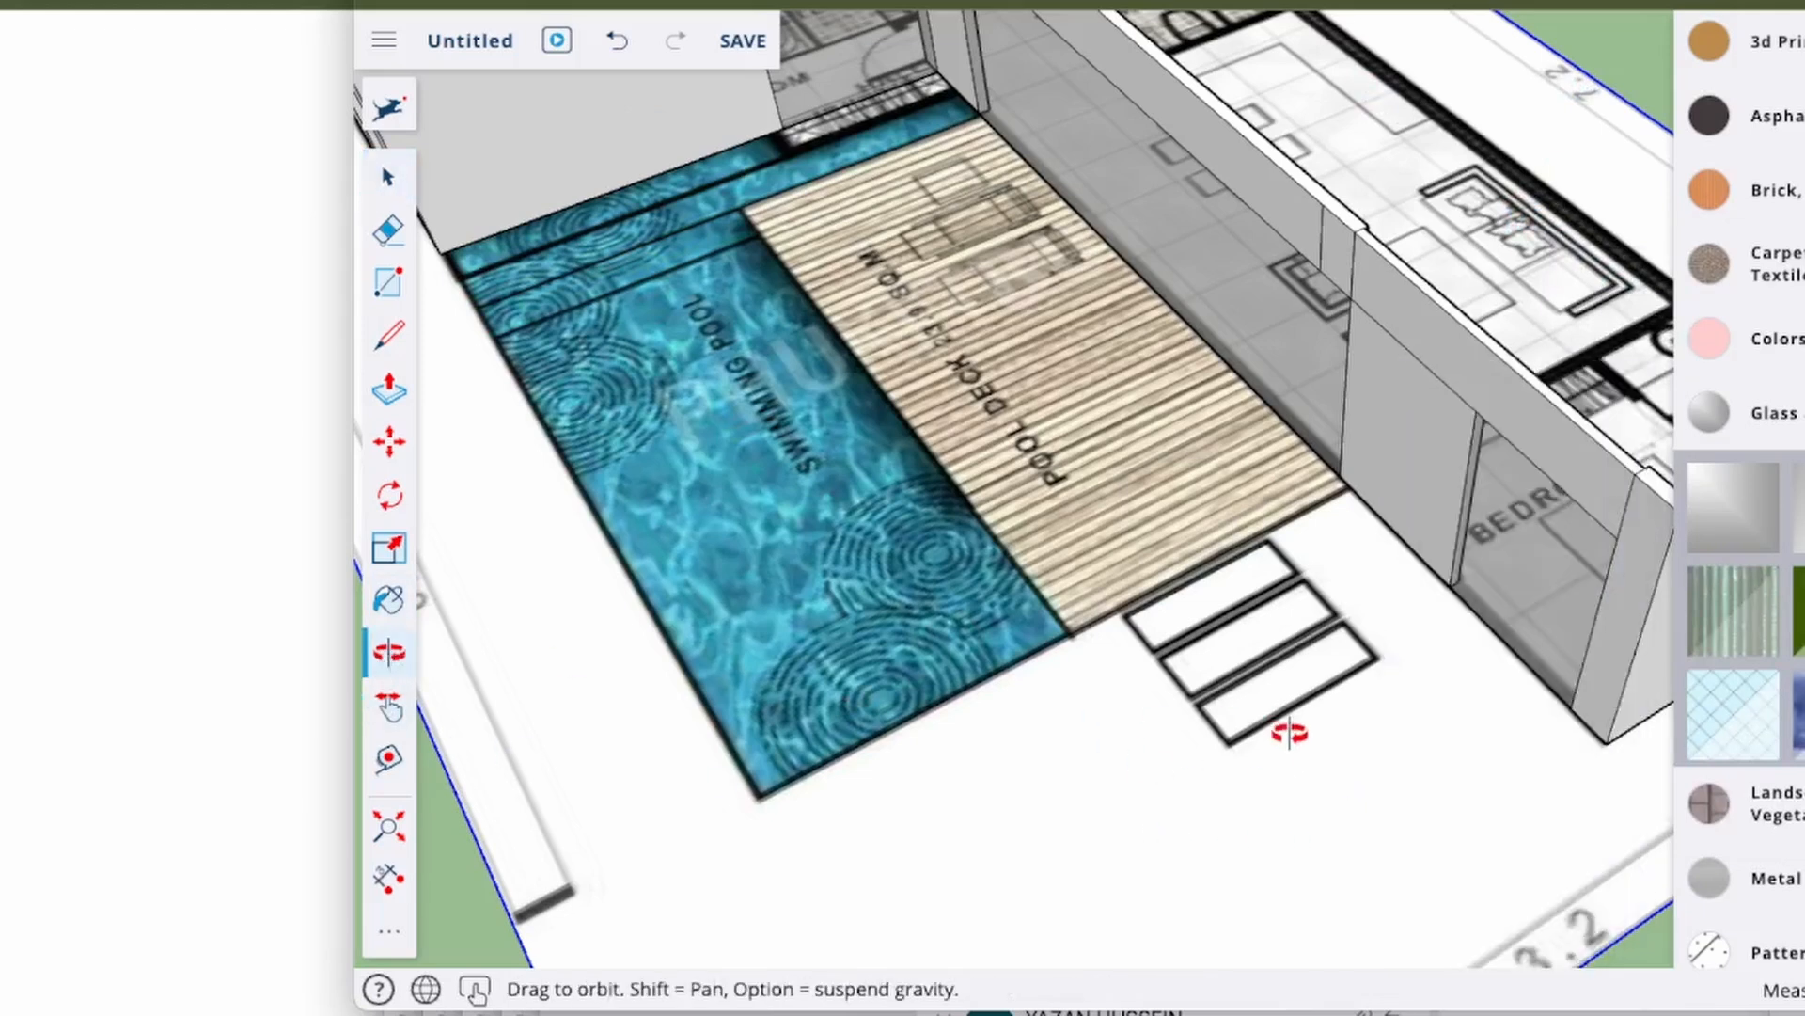
drag(1290, 733, 874, 504)
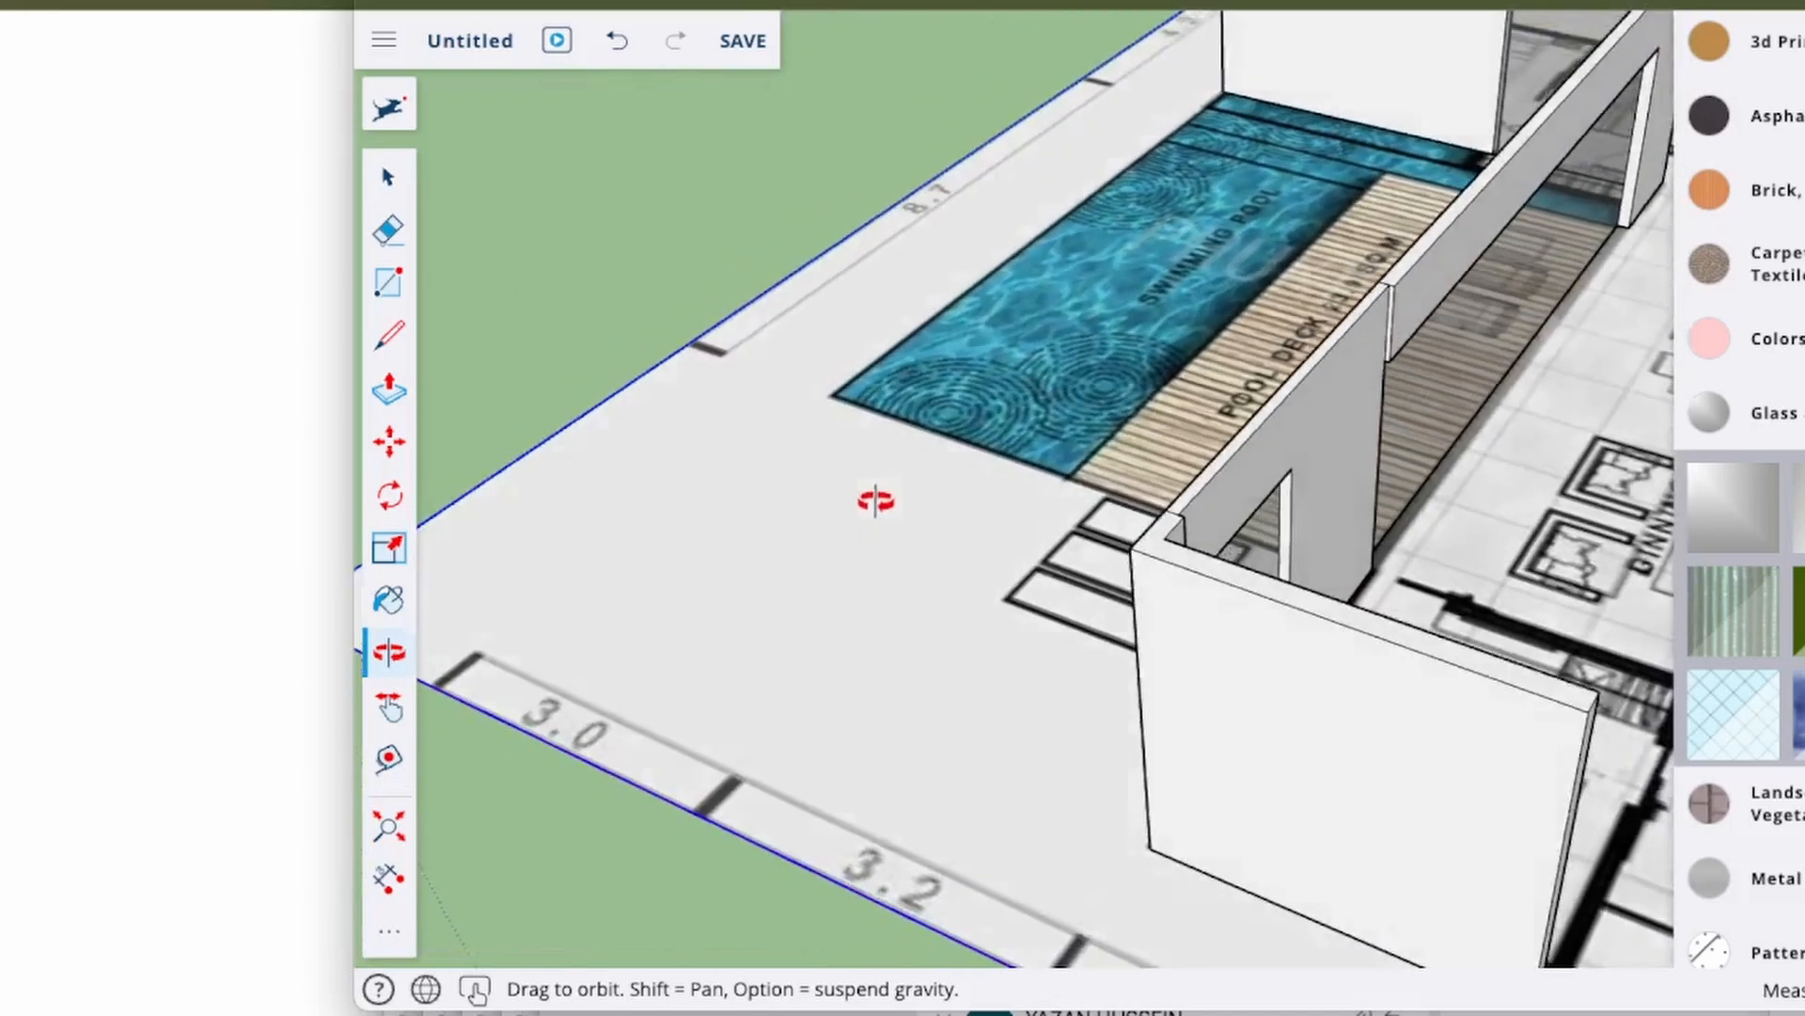
drag(875, 500, 1162, 667)
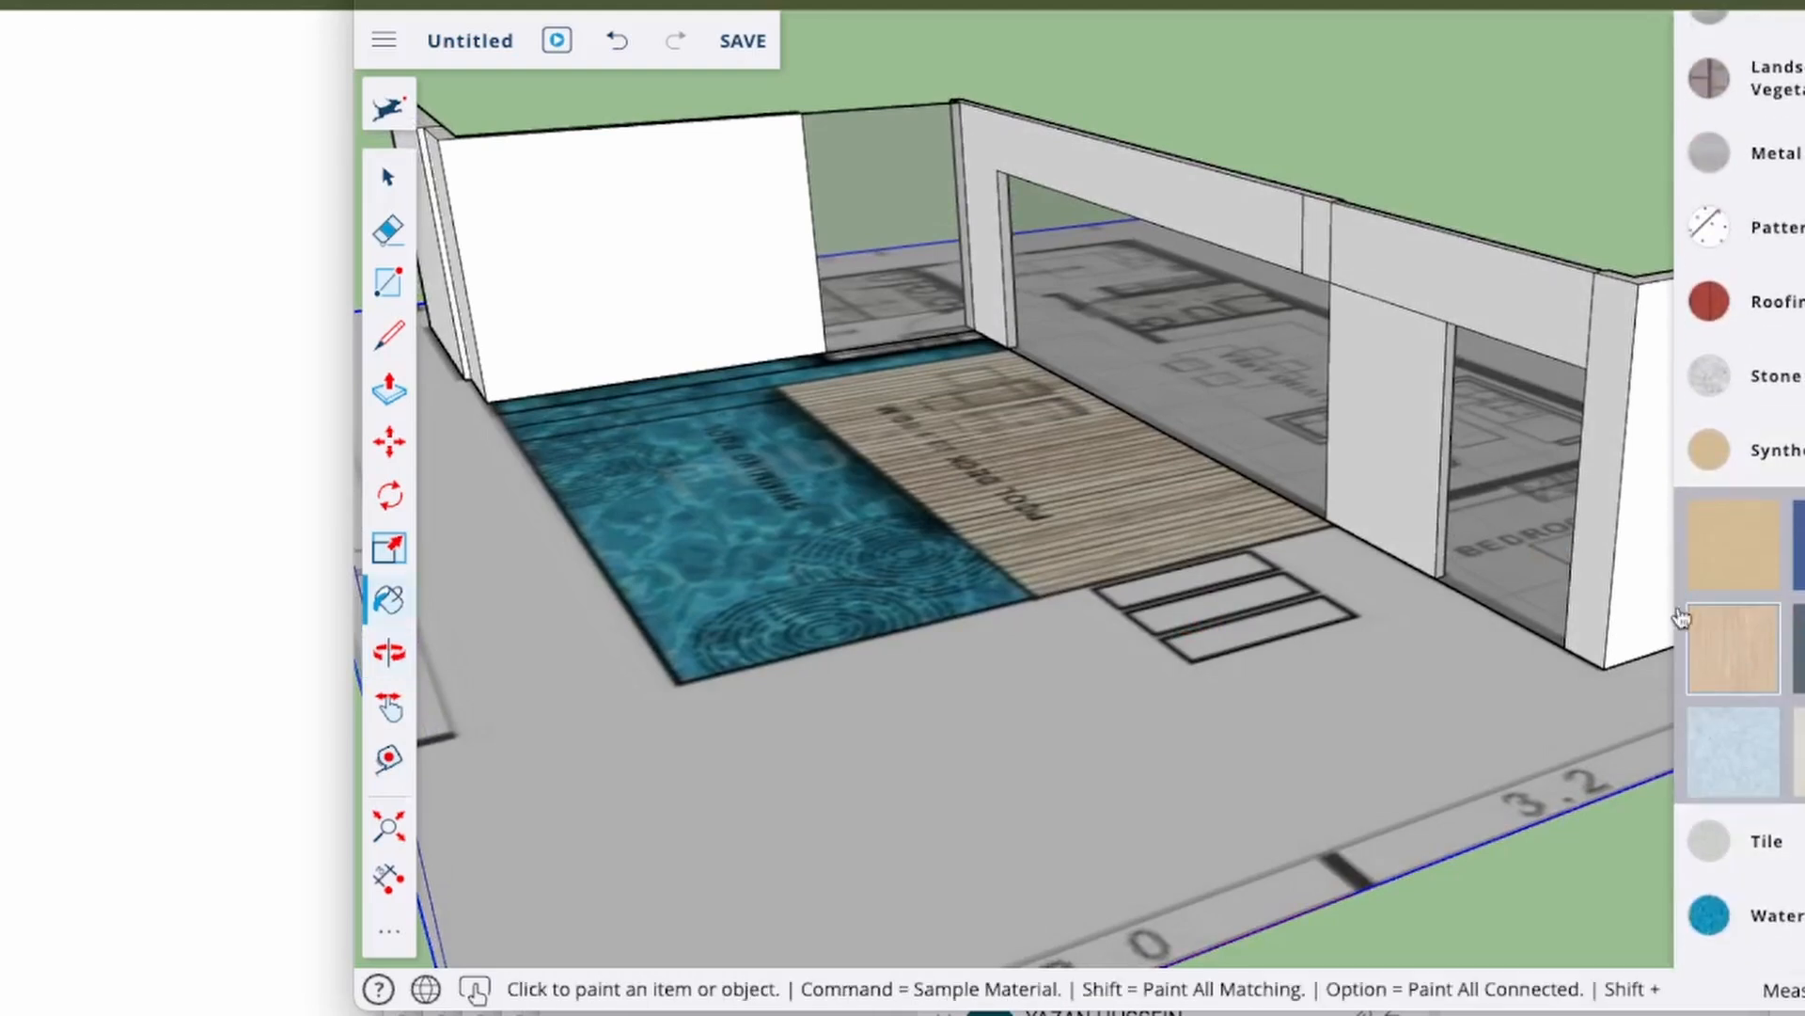
Paint the pillar between the glass panels, the wall above the glass and the pool wall light wood.
click(1425, 280)
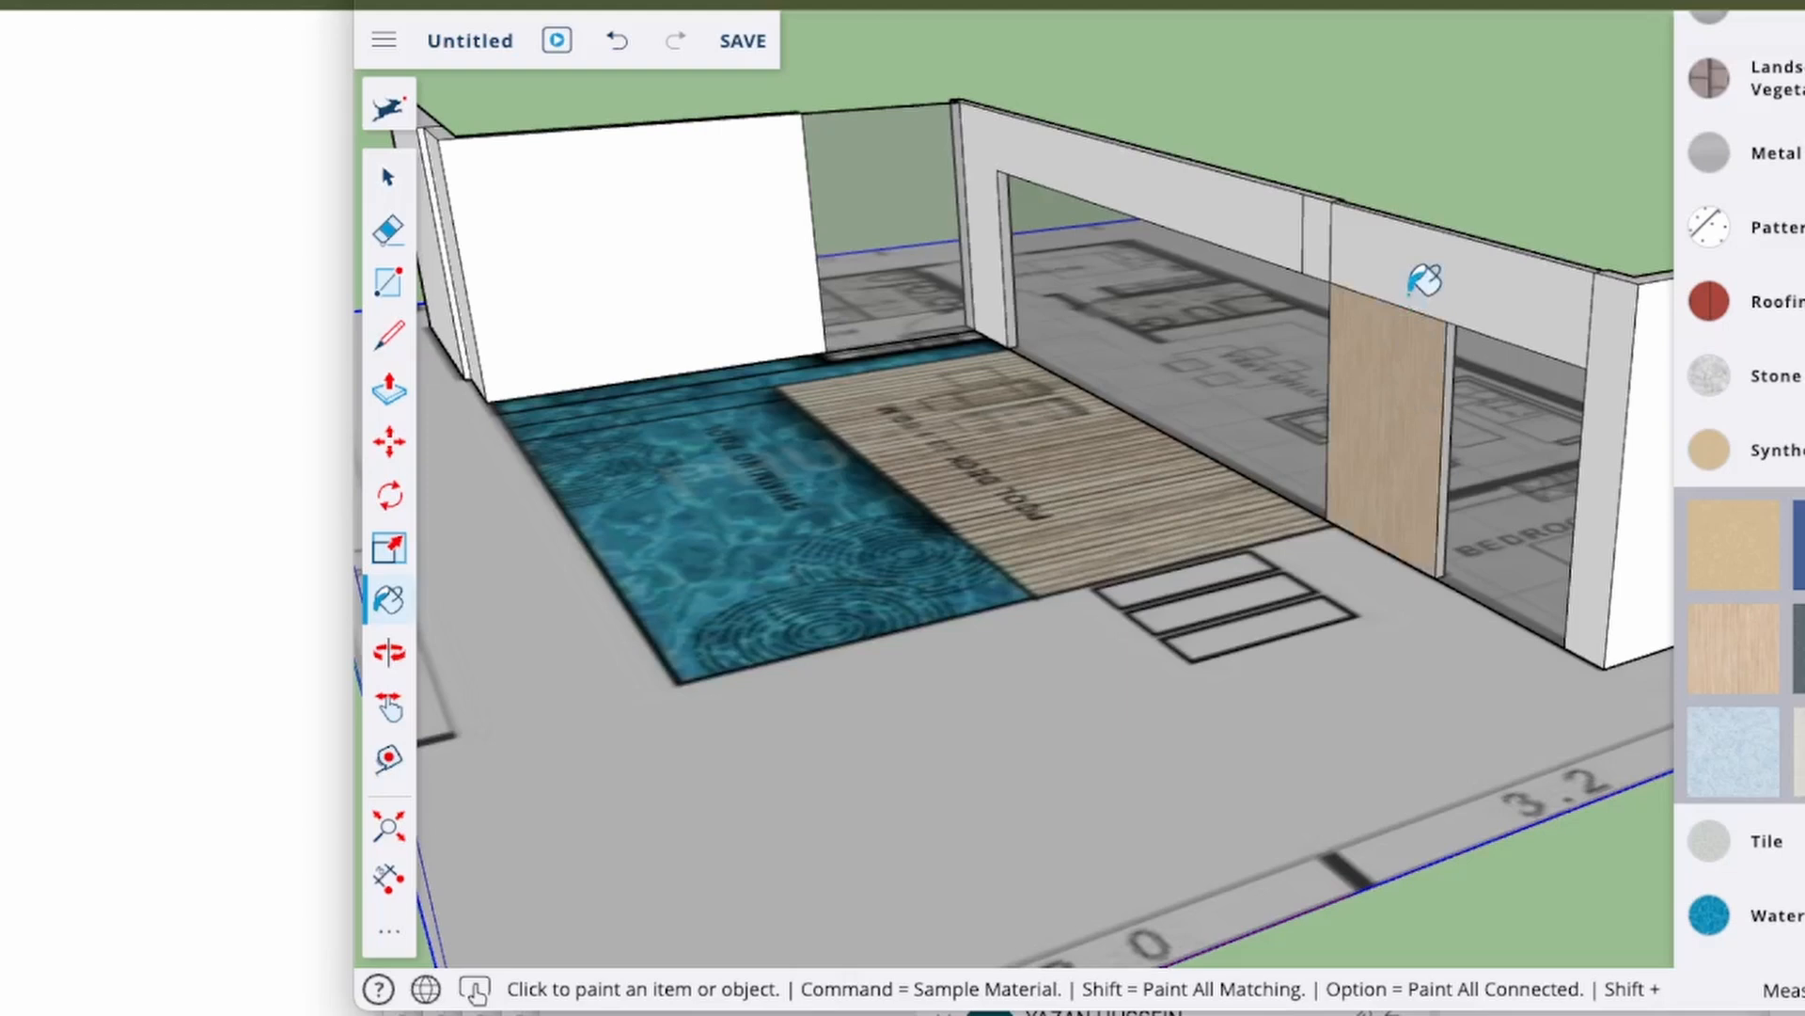
click(1423, 281)
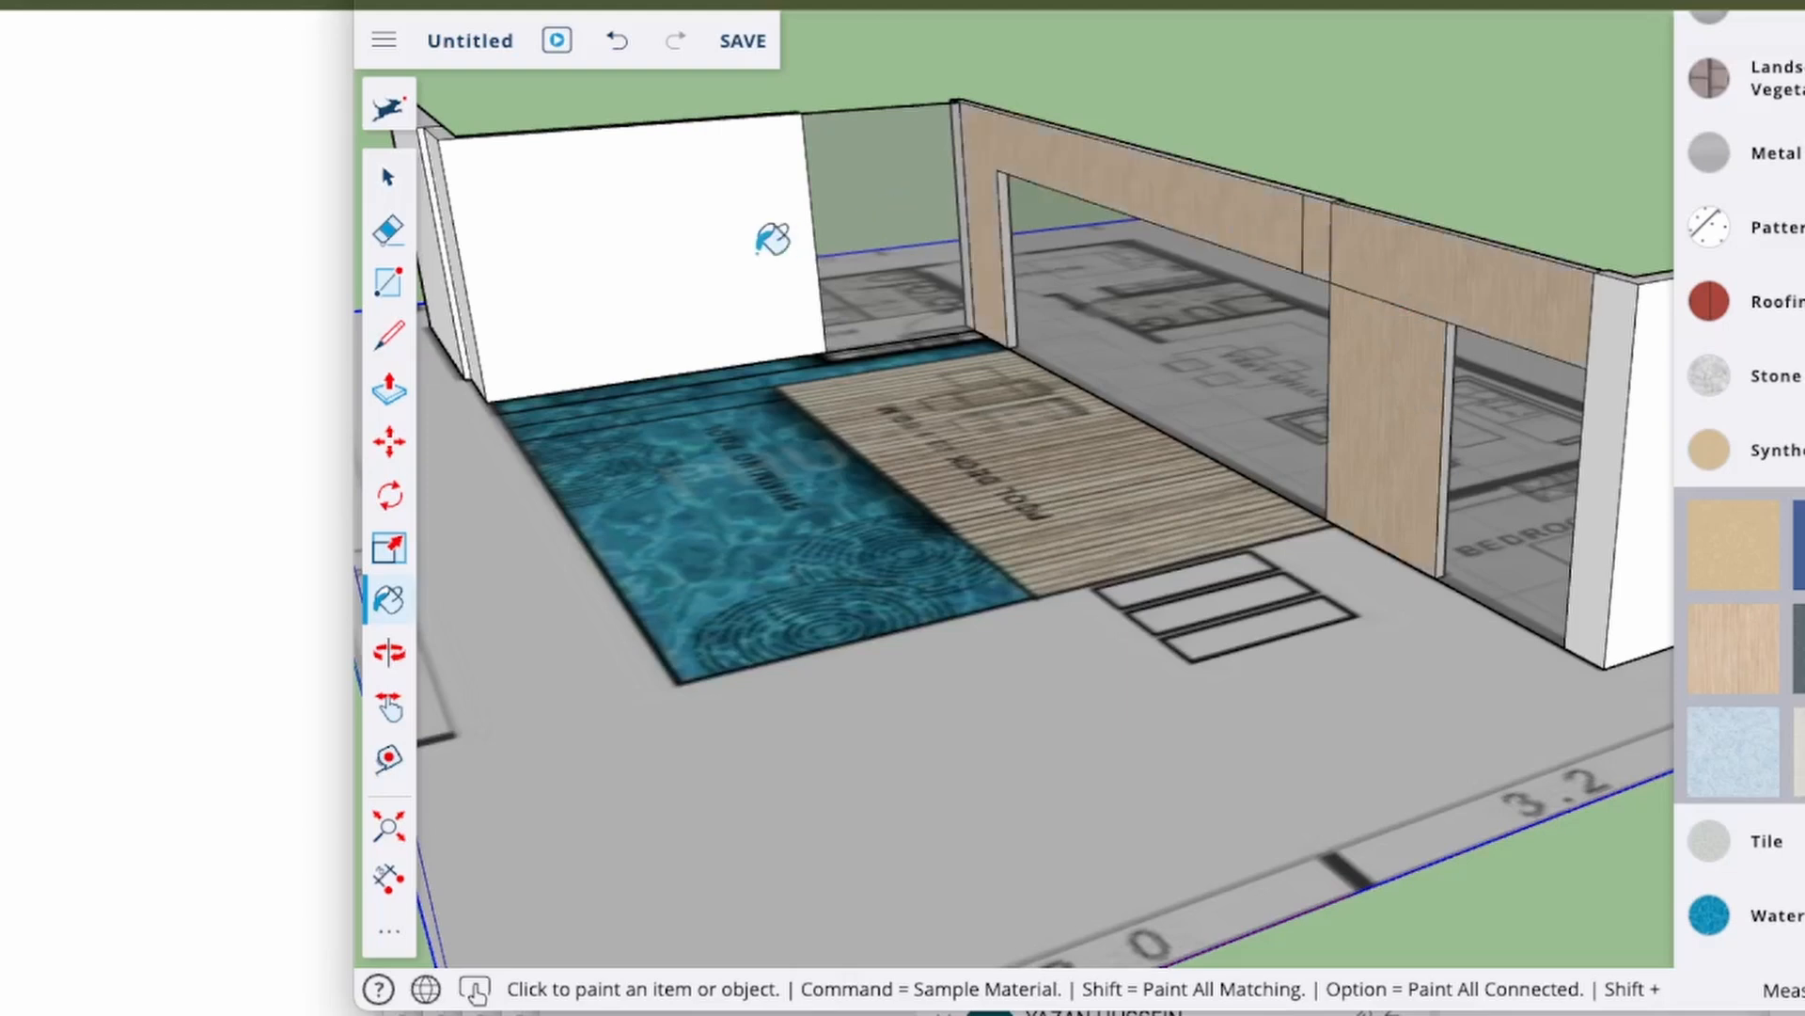
click(466, 299)
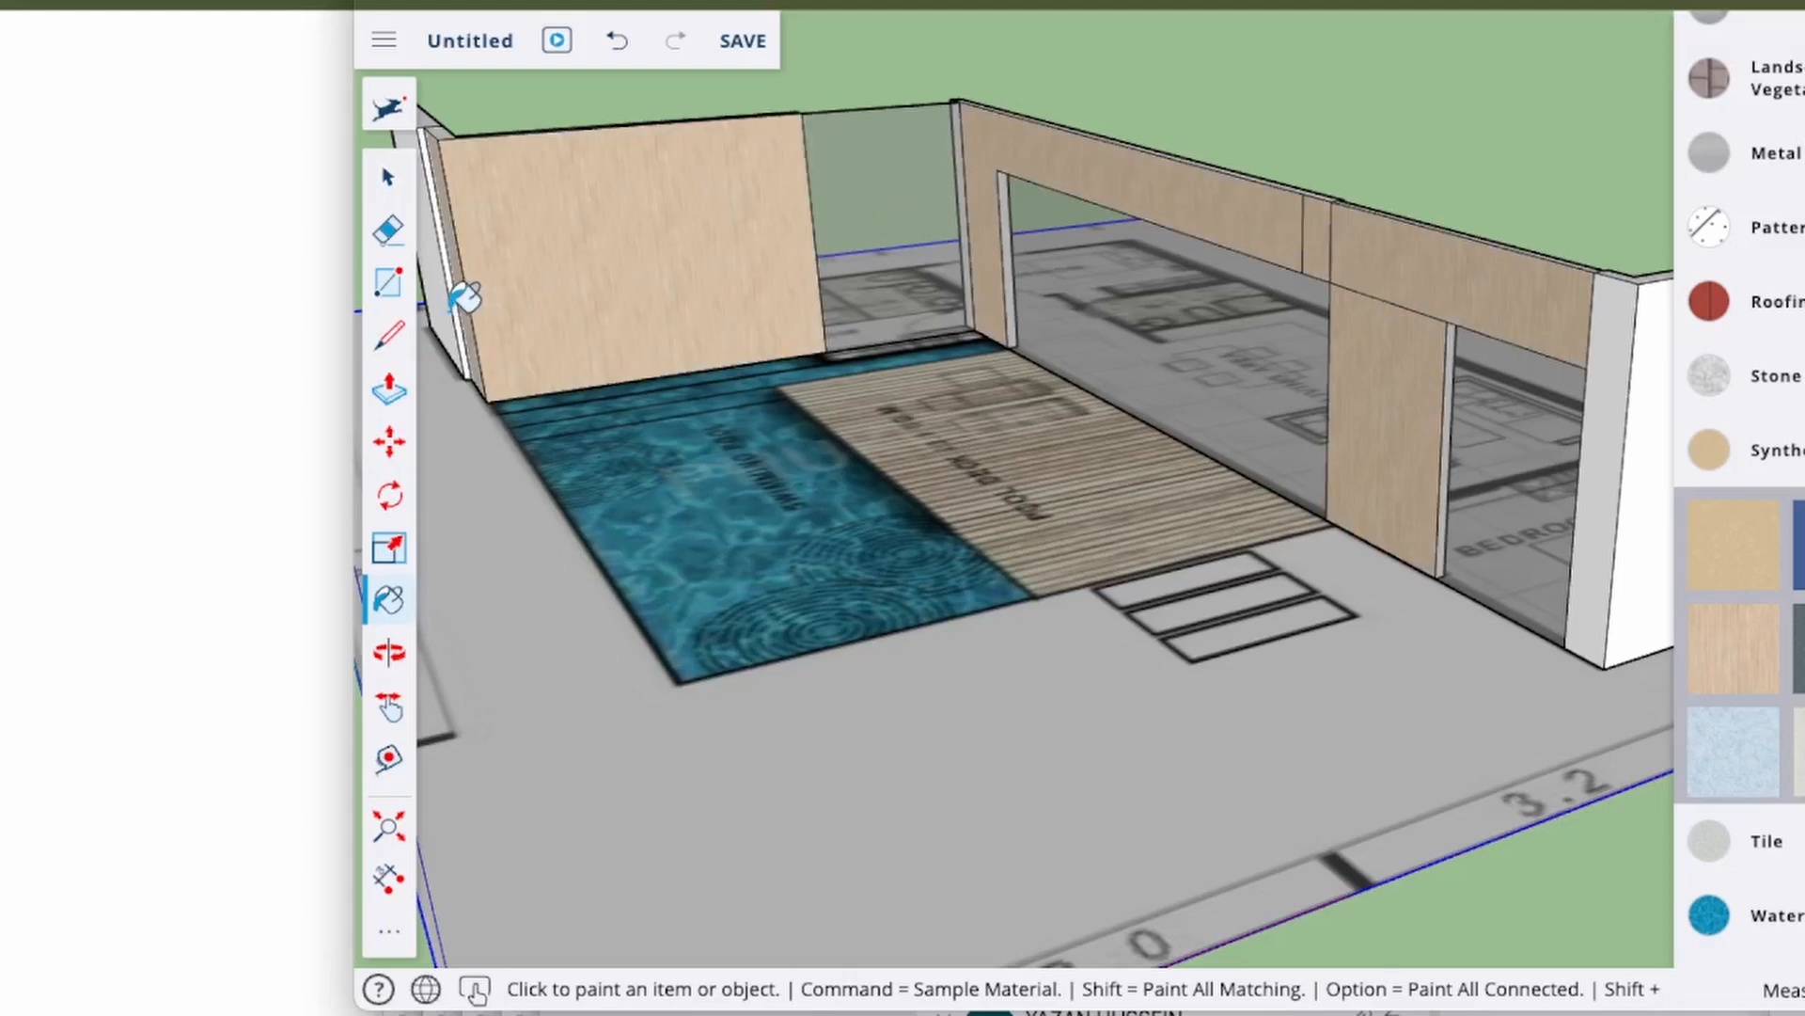
mouse_move(472, 293)
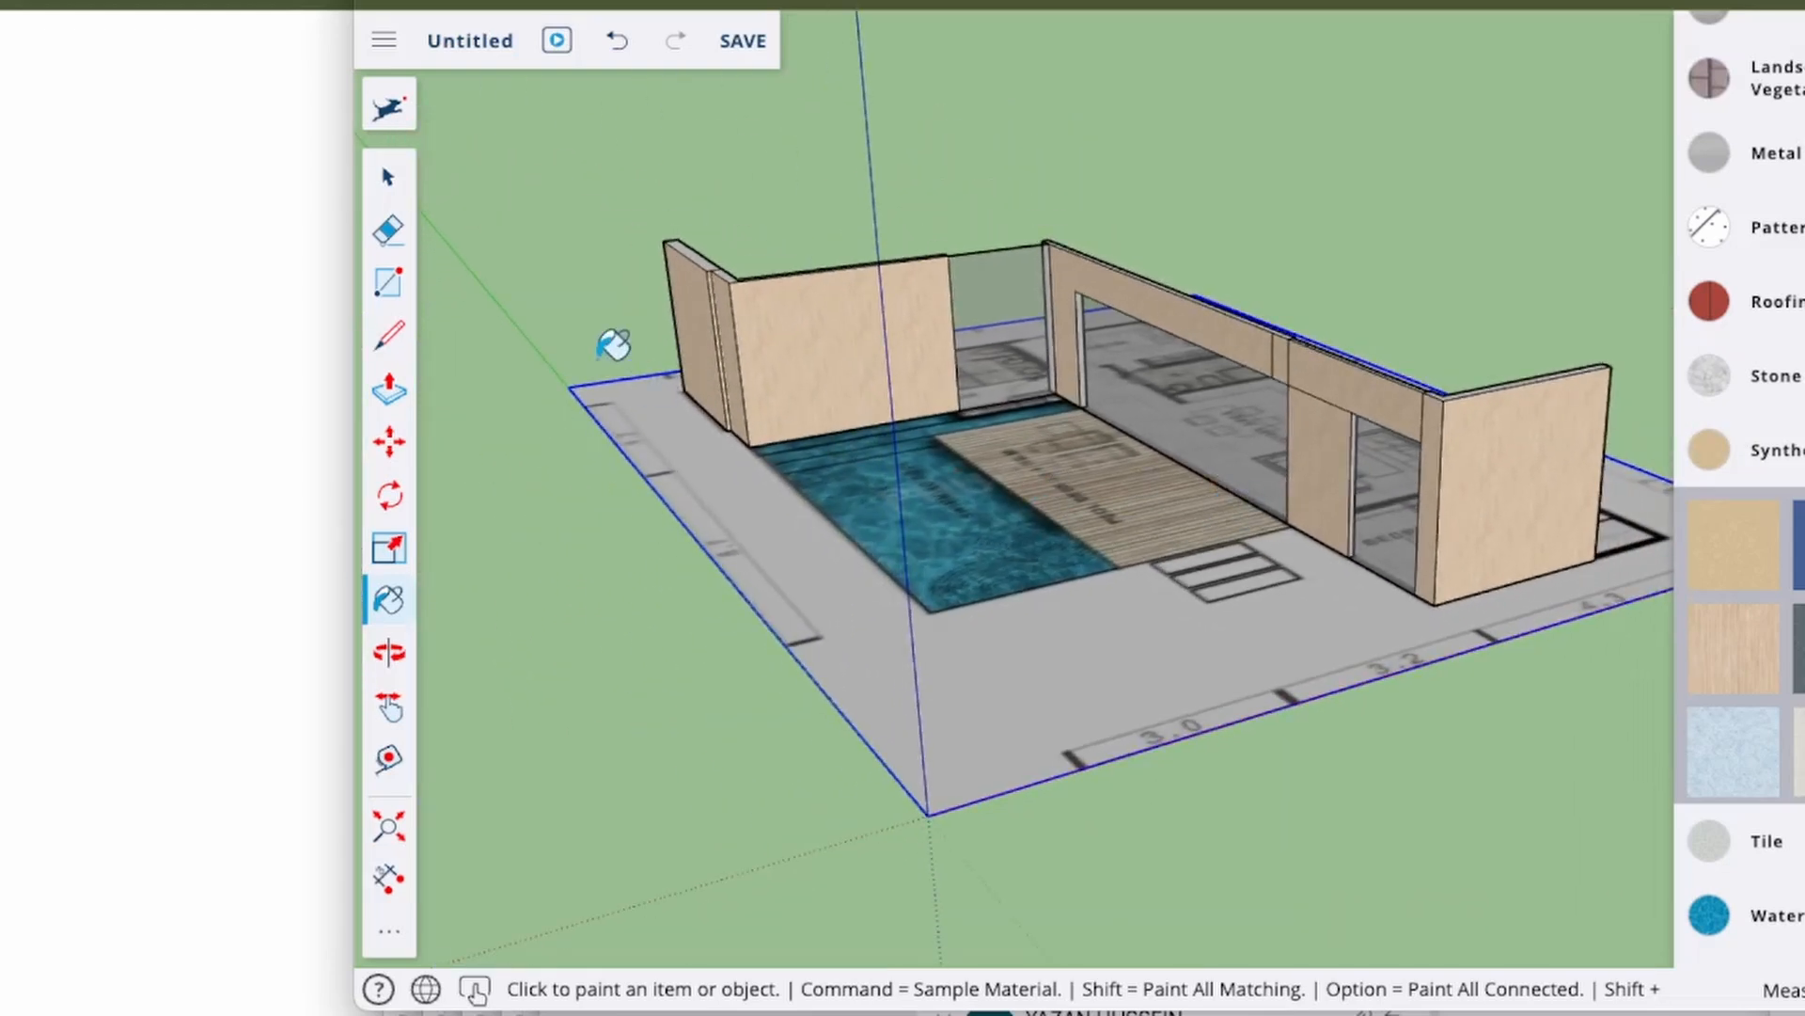
click(388, 174)
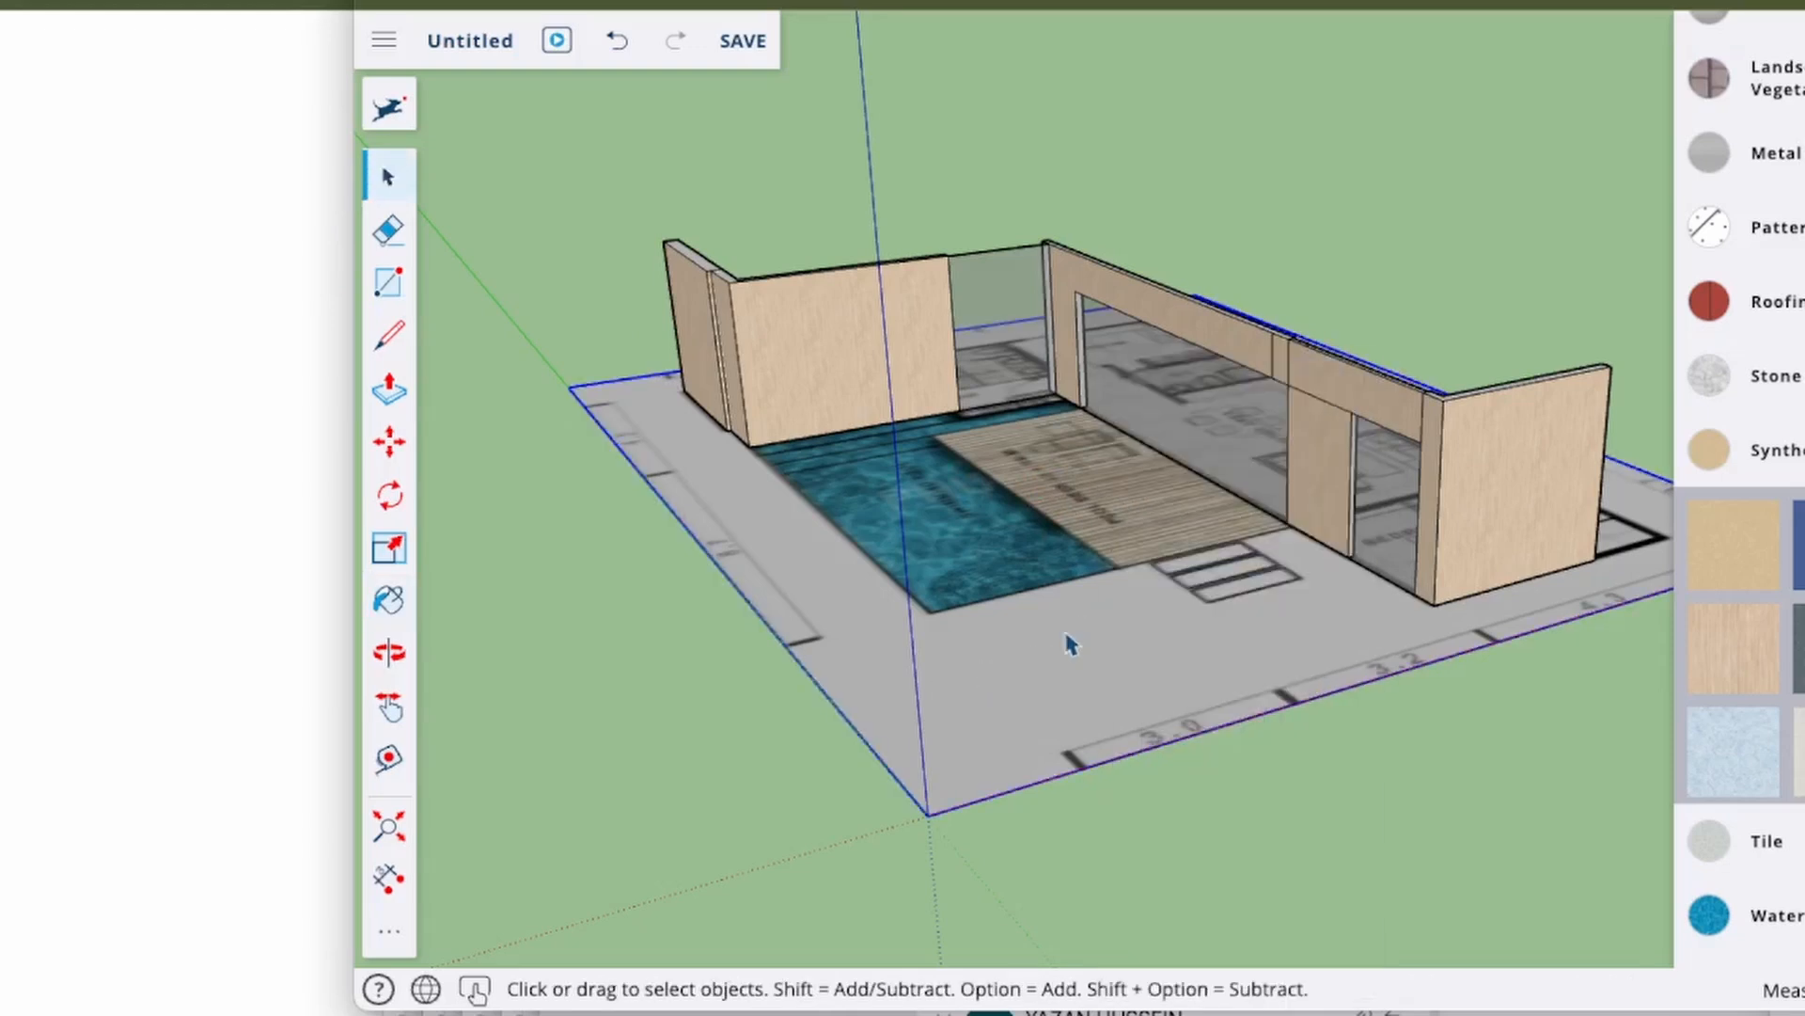
mouse_move(1059, 547)
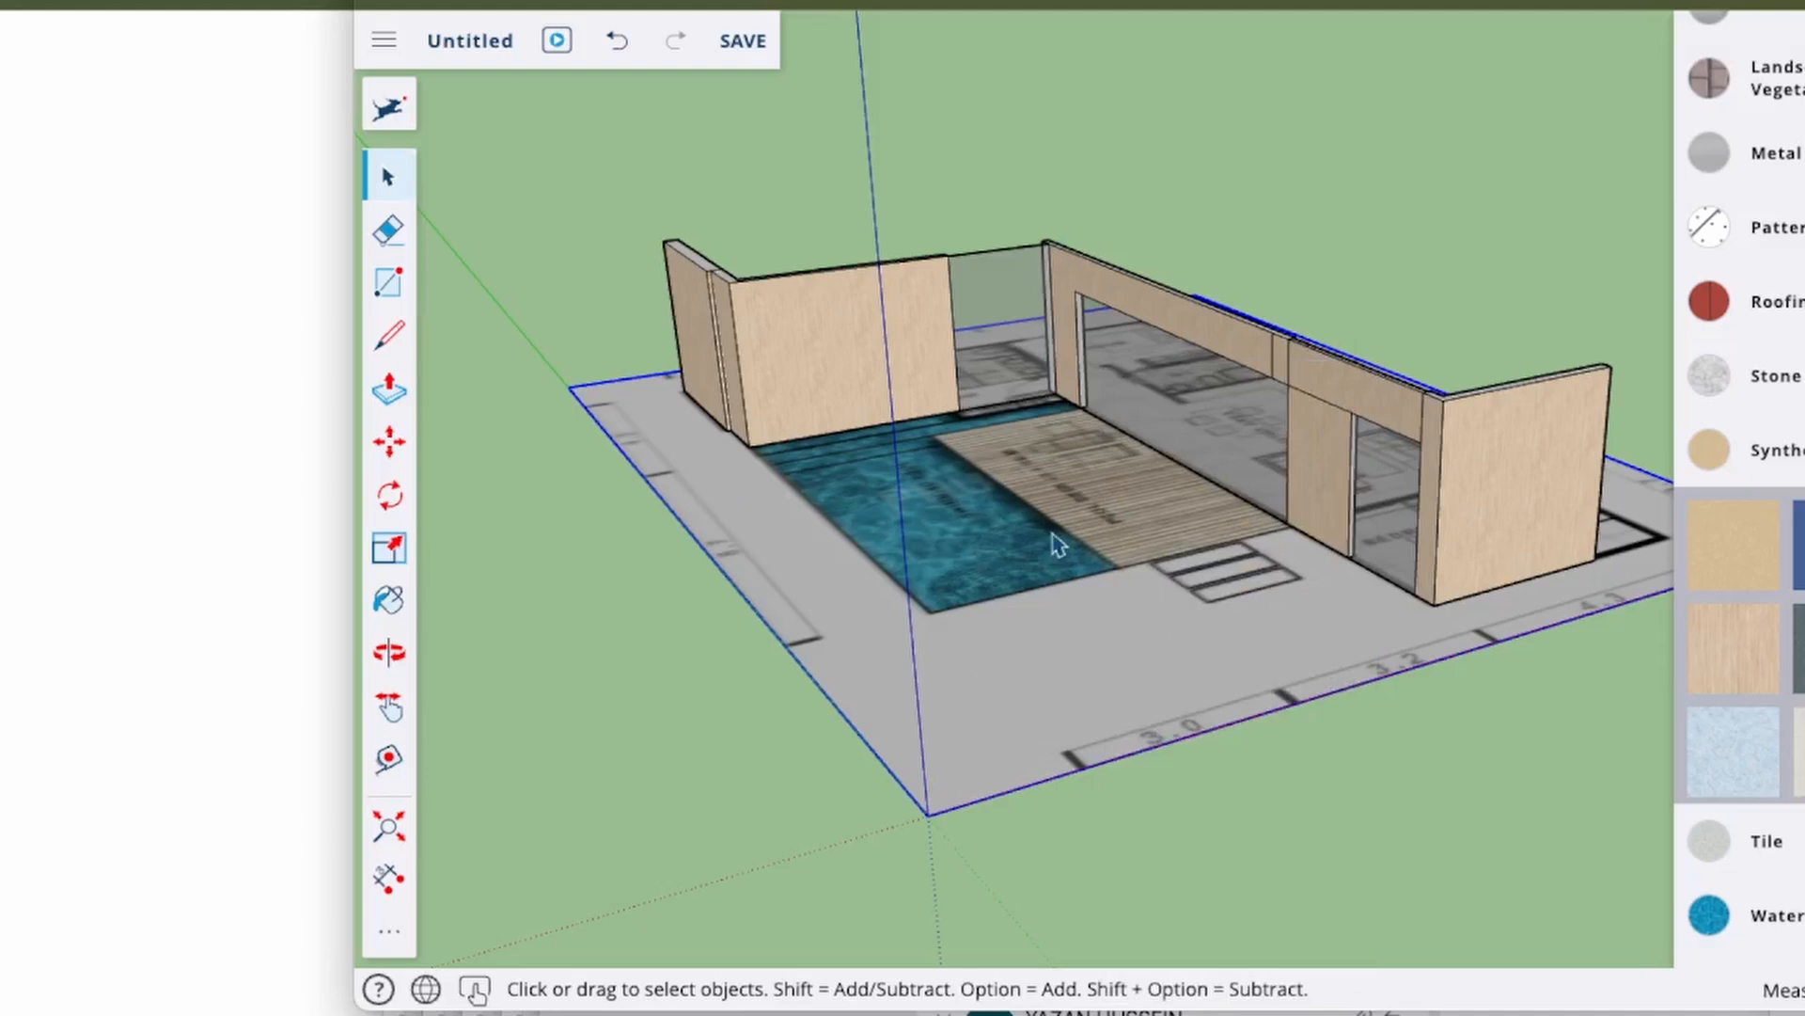
mouse_move(495, 434)
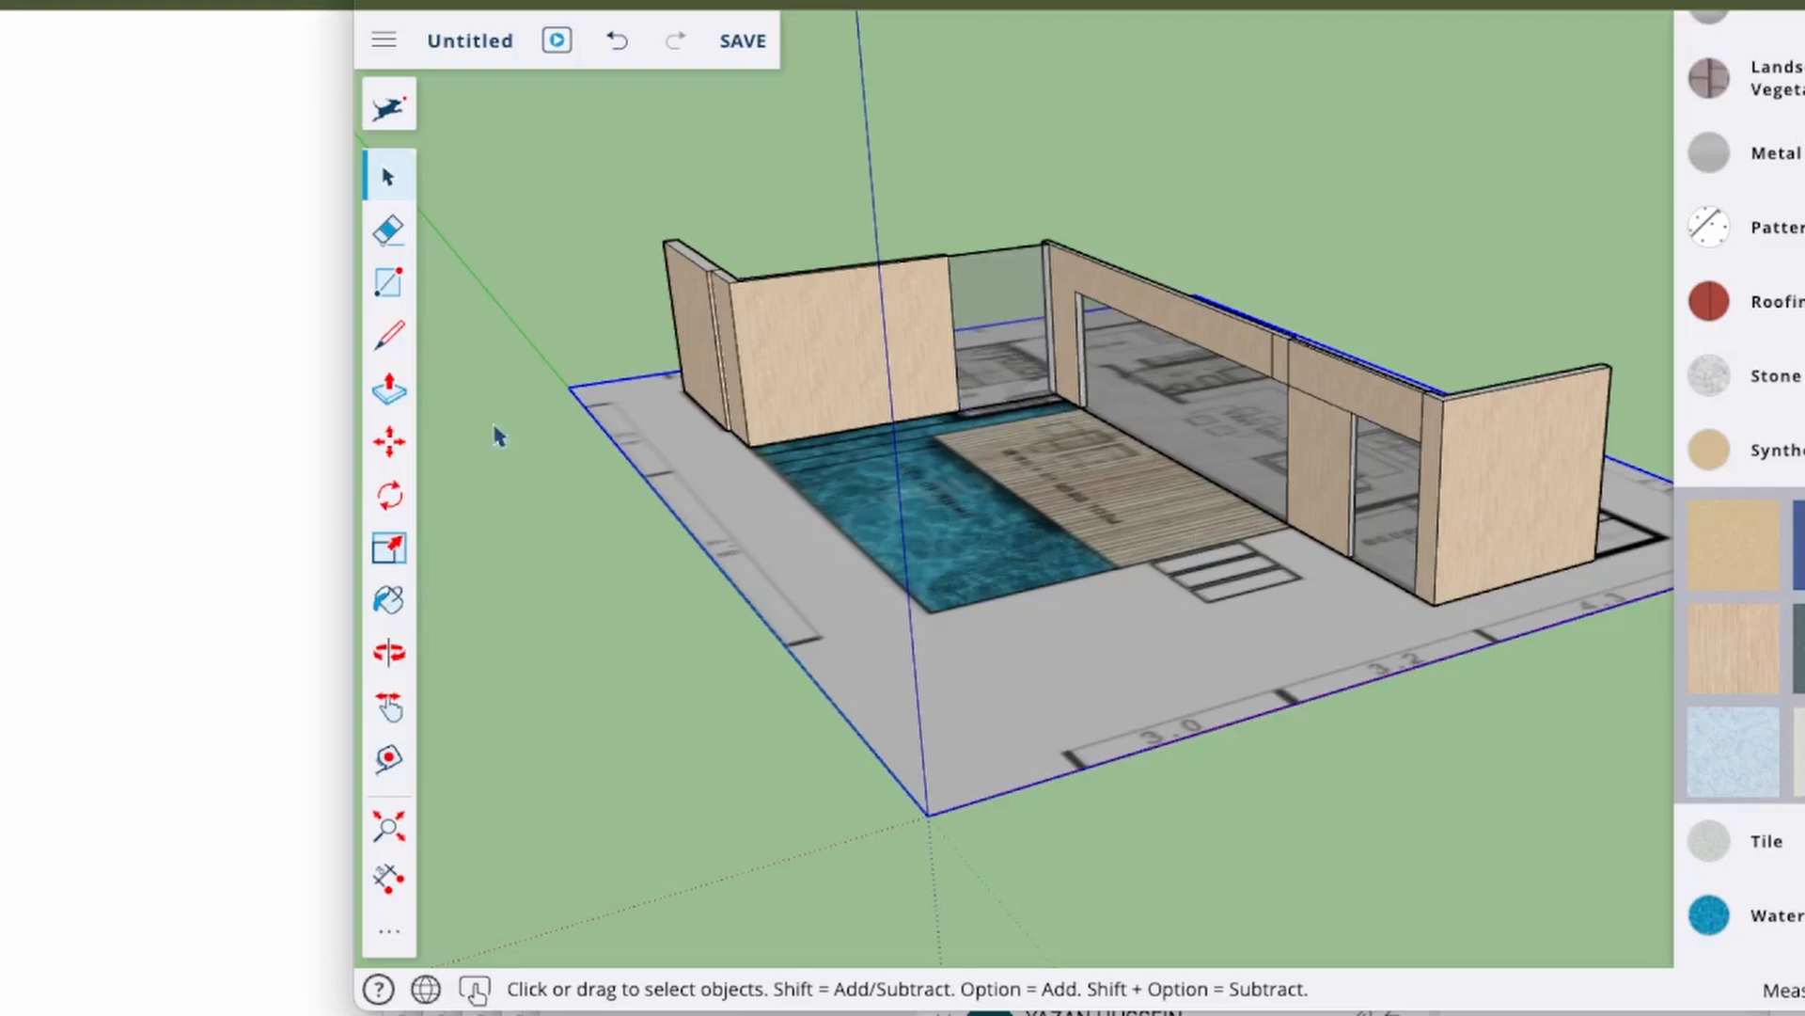
click(388, 651)
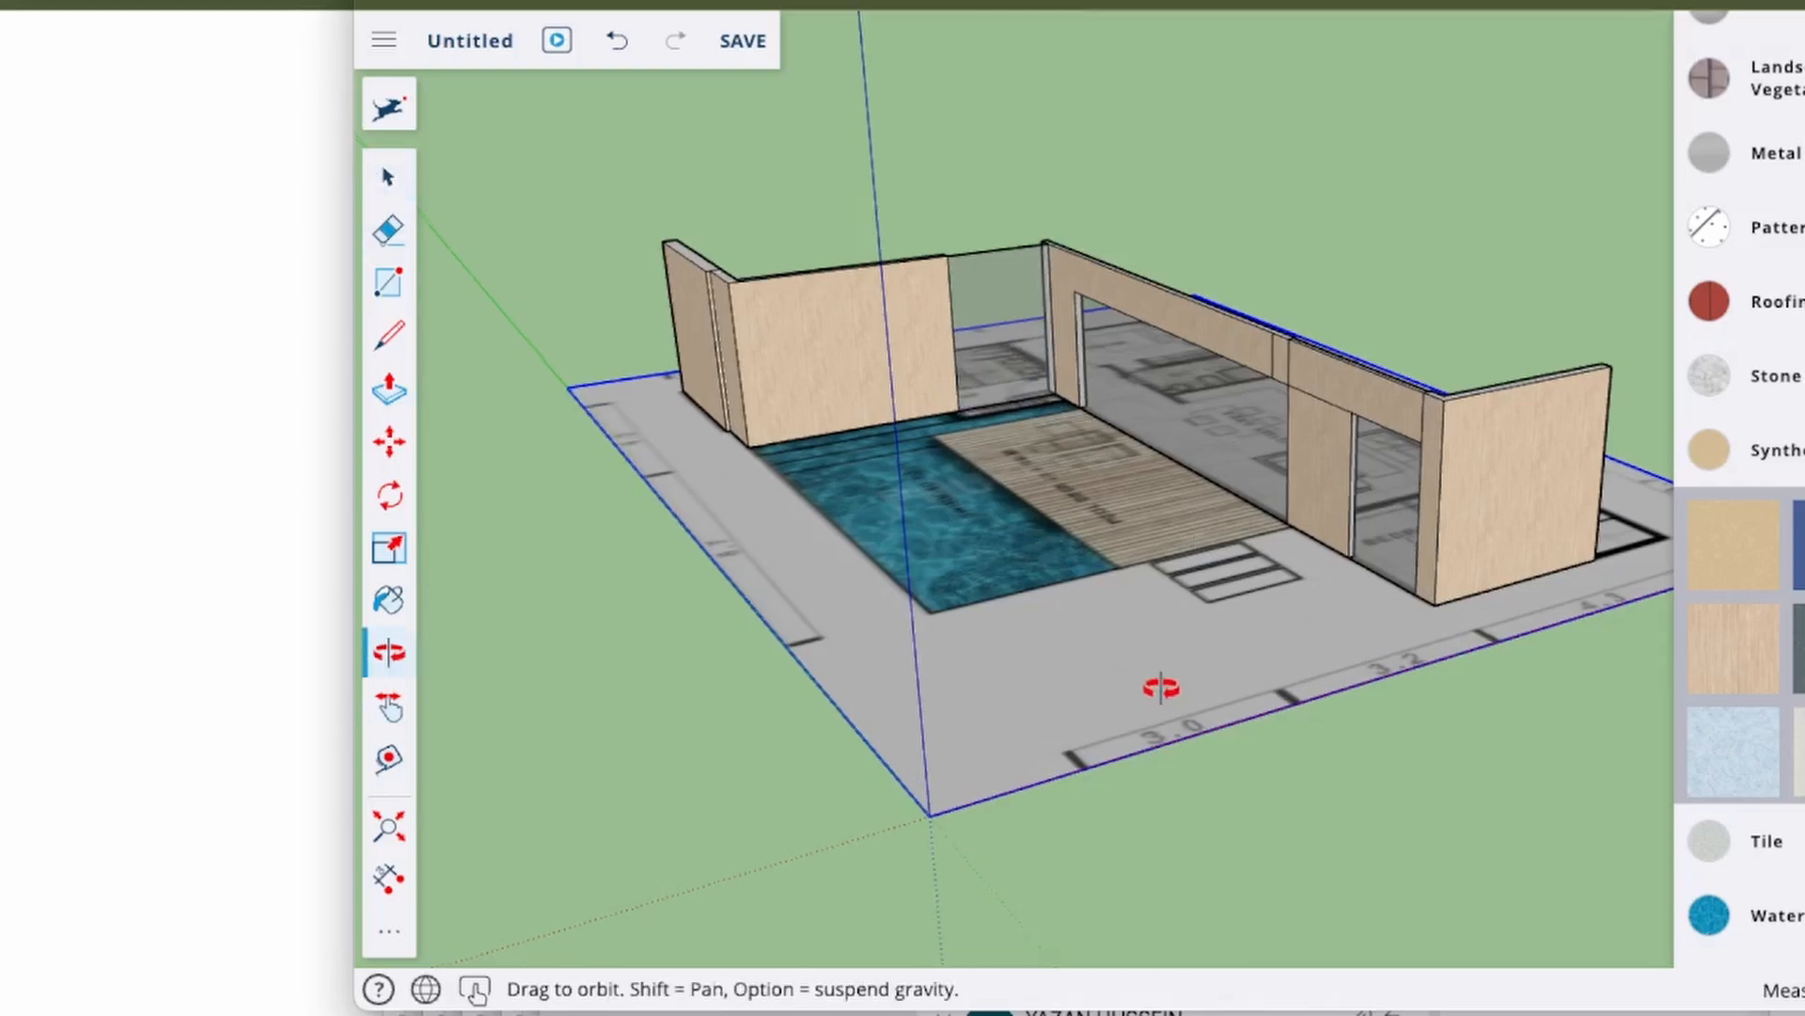